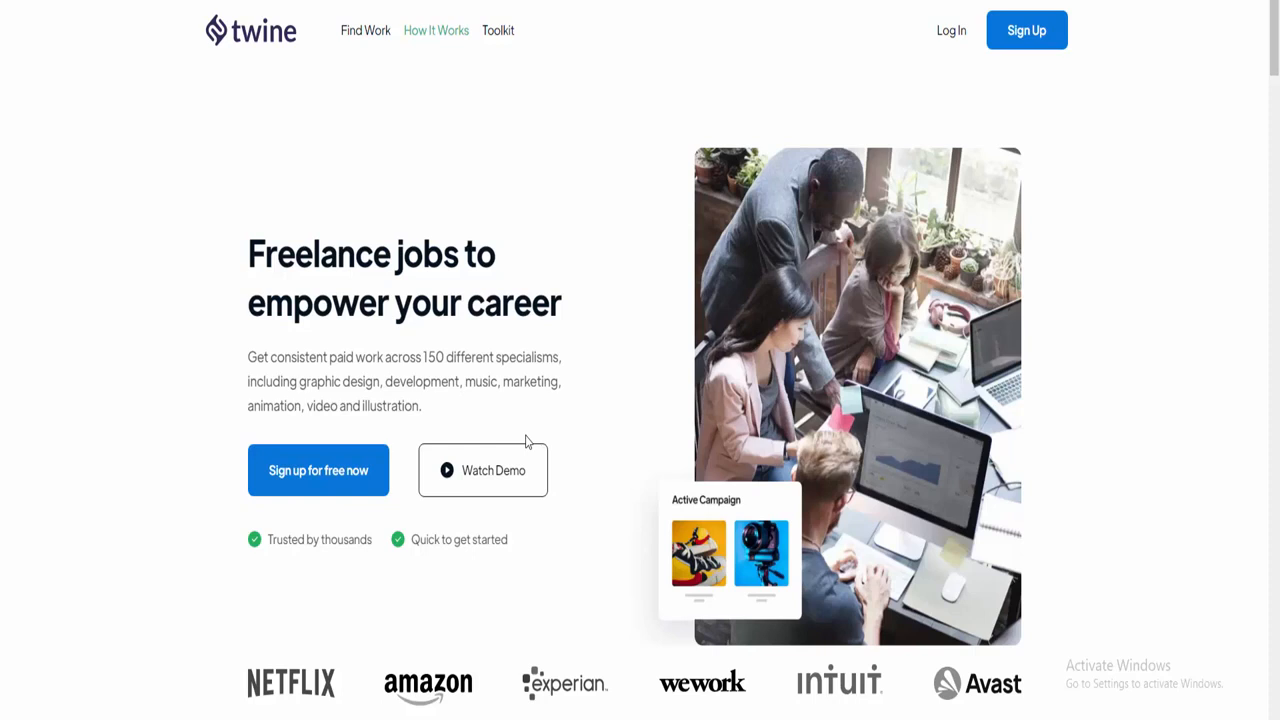
Go to Twine's Freelance and Remote Jobs listings page from the landing page
scroll(down, 3)
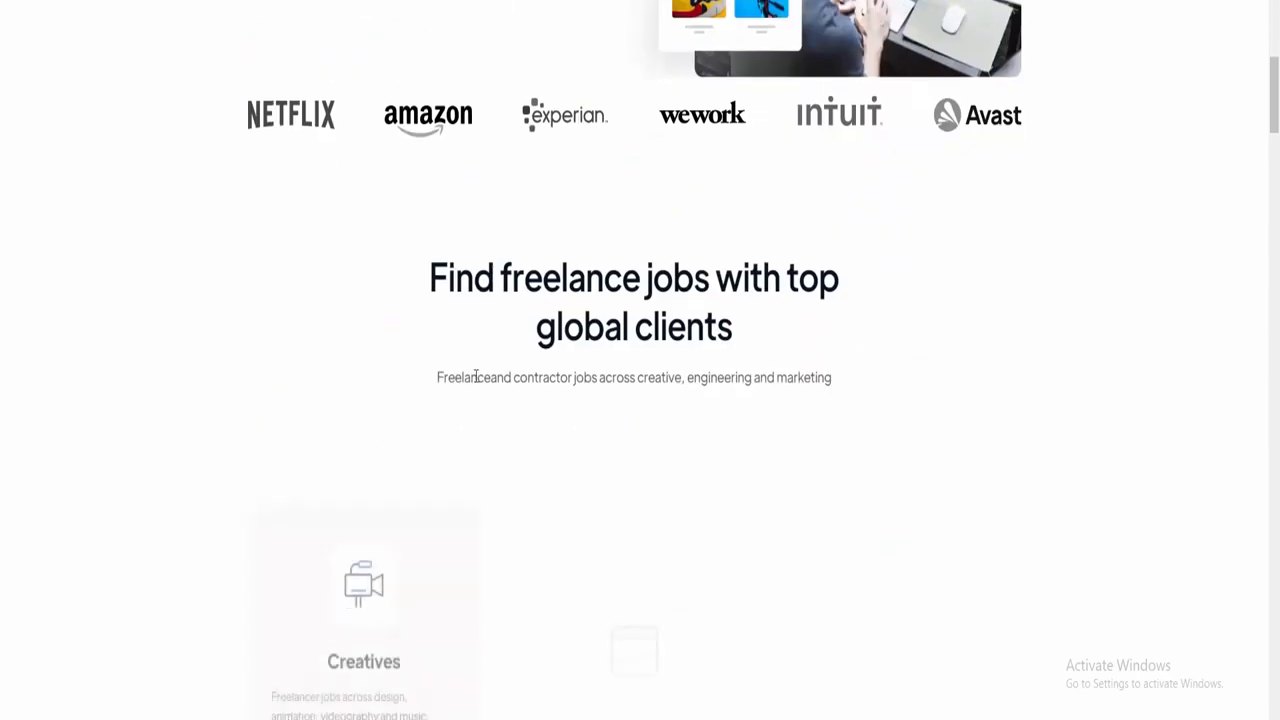
scroll(down, 3)
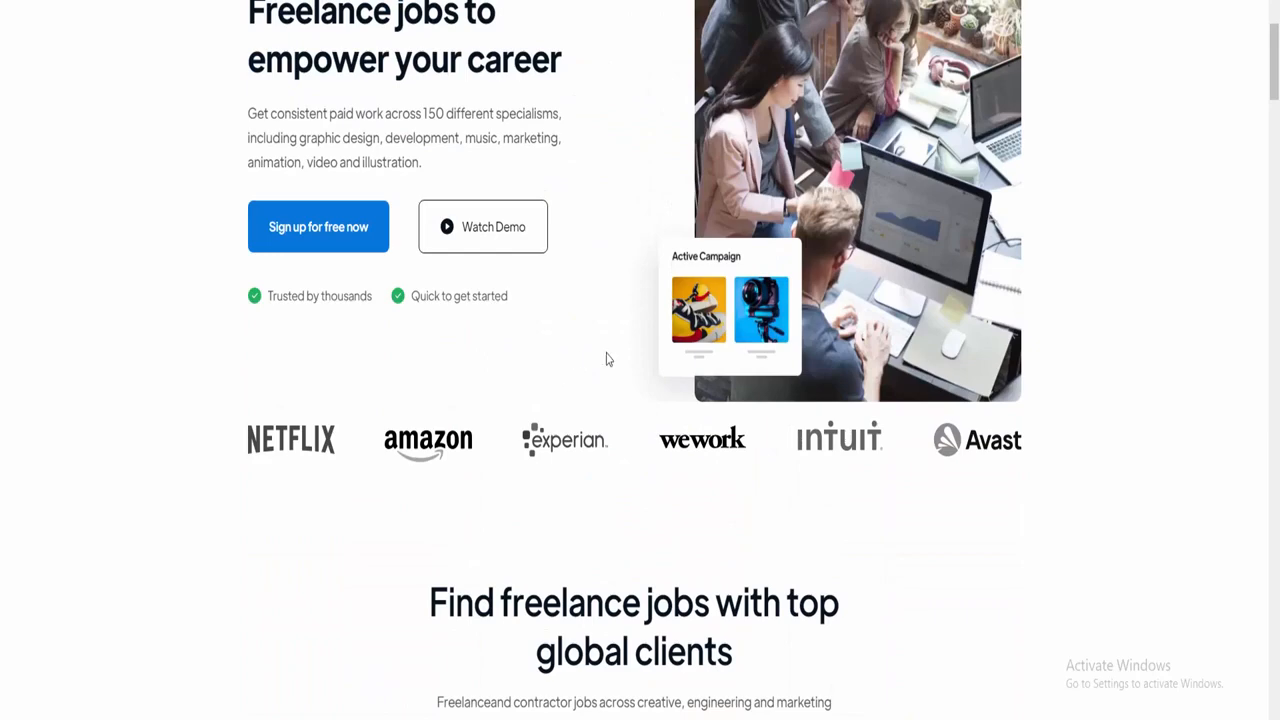
scroll(up, 3)
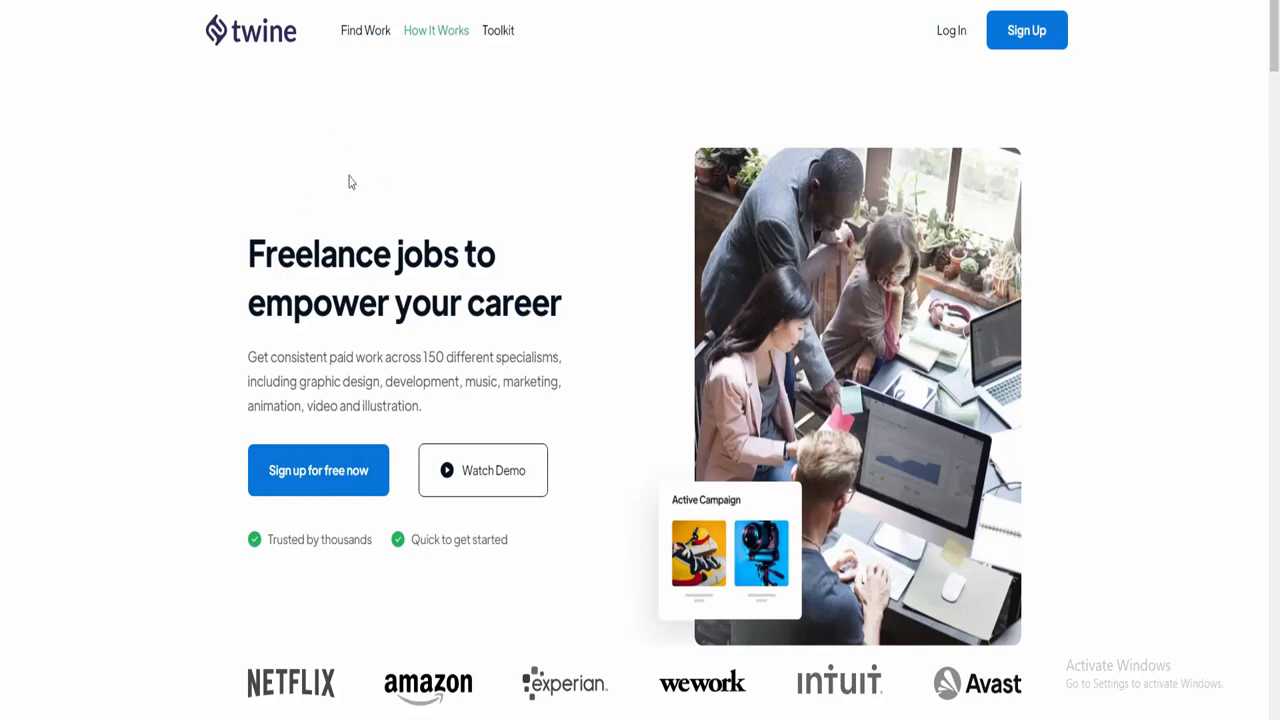
mouse_move(556, 240)
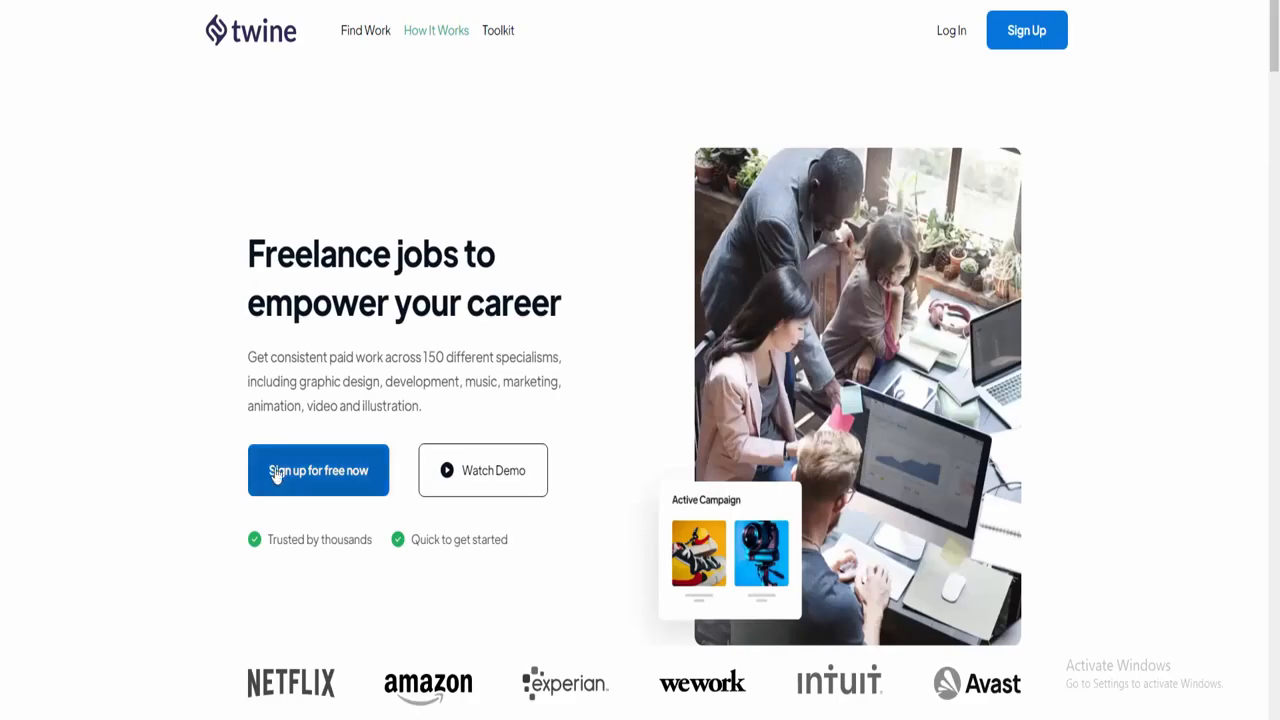
click(318, 470)
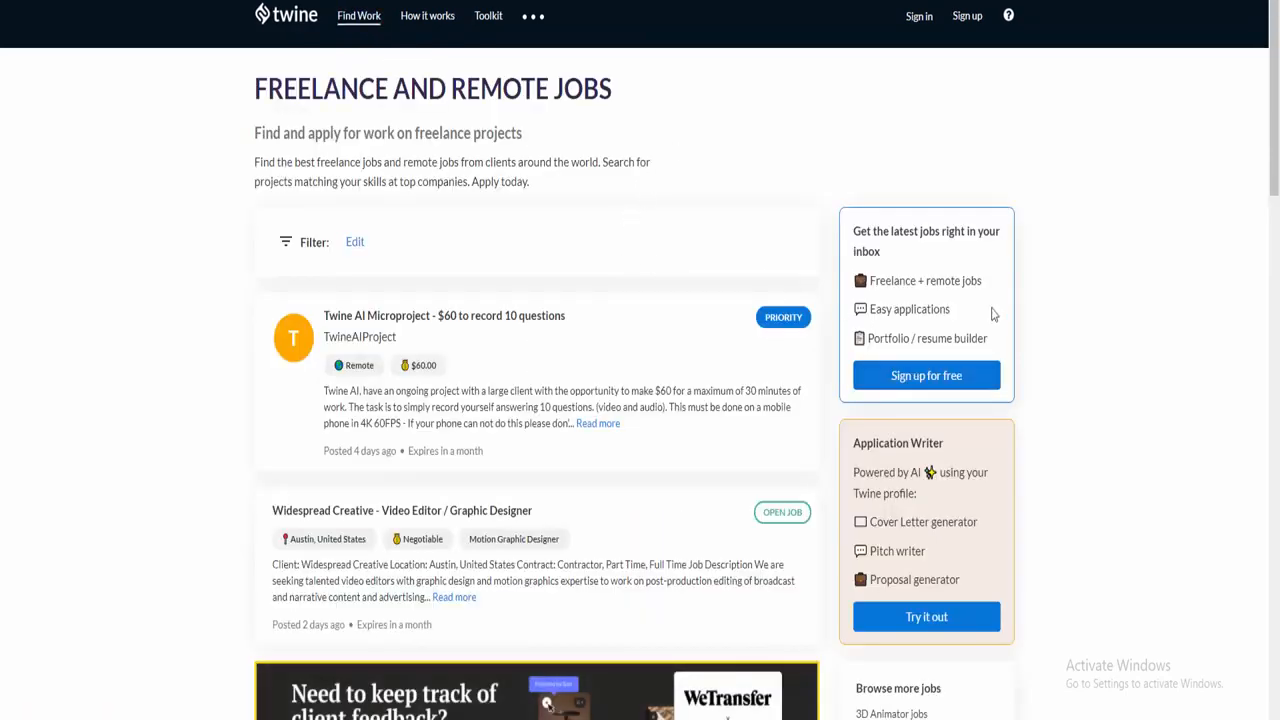
mouse_move(624, 172)
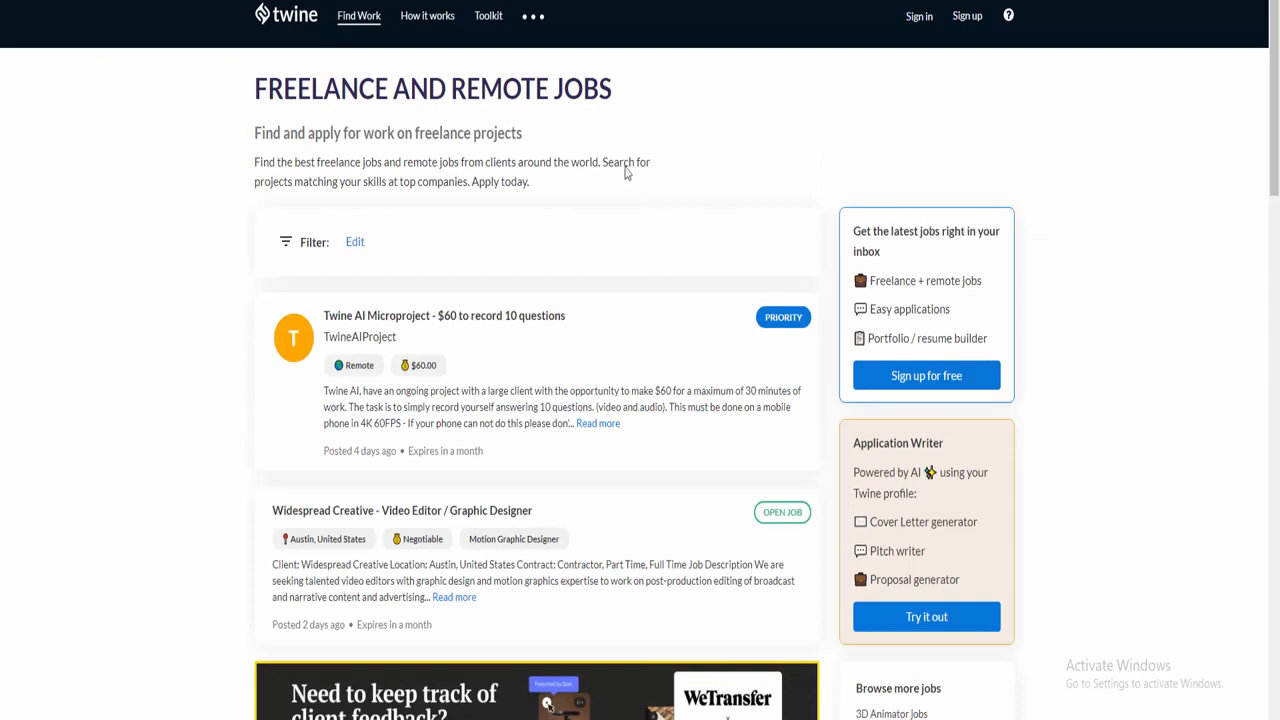
mouse_move(716, 390)
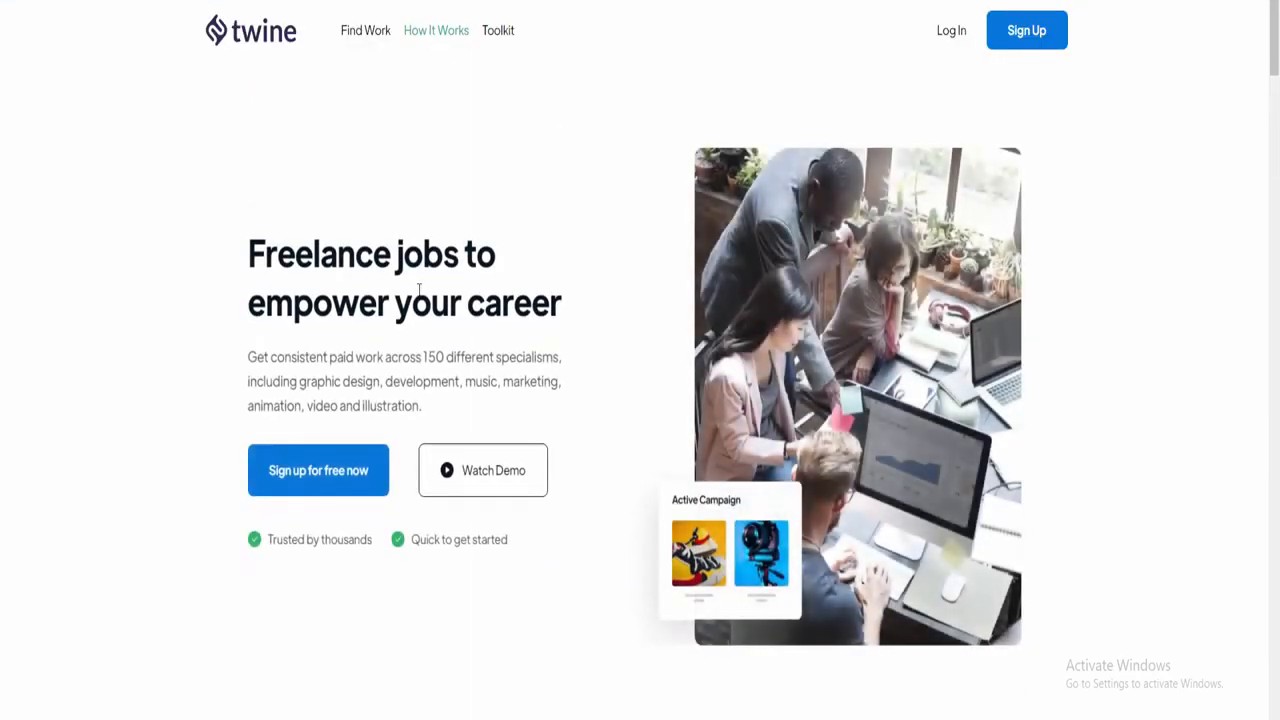
scroll(down, 3)
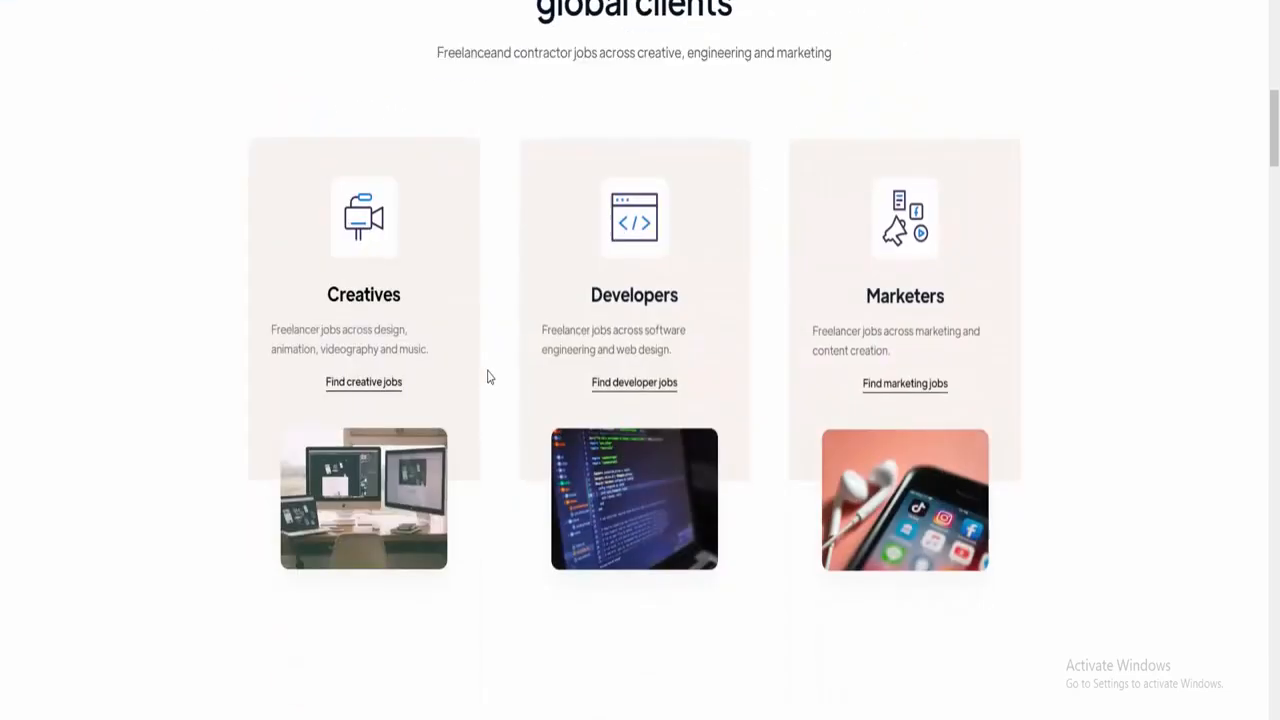
scroll(up, 3)
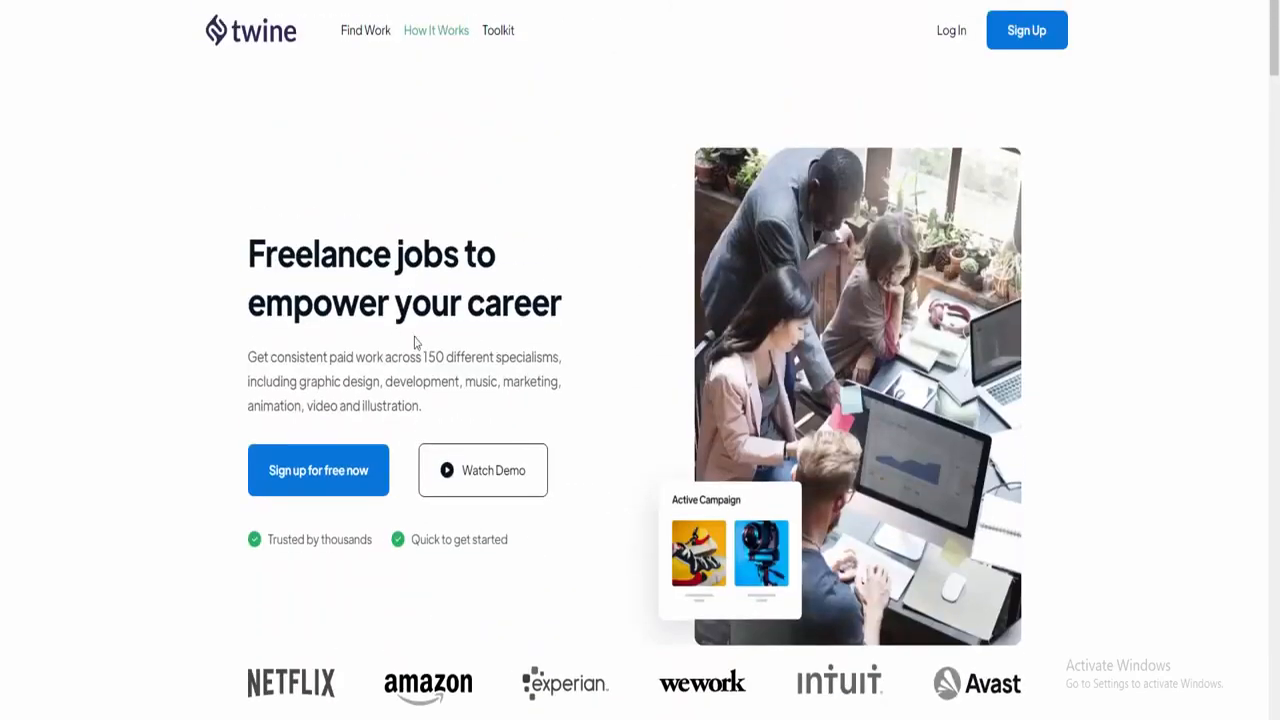
mouse_move(460, 472)
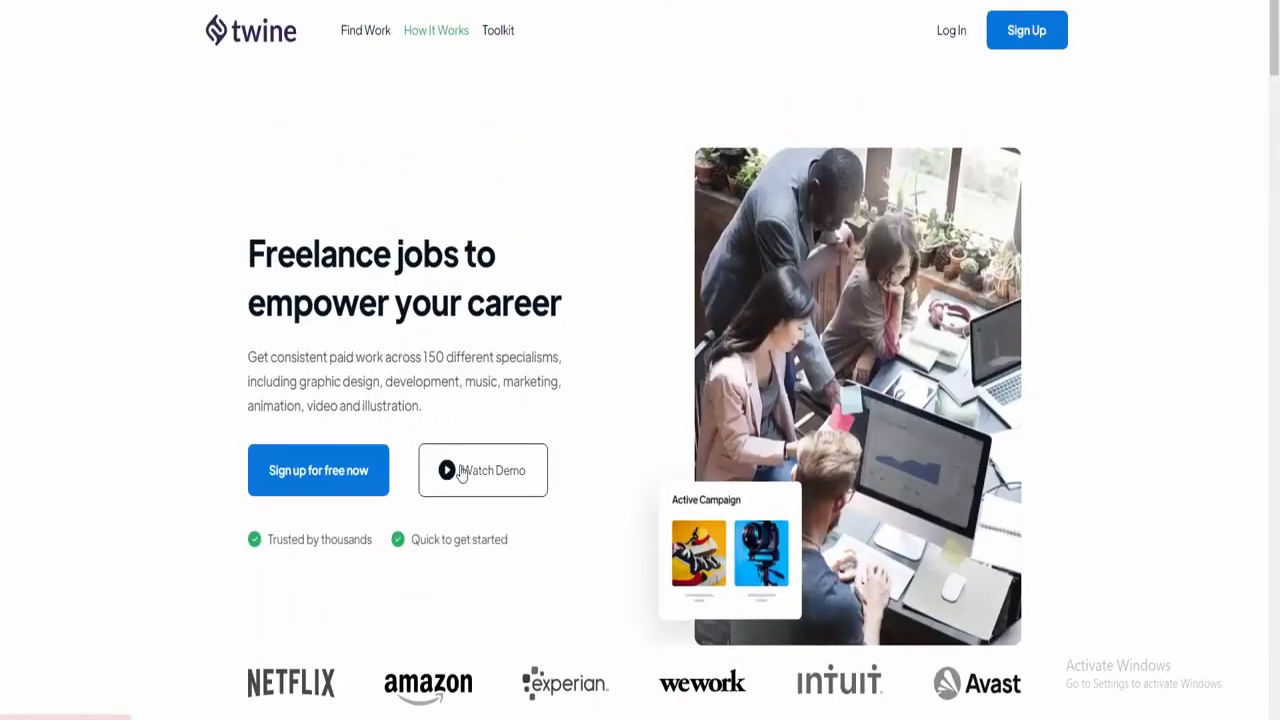
Launch the 'How Does Twine Work?' demo video and start it playing
click(482, 470)
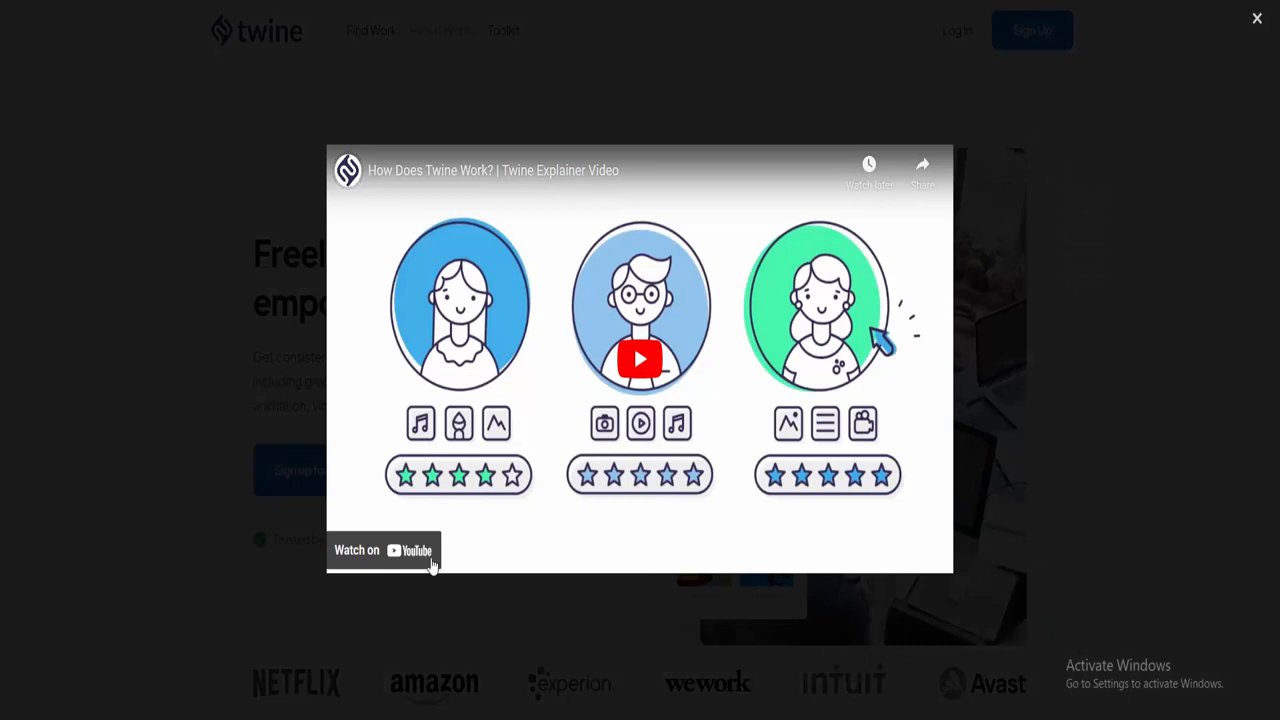
mouse_move(528, 420)
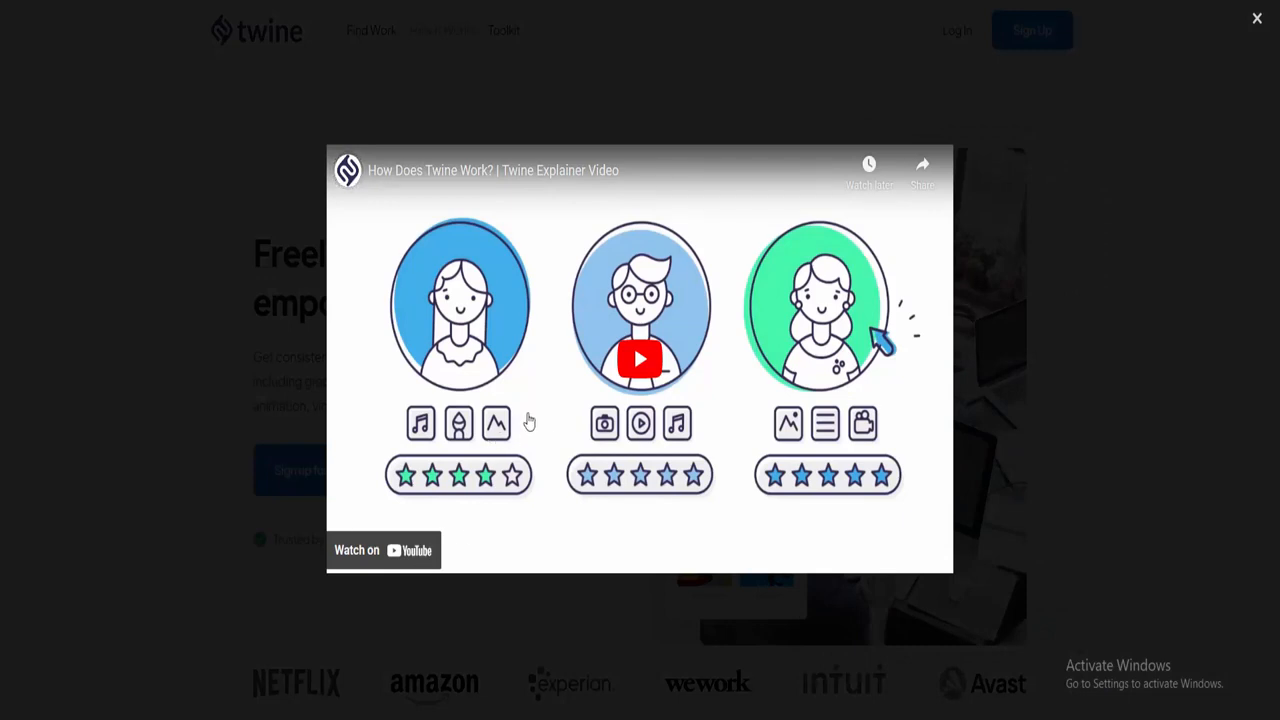
mouse_move(584, 408)
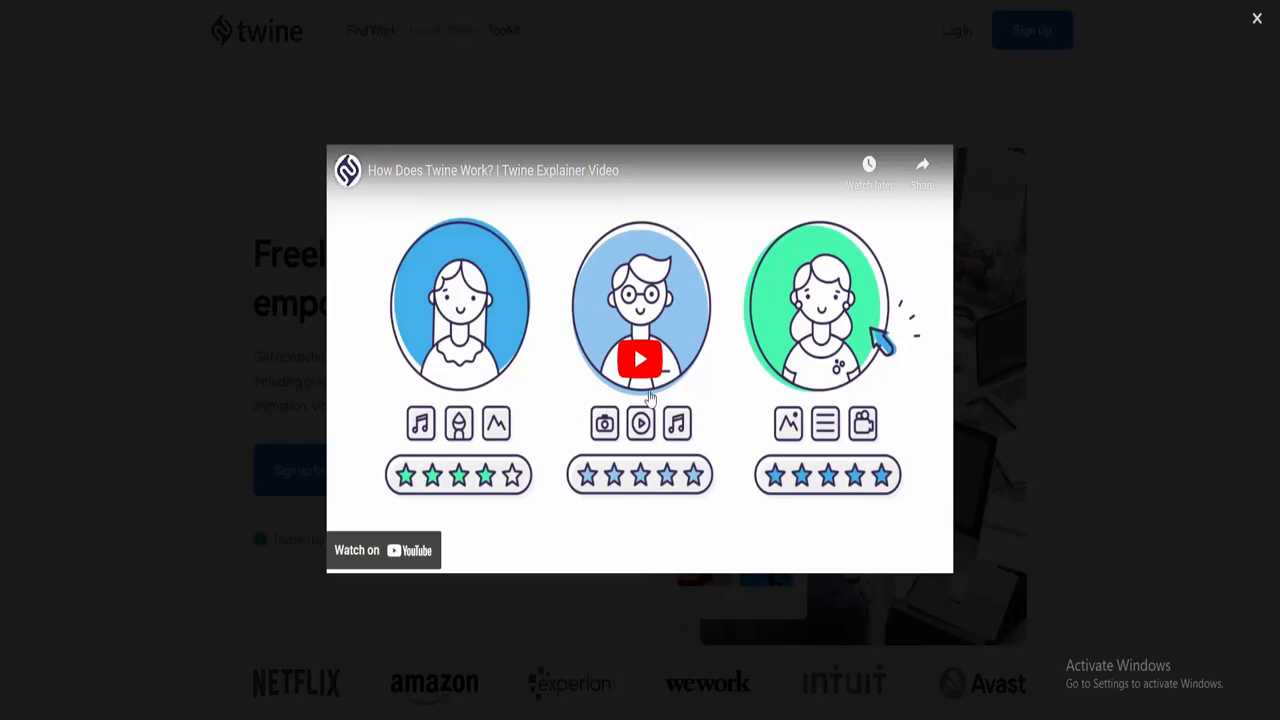
click(640, 360)
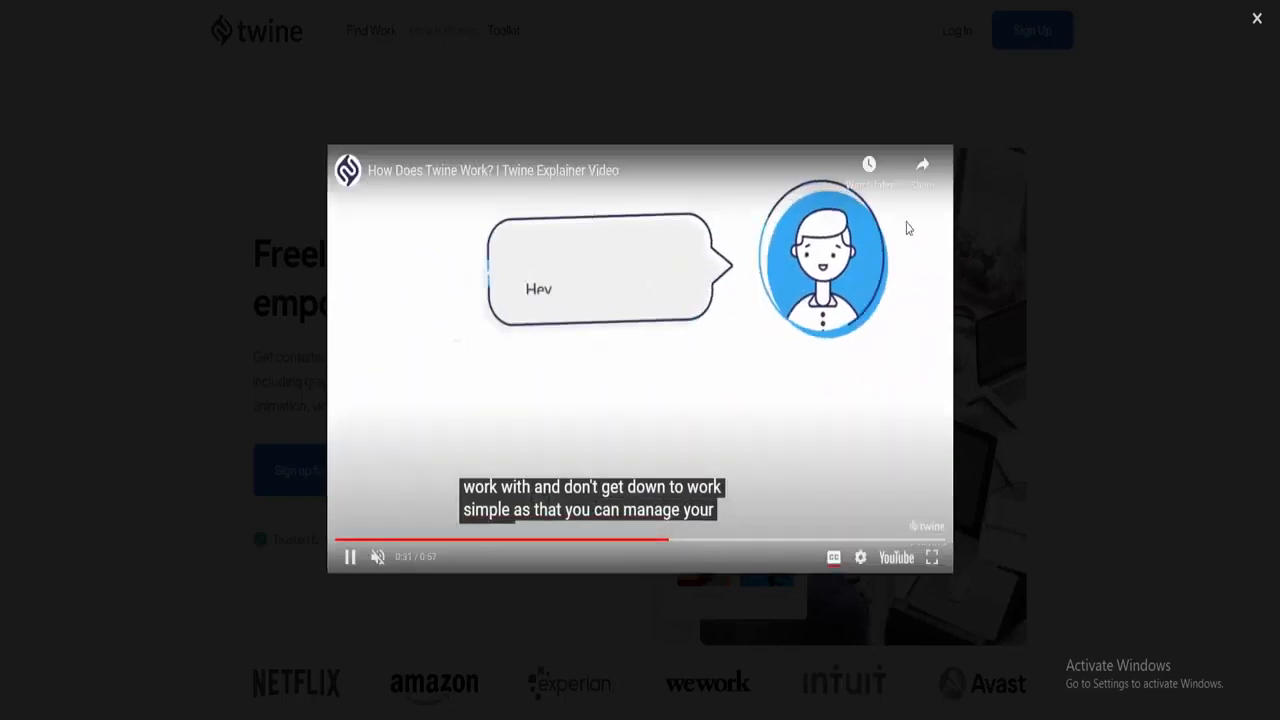
Close the video and scroll the homepage down past job categories, workflow and testimonials to jobs by country
click(1256, 18)
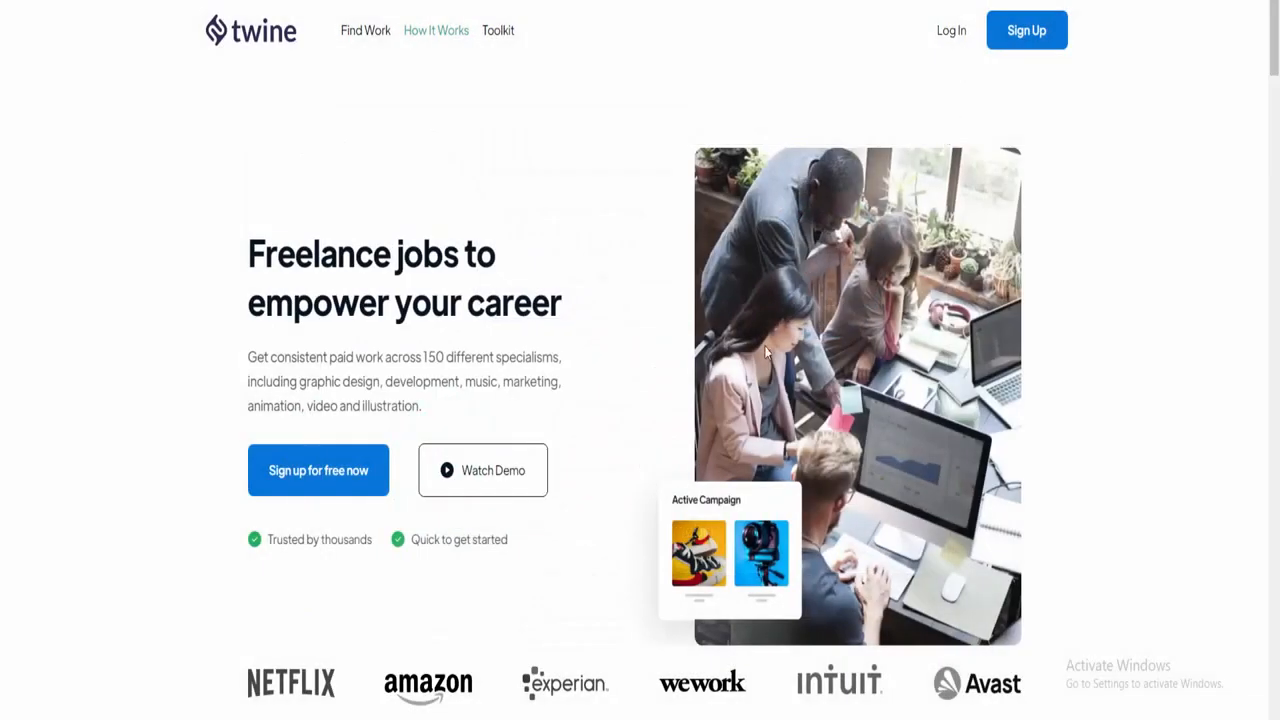
scroll(down, 3)
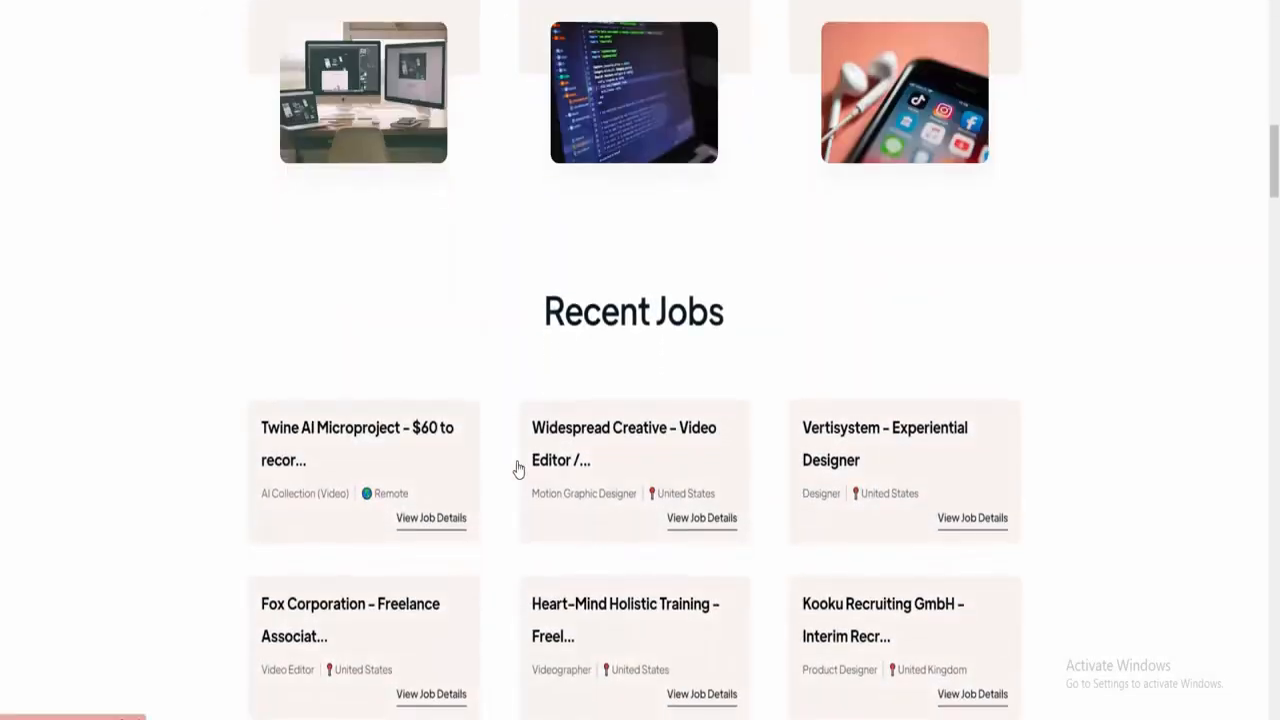
scroll(up, 3)
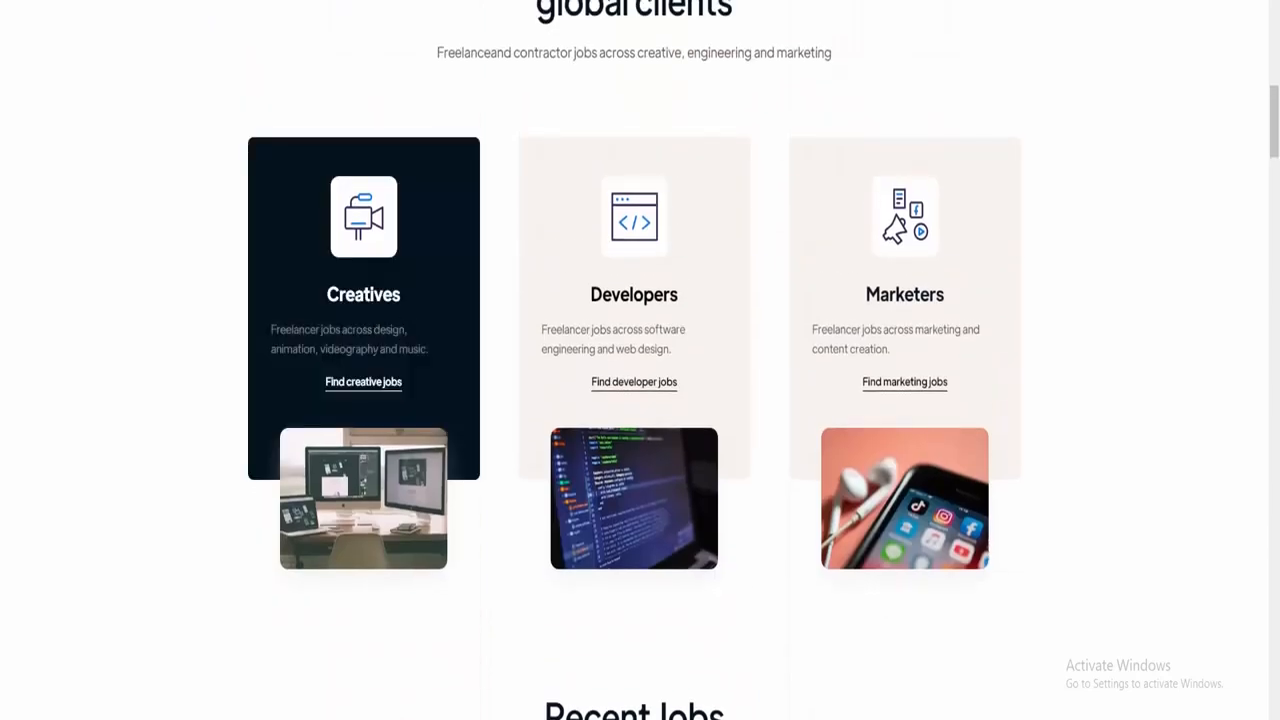
mouse_move(328, 364)
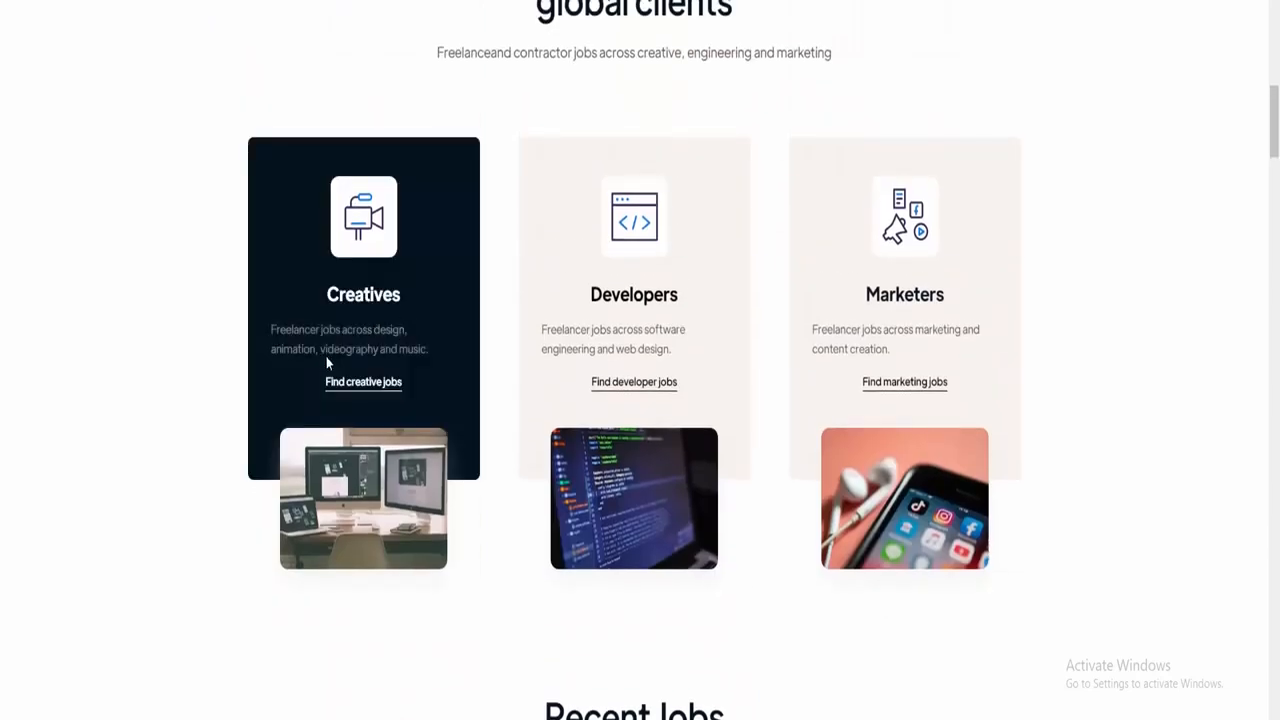
mouse_move(634, 318)
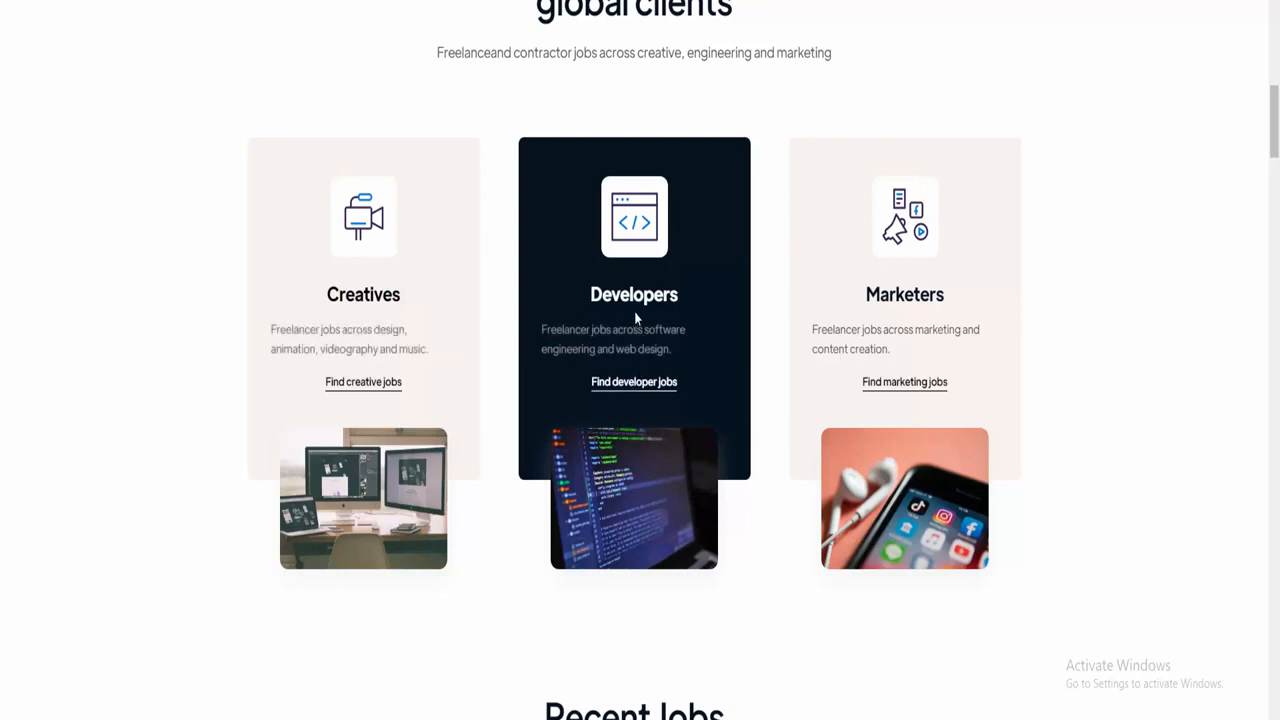
mouse_move(664, 370)
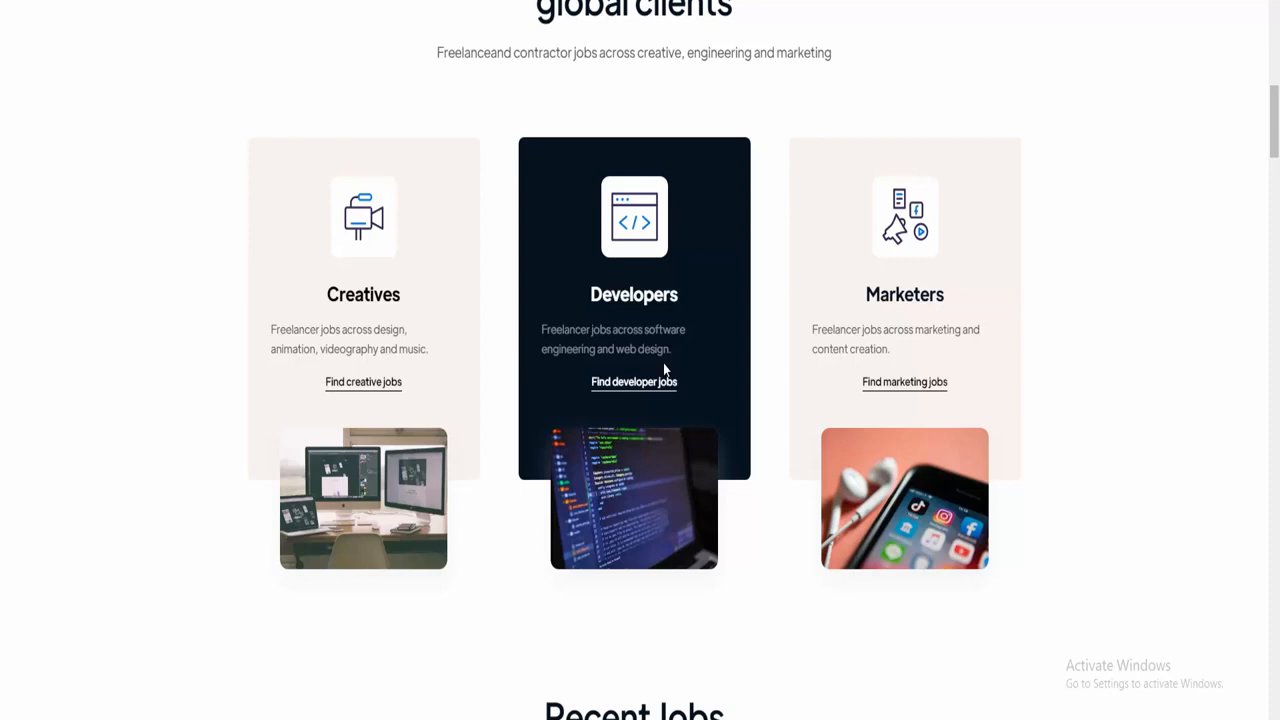
mouse_move(904, 436)
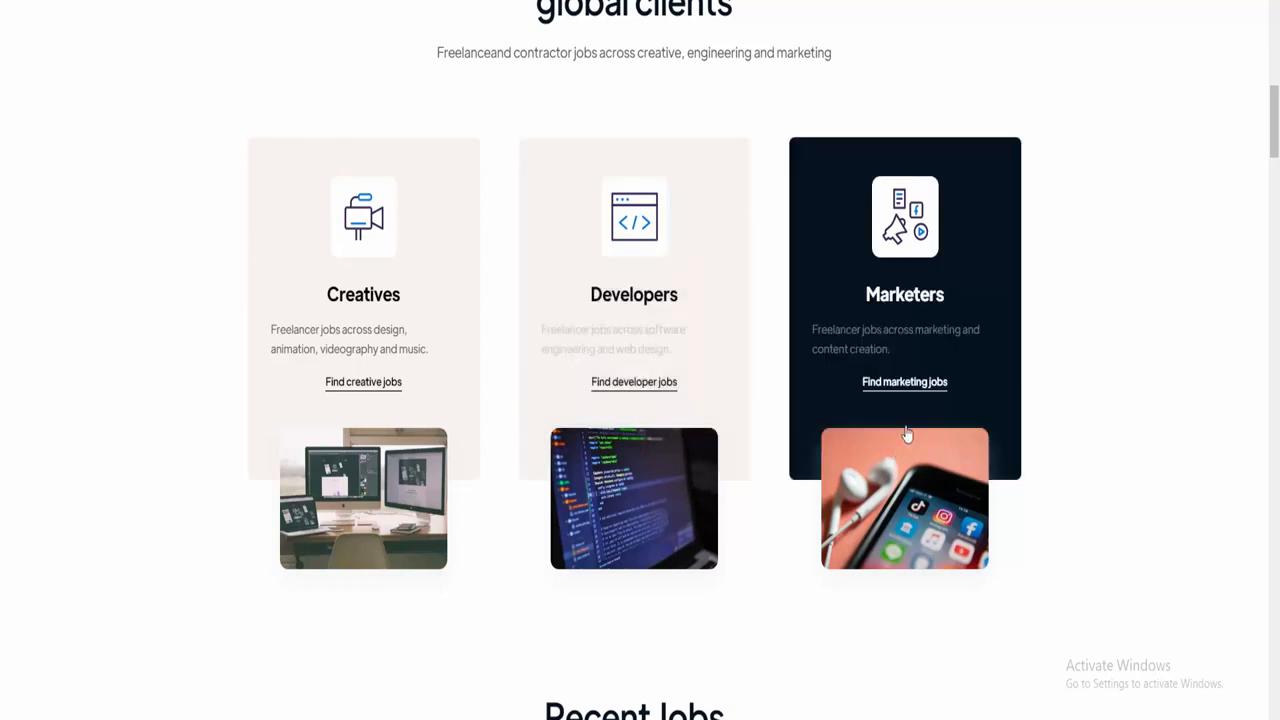
scroll(down, 3)
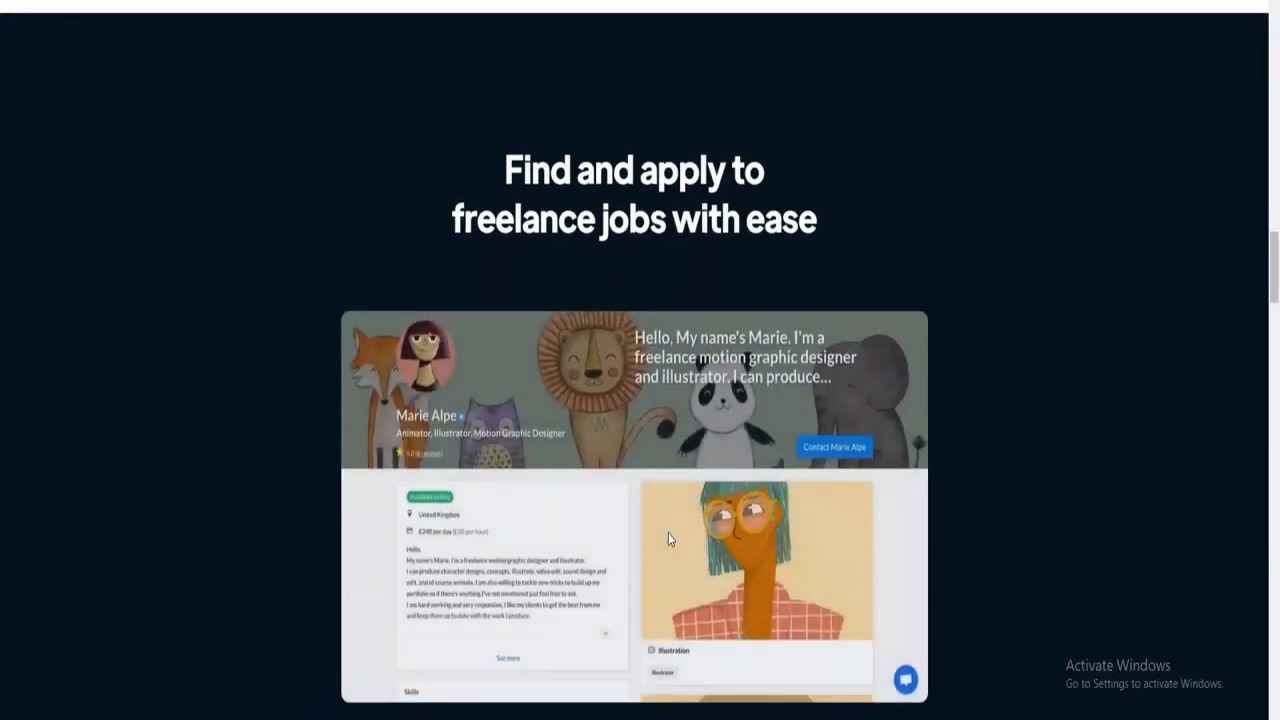
scroll(down, 3)
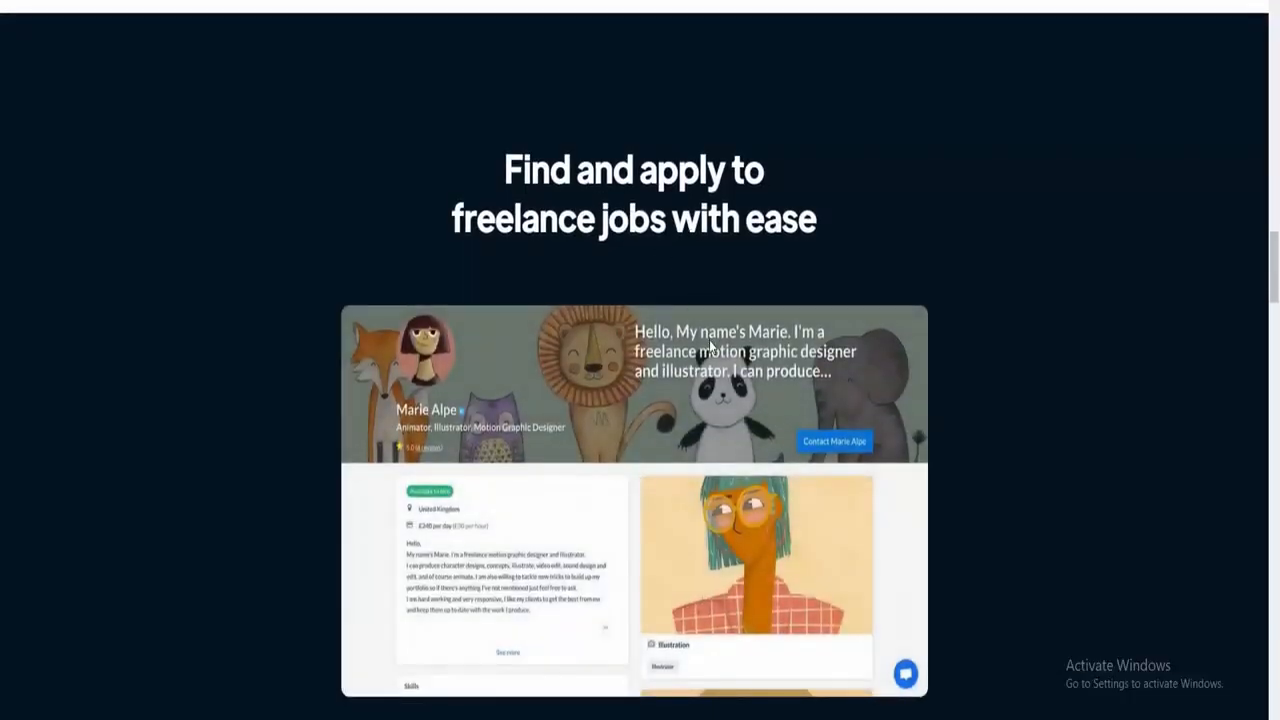
scroll(down, 3)
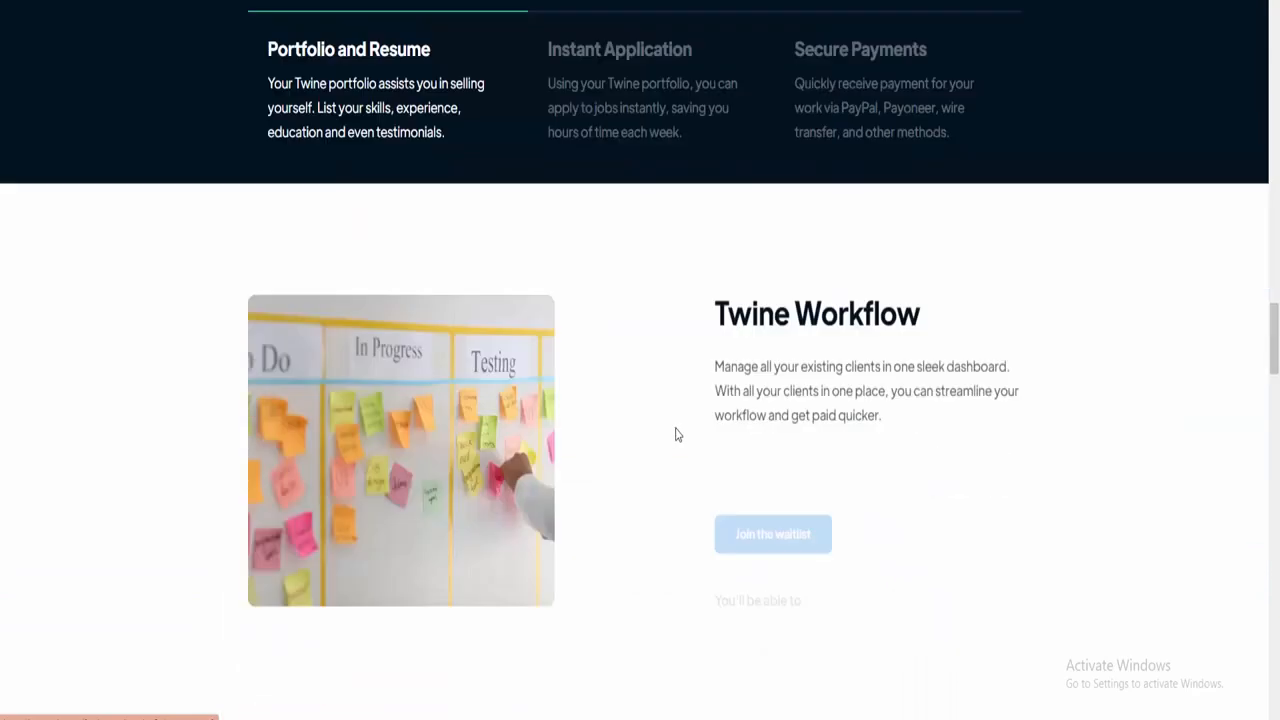
scroll(down, 3)
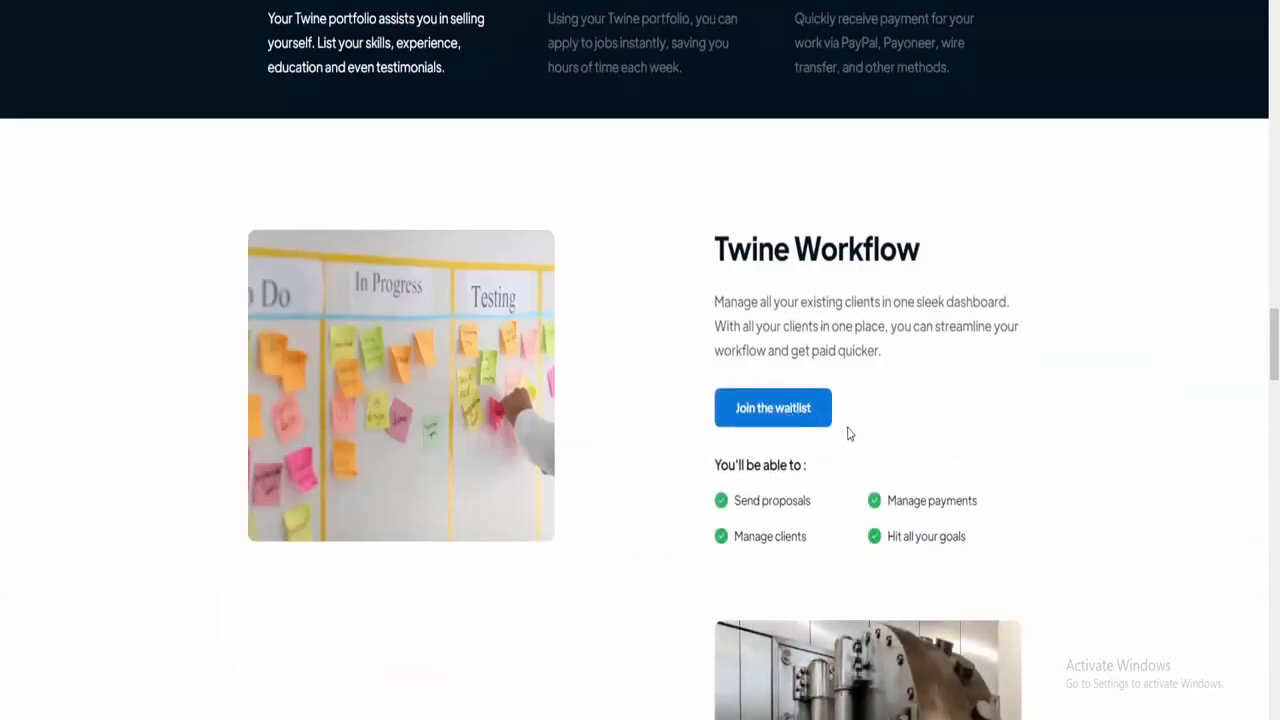
scroll(down, 3)
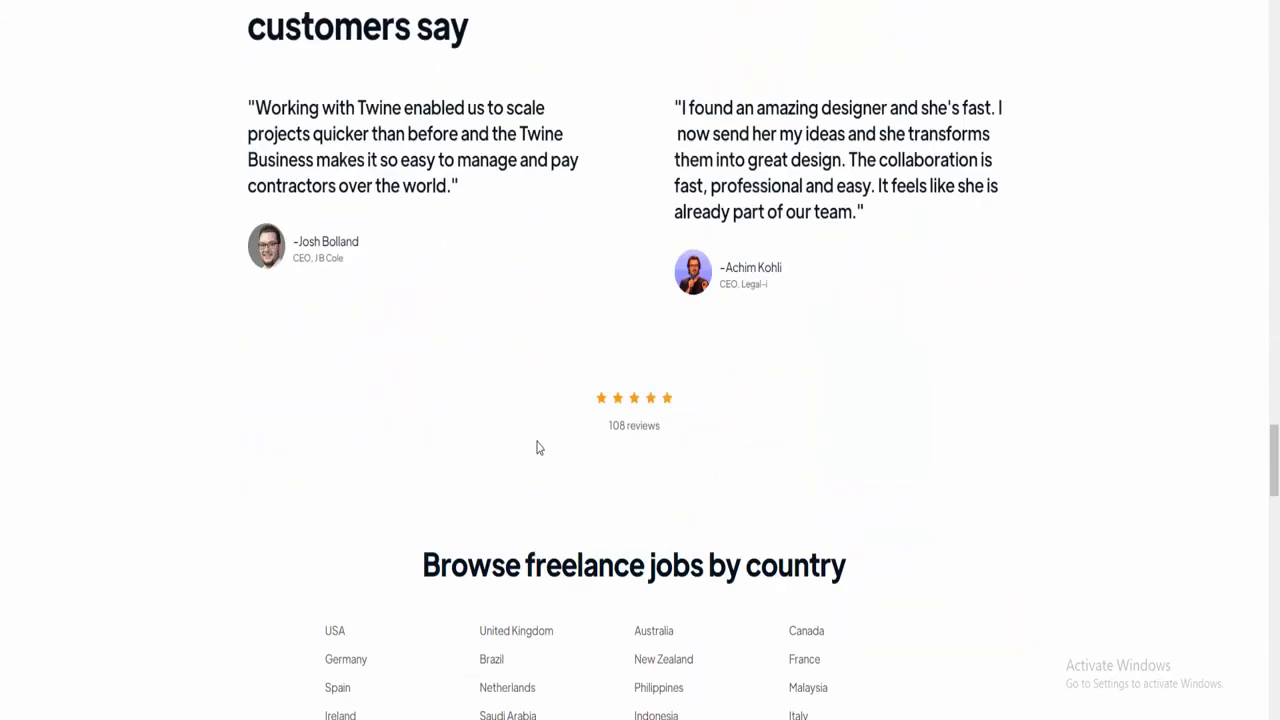
mouse_move(456, 356)
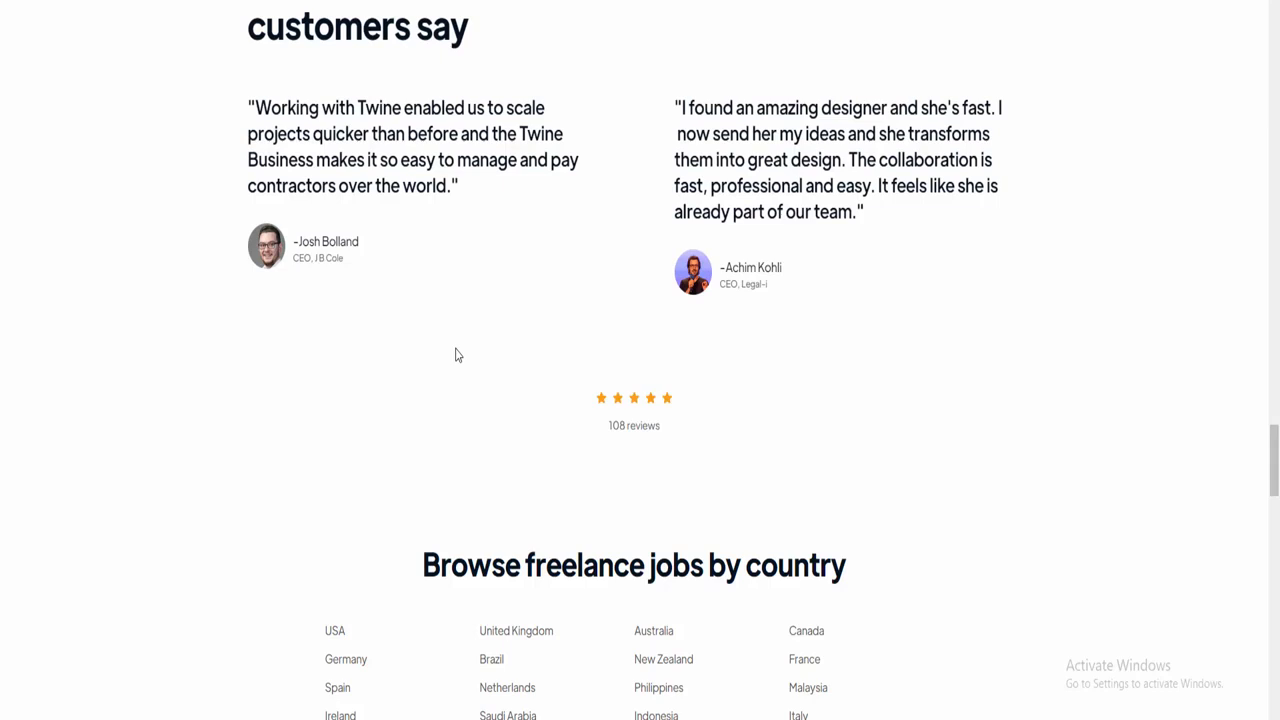
mouse_move(1118, 444)
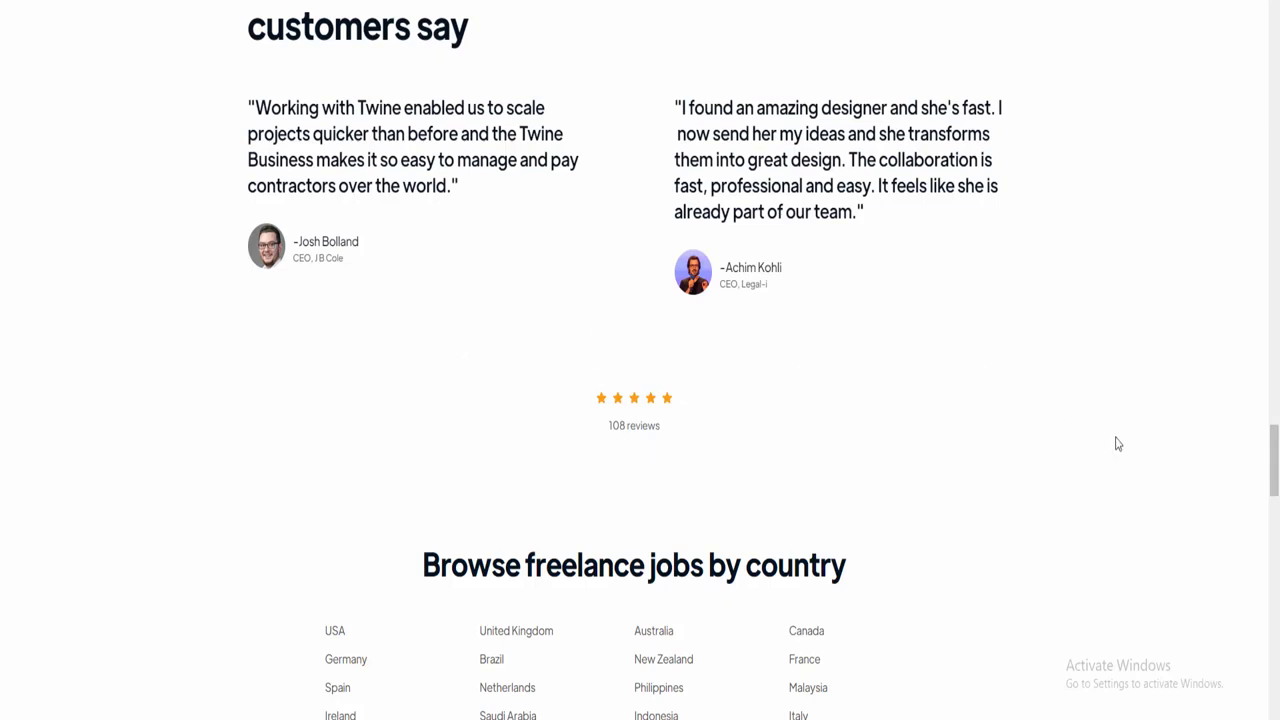
scroll(down, 3)
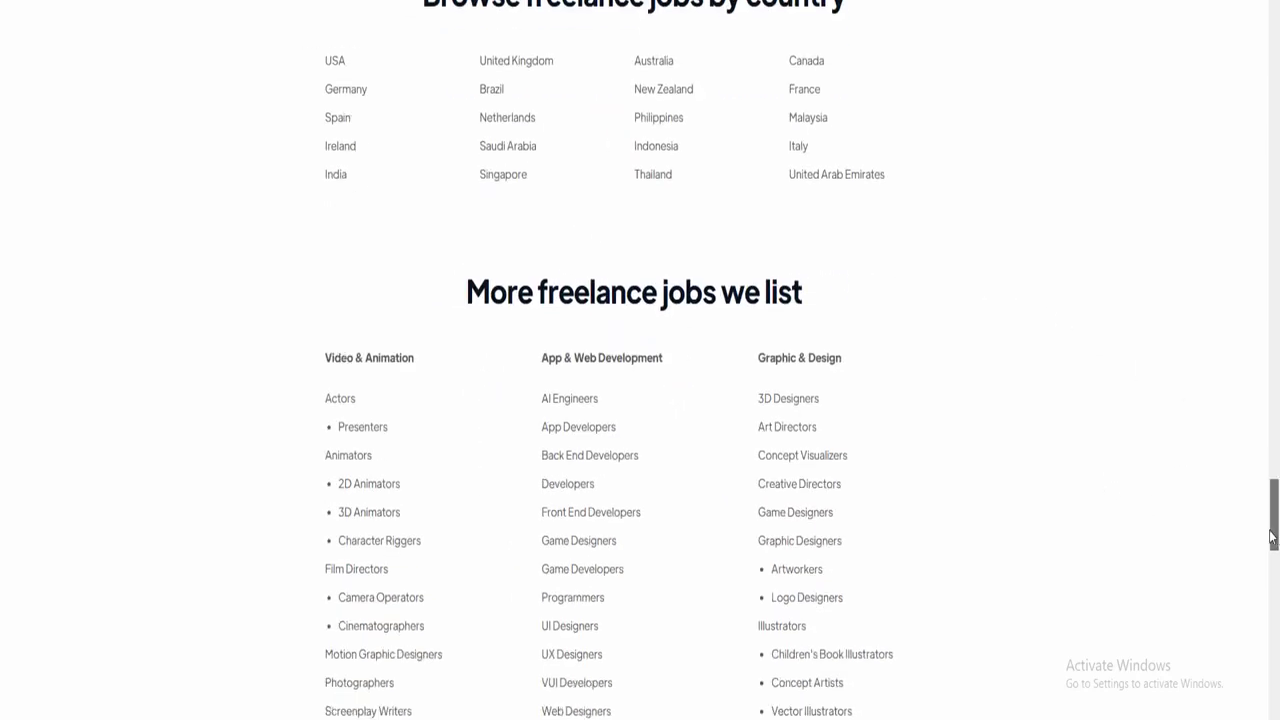
scroll(down, 3)
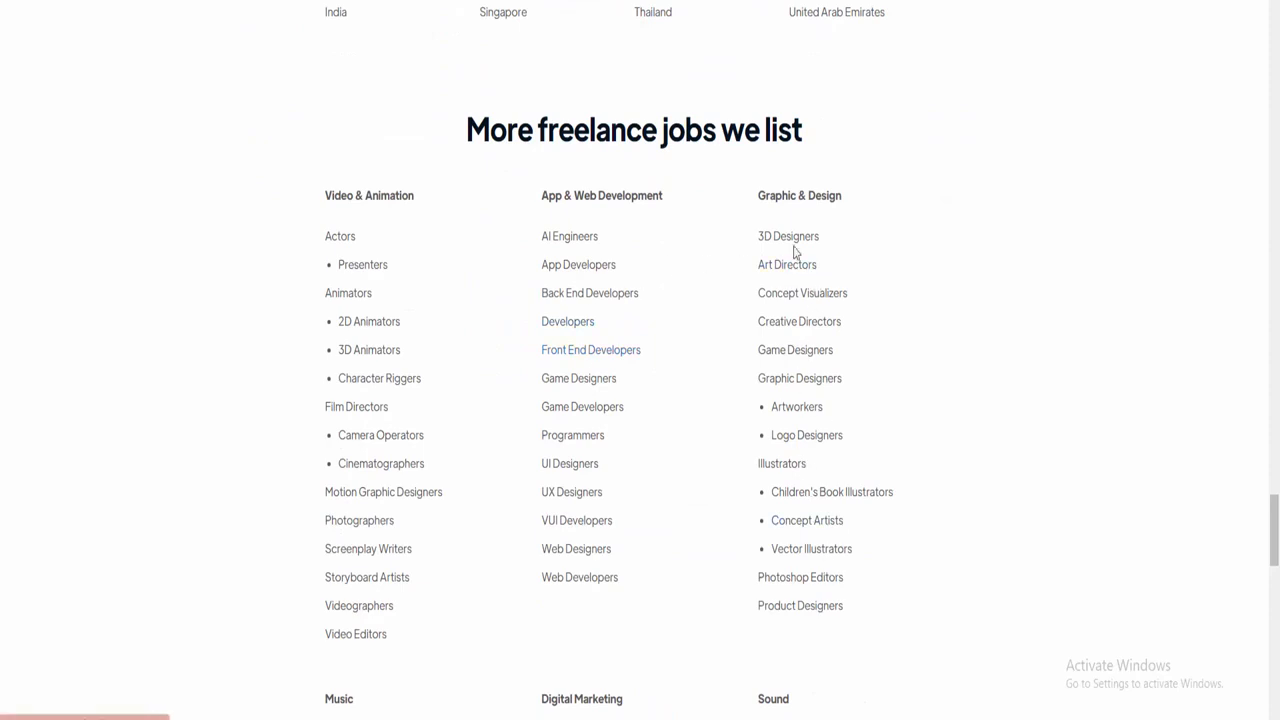
mouse_move(800, 196)
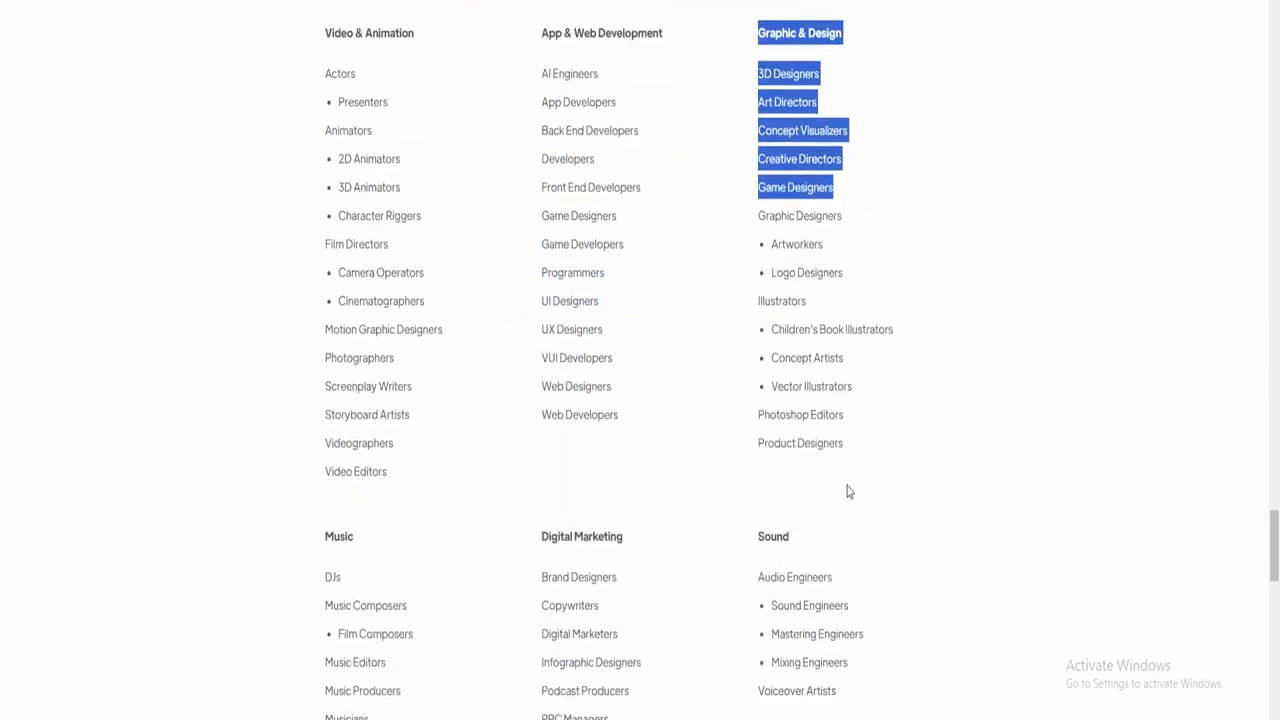
scroll(up, 3)
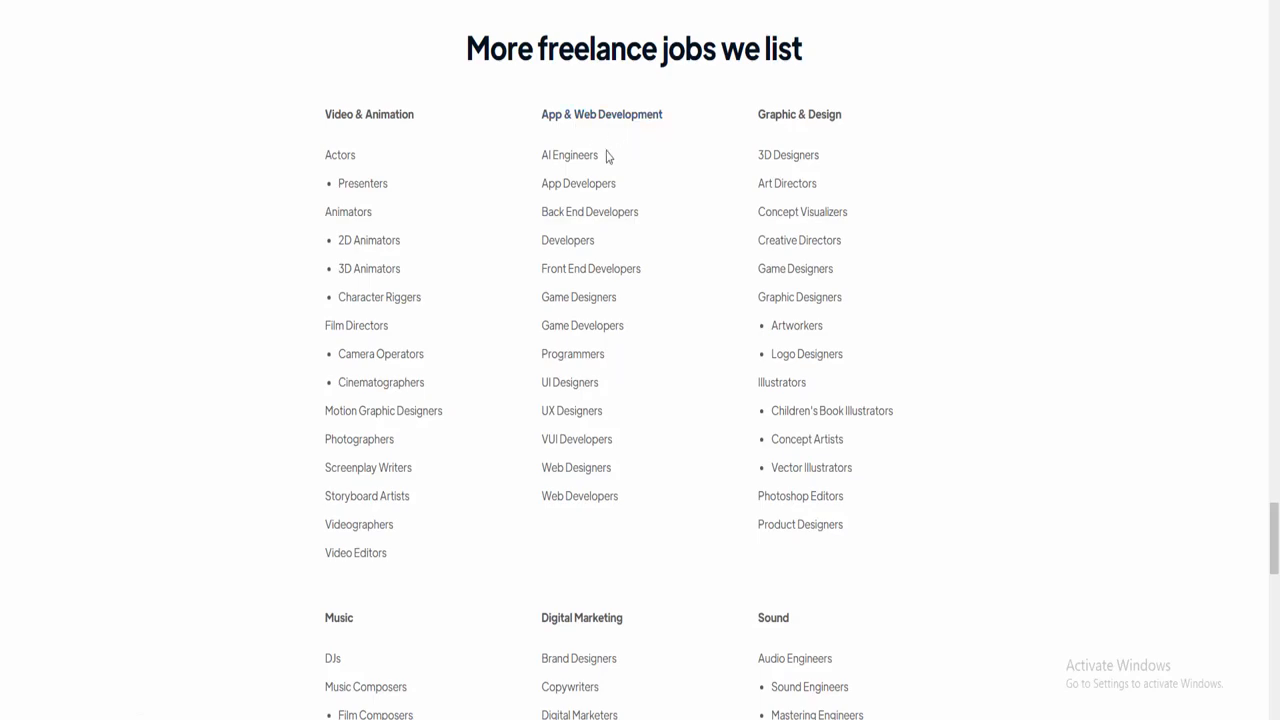
scroll(down, 3)
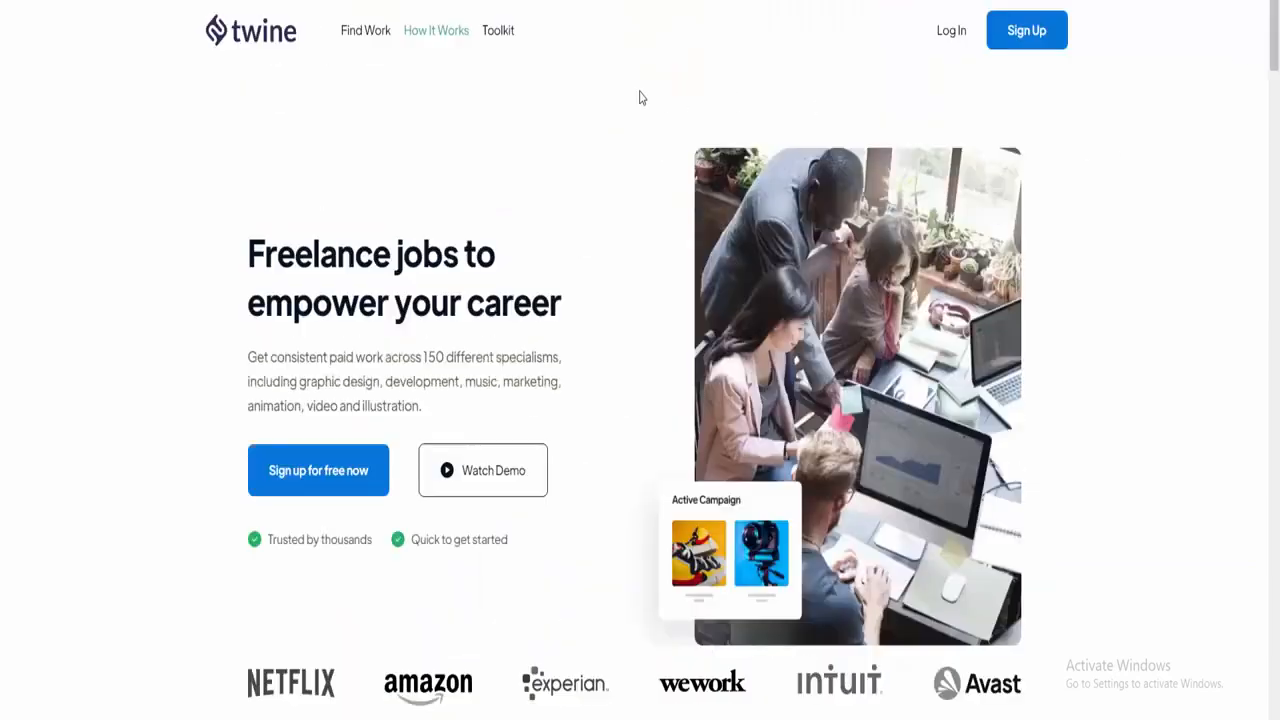
mouse_move(616, 190)
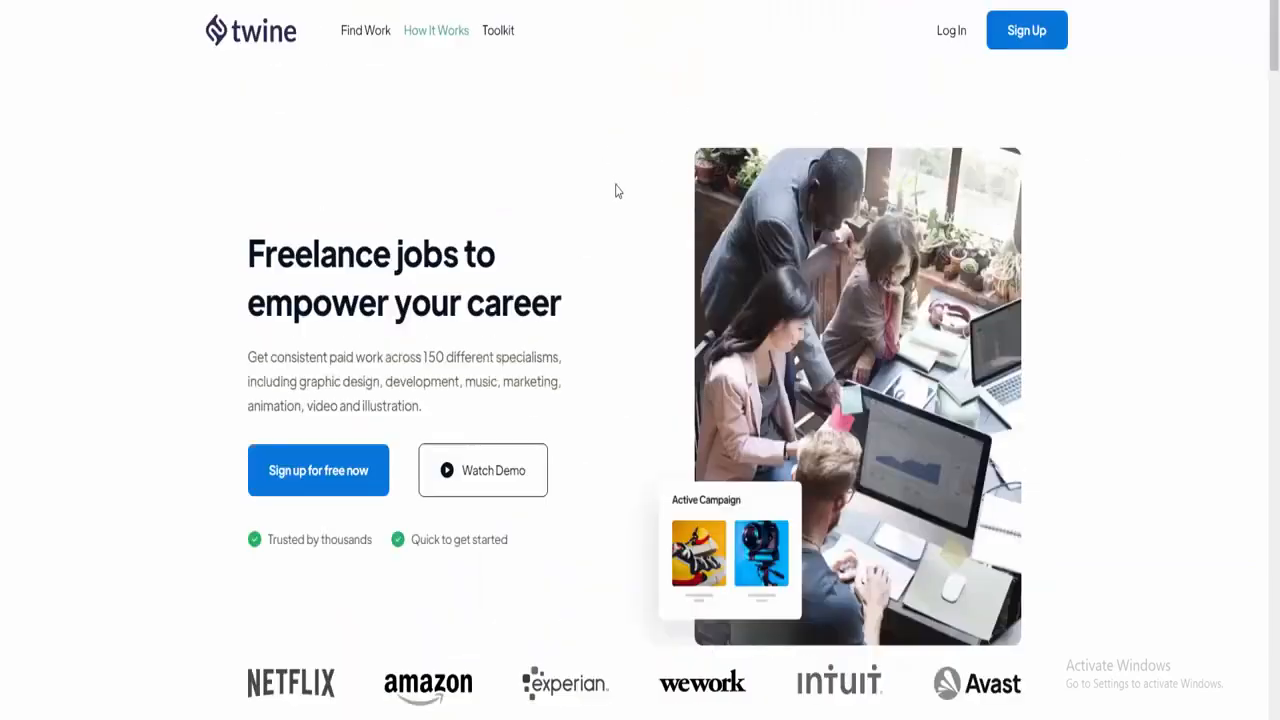
mouse_move(572, 252)
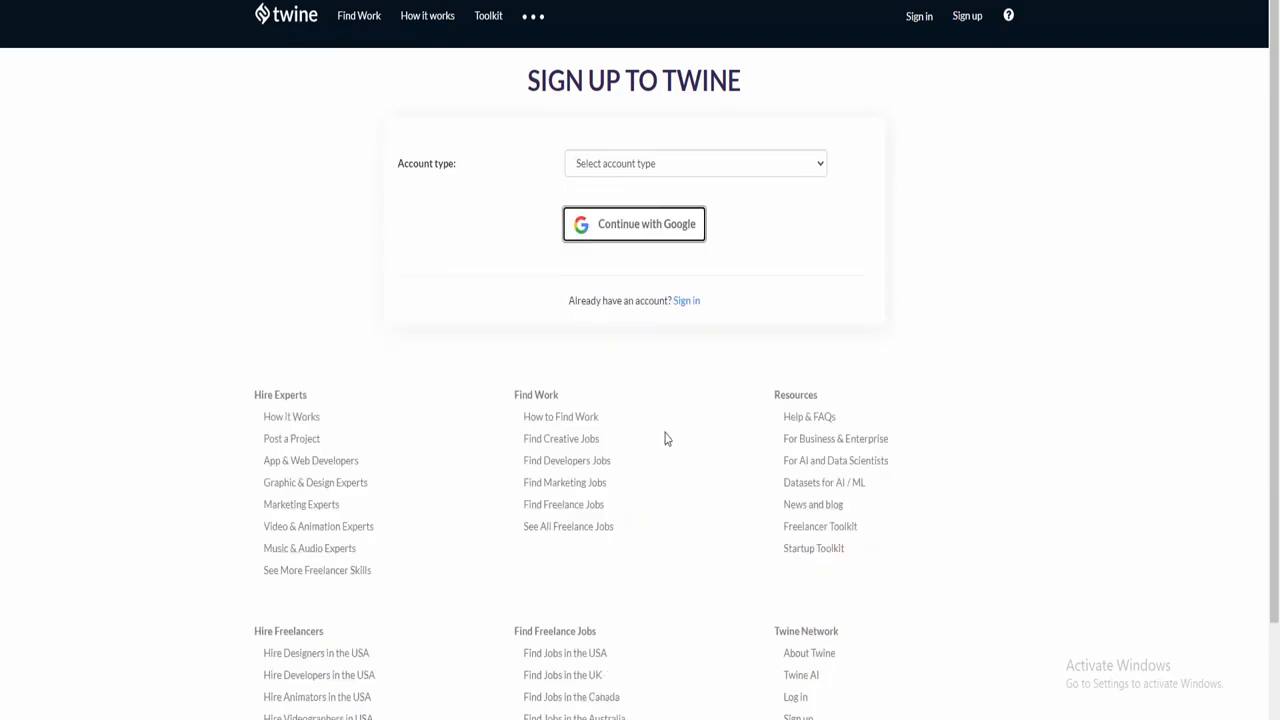
Choose 'Looking for work (freelancer)' as the sign-up account type
click(696, 164)
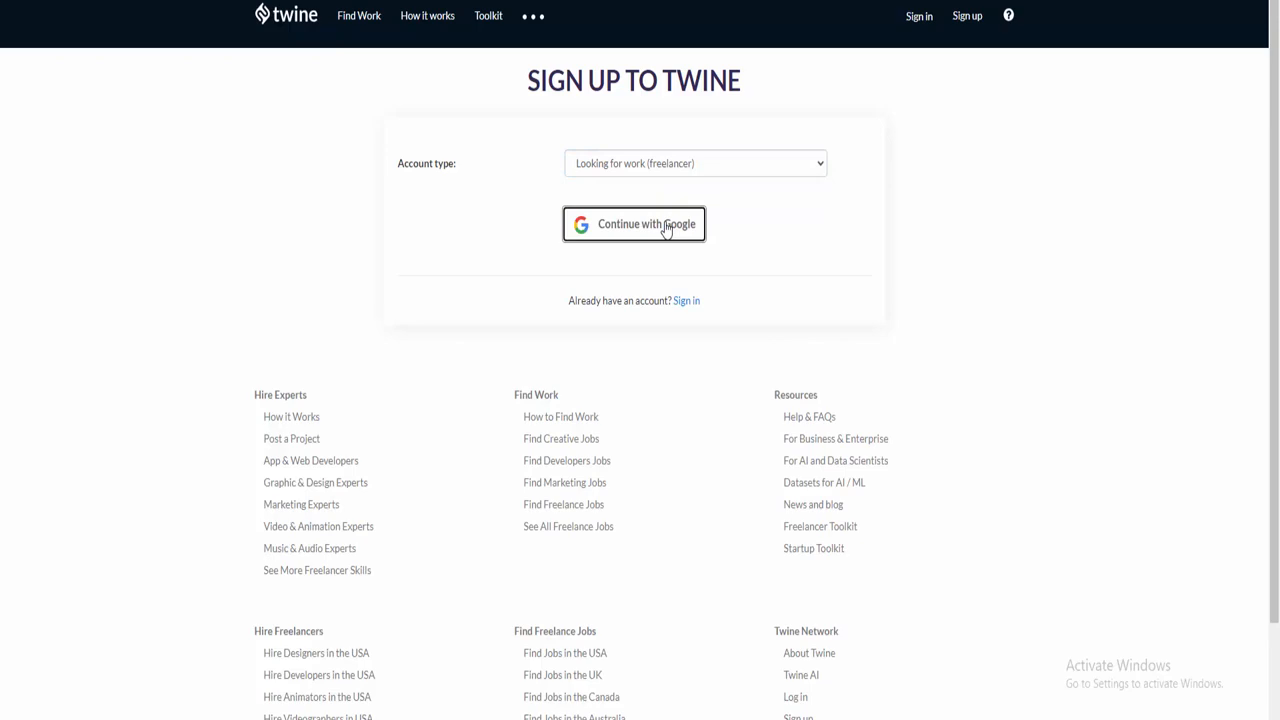
Sign up to Twine through the Google account and confirm the sign-in
click(632, 224)
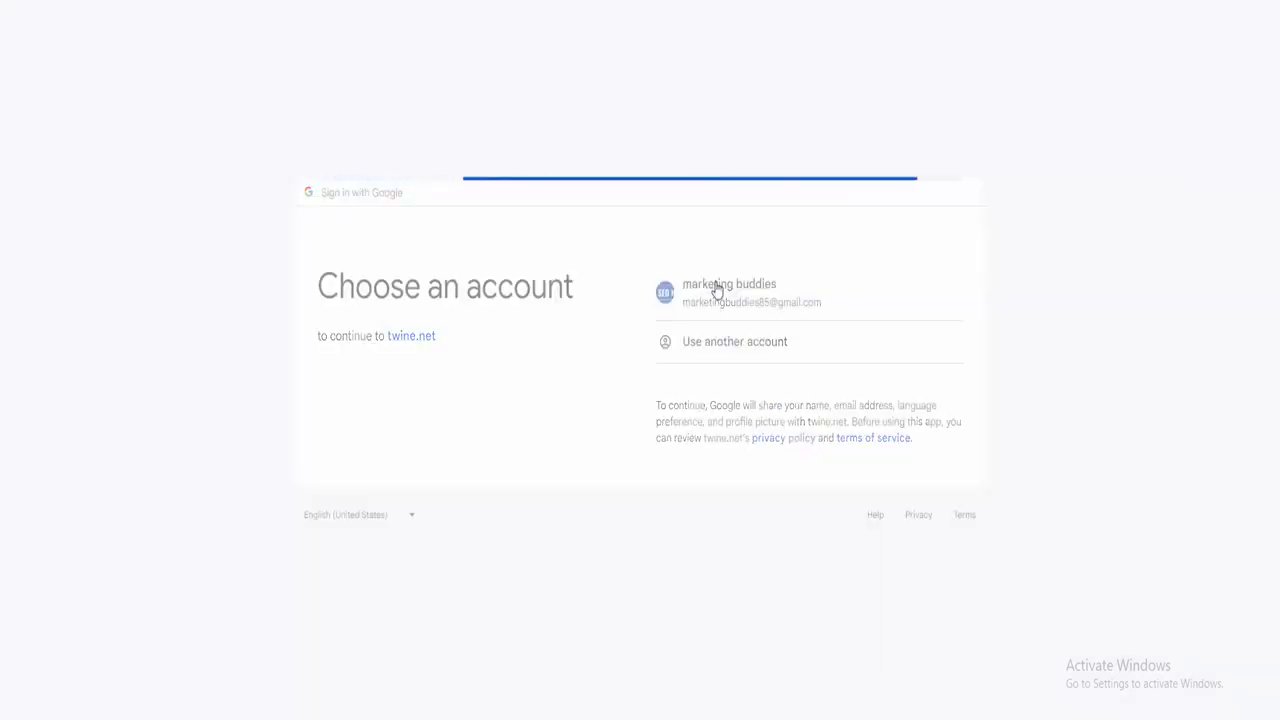
click(728, 292)
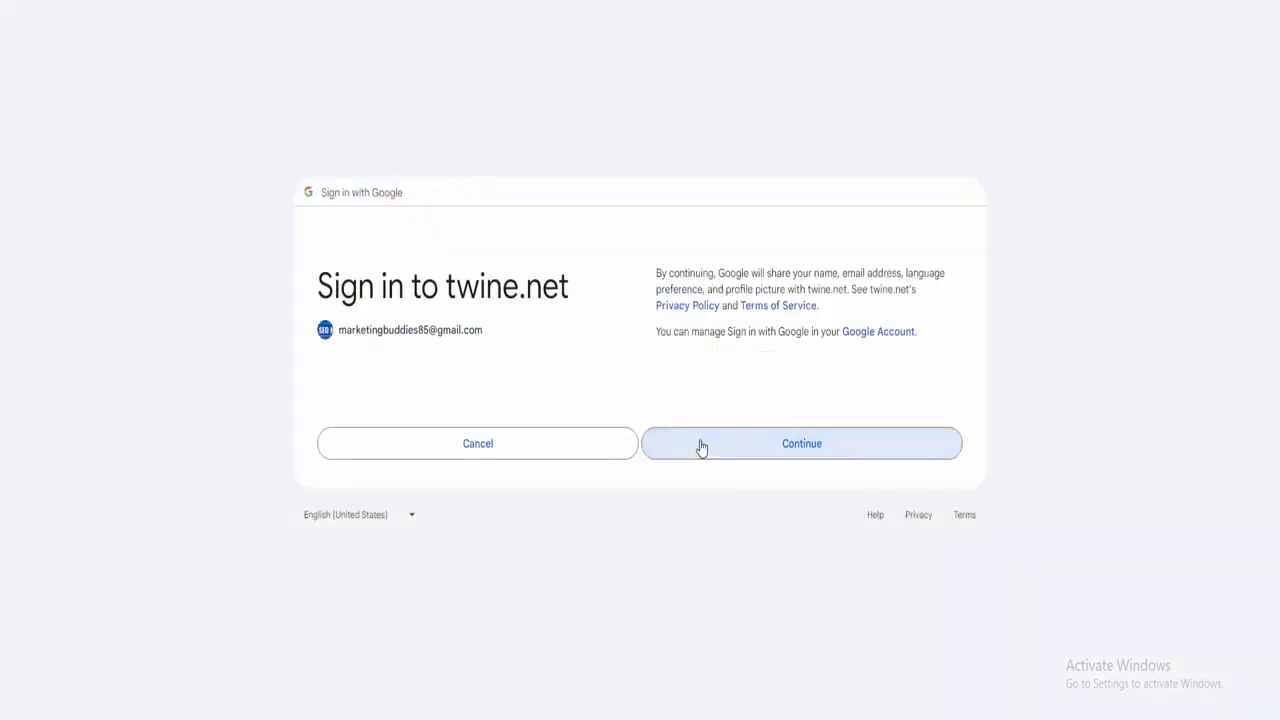
click(800, 444)
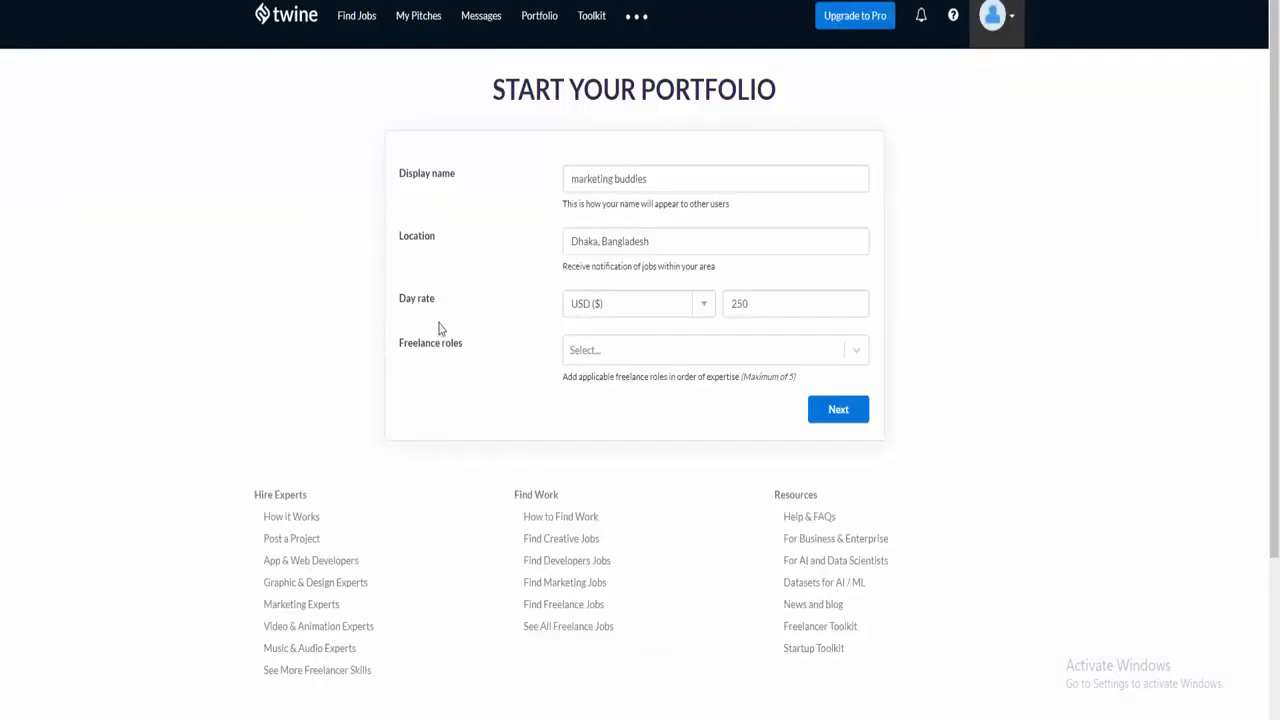
Set the portfolio display name to 'Rayhan Sunny' and the day rate to USD 20
click(716, 178)
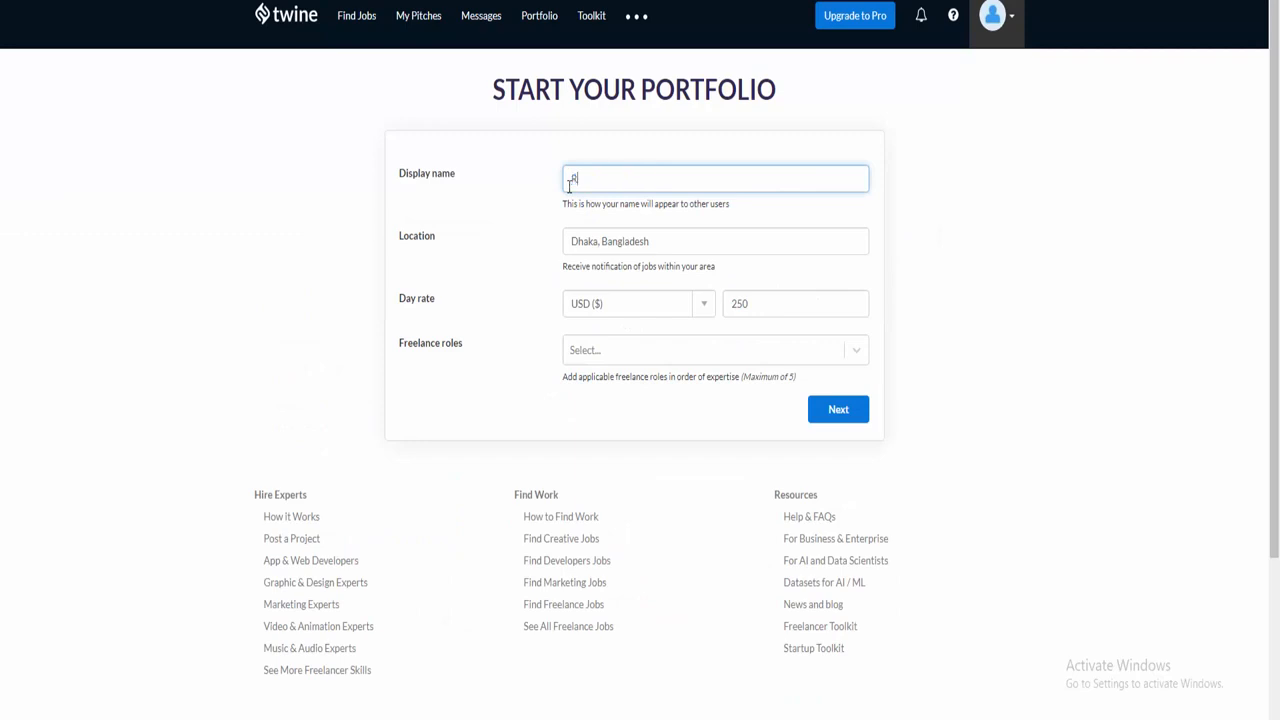
text(Rayhan Sunny)
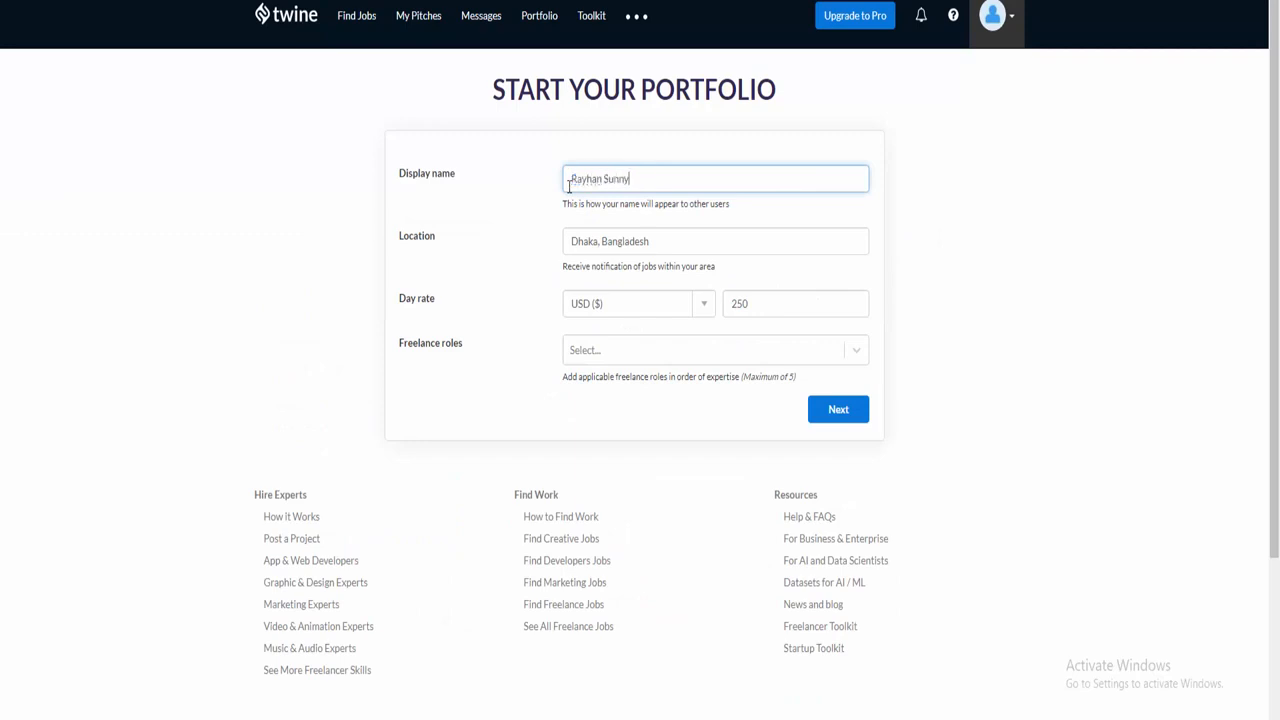
click(640, 304)
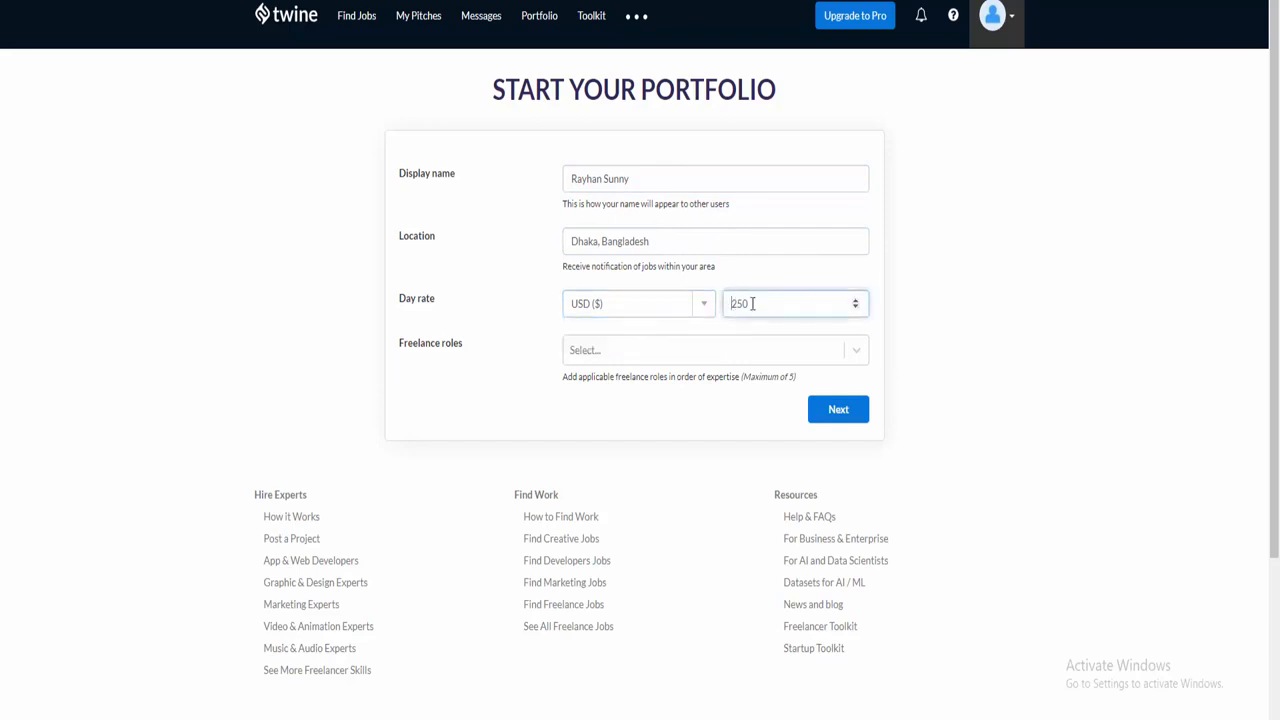
click(638, 304)
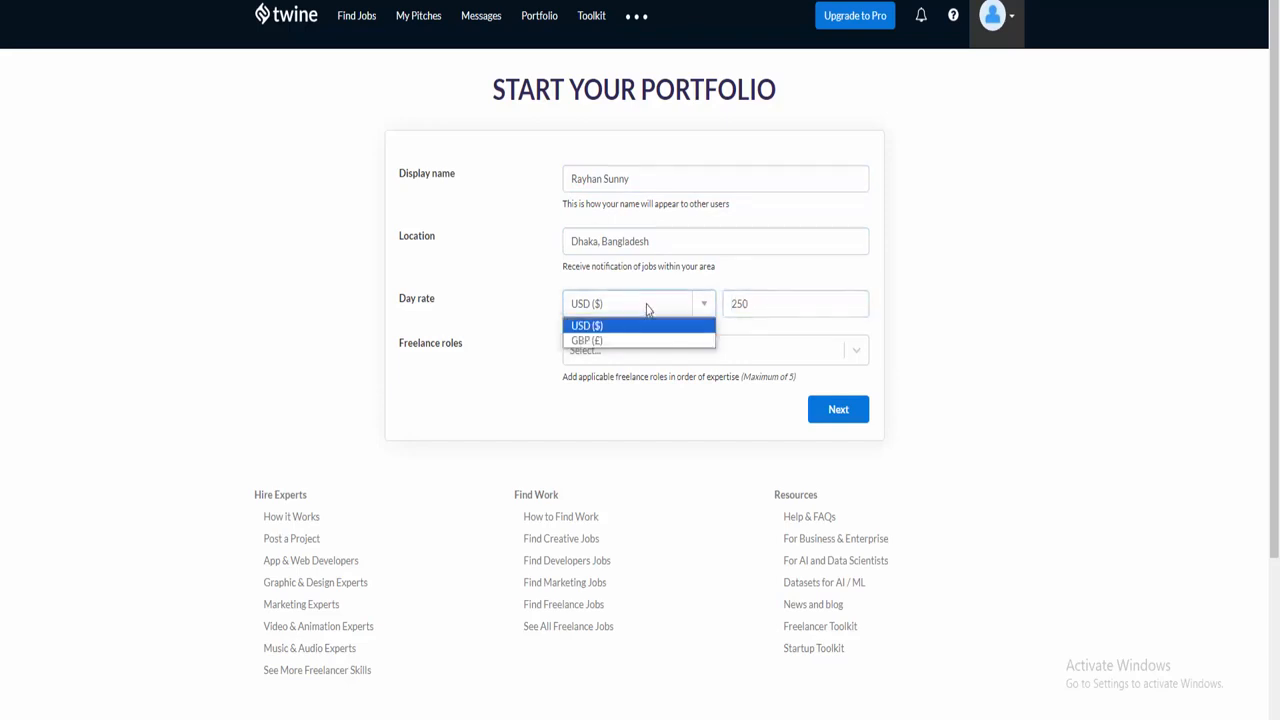
click(710, 350)
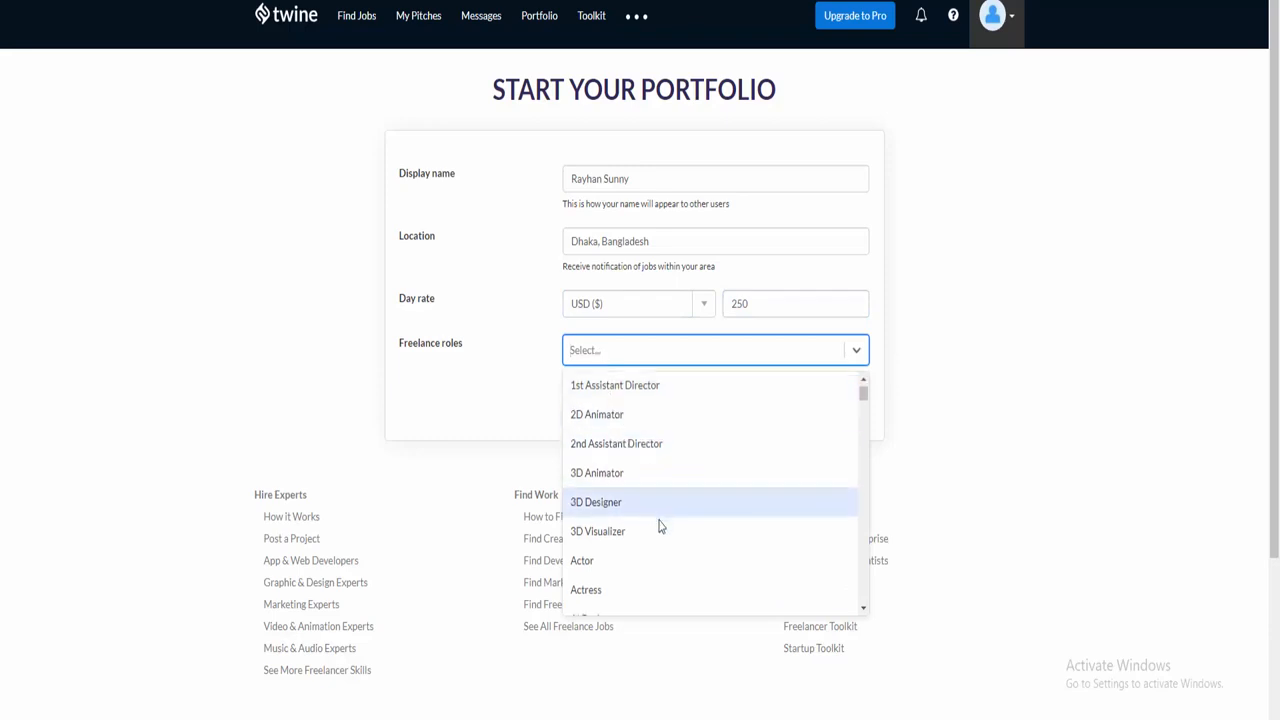
scroll(down, 3)
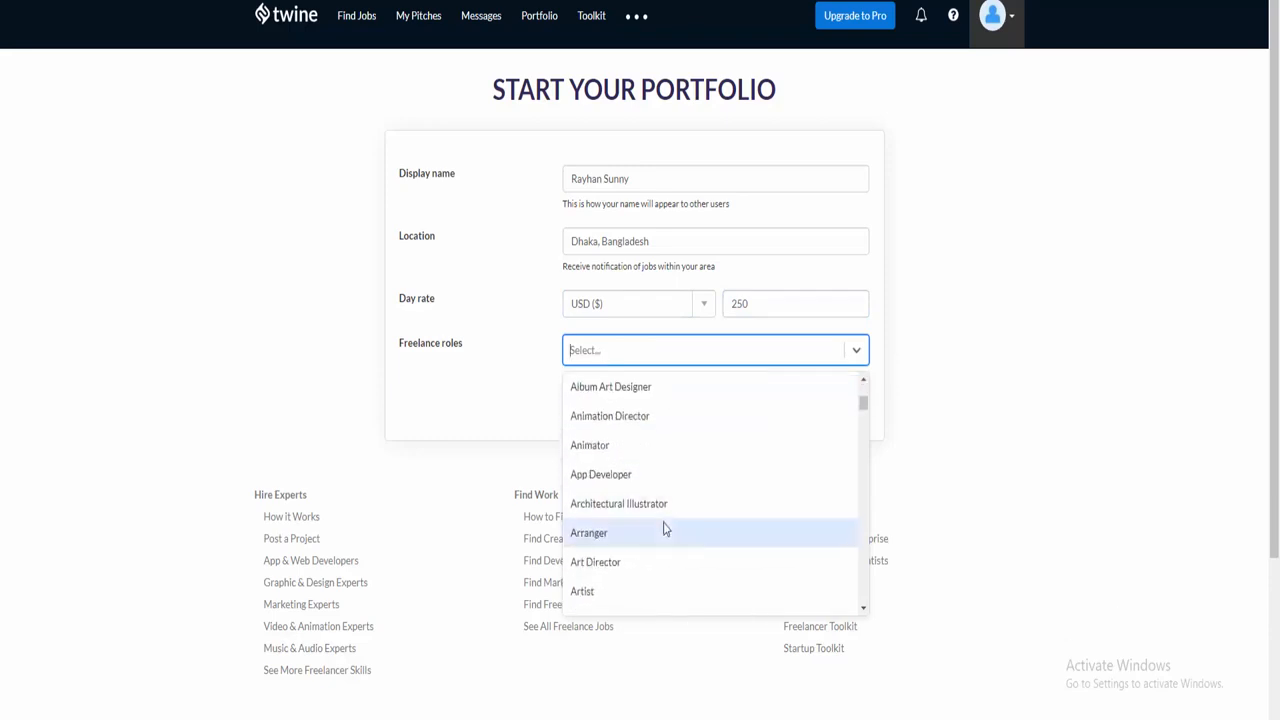
click(796, 304)
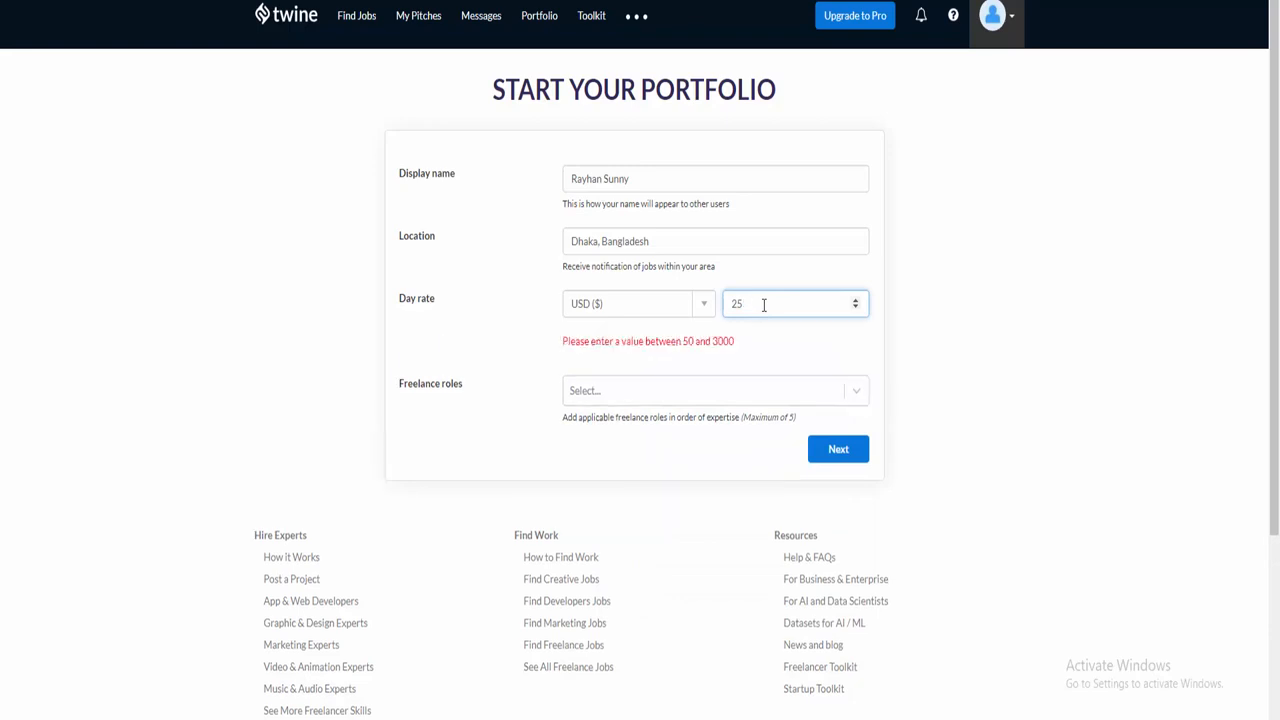
text(20)
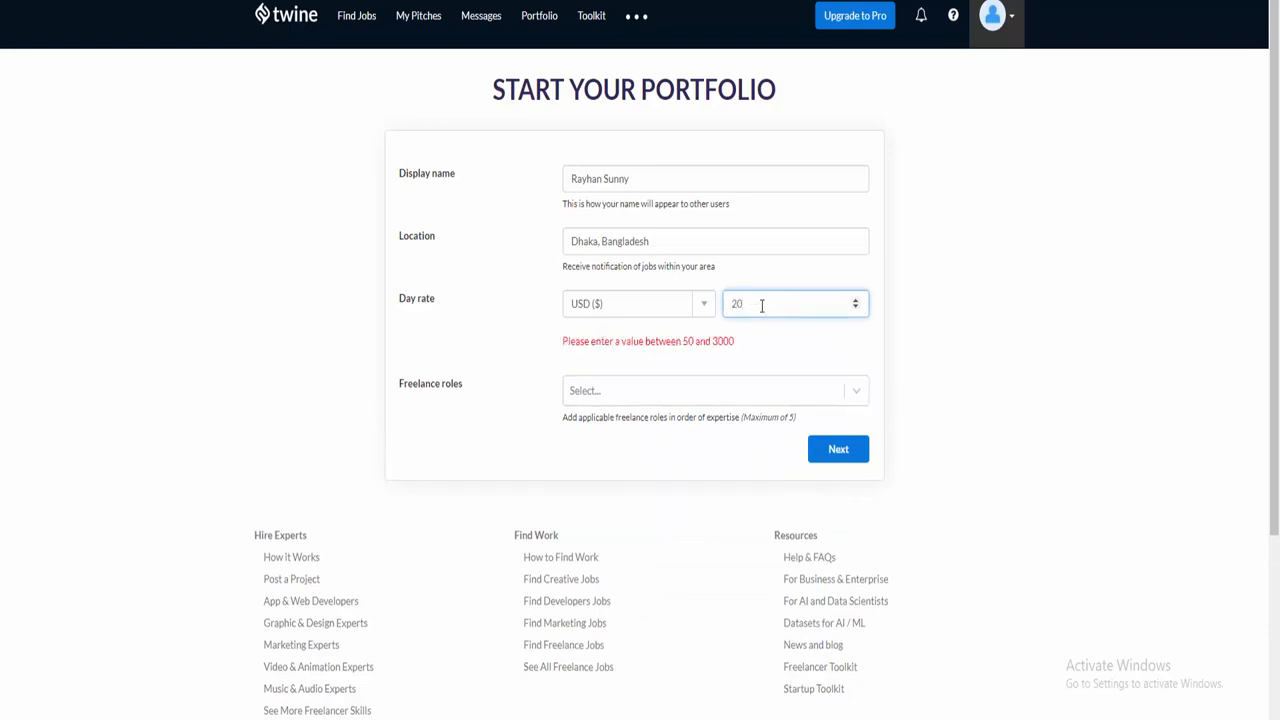
Browse down through the list of available freelance roles
click(716, 390)
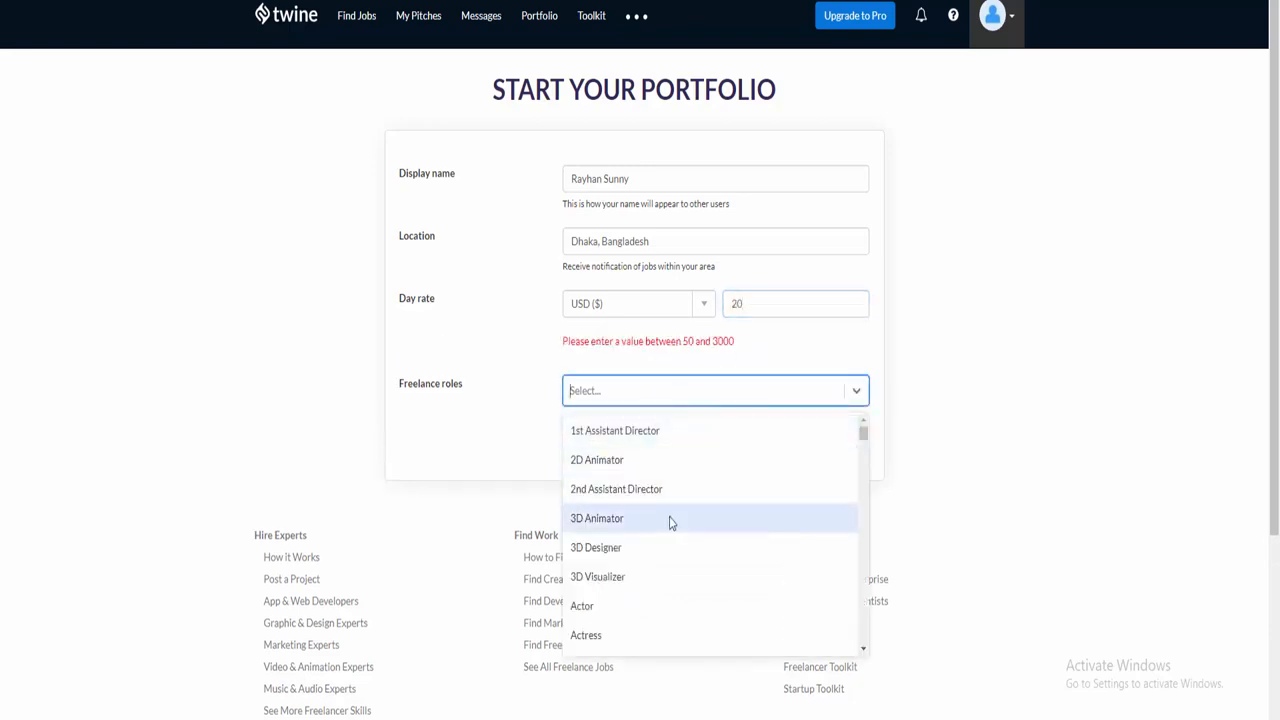
scroll(down, 3)
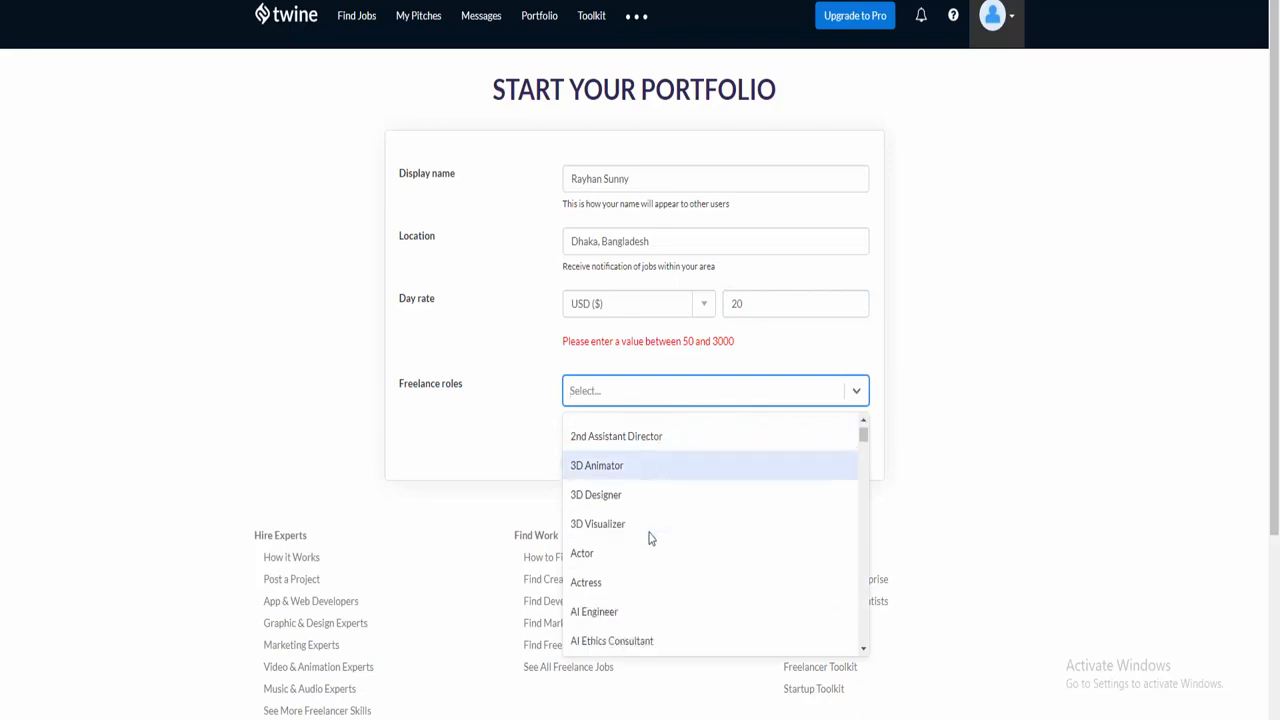
scroll(down, 3)
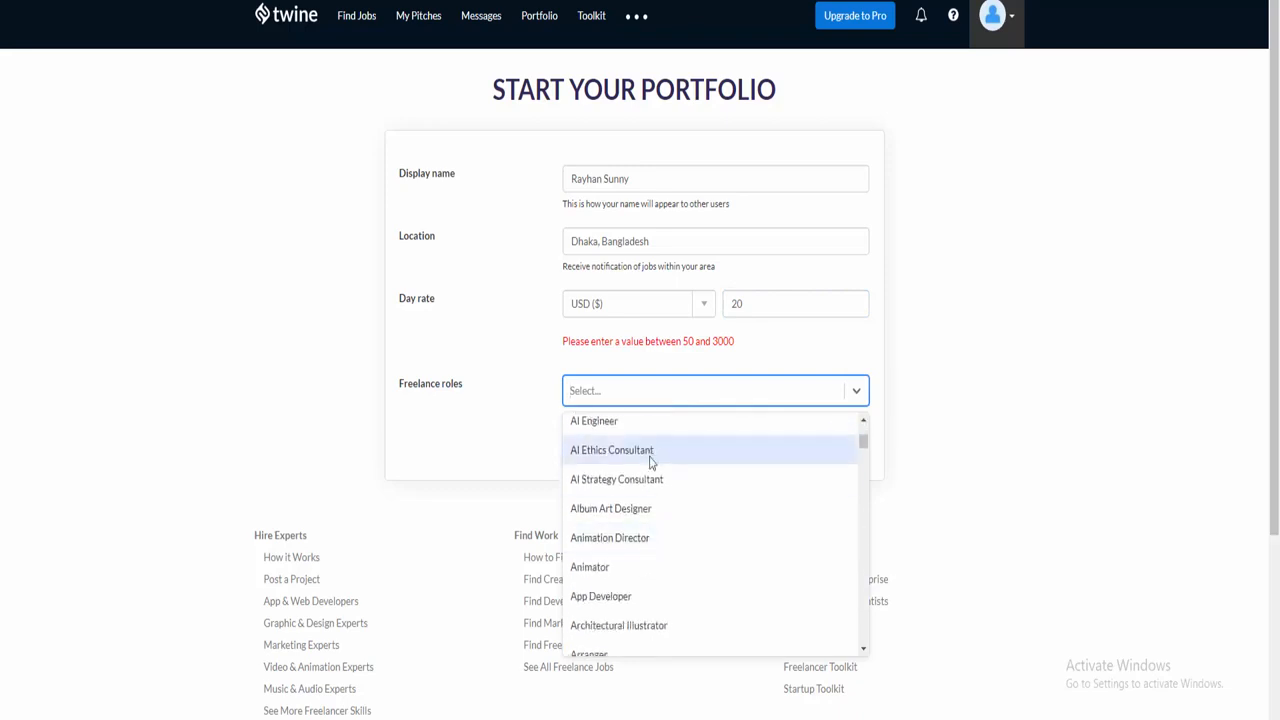
scroll(down, 3)
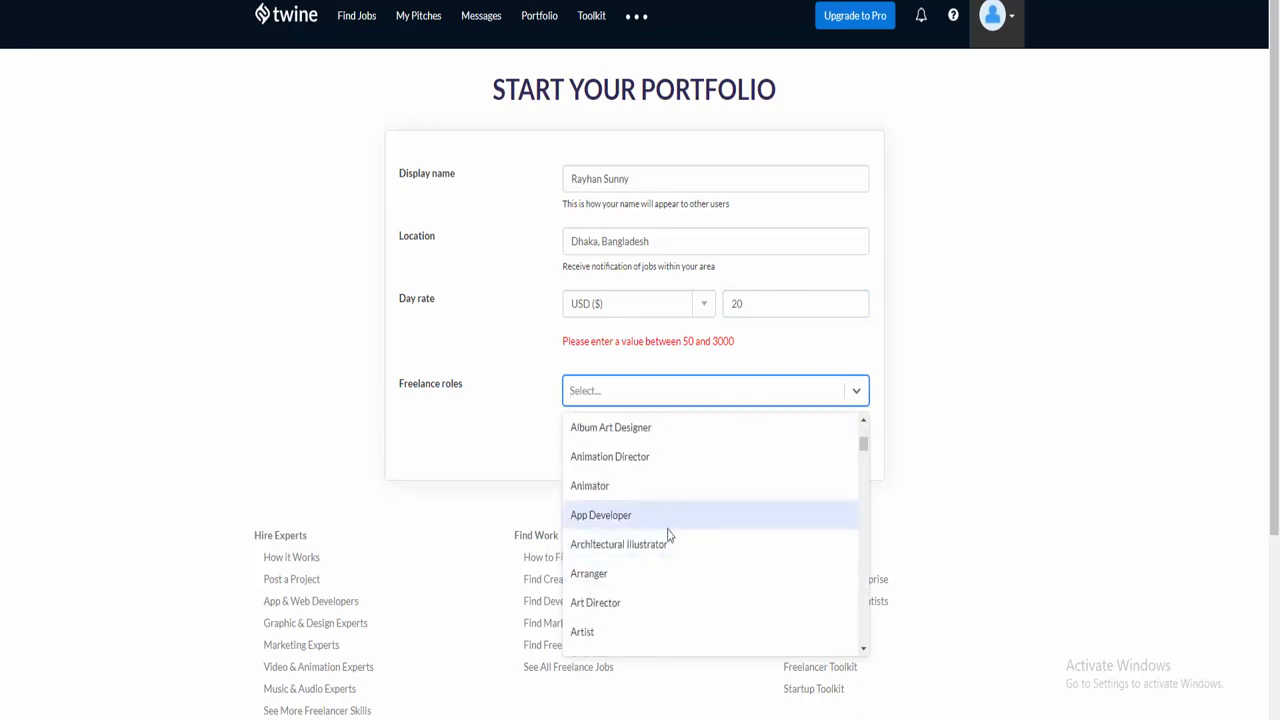
scroll(down, 3)
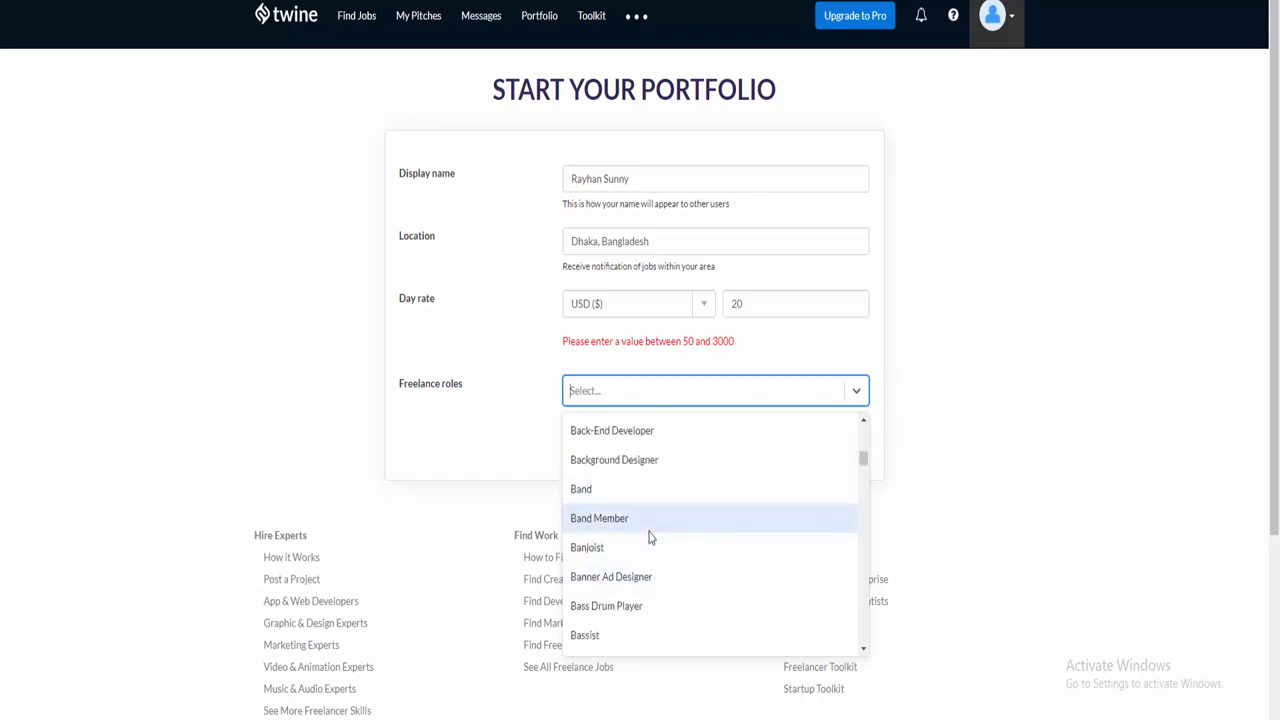
scroll(down, 3)
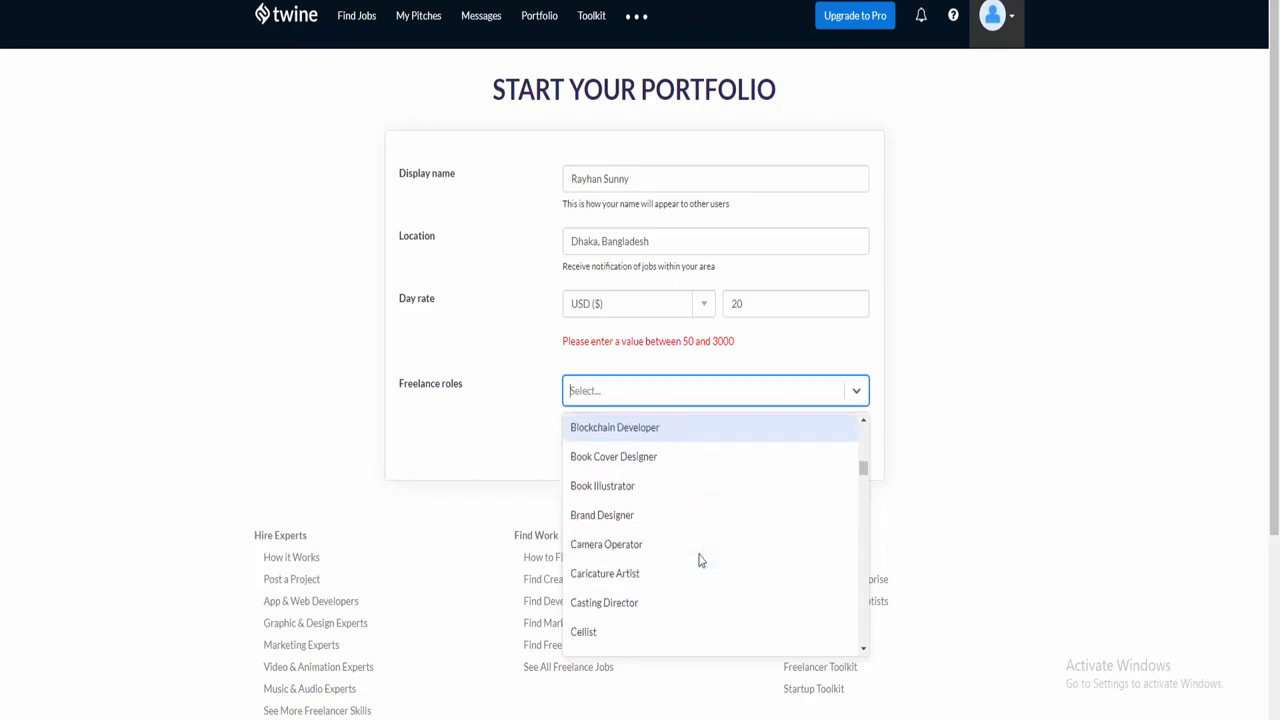
scroll(down, 3)
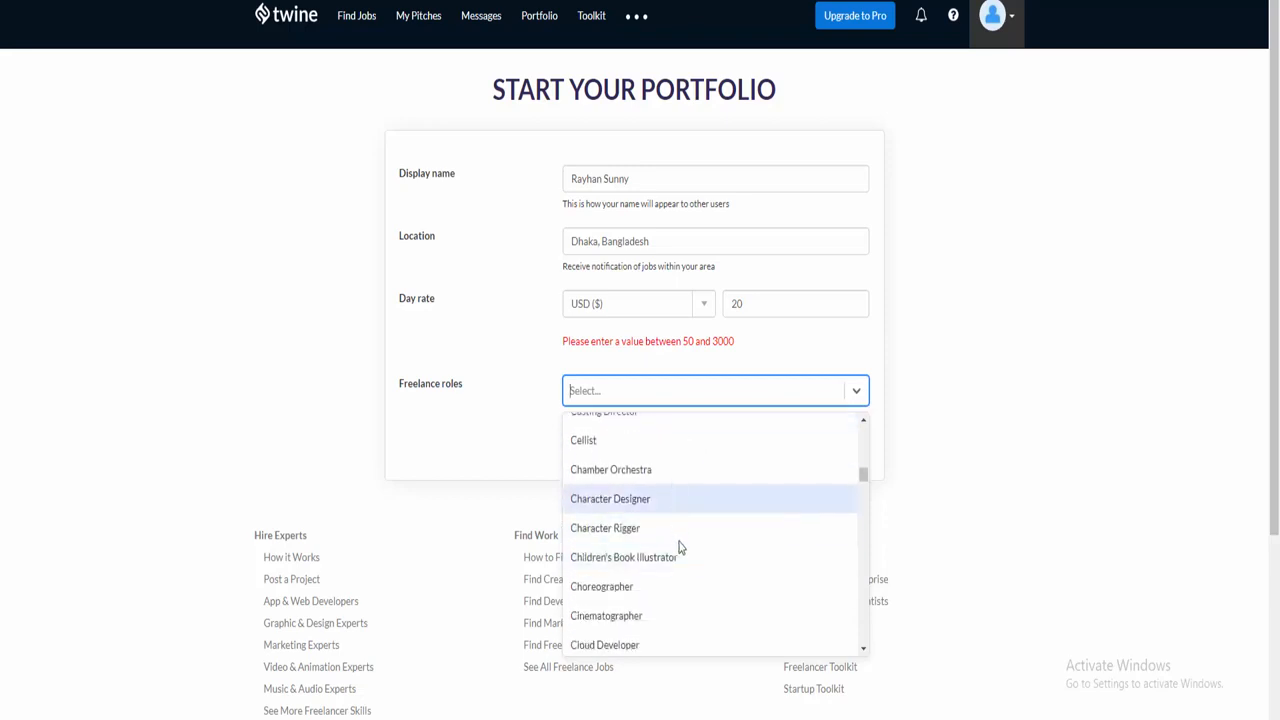
scroll(down, 3)
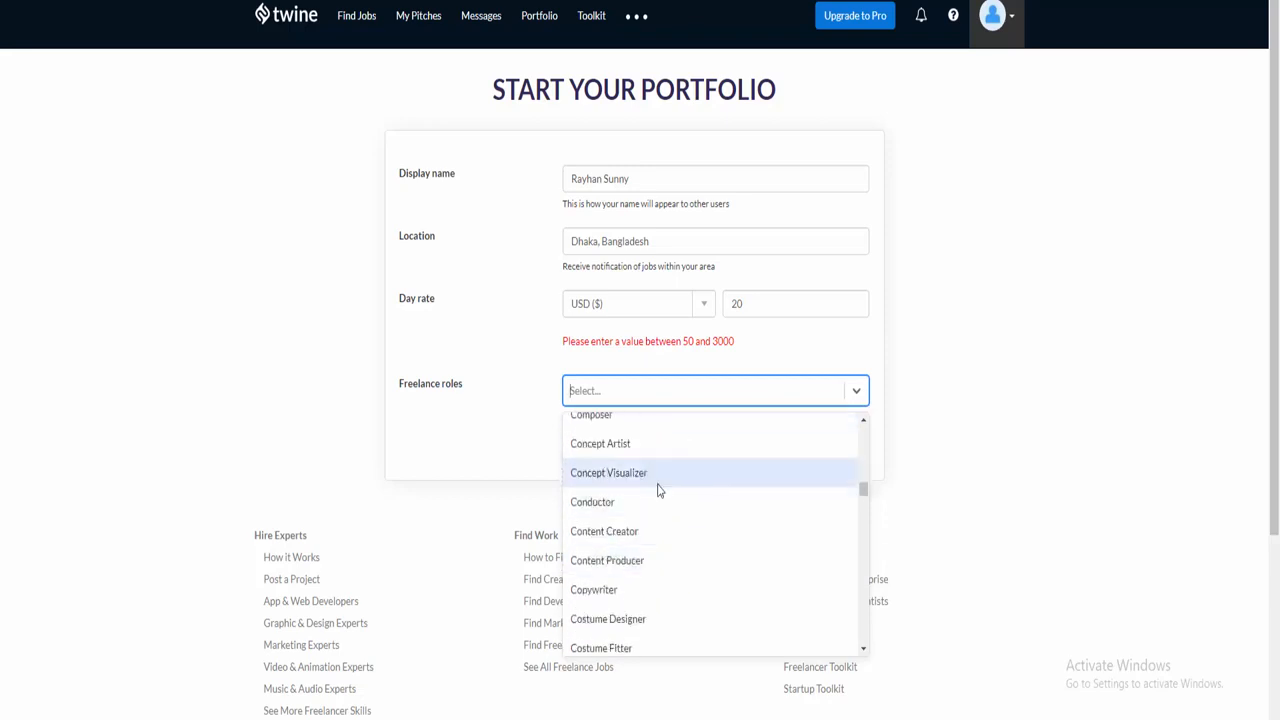
scroll(down, 3)
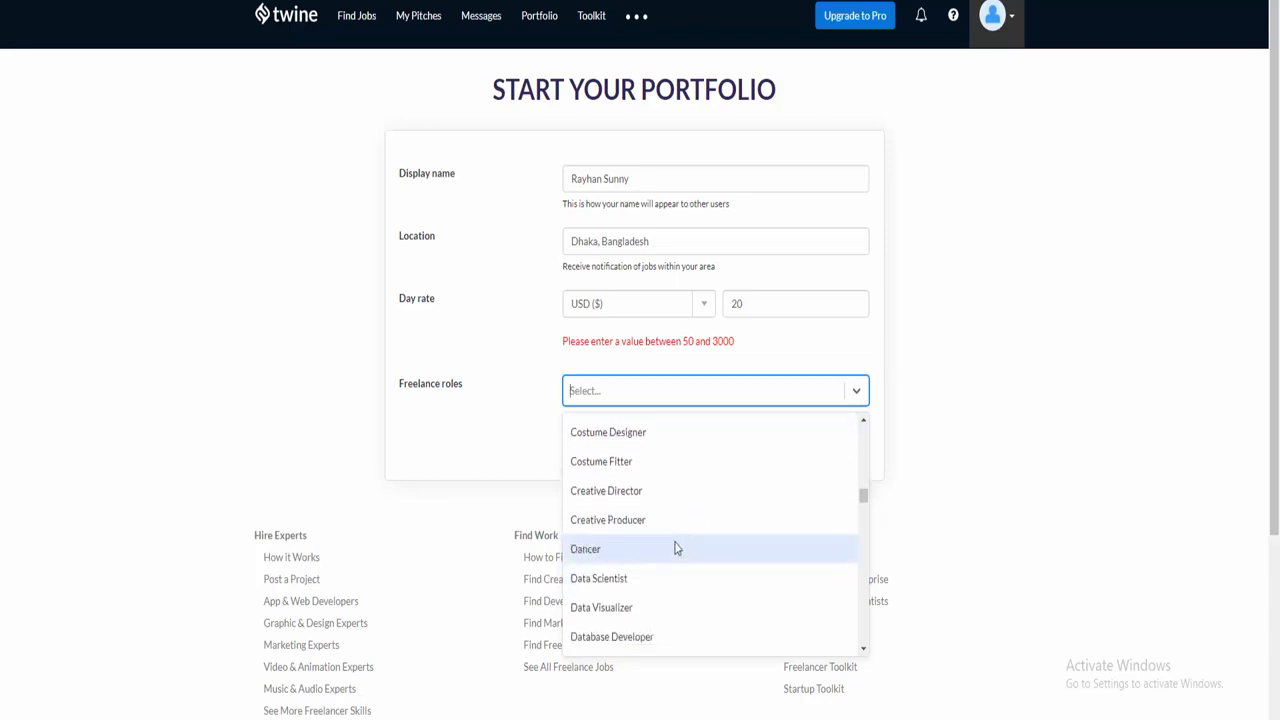
scroll(down, 3)
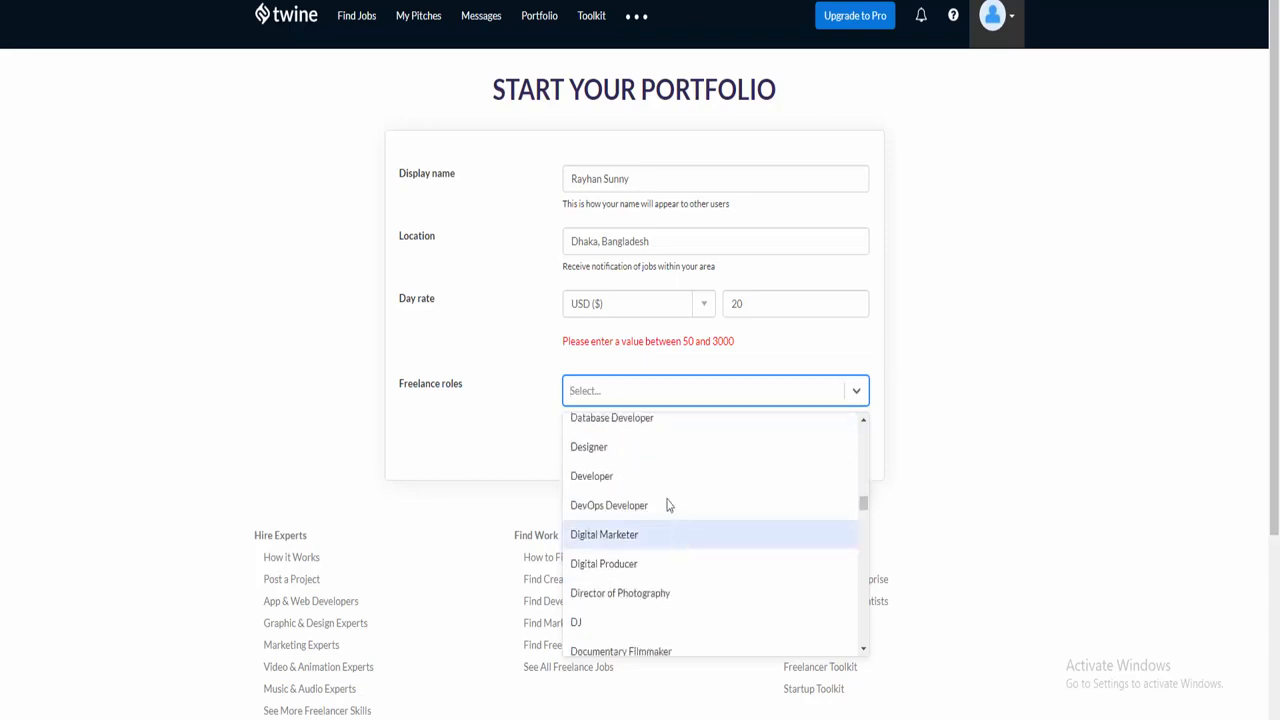
Add SEO Expert, 3D Animator, Copywriter and Video Editor as freelance roles
click(588, 446)
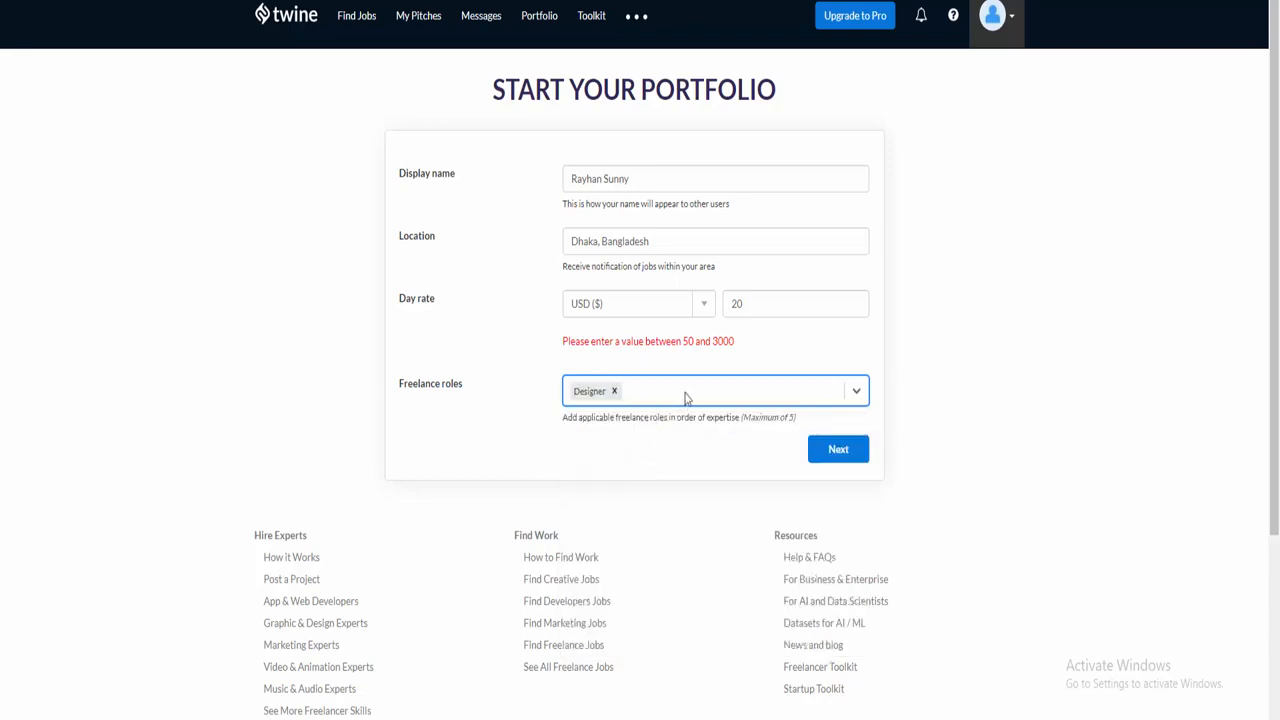
text(seo)
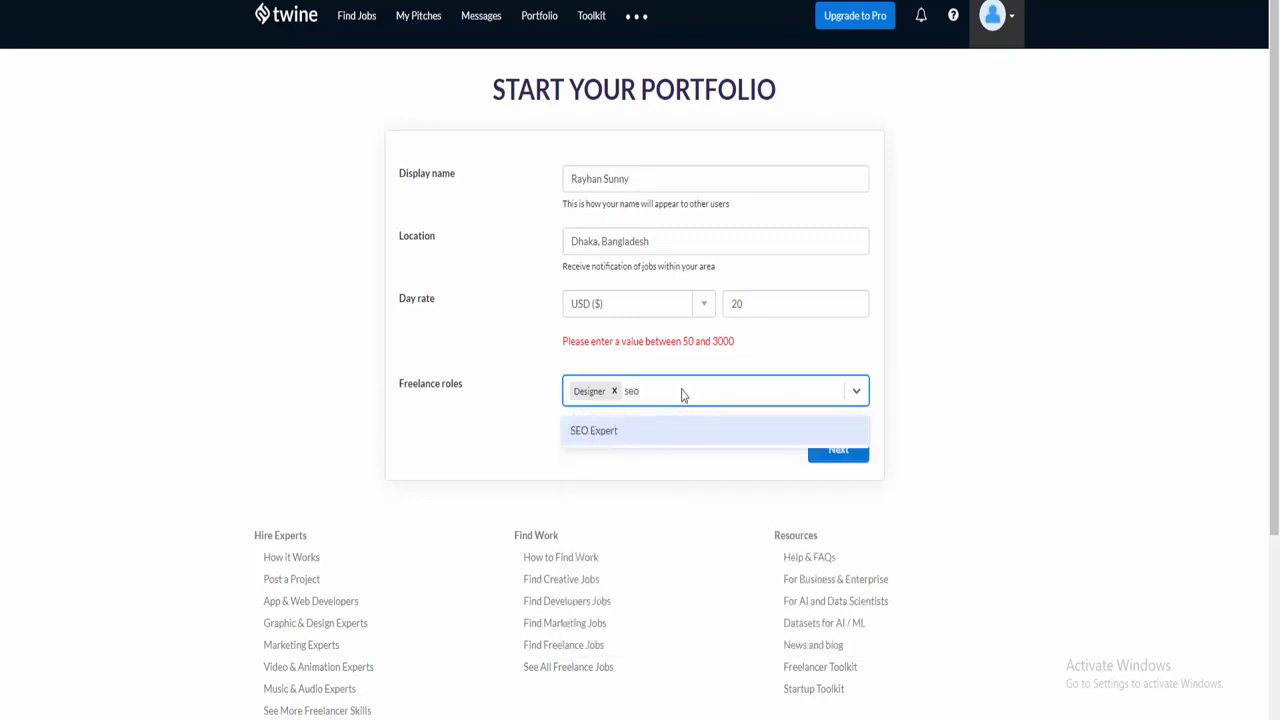
click(594, 430)
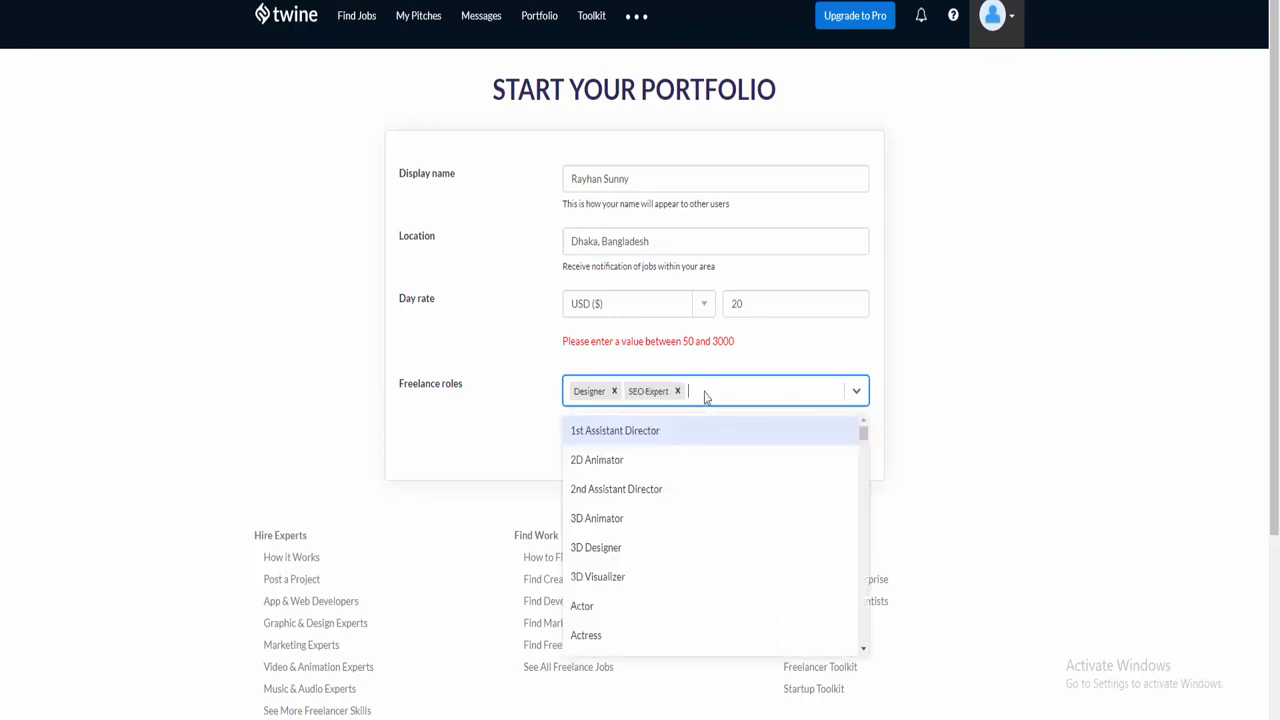
click(596, 518)
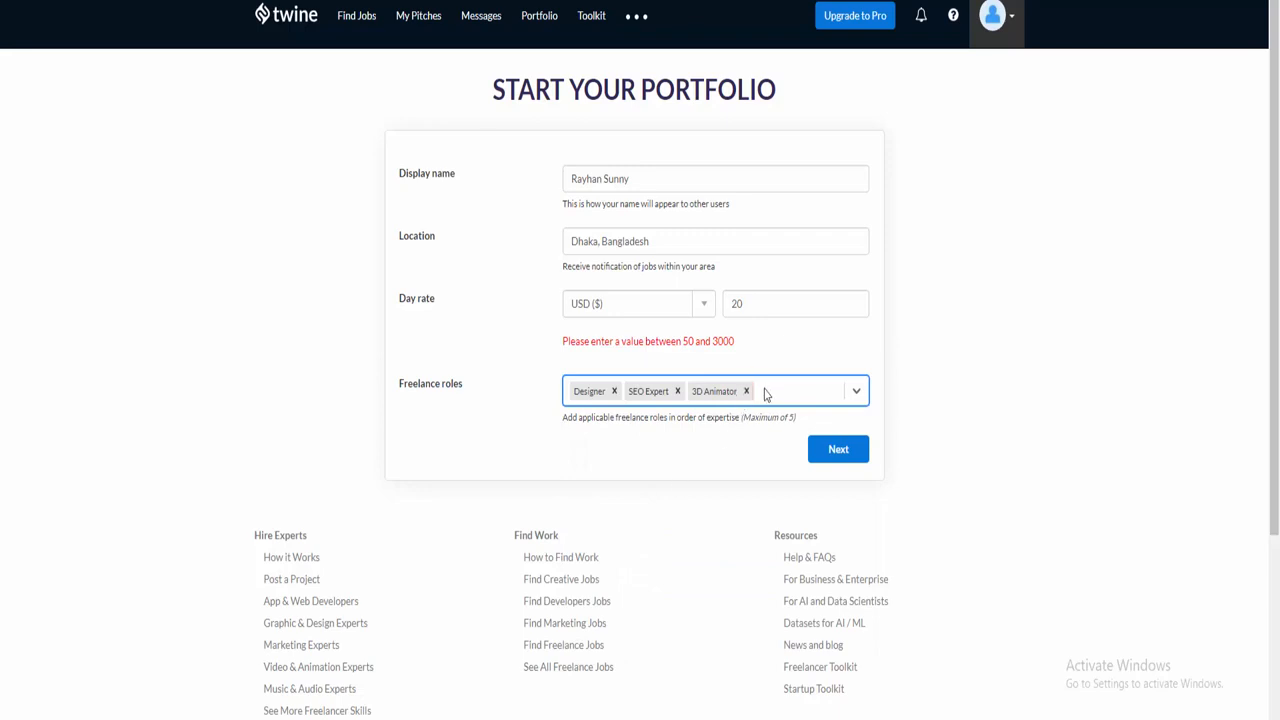
text(cop)
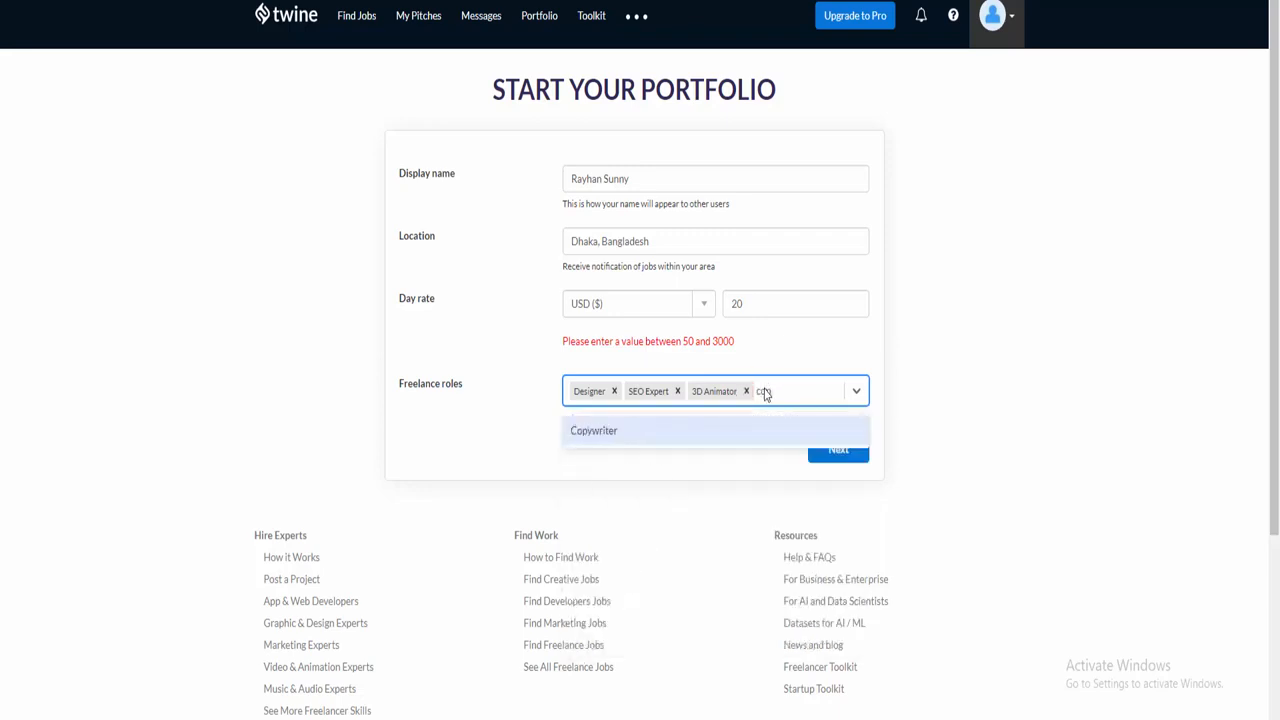
click(592, 430)
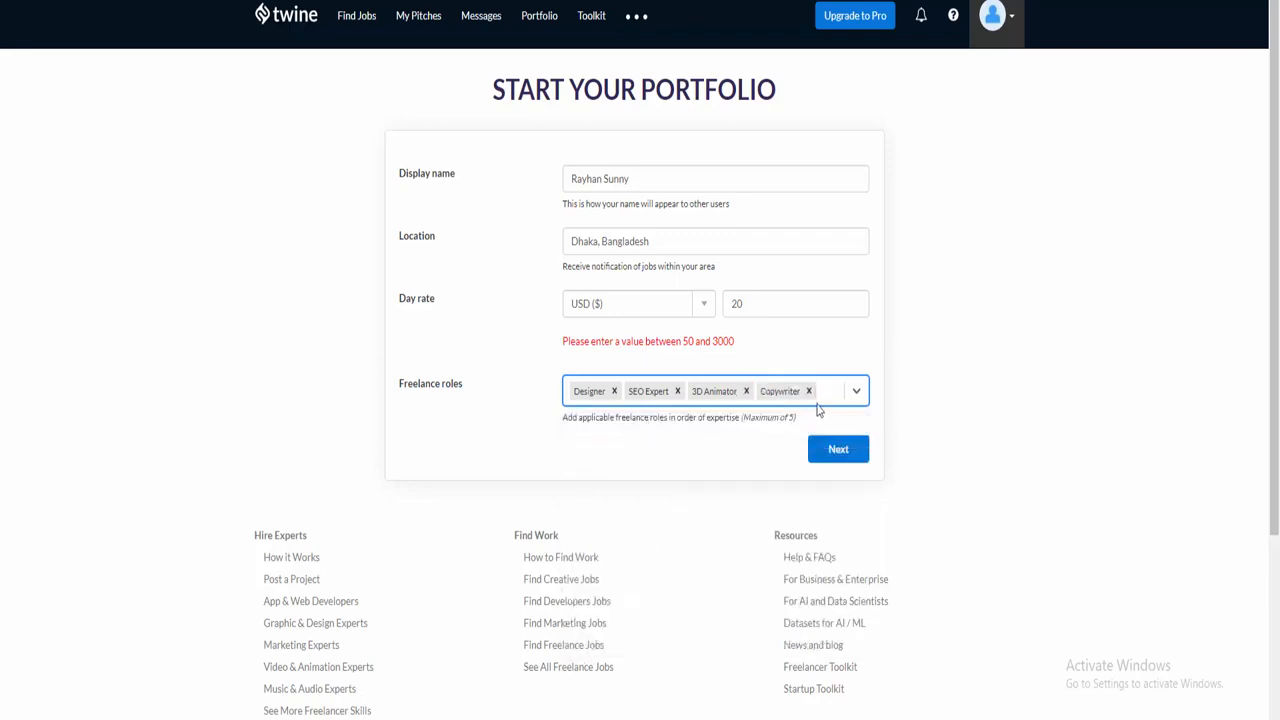
text(video)
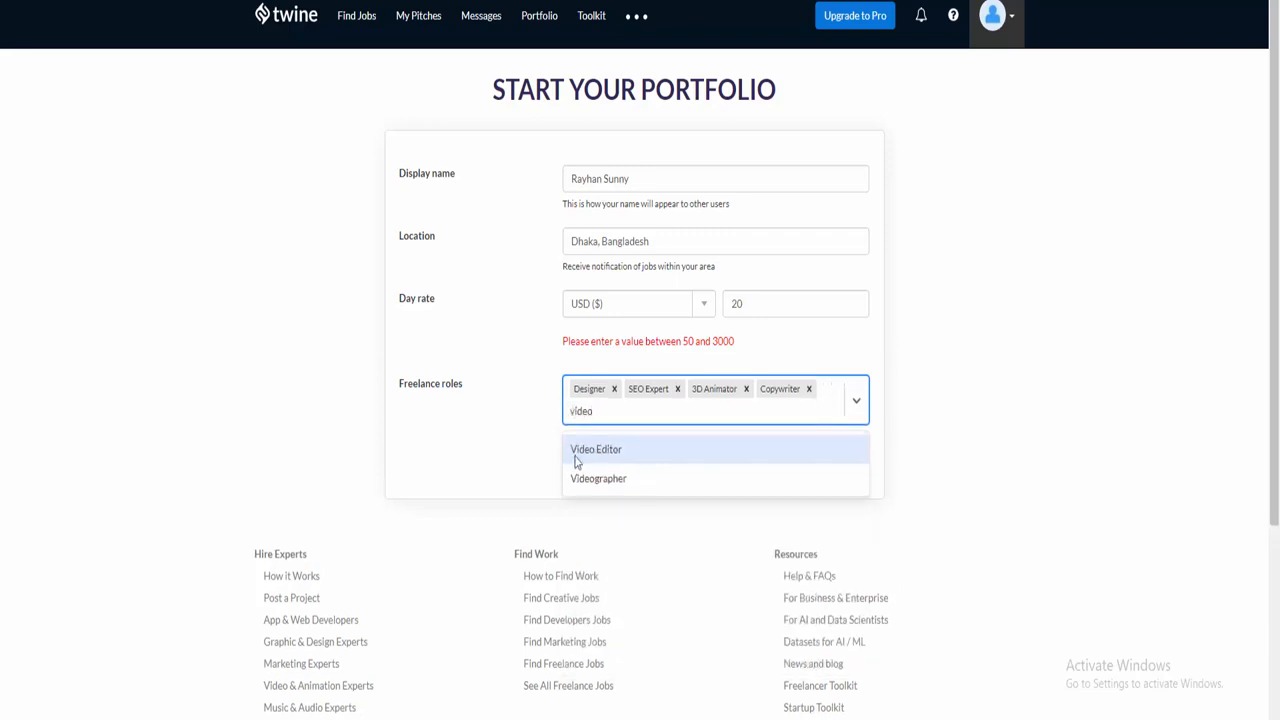
click(844, 468)
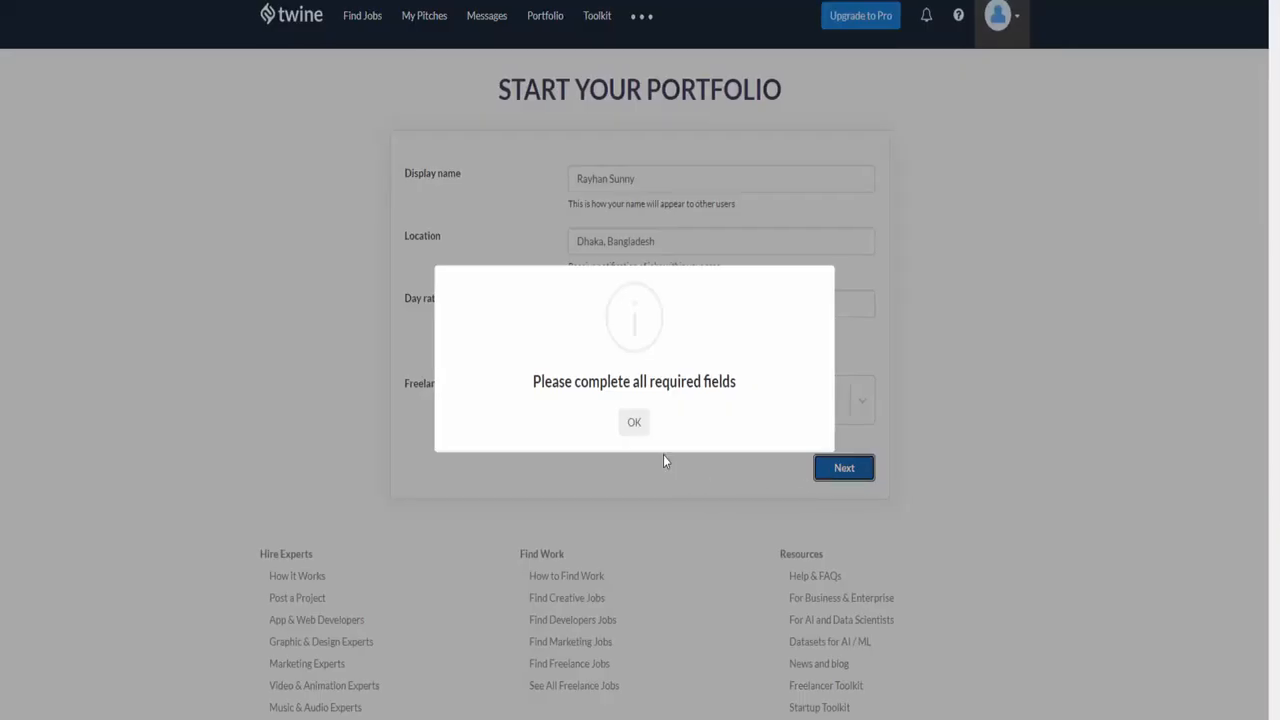
Set the day rate to 100 and submit the portfolio details
click(634, 420)
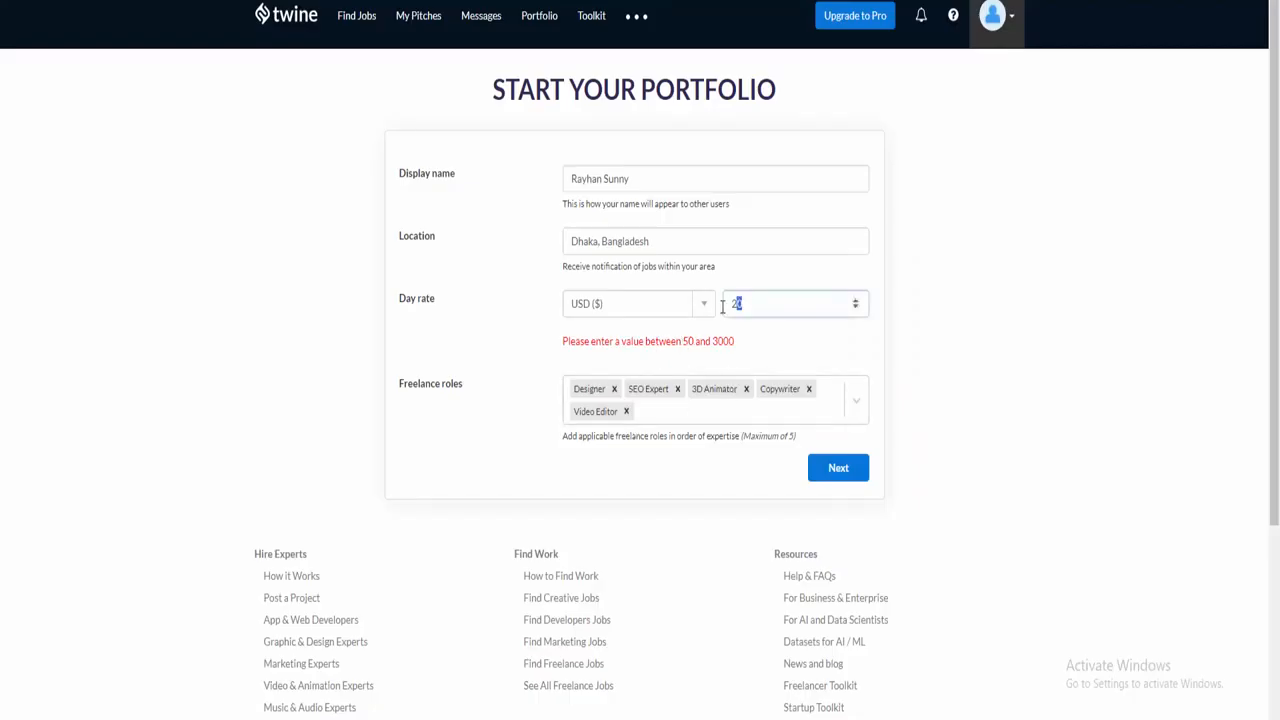
text(100)
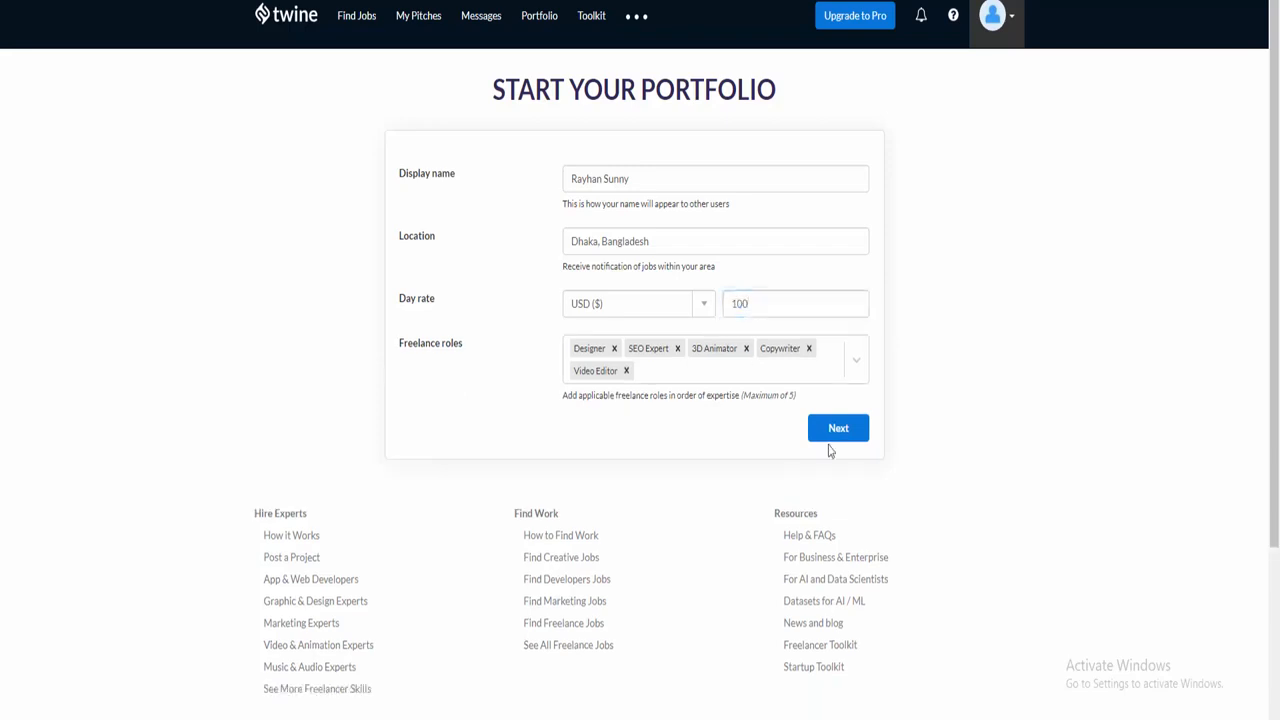
click(838, 428)
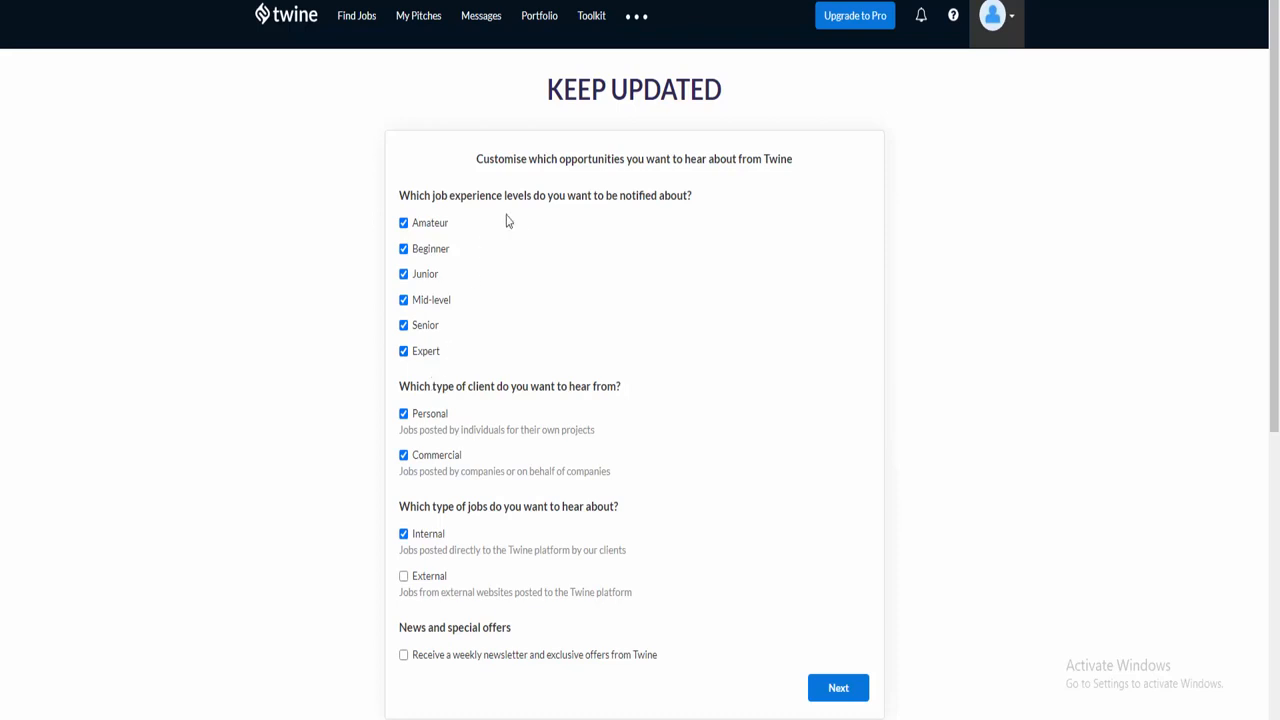
mouse_move(448, 352)
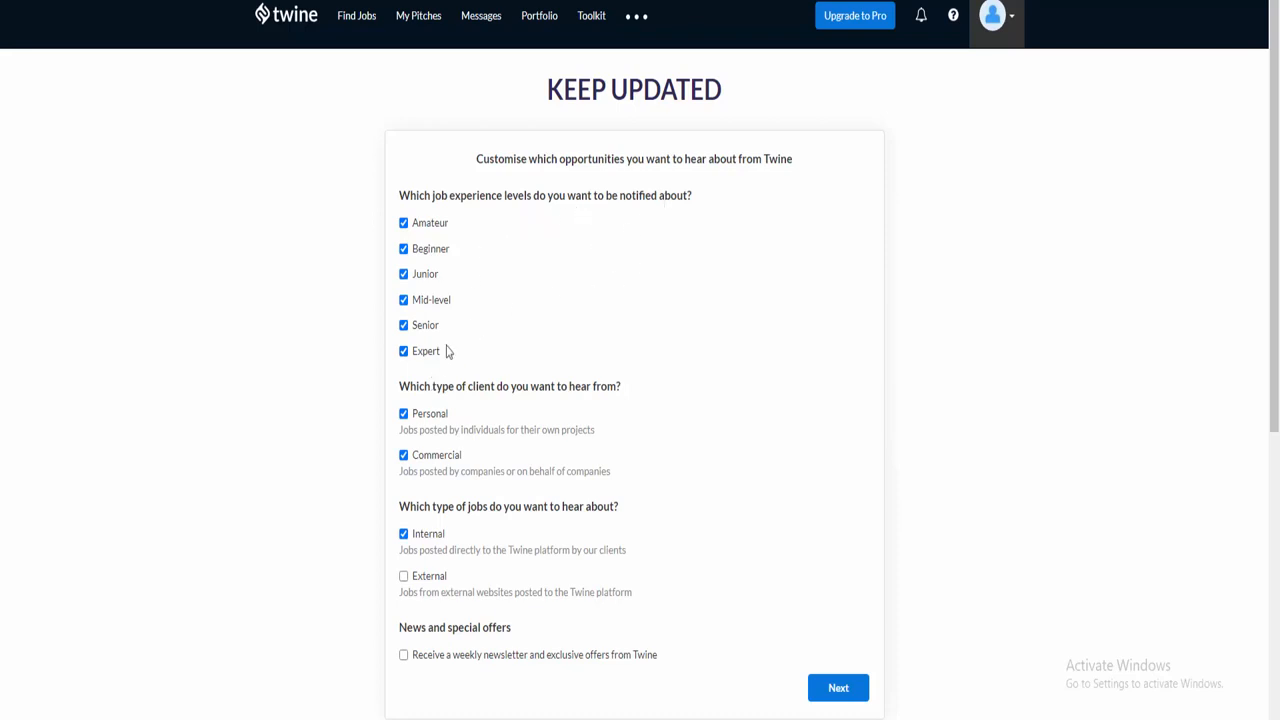
Leave the Keep Updated notification checkboxes as they are and continue to the portfolio
scroll(down, 3)
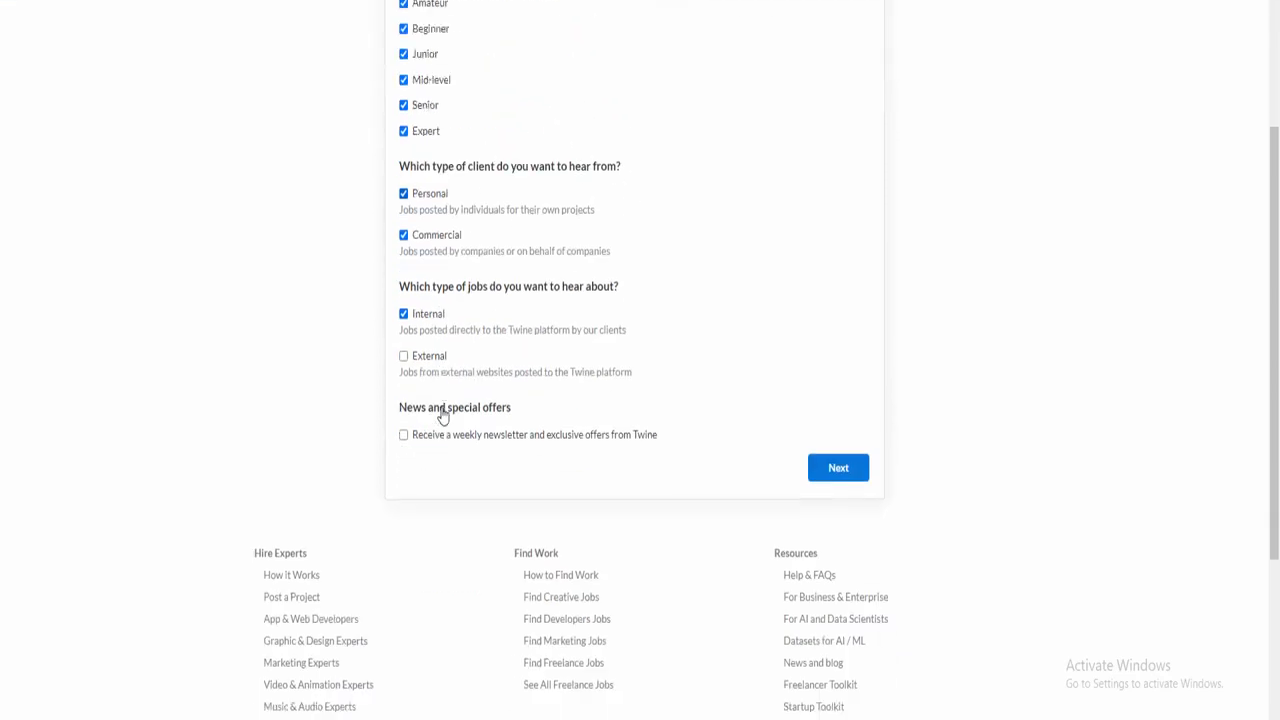
click(838, 468)
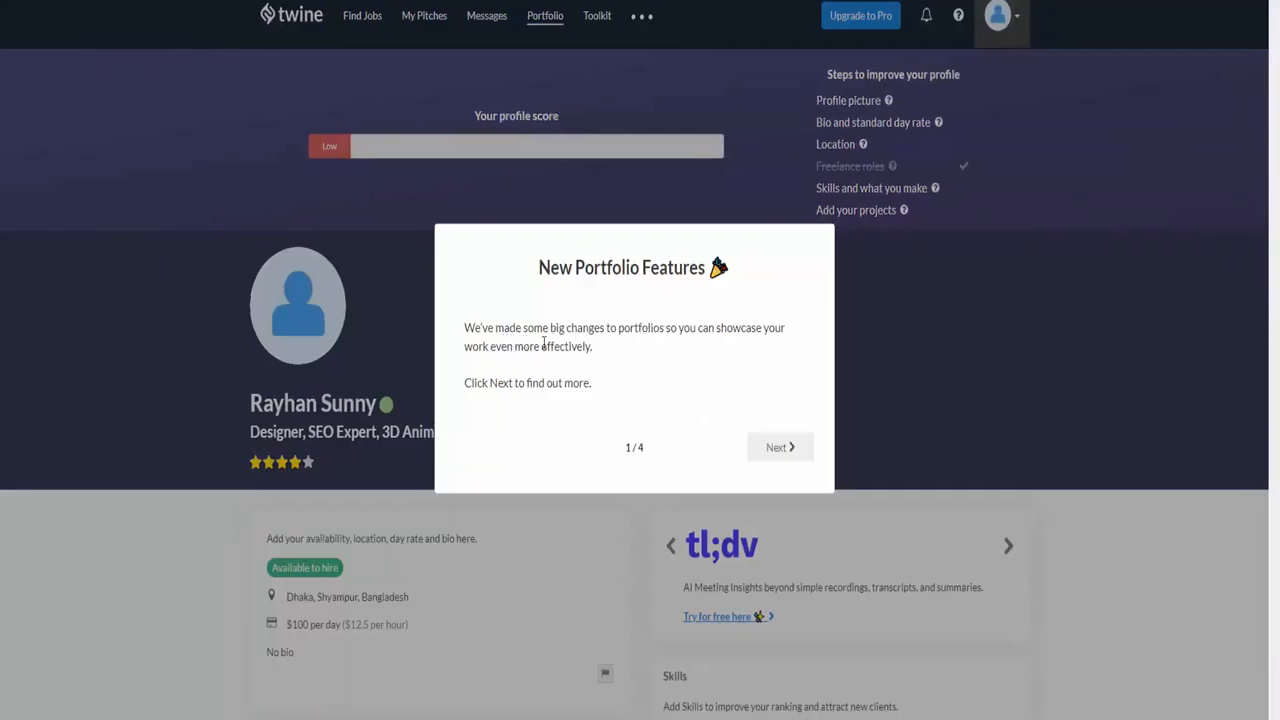
mouse_move(500, 366)
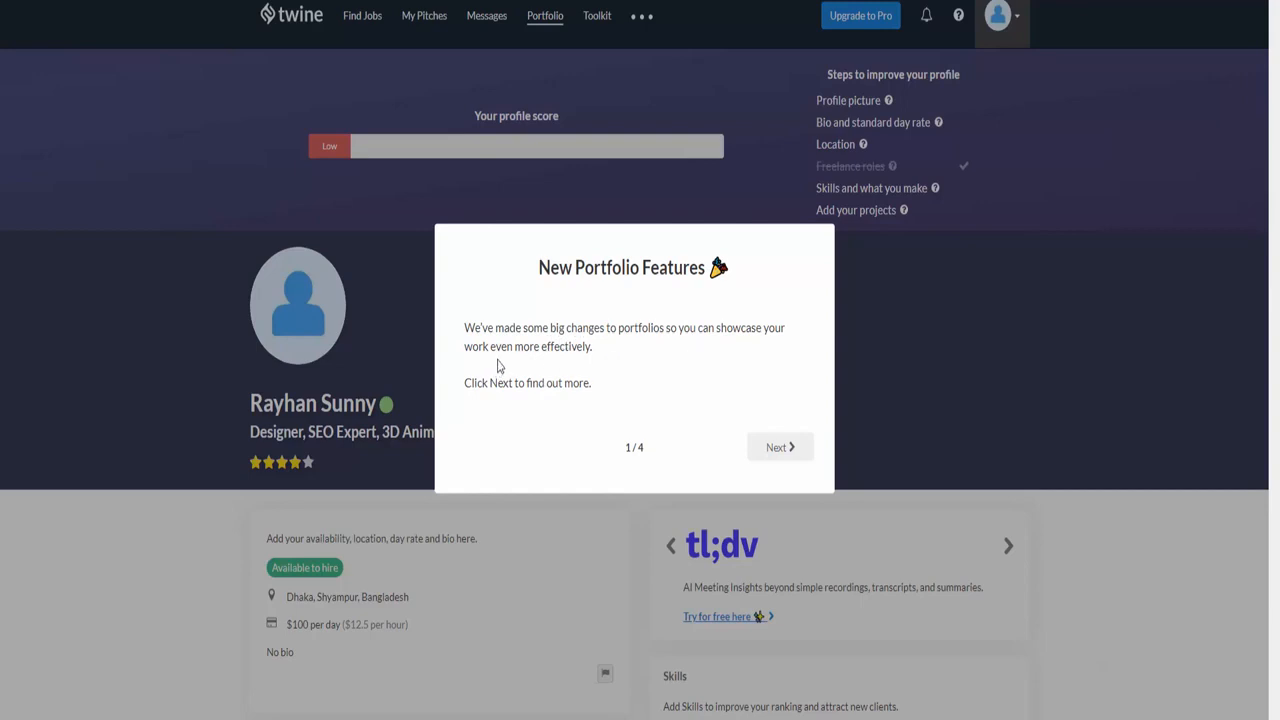
Step through all four New Portfolio Features tour pages and close it
click(780, 448)
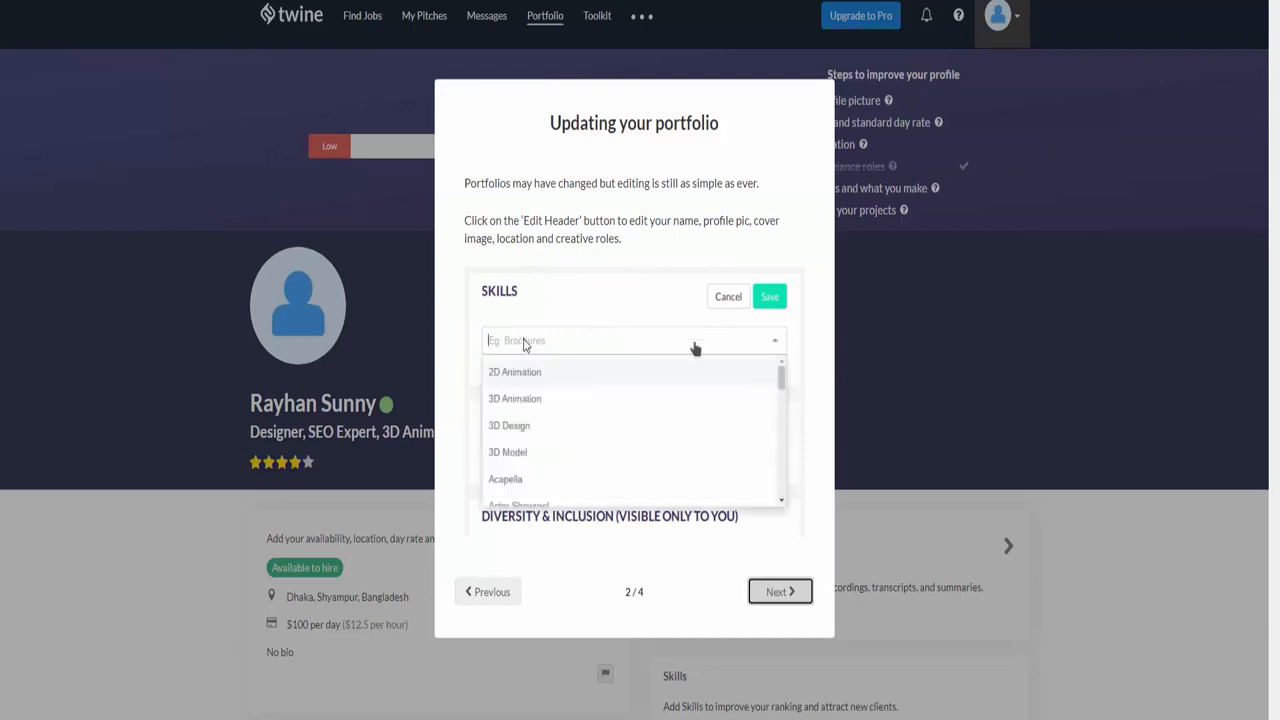
click(780, 592)
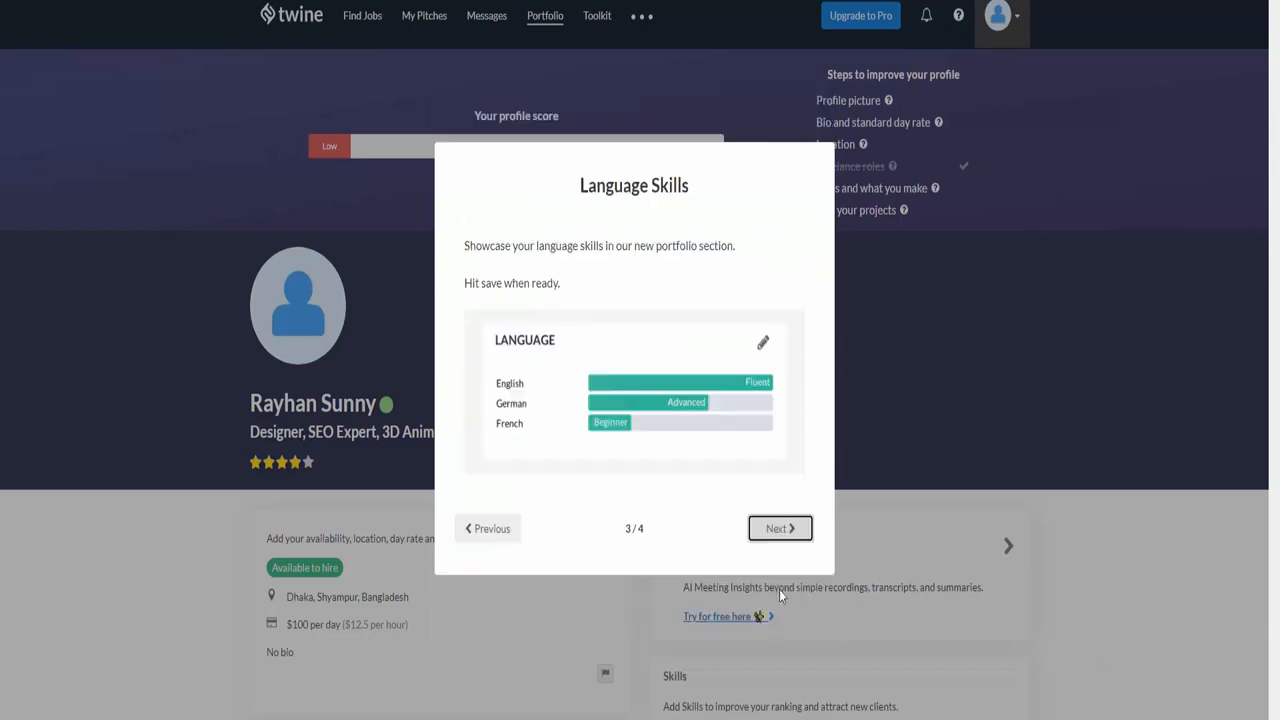
click(780, 528)
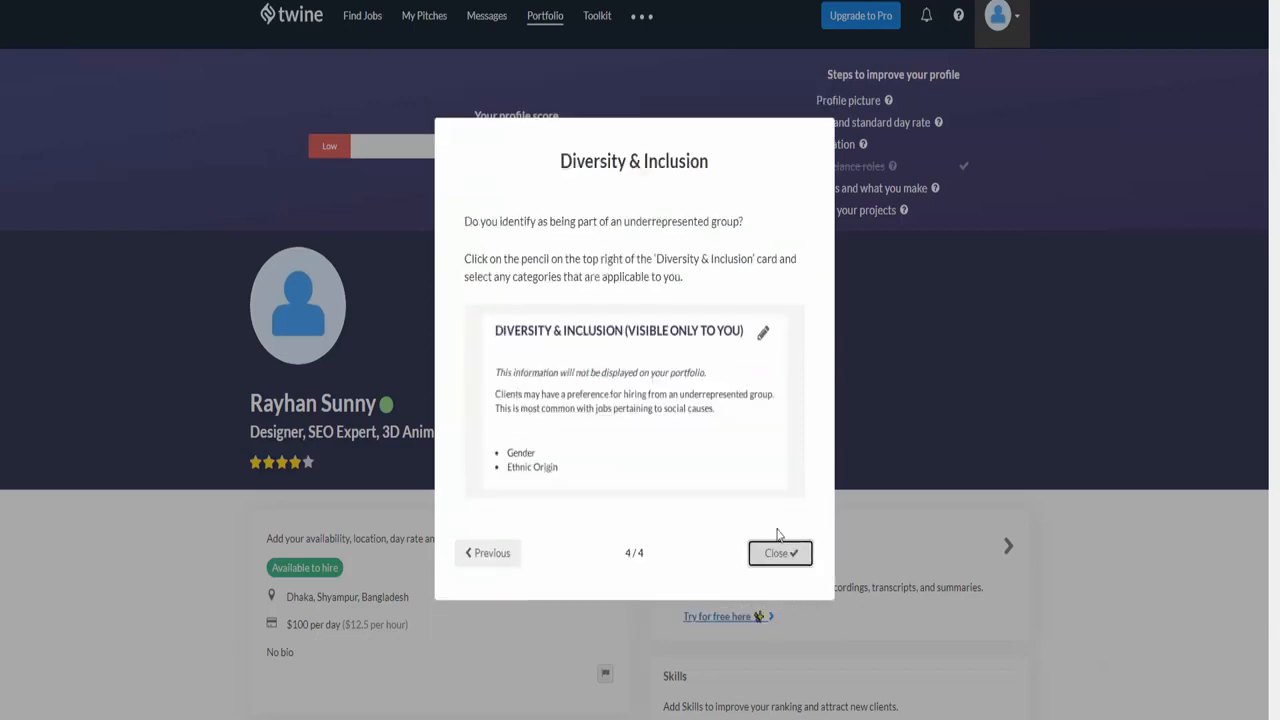
click(780, 552)
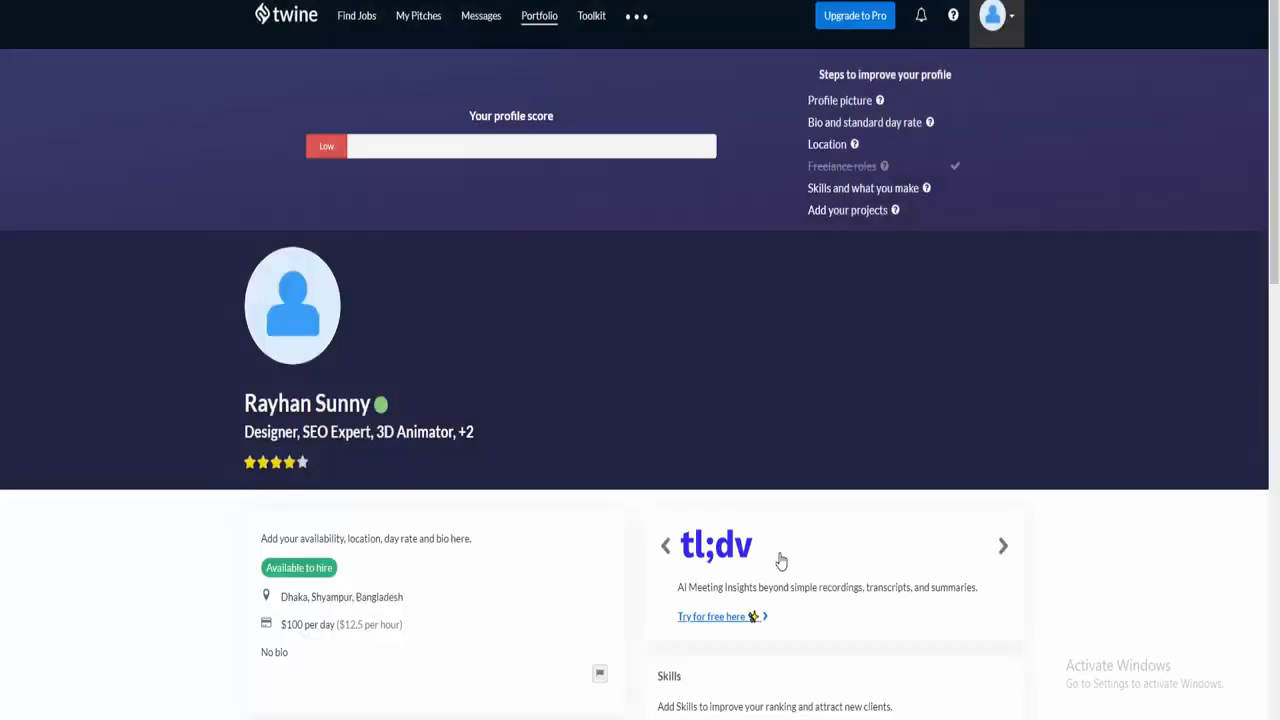
Upload the portrait photo from the computer and save it cropped as the profile picture
click(292, 304)
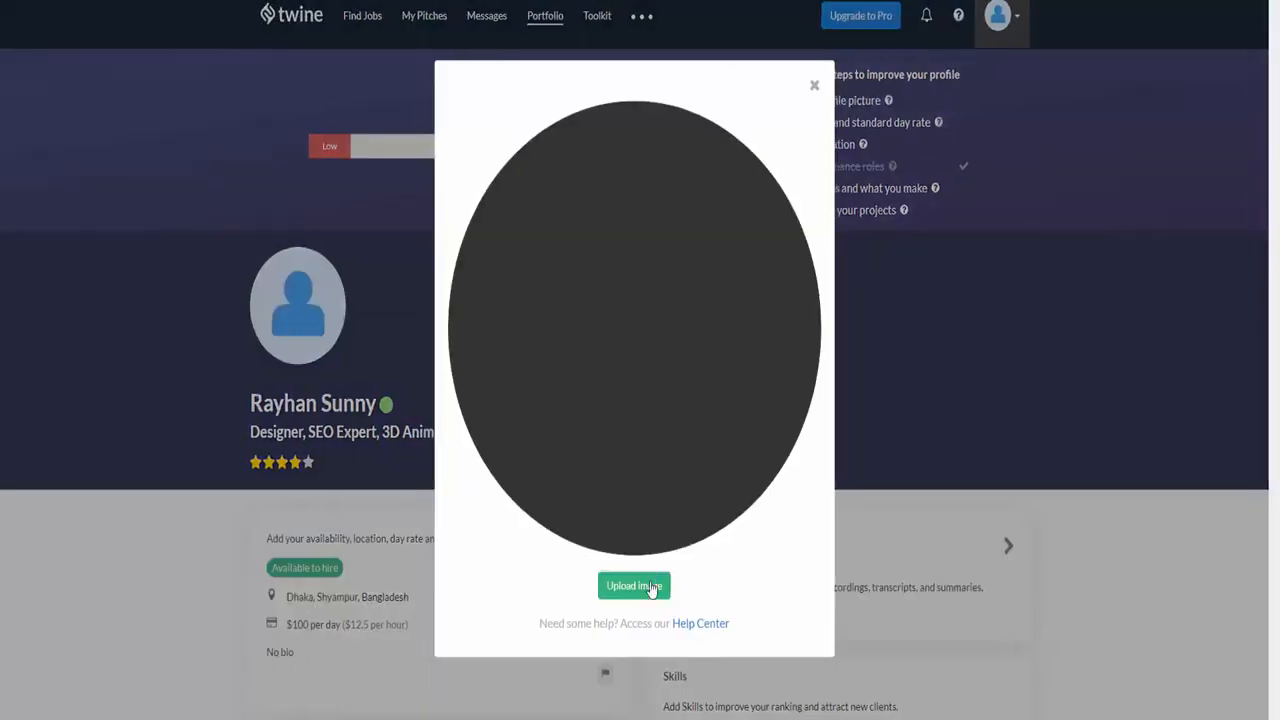
click(634, 584)
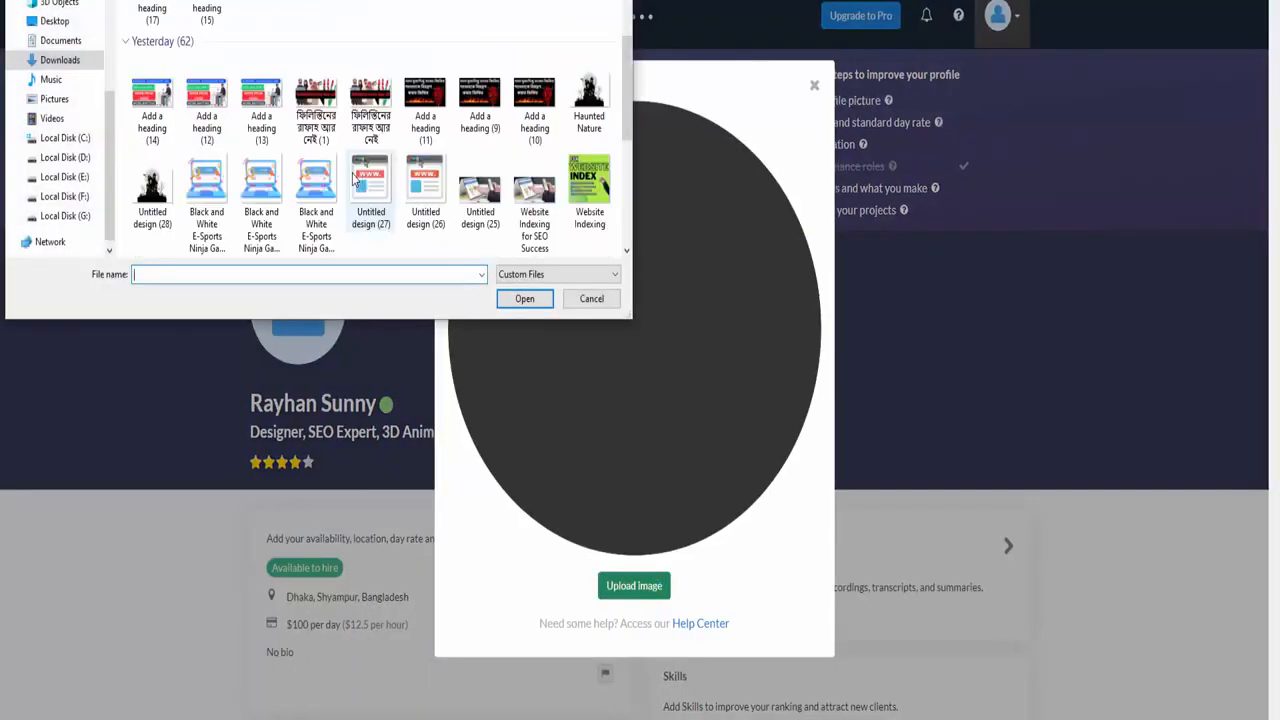
scroll(down, 3)
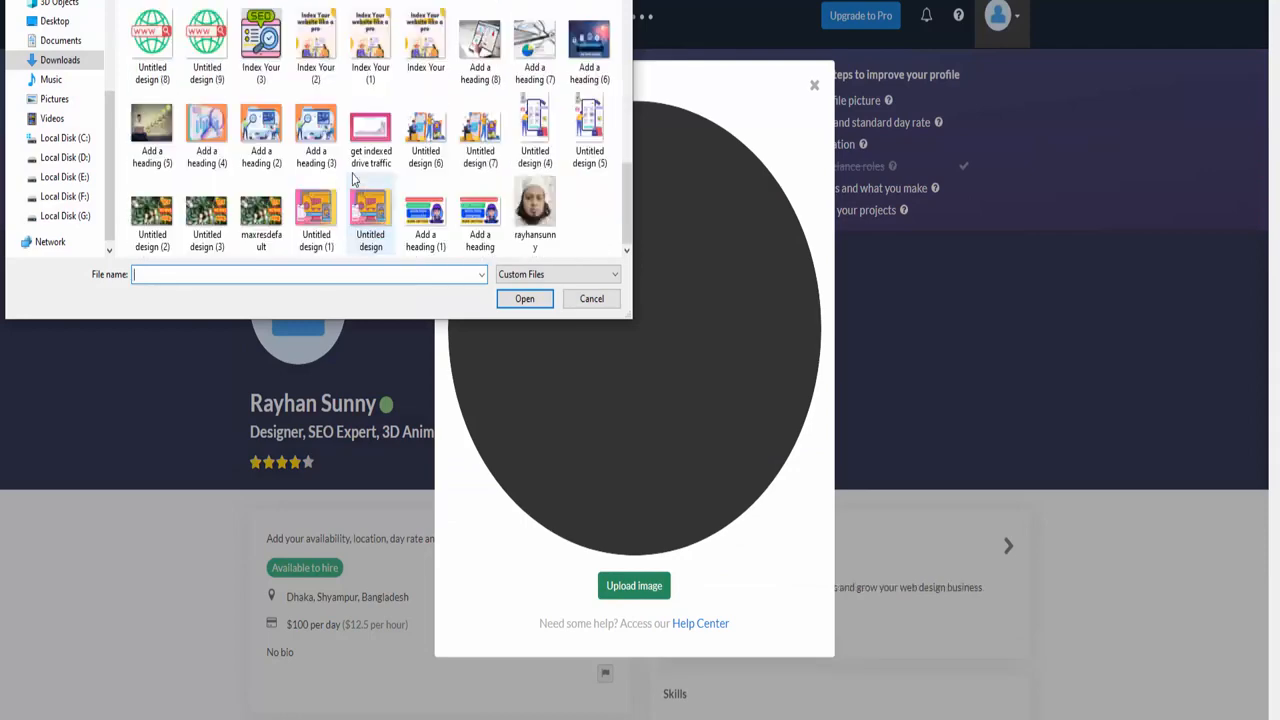
click(524, 298)
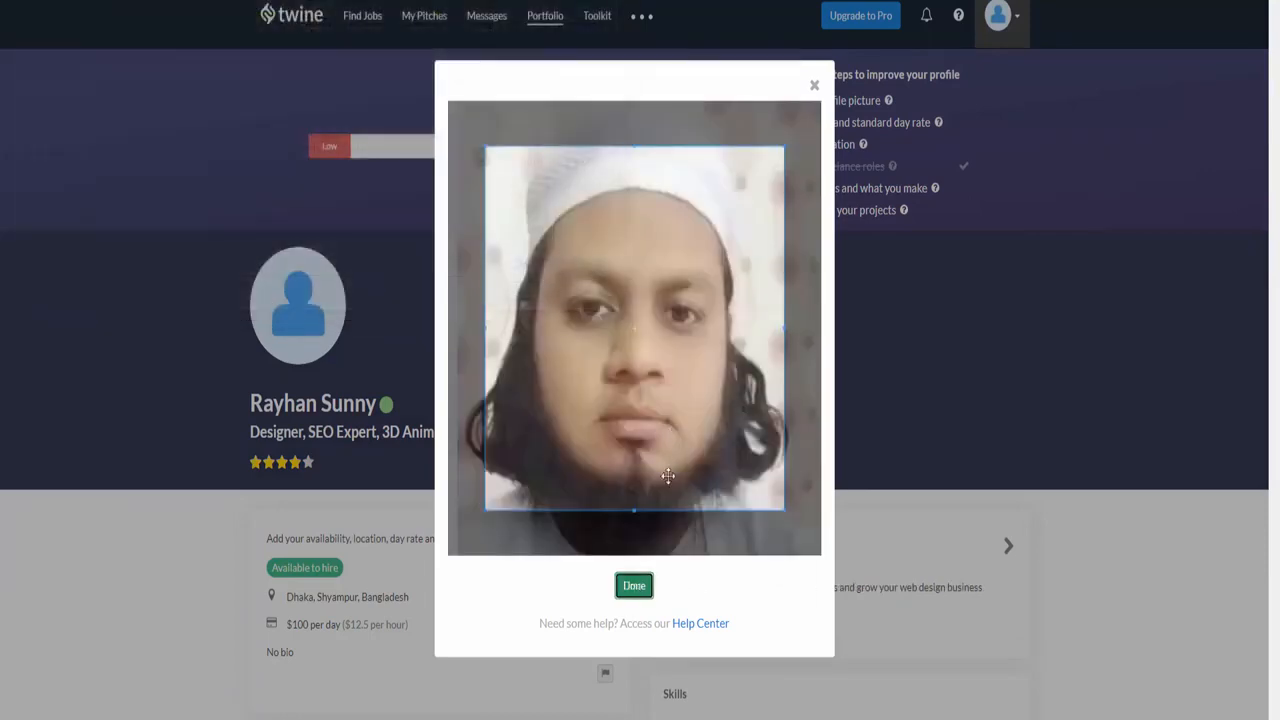
click(632, 584)
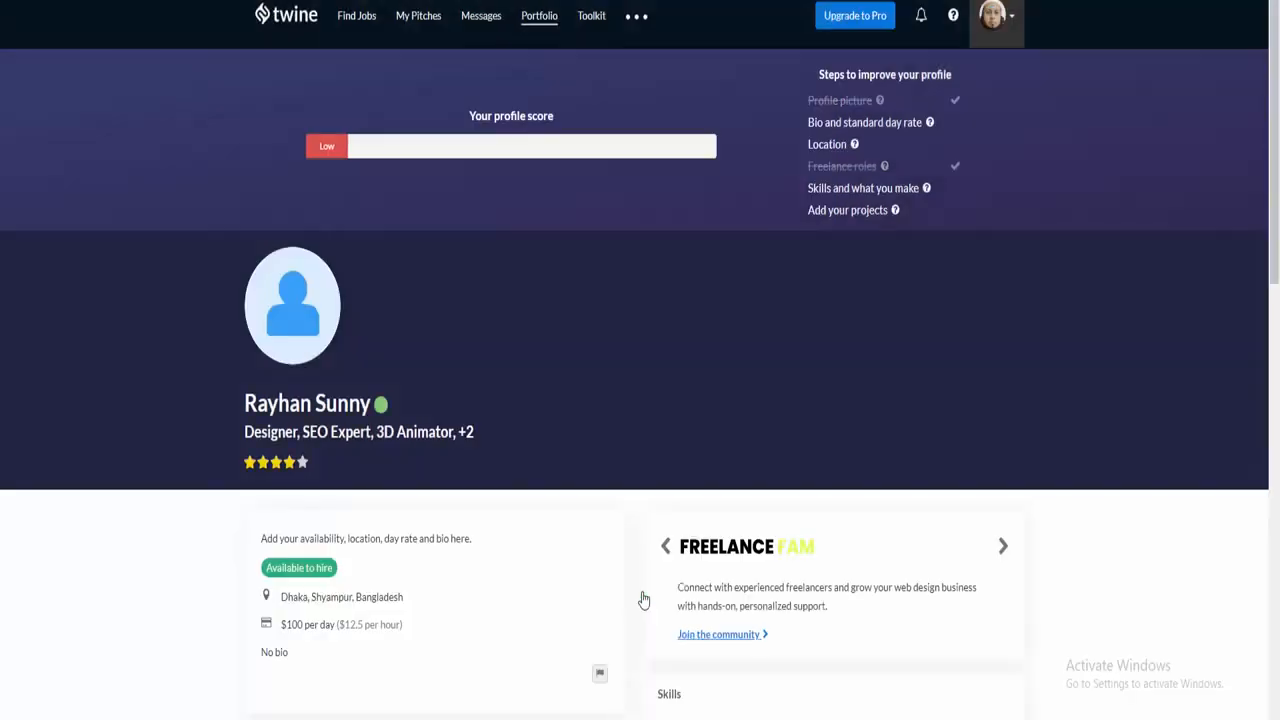
scroll(down, 3)
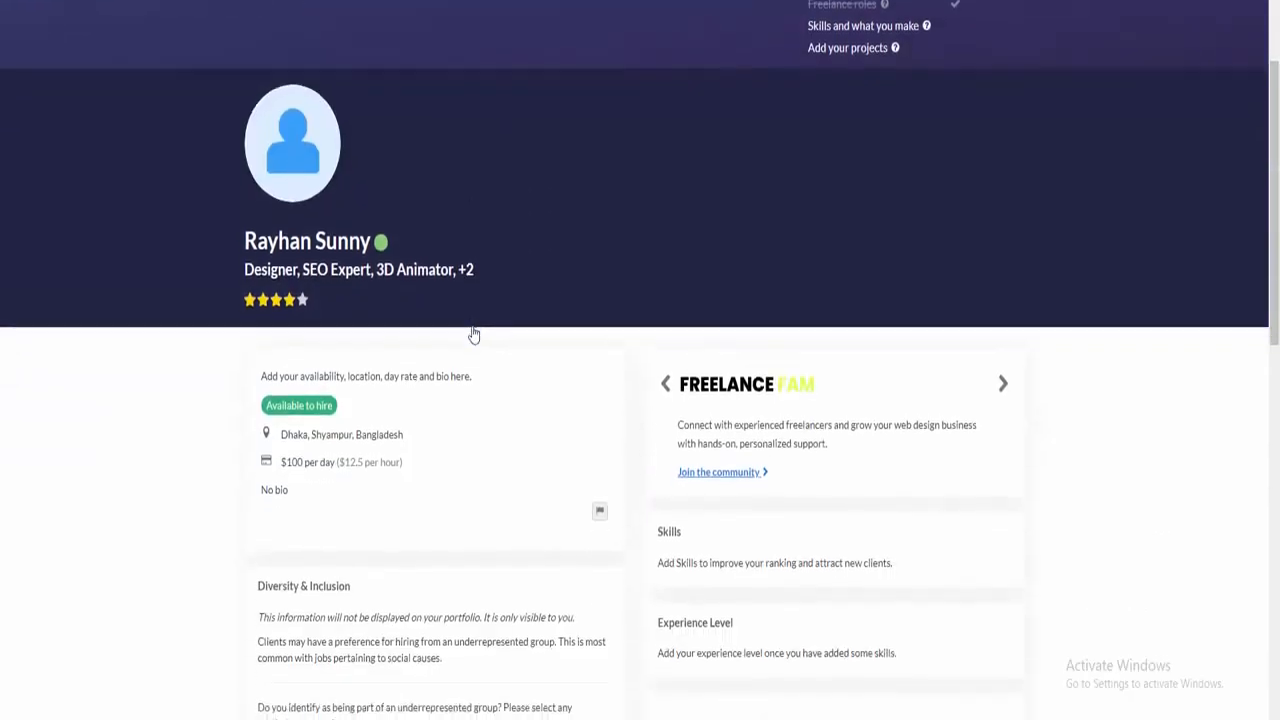
scroll(down, 3)
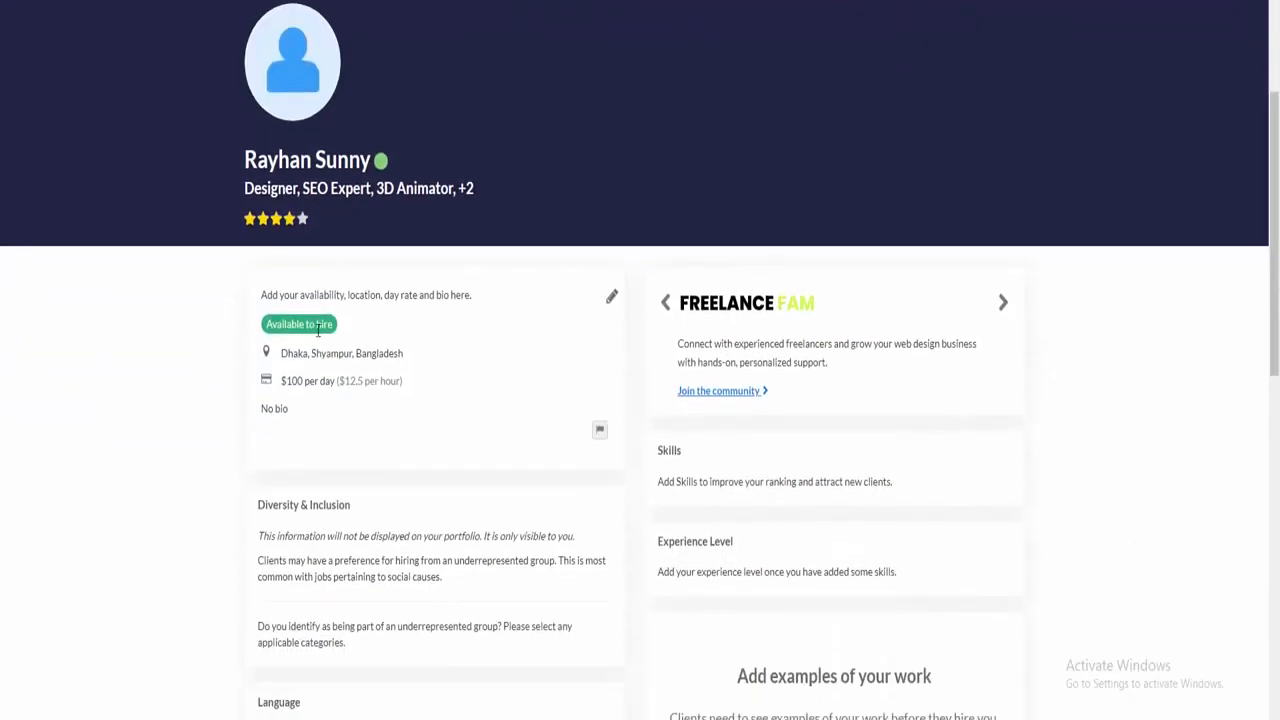
scroll(down, 3)
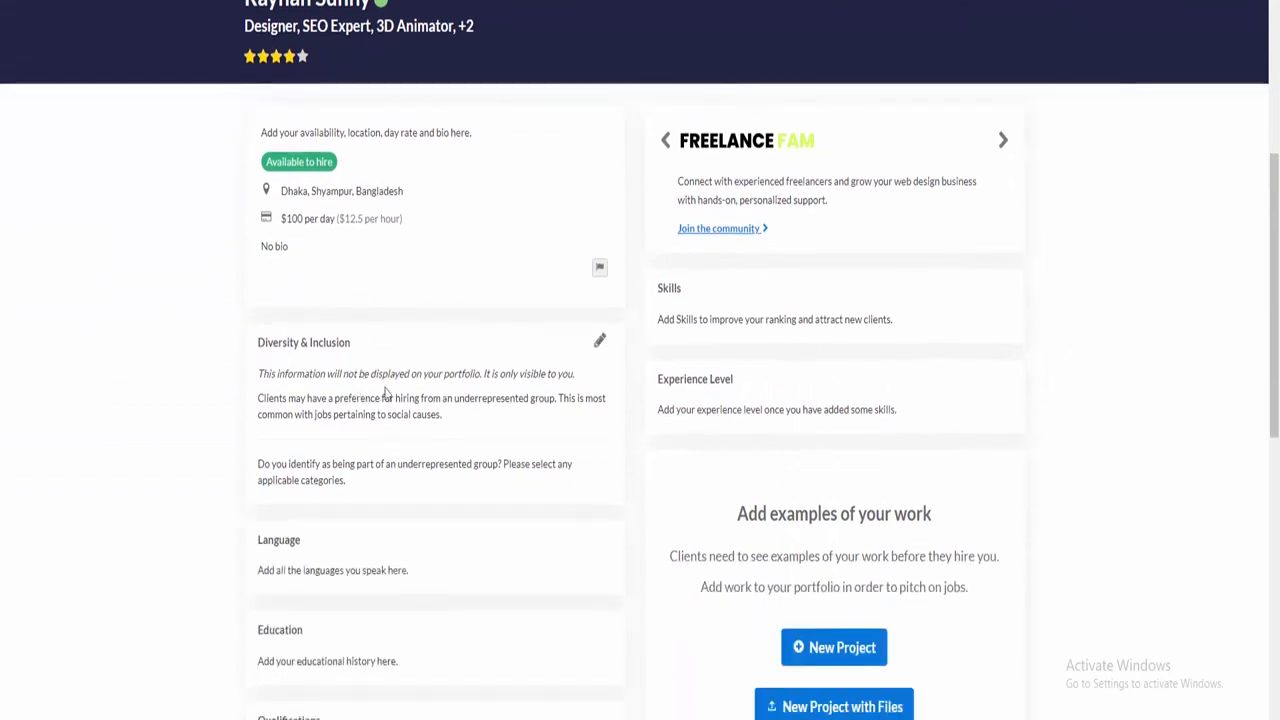
click(600, 340)
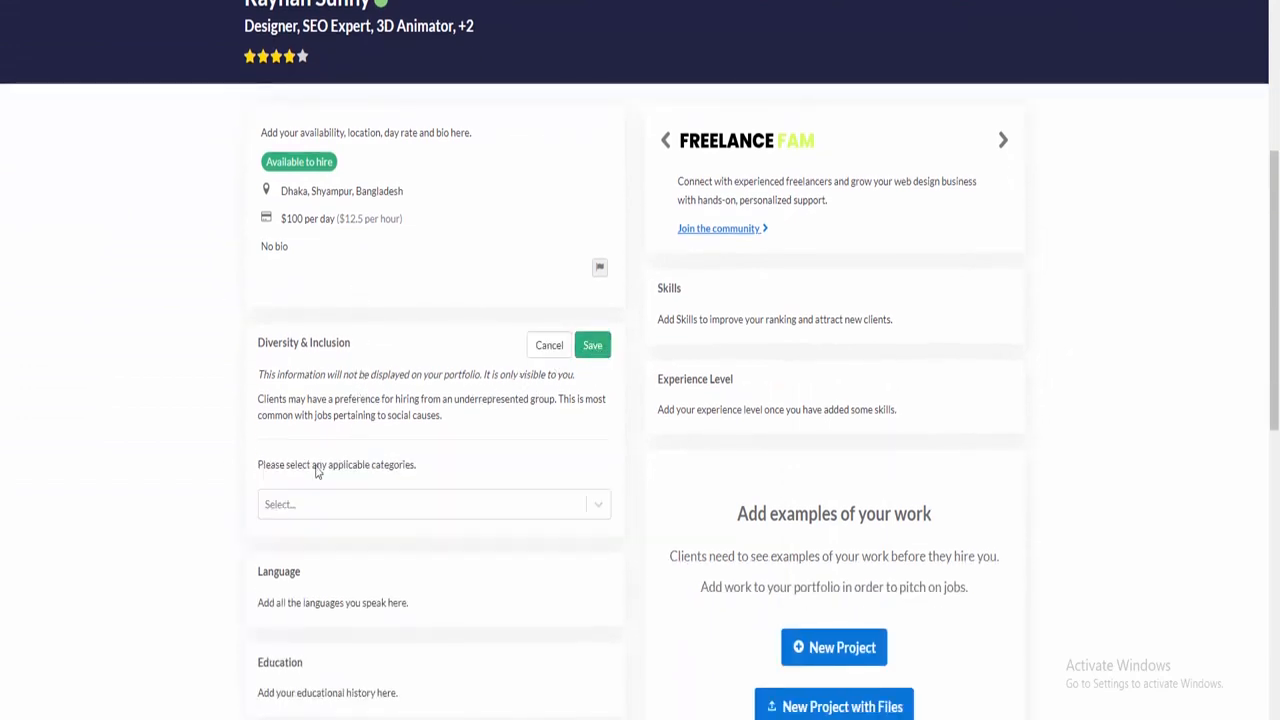
click(432, 504)
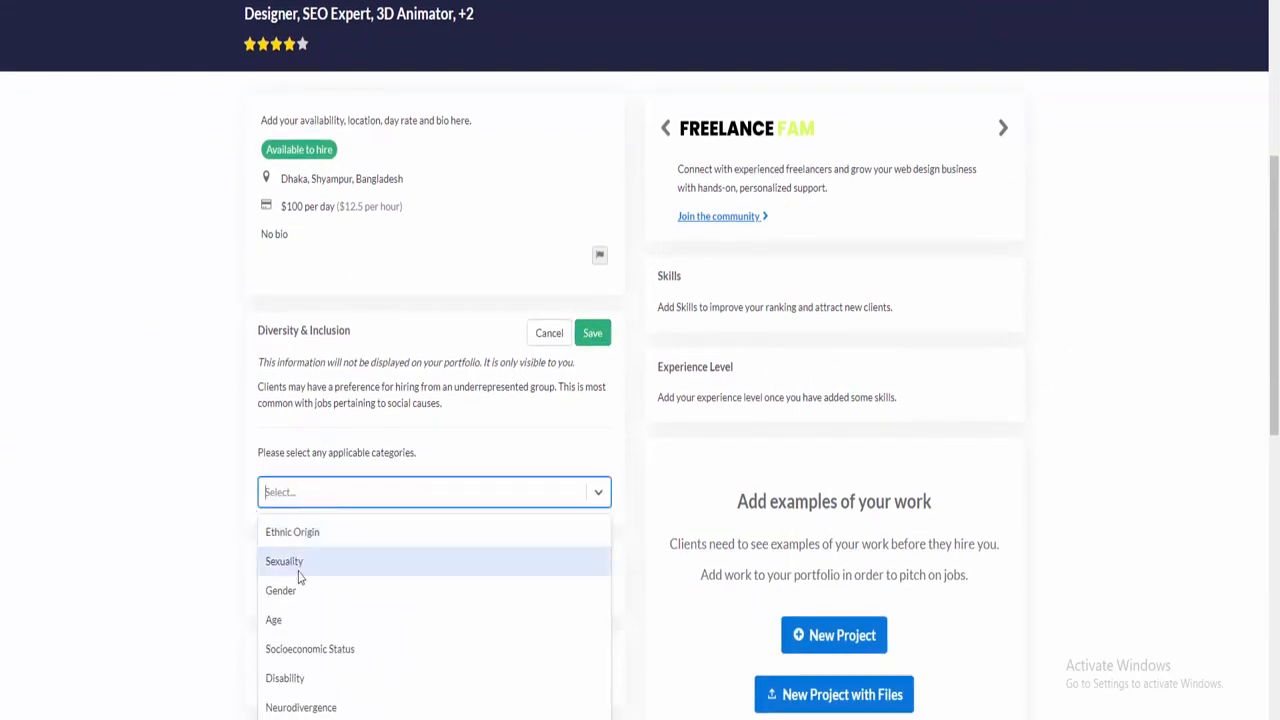
click(284, 560)
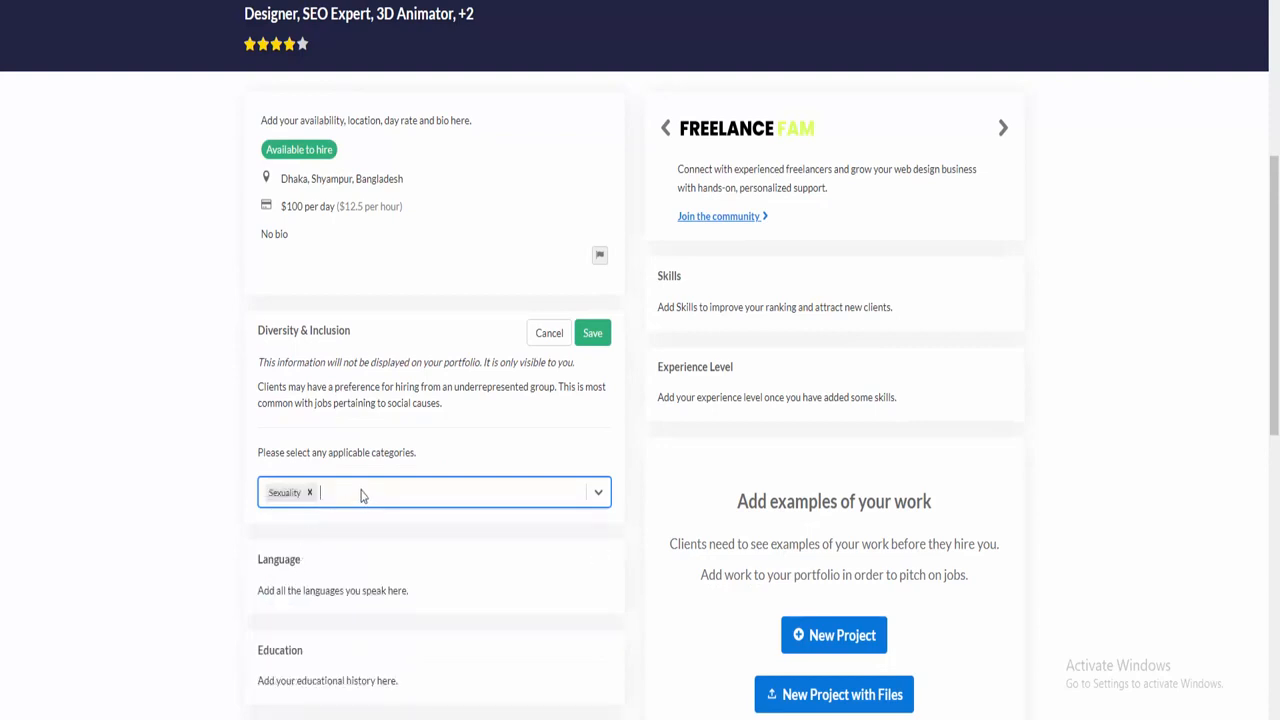
click(460, 492)
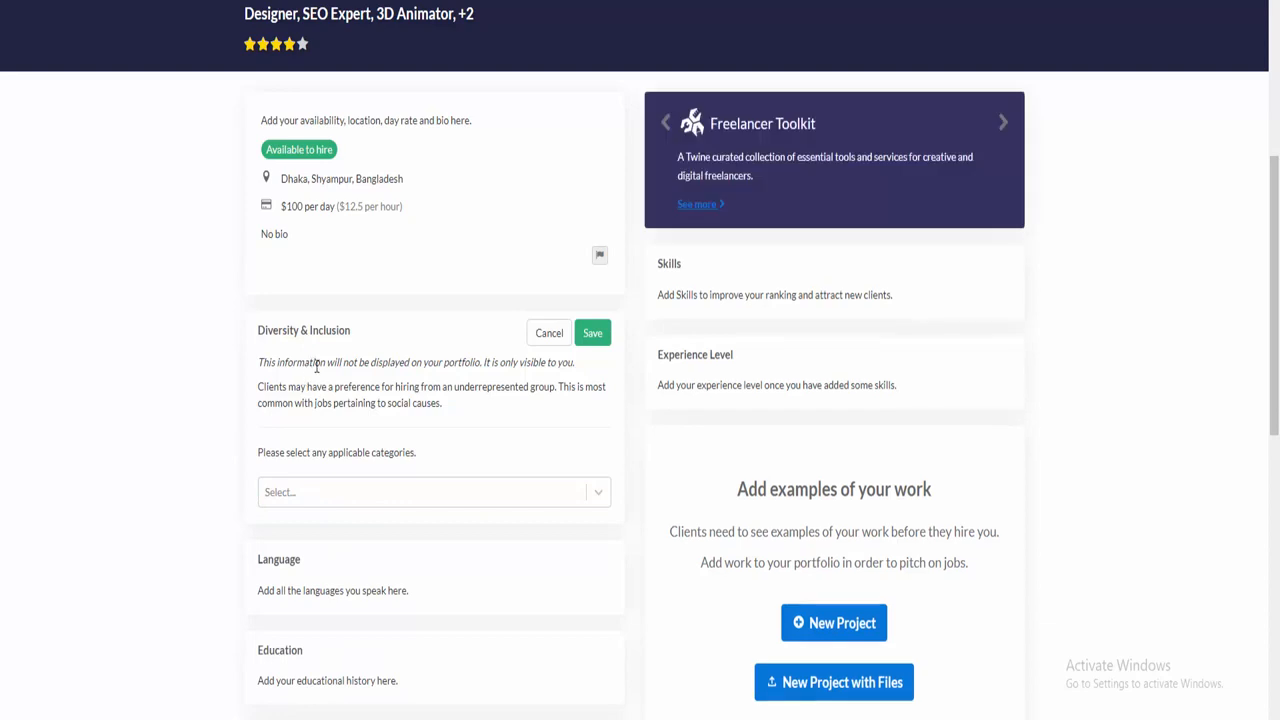
mouse_move(296, 380)
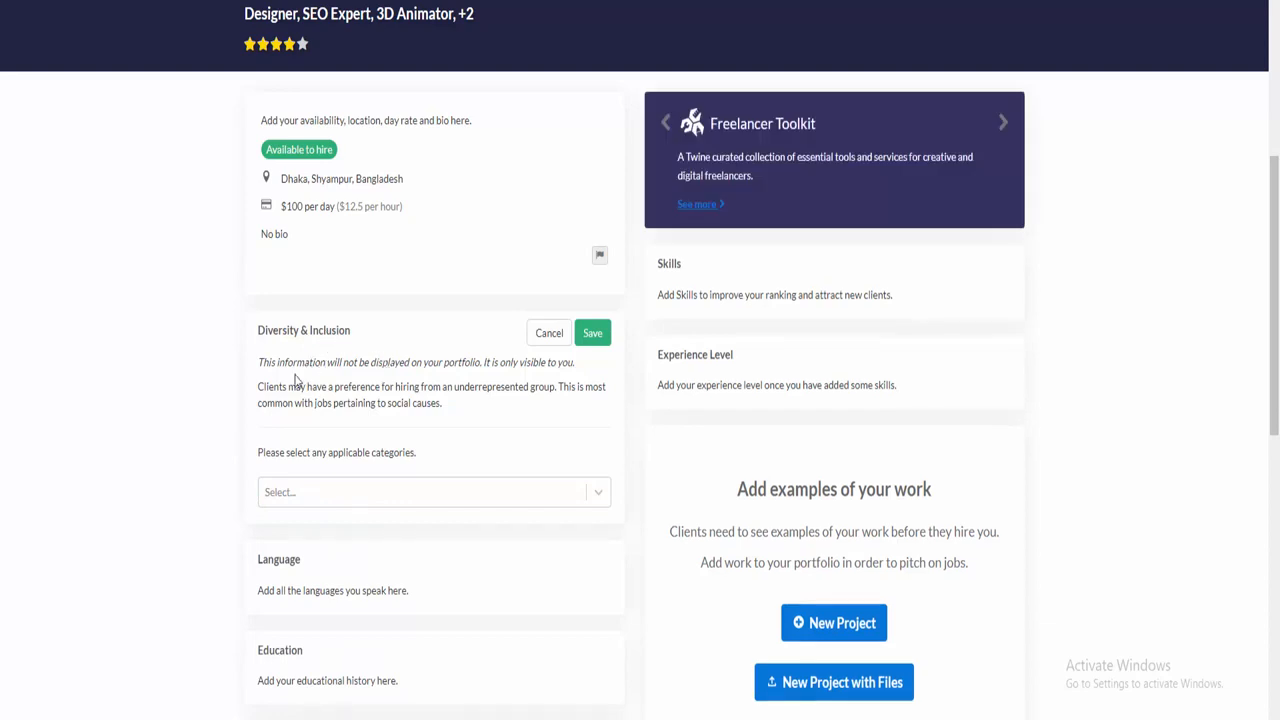
mouse_move(534, 388)
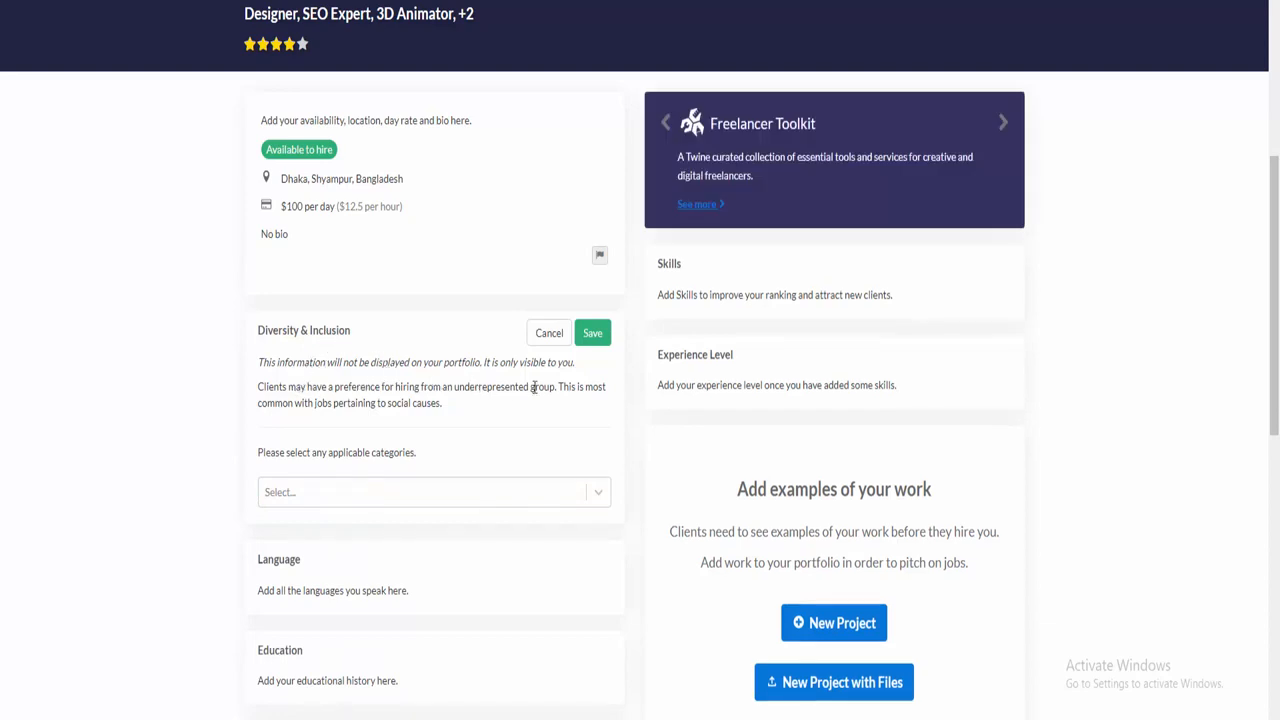
mouse_move(468, 436)
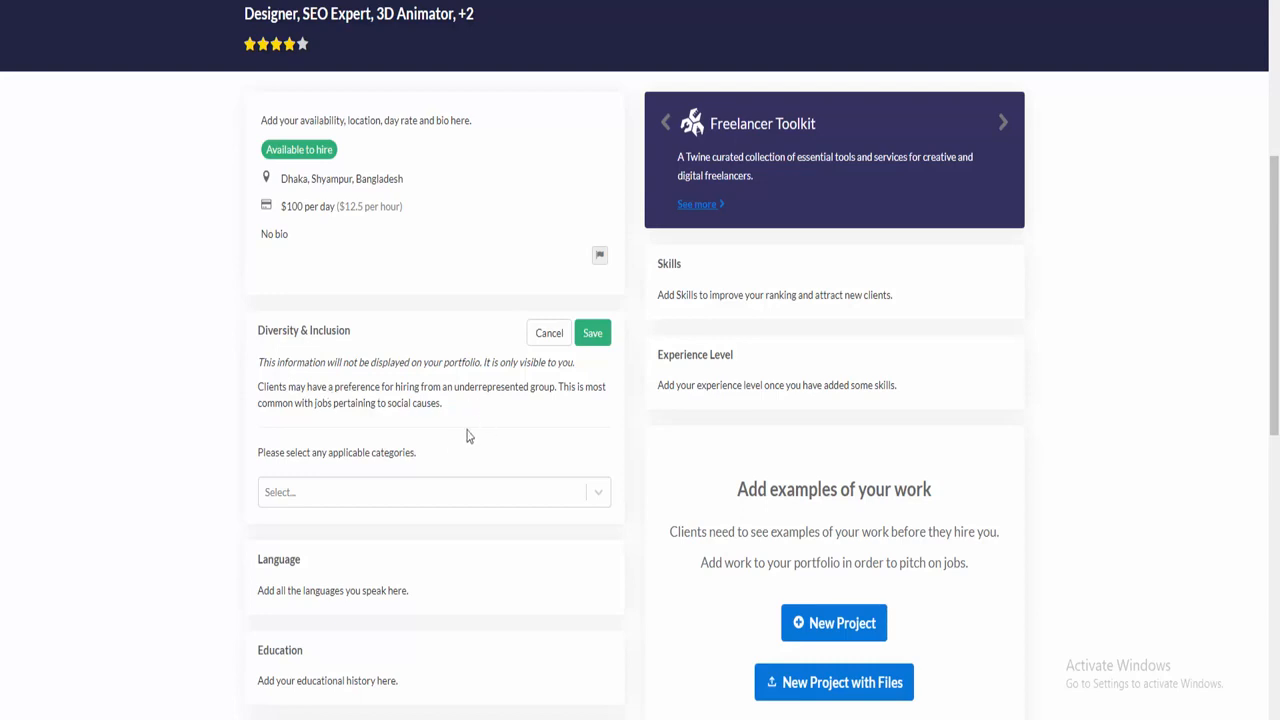
click(432, 492)
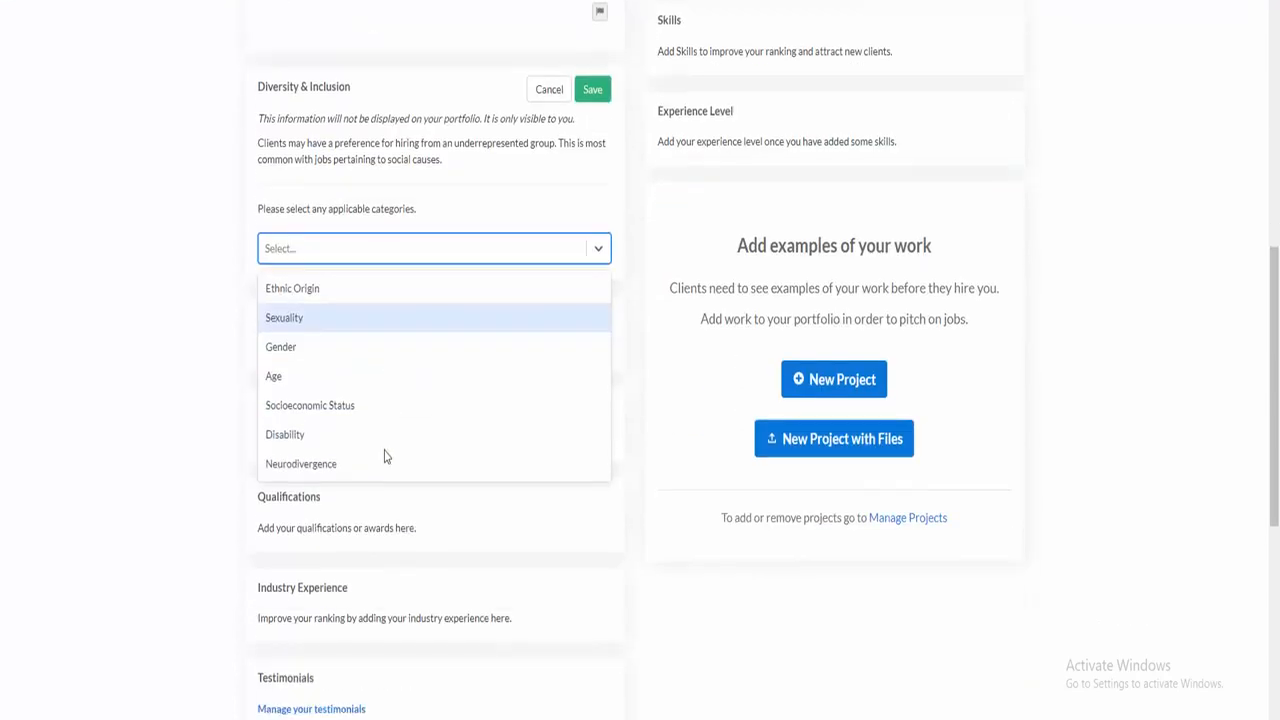
click(272, 376)
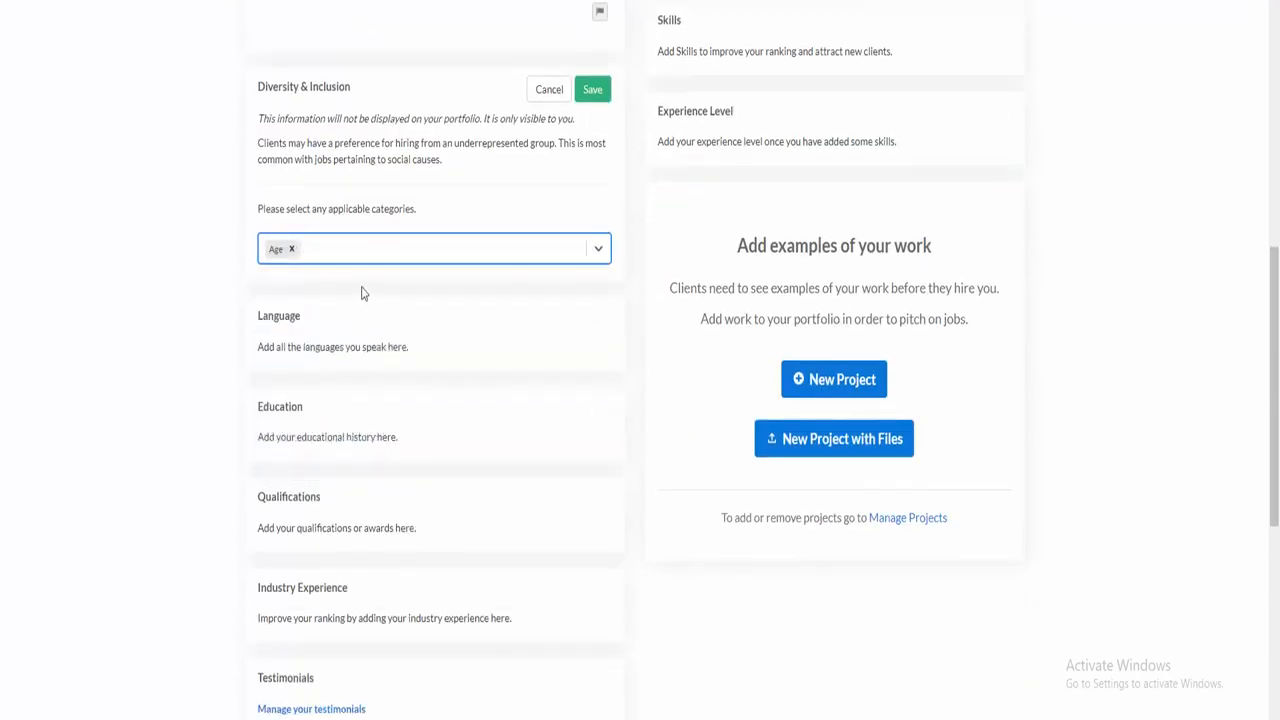
mouse_move(568, 258)
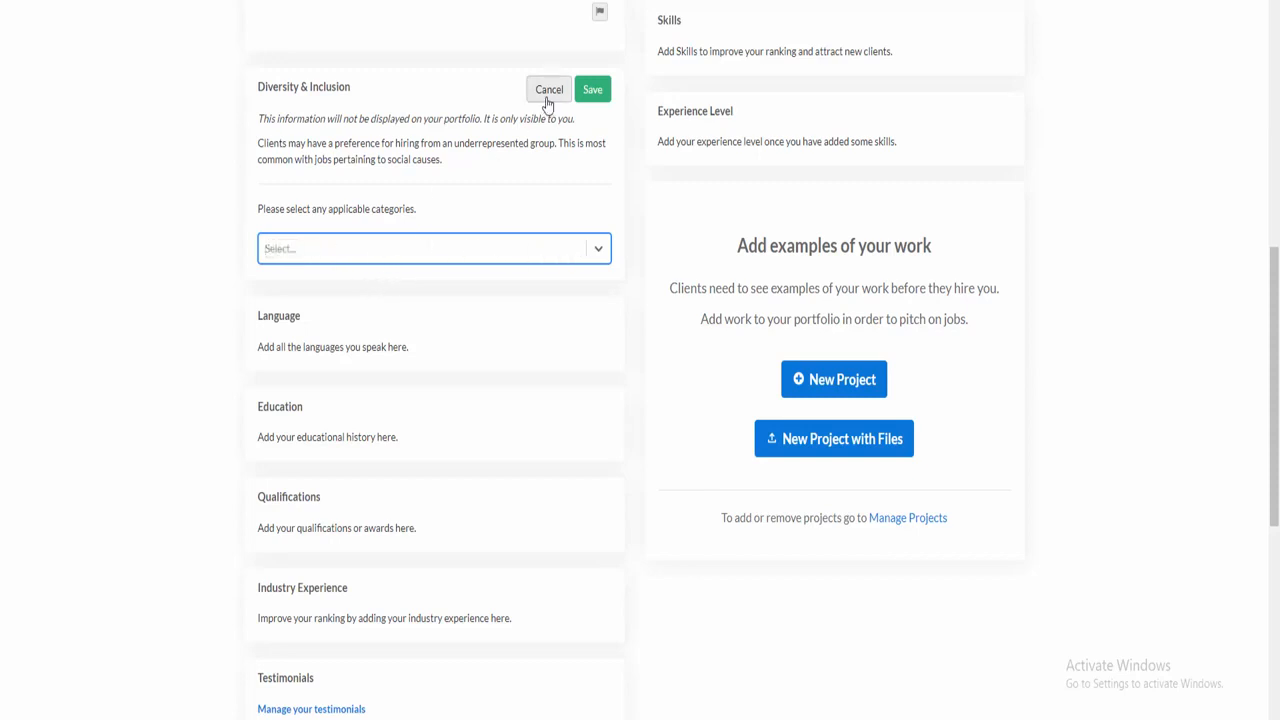
Cancel the Diversity & Inclusion edits and add English as a language at full proficiency
click(548, 88)
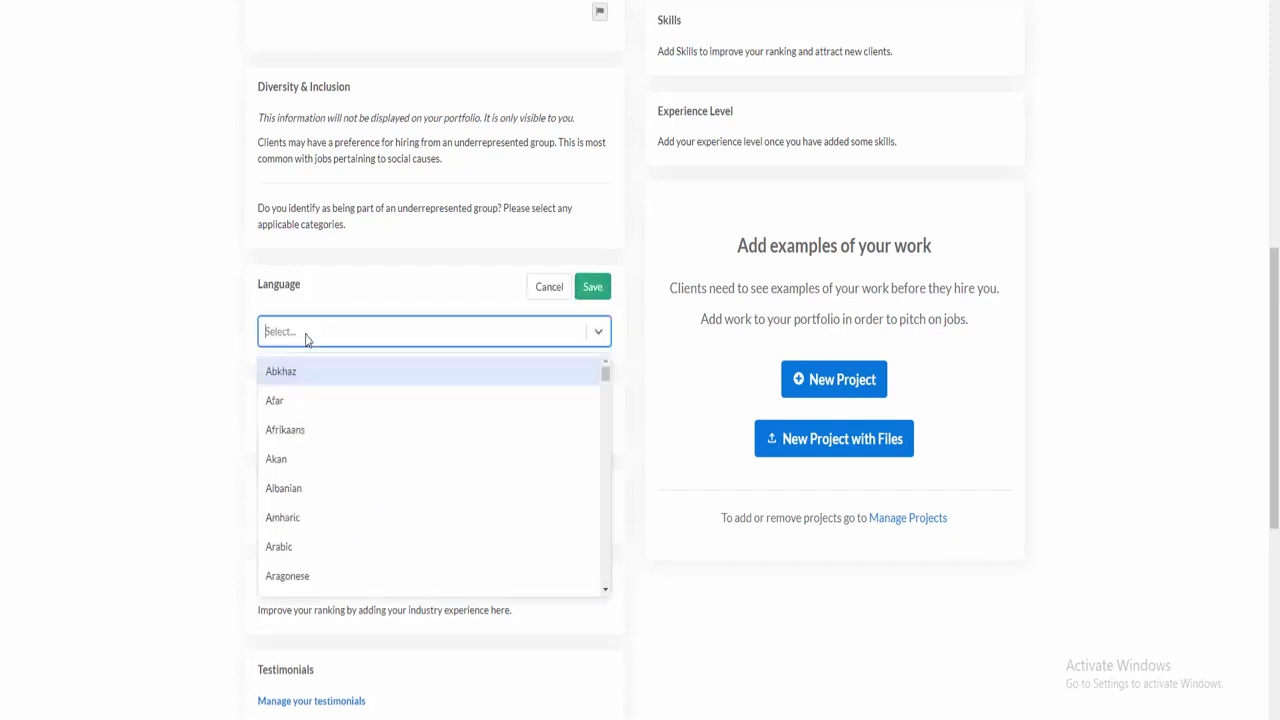
text(en)
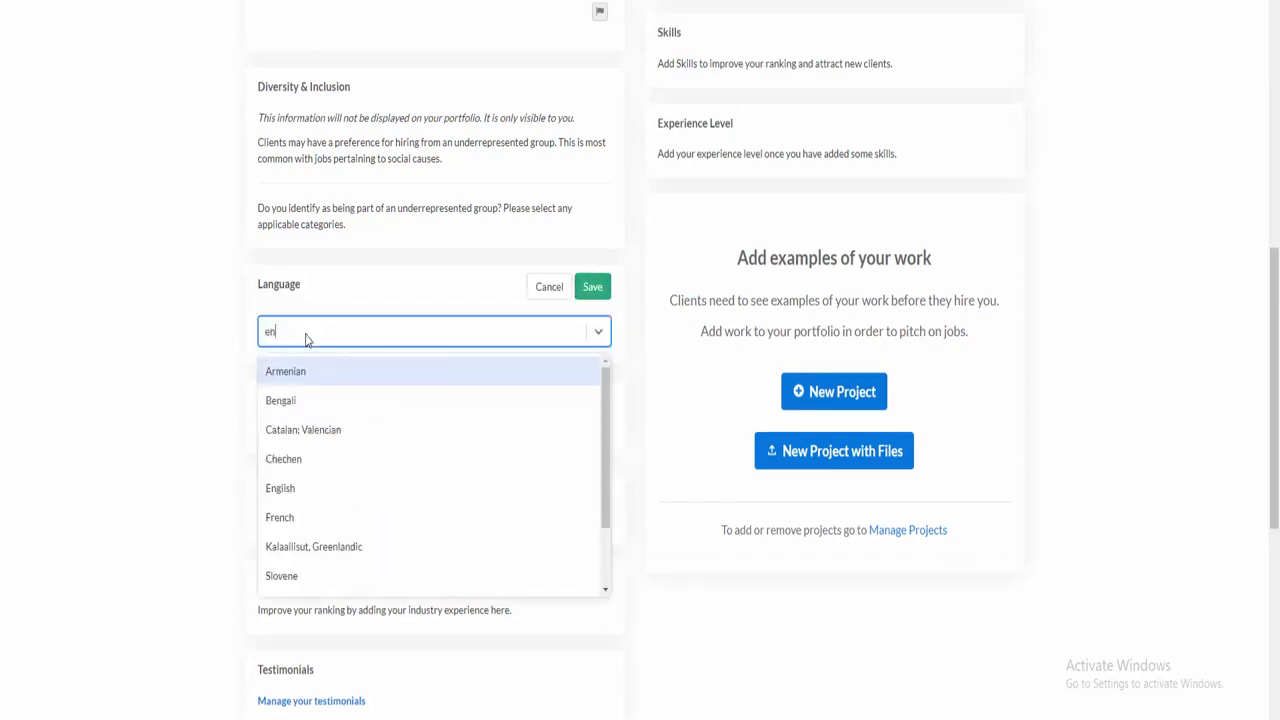
mouse_move(344, 544)
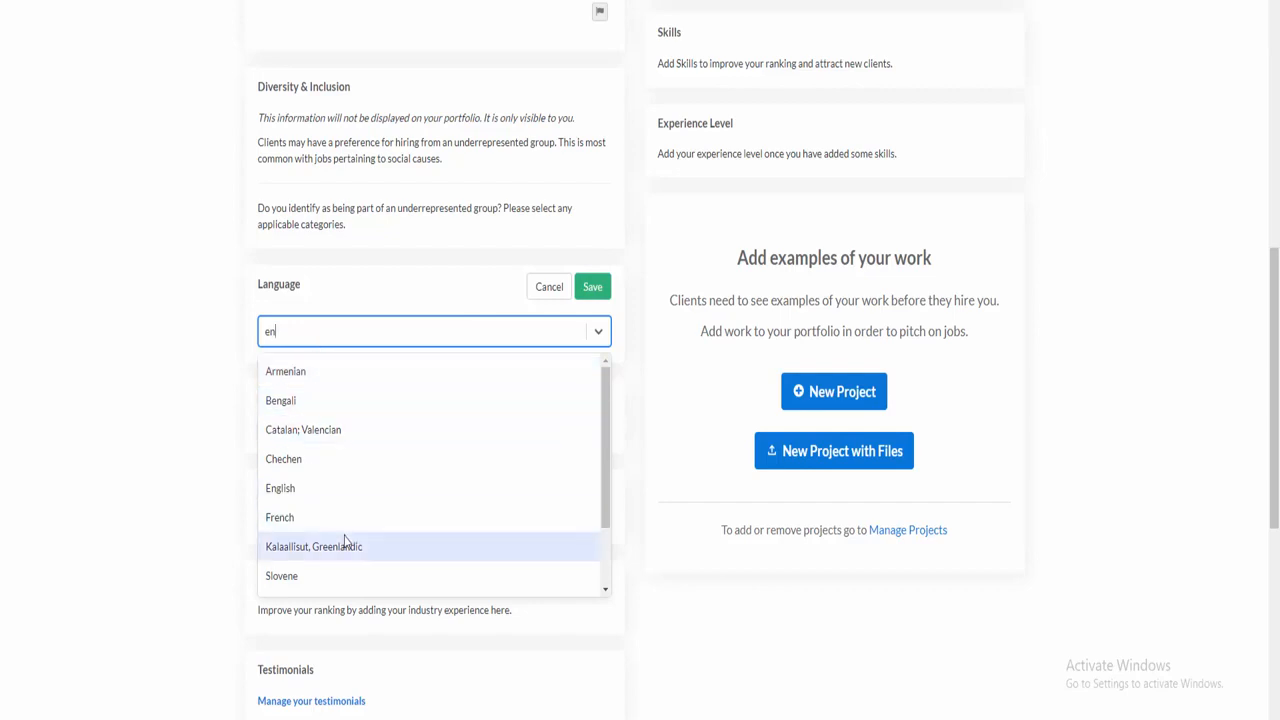
click(280, 488)
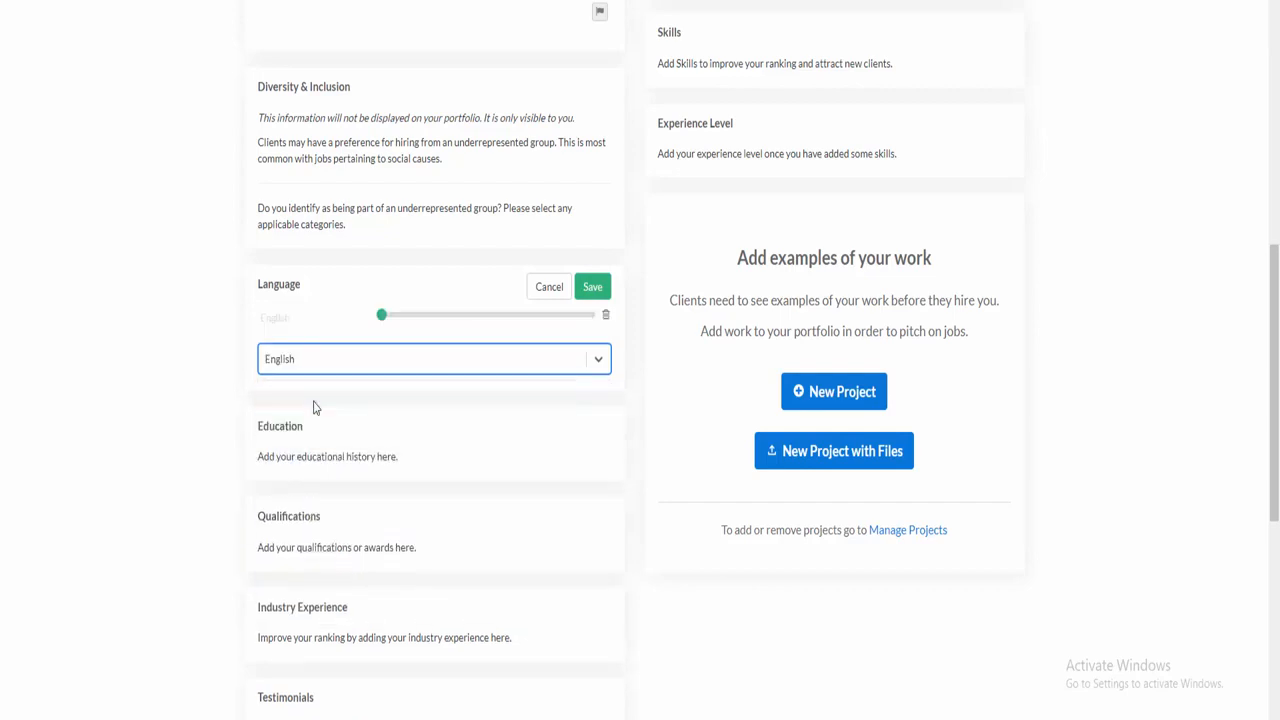
drag(380, 314, 590, 314)
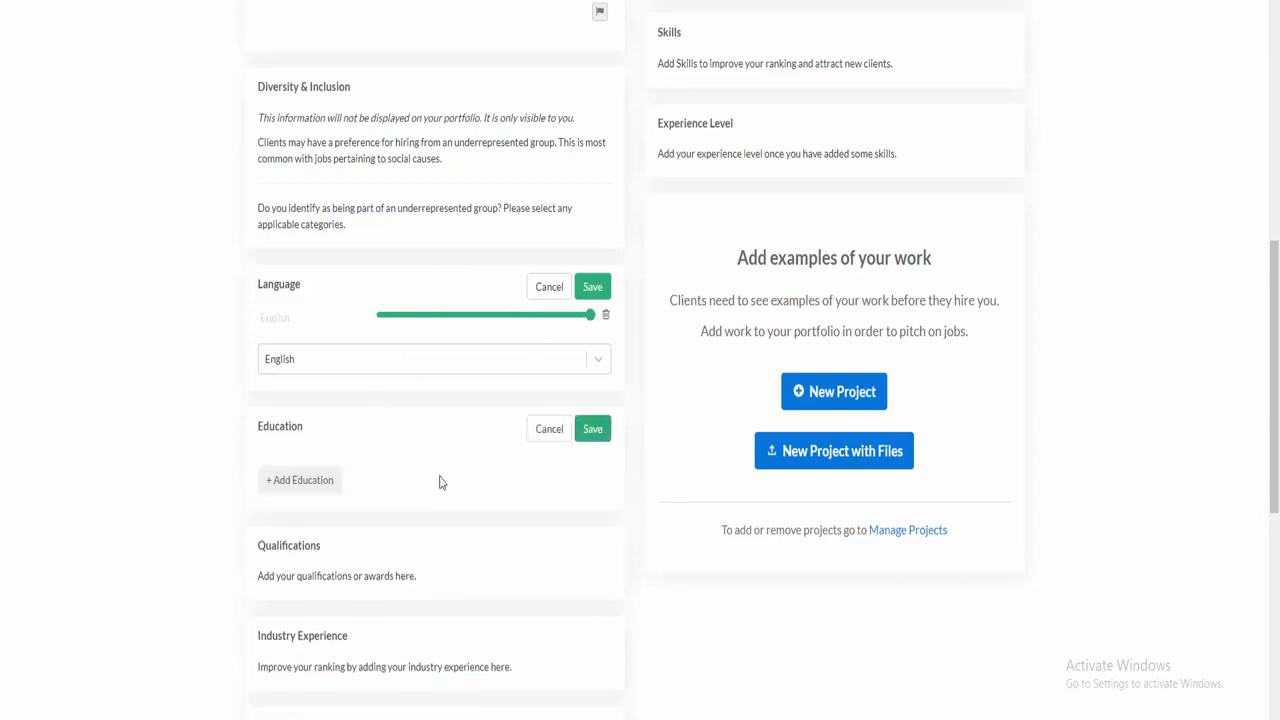
Fill a new education entry: A Levels at BIMS, described 'I have completed my A levels in 2012'
click(300, 480)
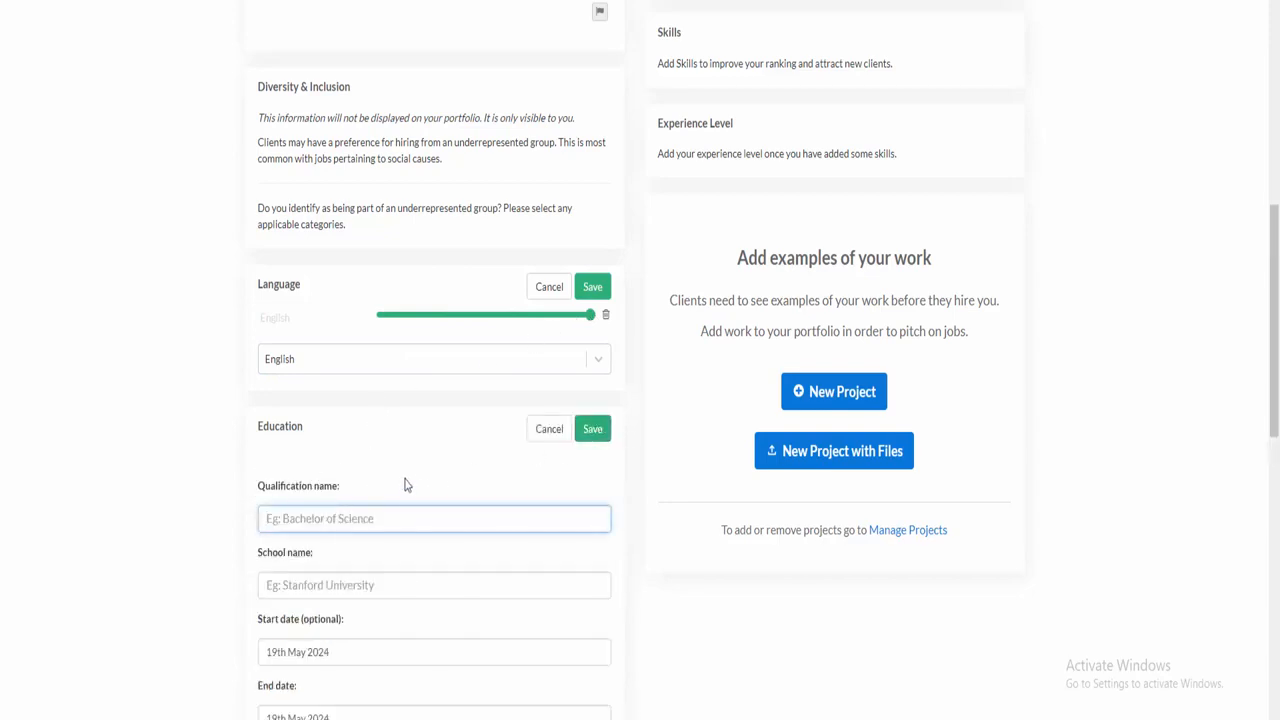
text(A)
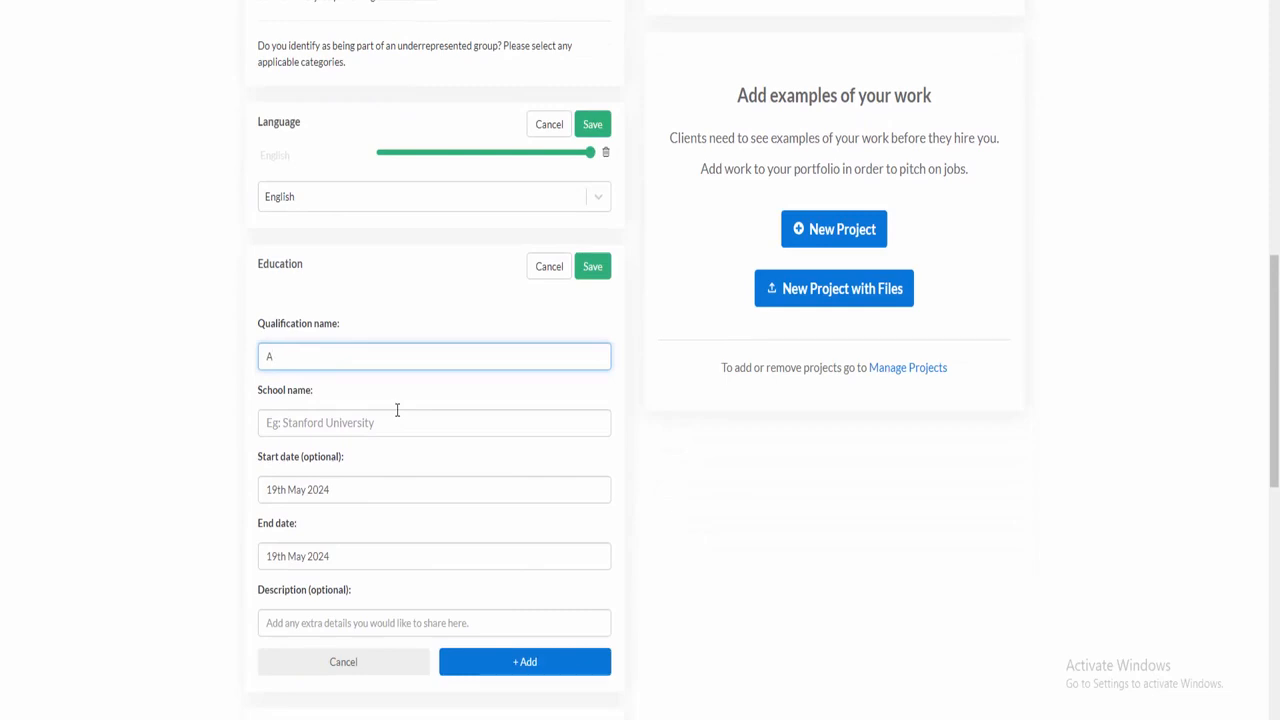
text(B)
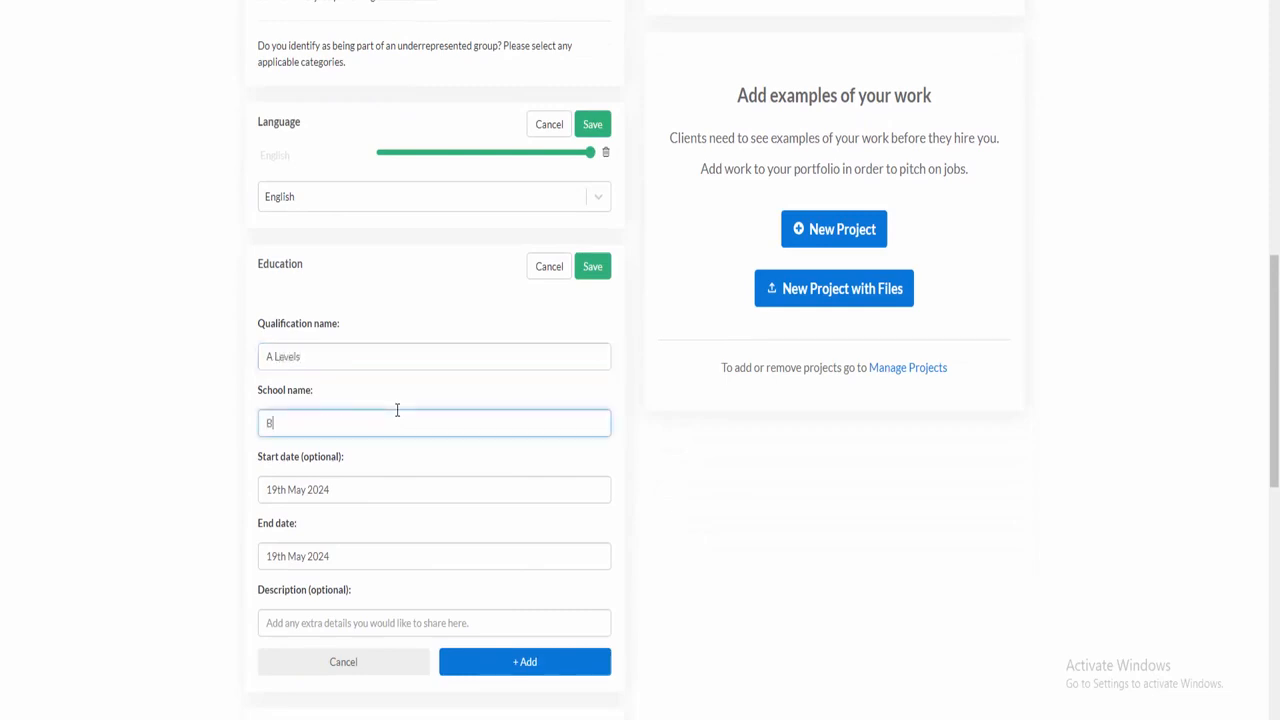
click(432, 488)
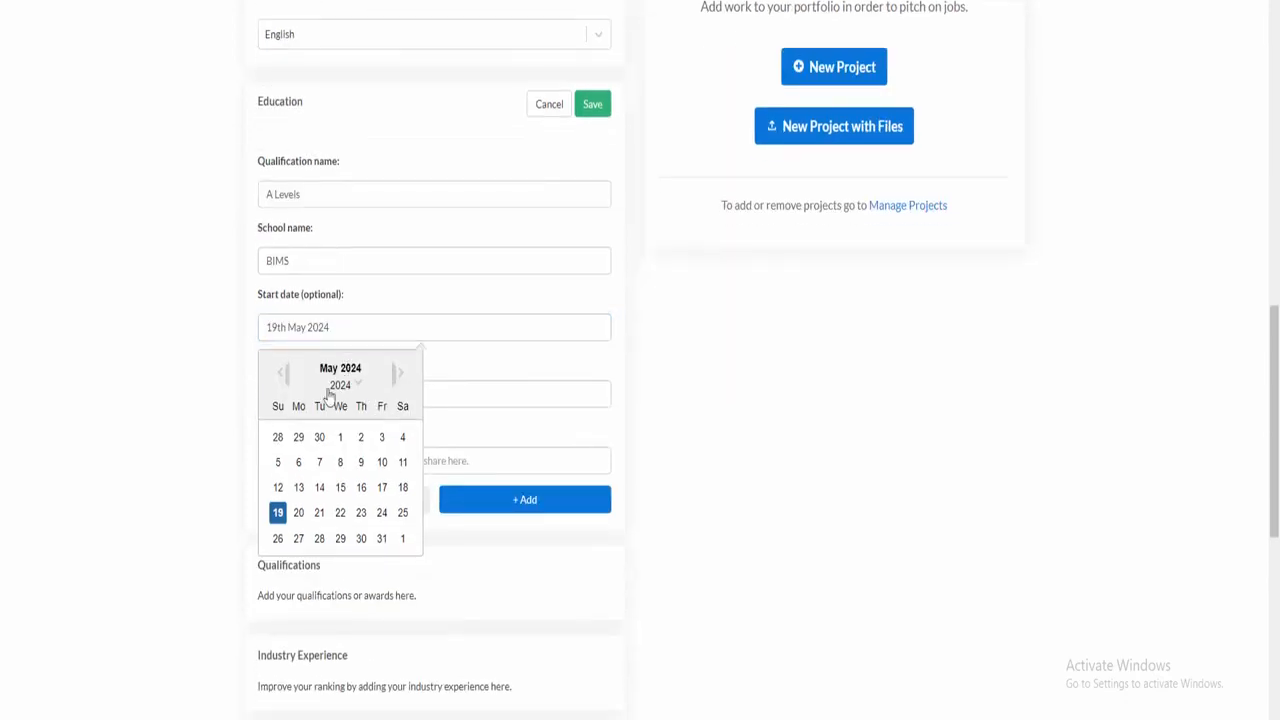
click(340, 384)
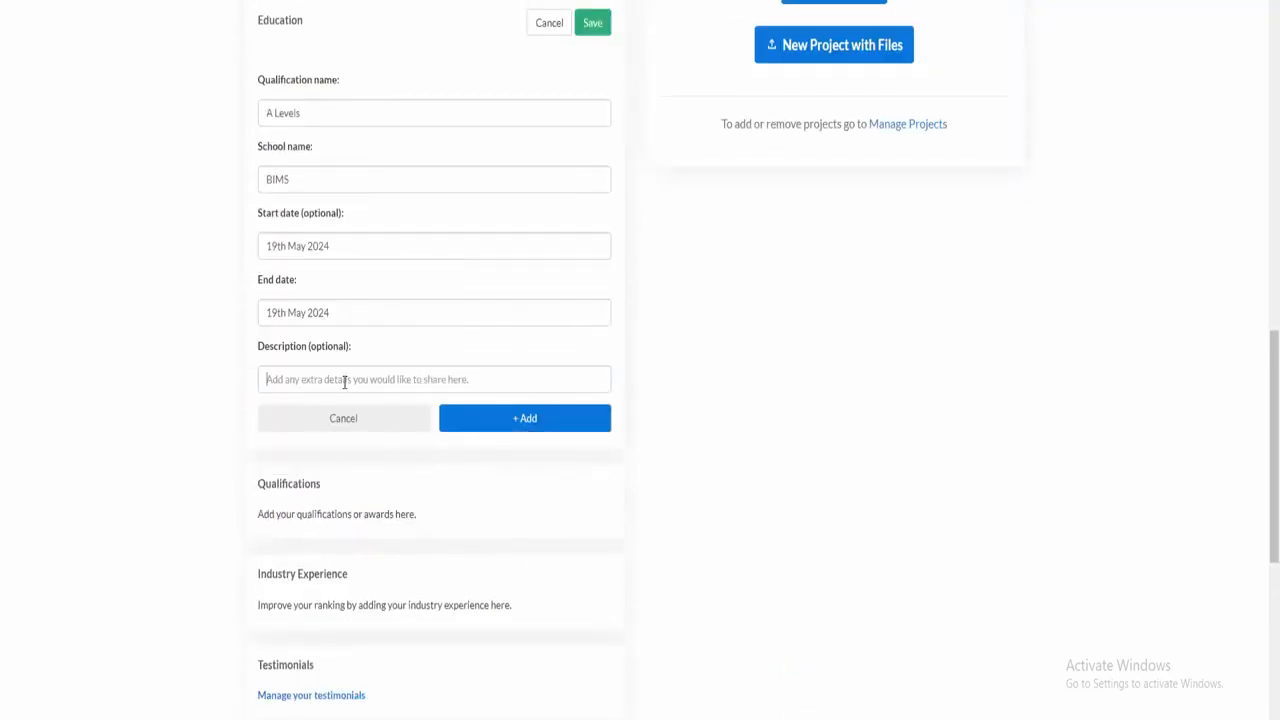
text(HJ)
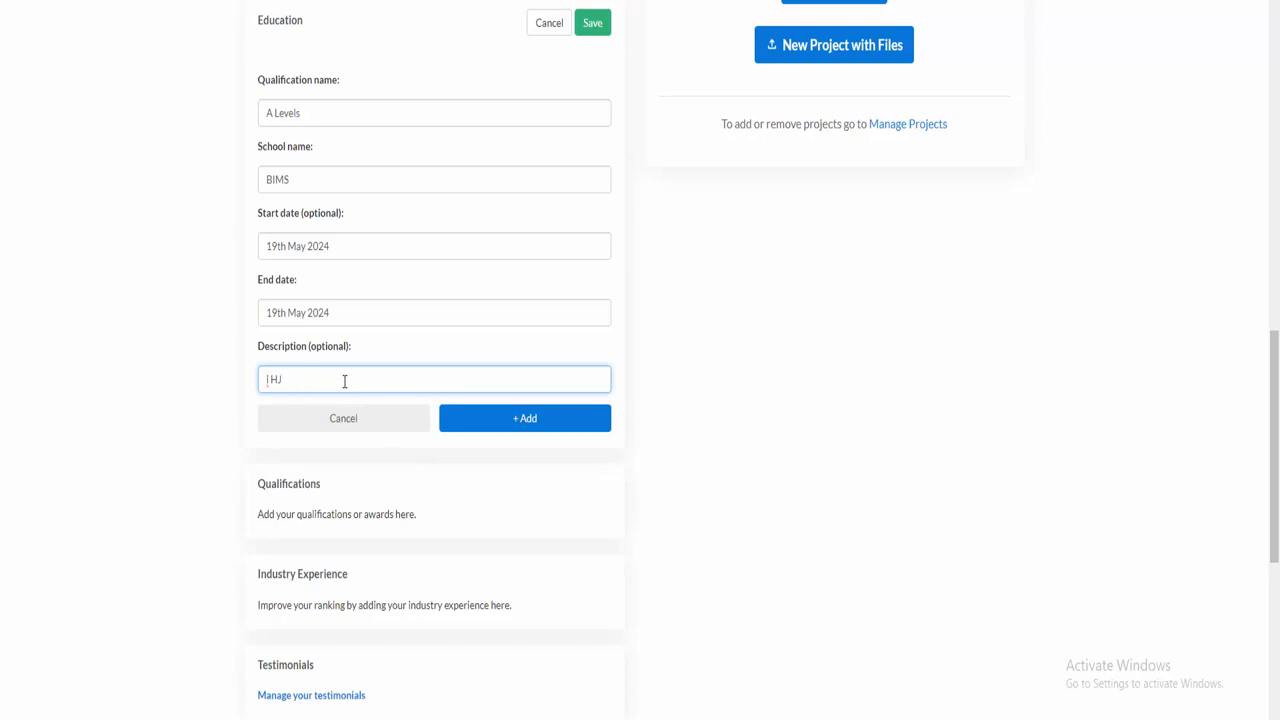
text(I have completed my A levels in 20)
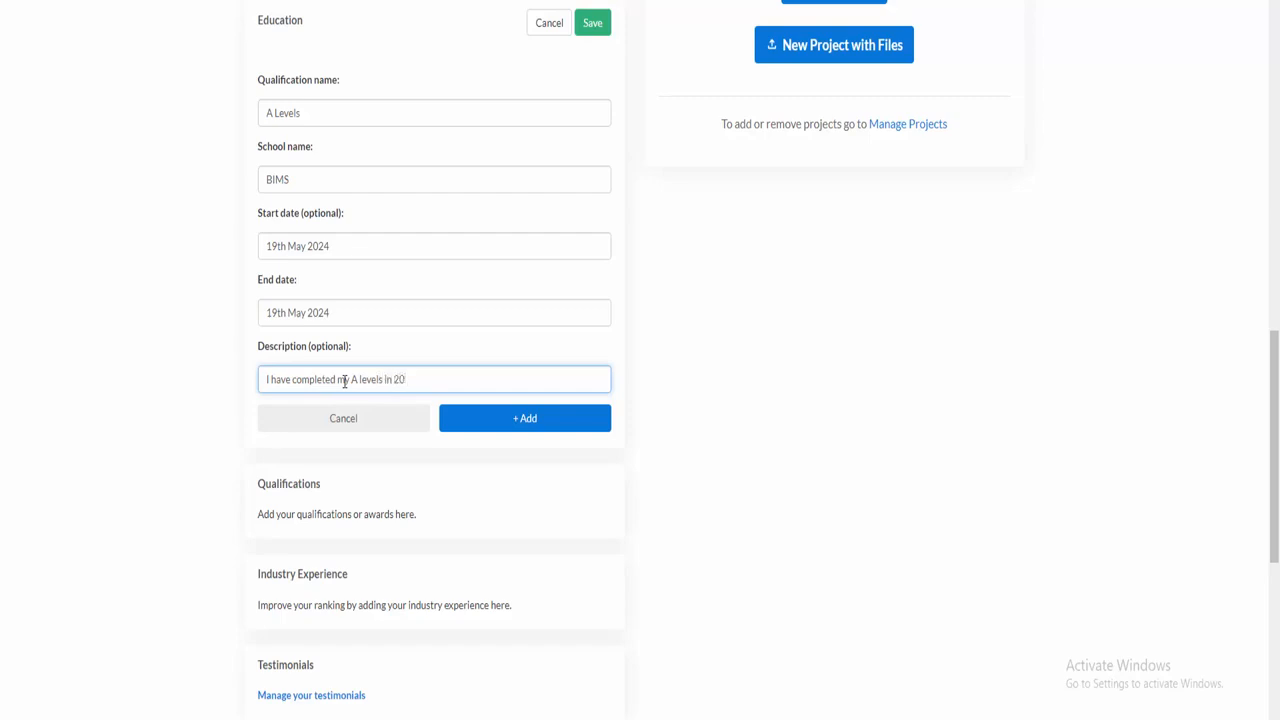
click(524, 418)
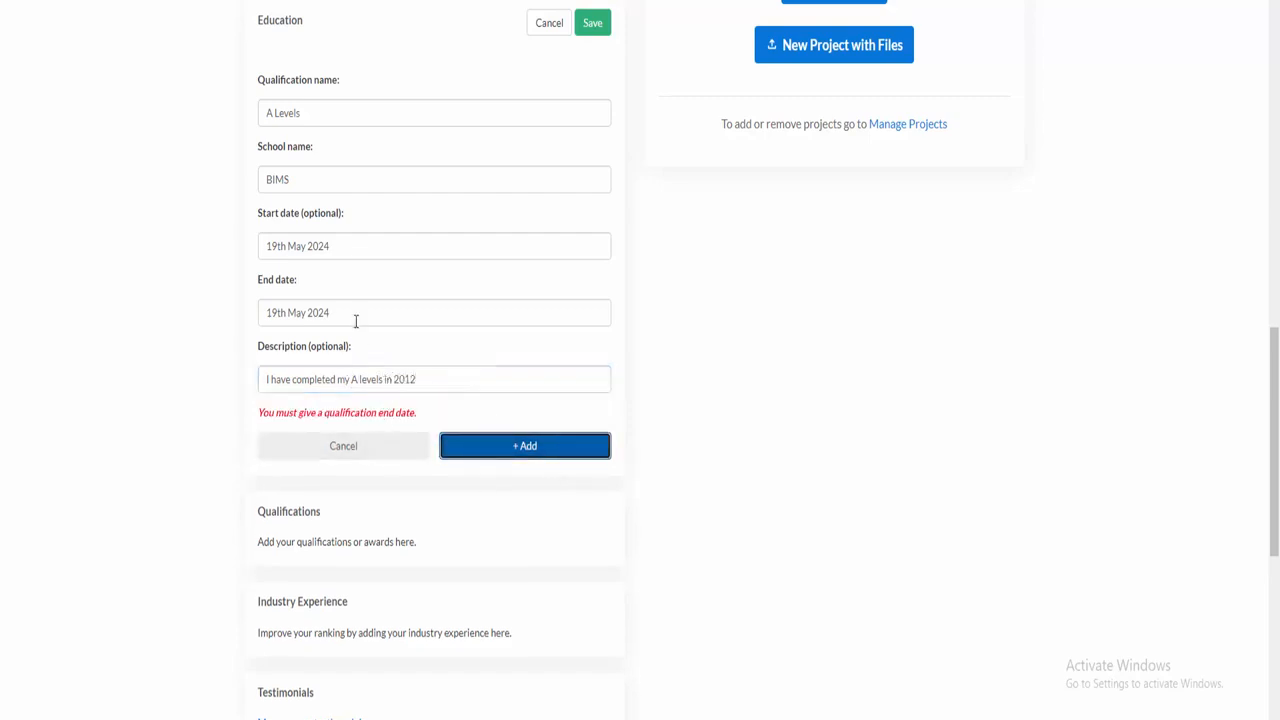
Set an earlier year for the end date and add the A Levels entry to the profile
click(434, 312)
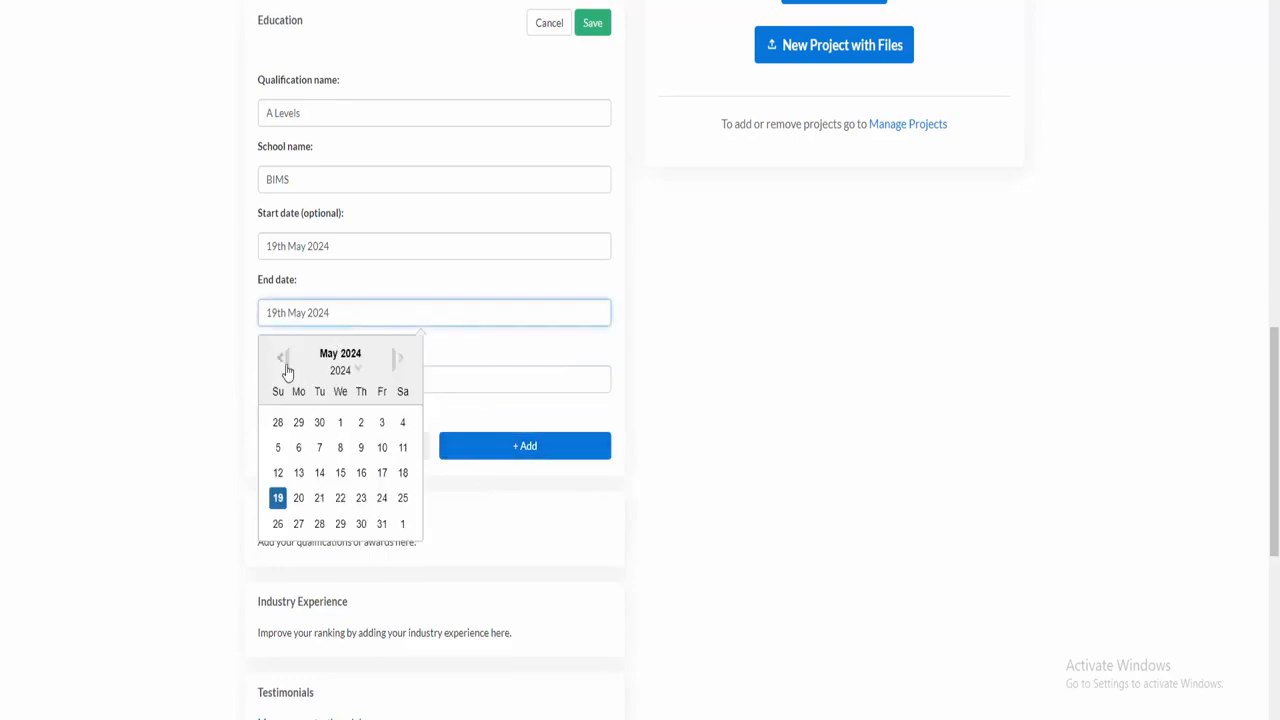
click(280, 358)
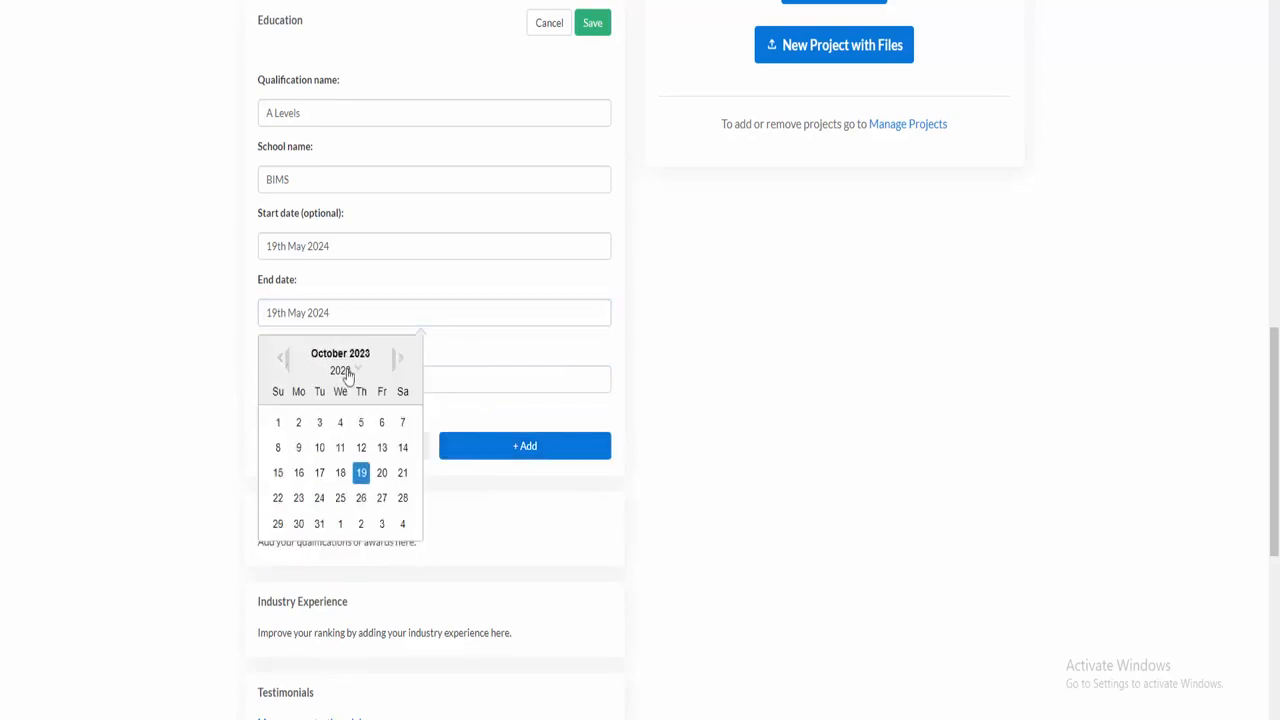
click(340, 370)
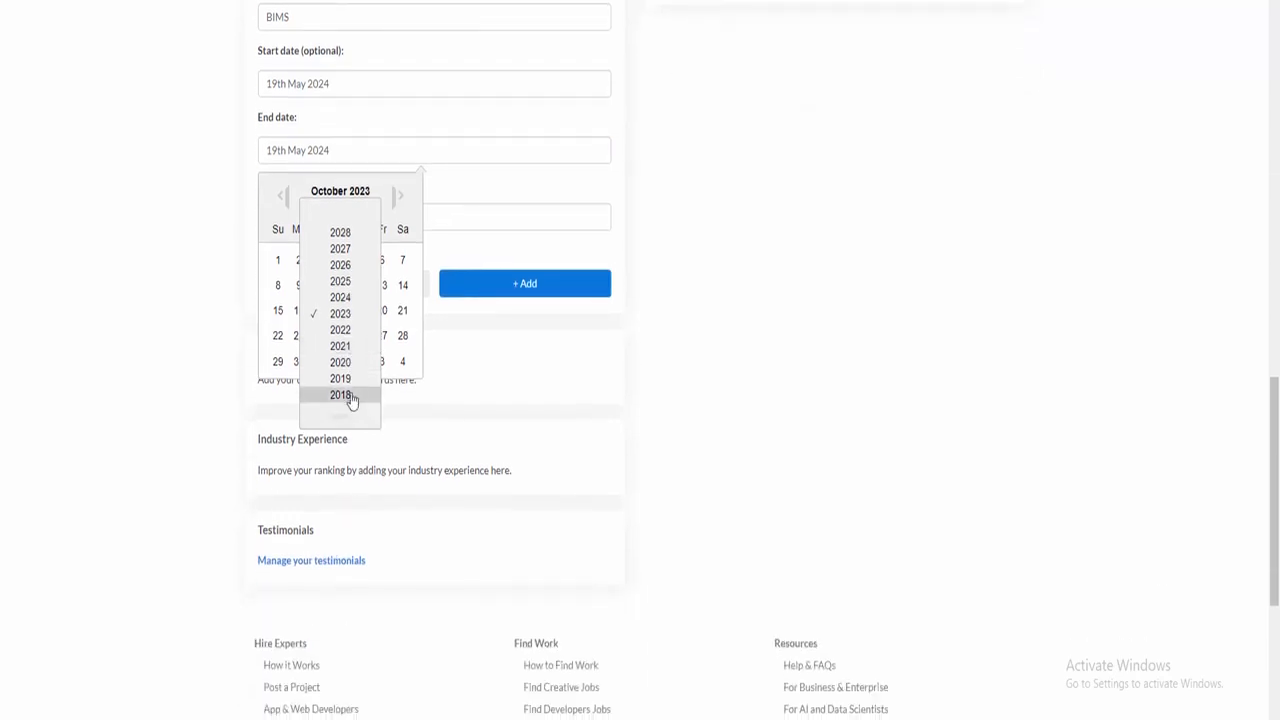
click(524, 284)
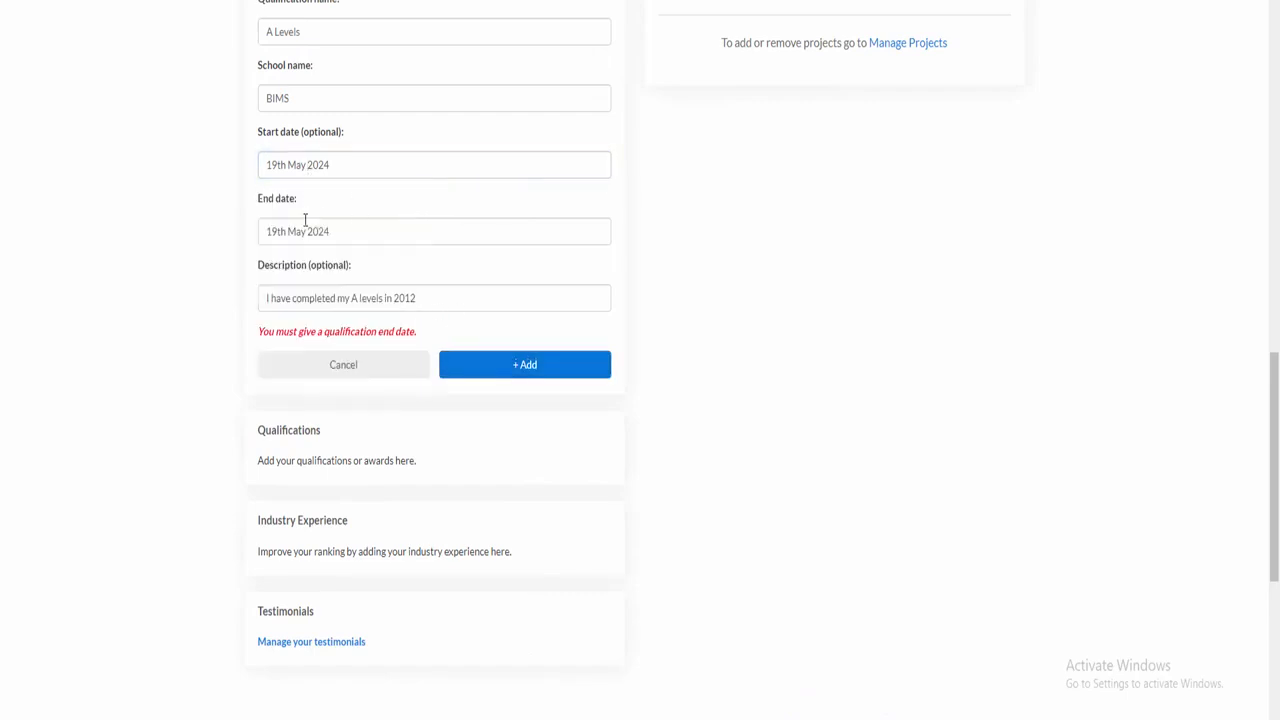
click(434, 232)
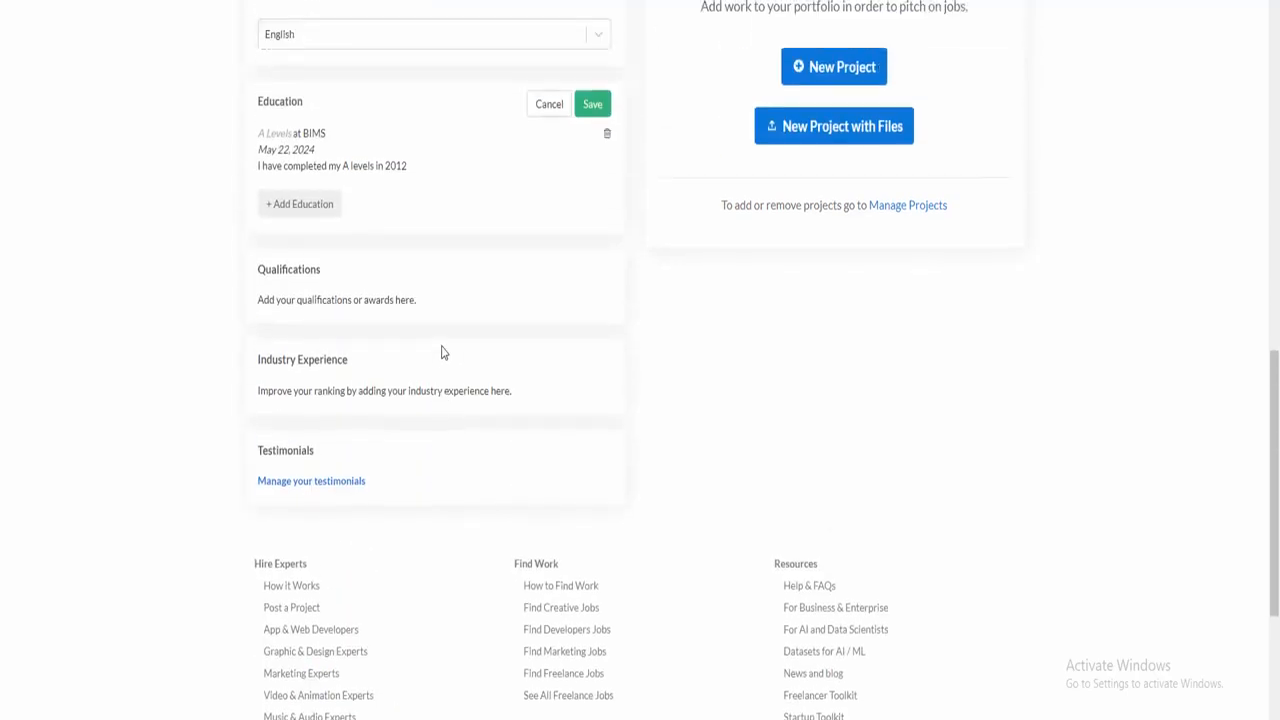
mouse_move(604, 270)
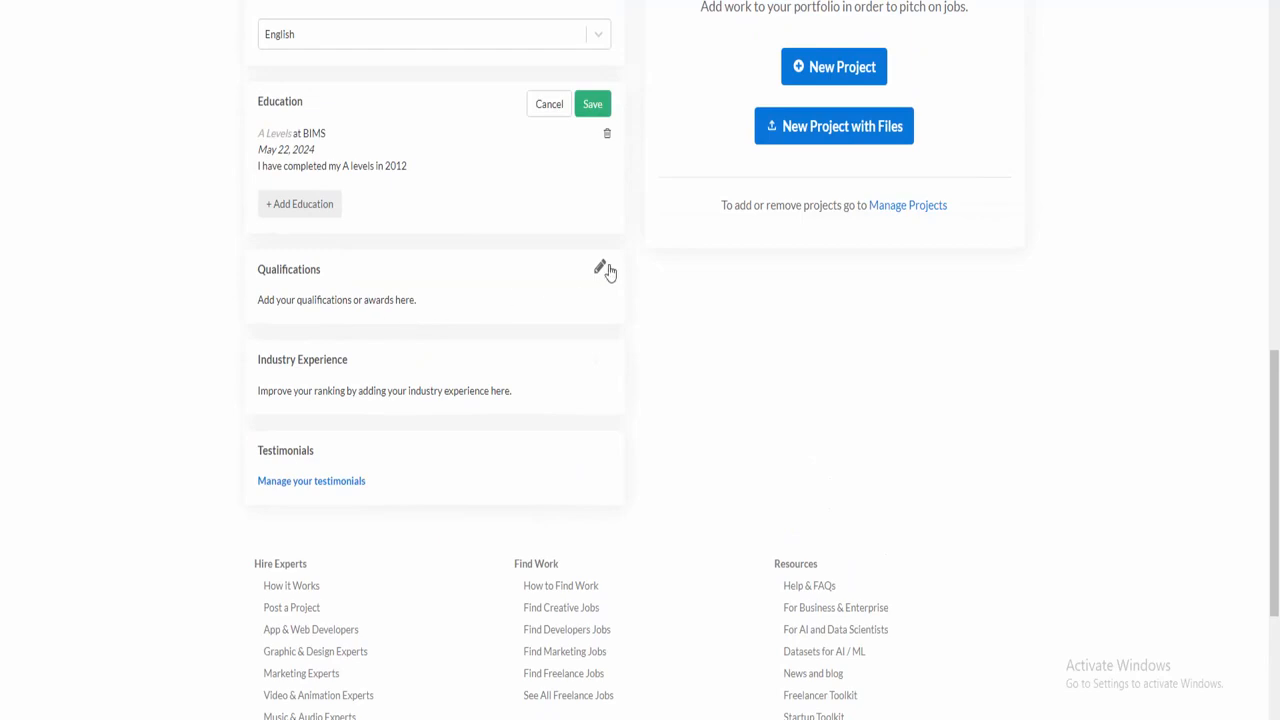
Start a new qualification named A Levels with description 'Applied Business and Accounting'
click(600, 270)
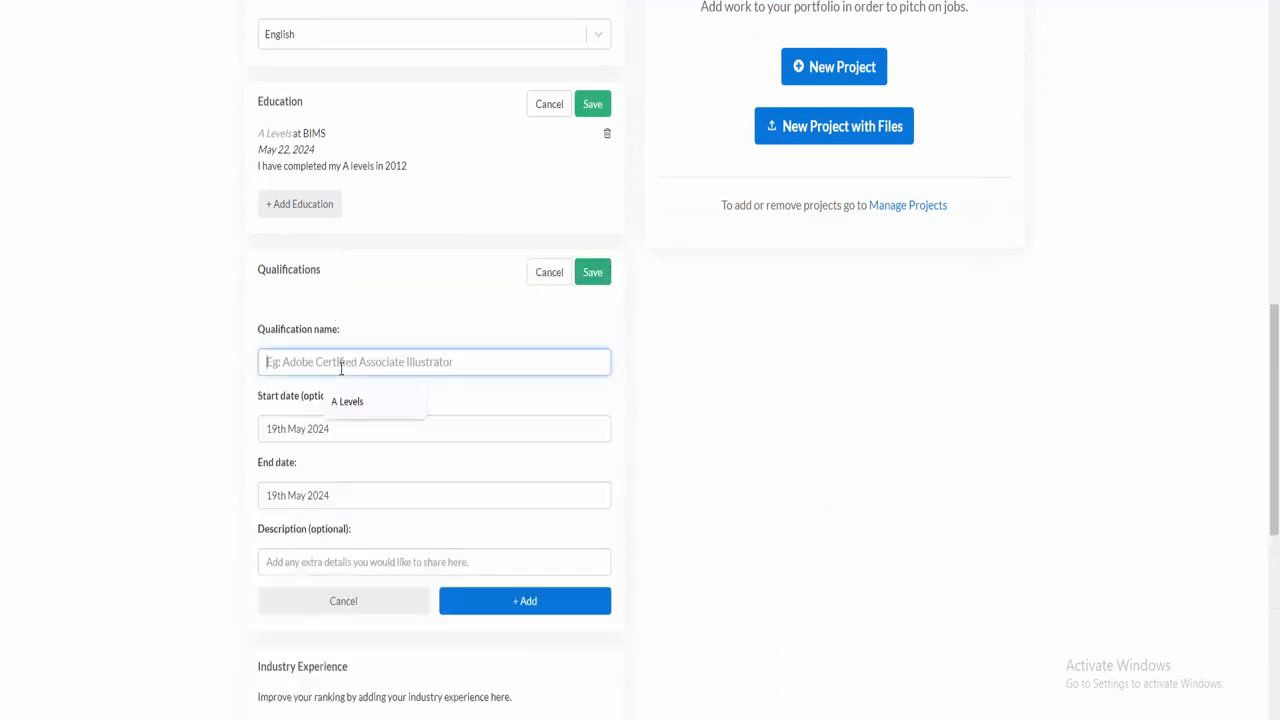
click(348, 400)
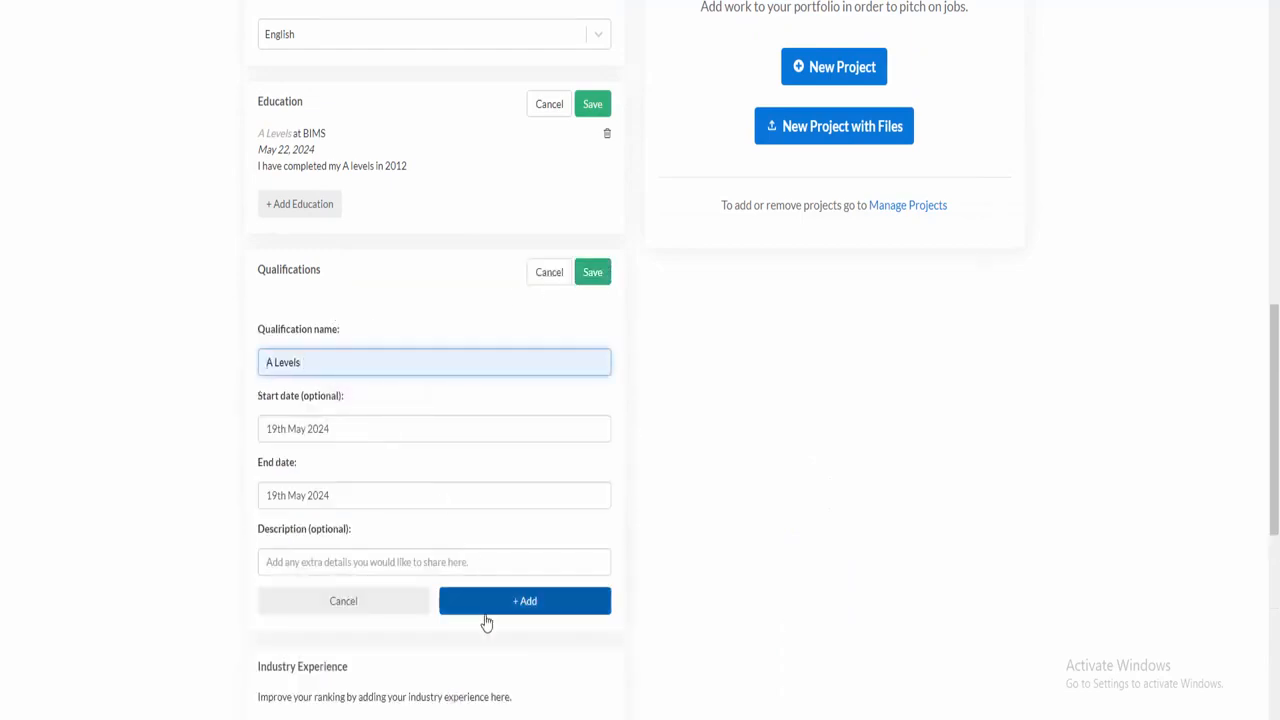
click(524, 600)
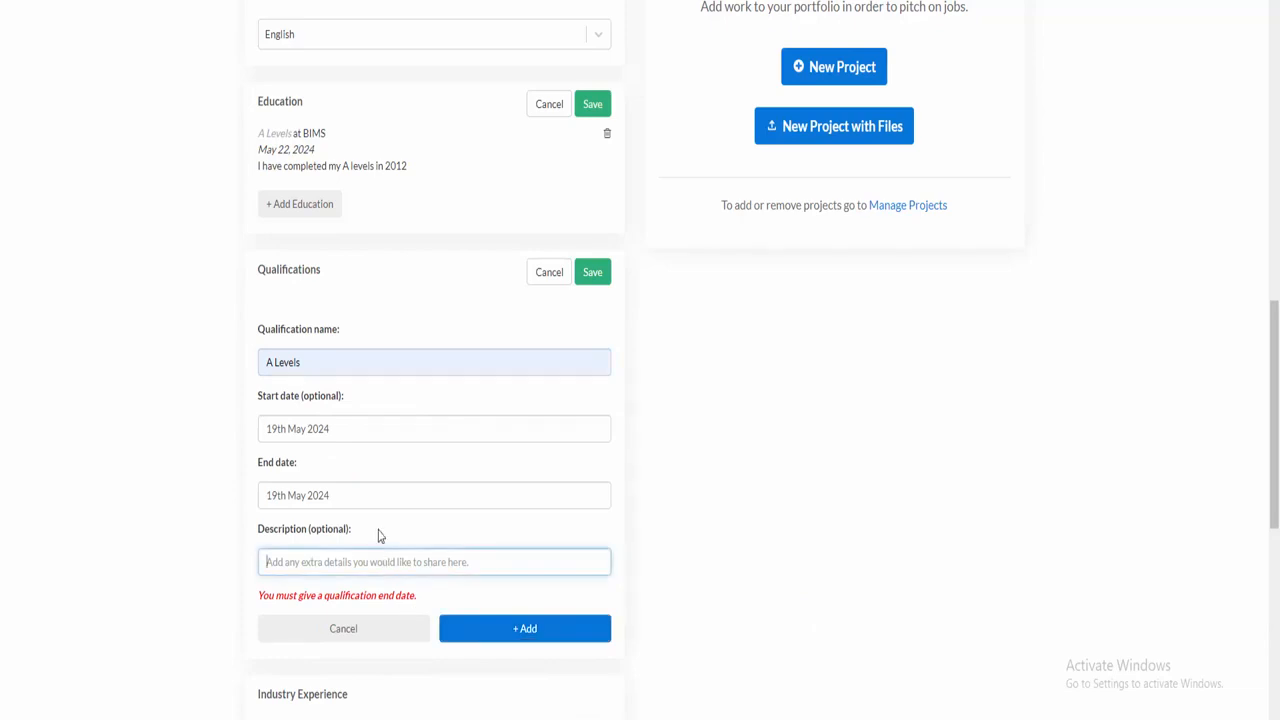
text(Applied Business and Accounting)
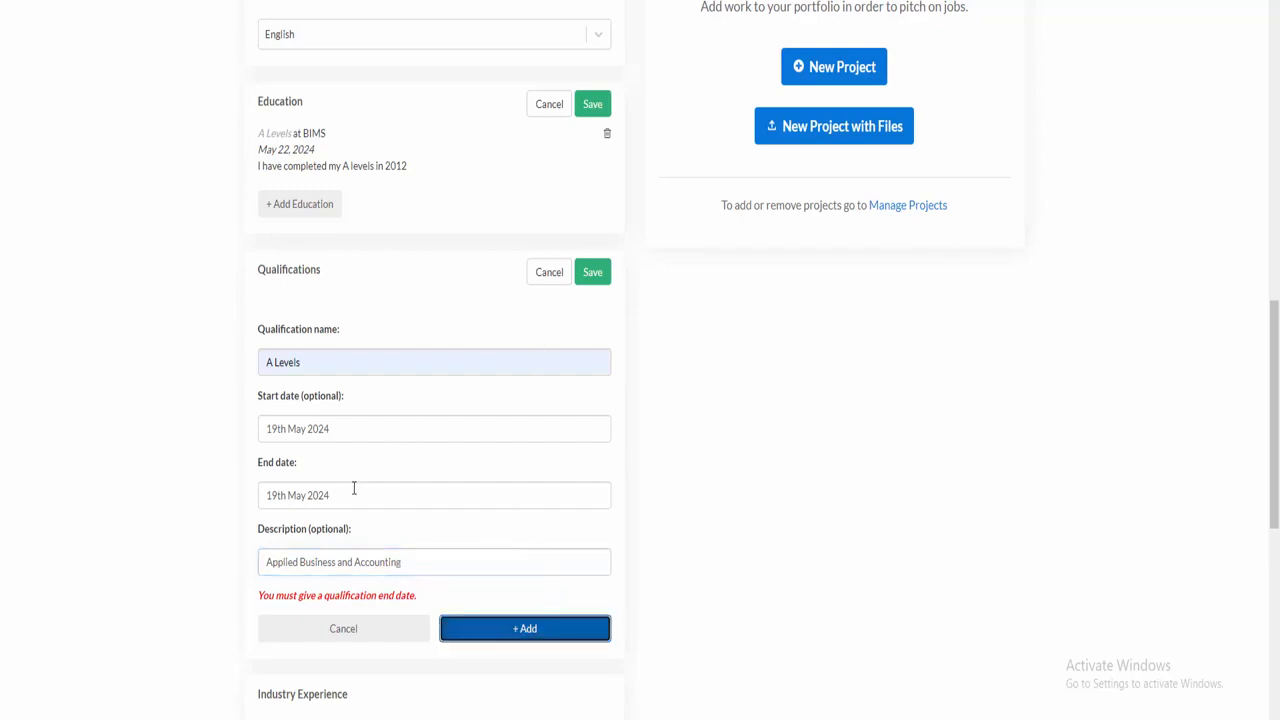
Set the qualification start date to May 19, 2020 in the calendar picker
click(434, 428)
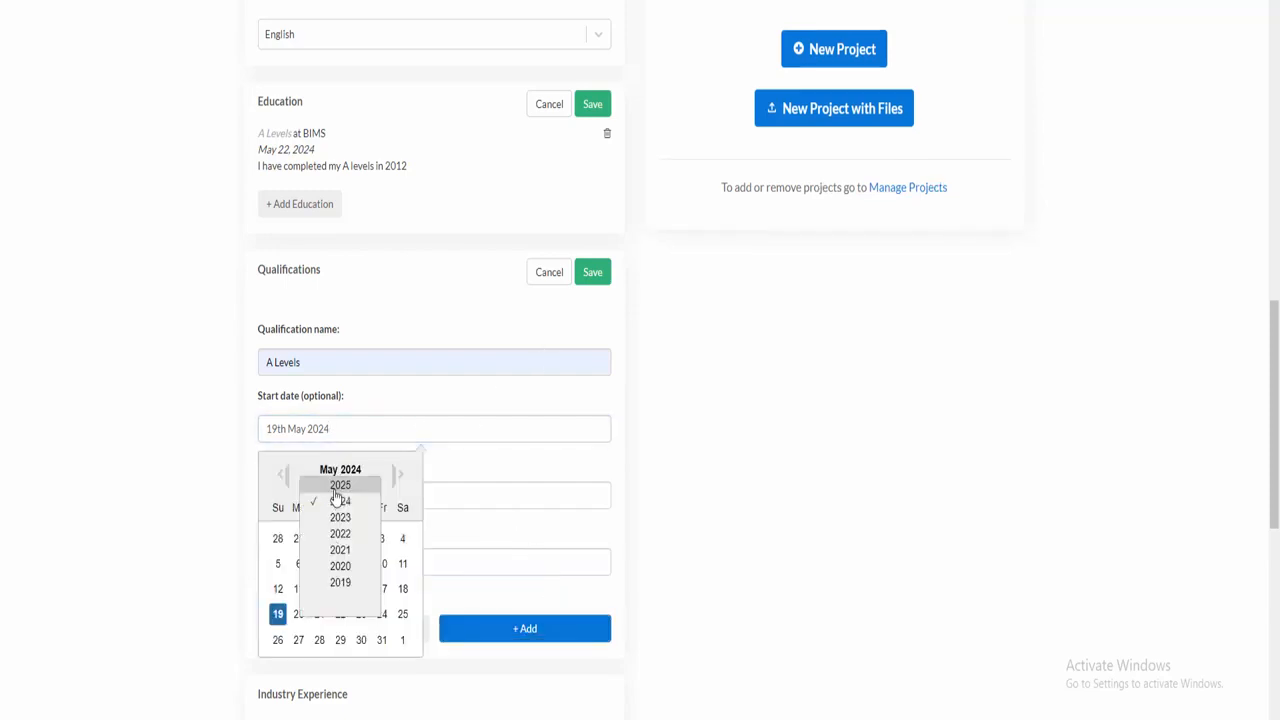
click(340, 582)
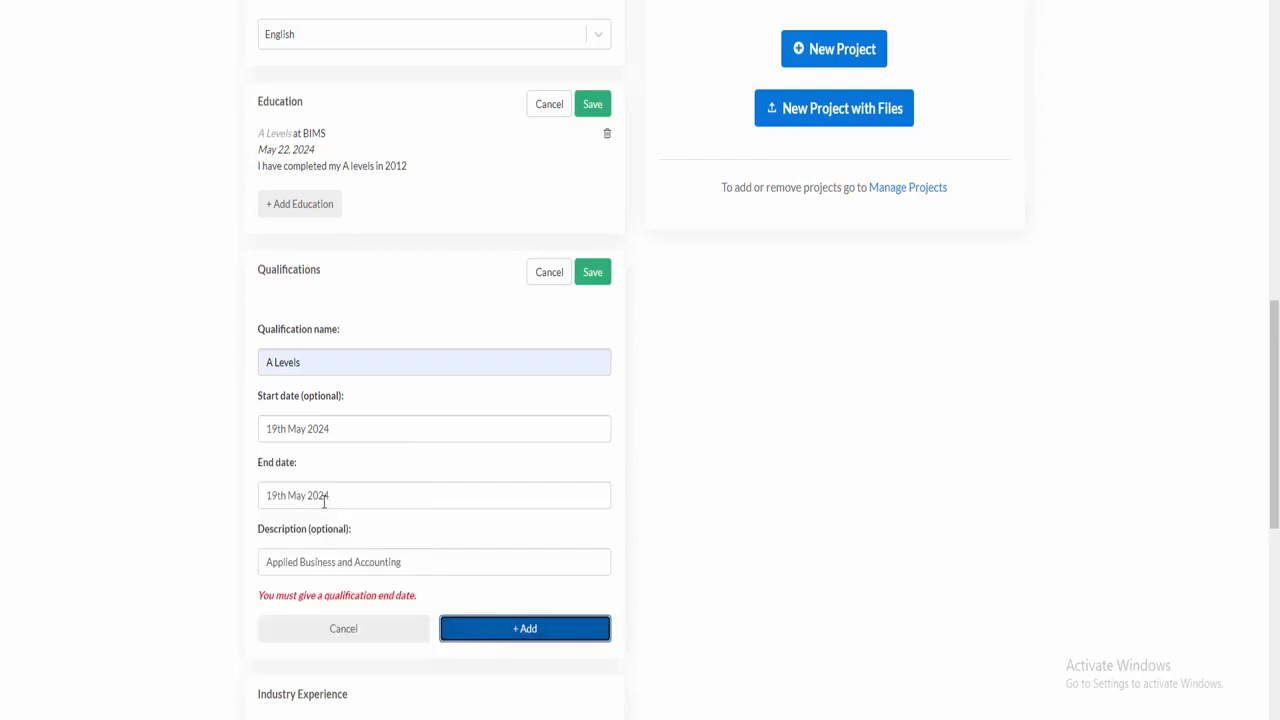
click(432, 428)
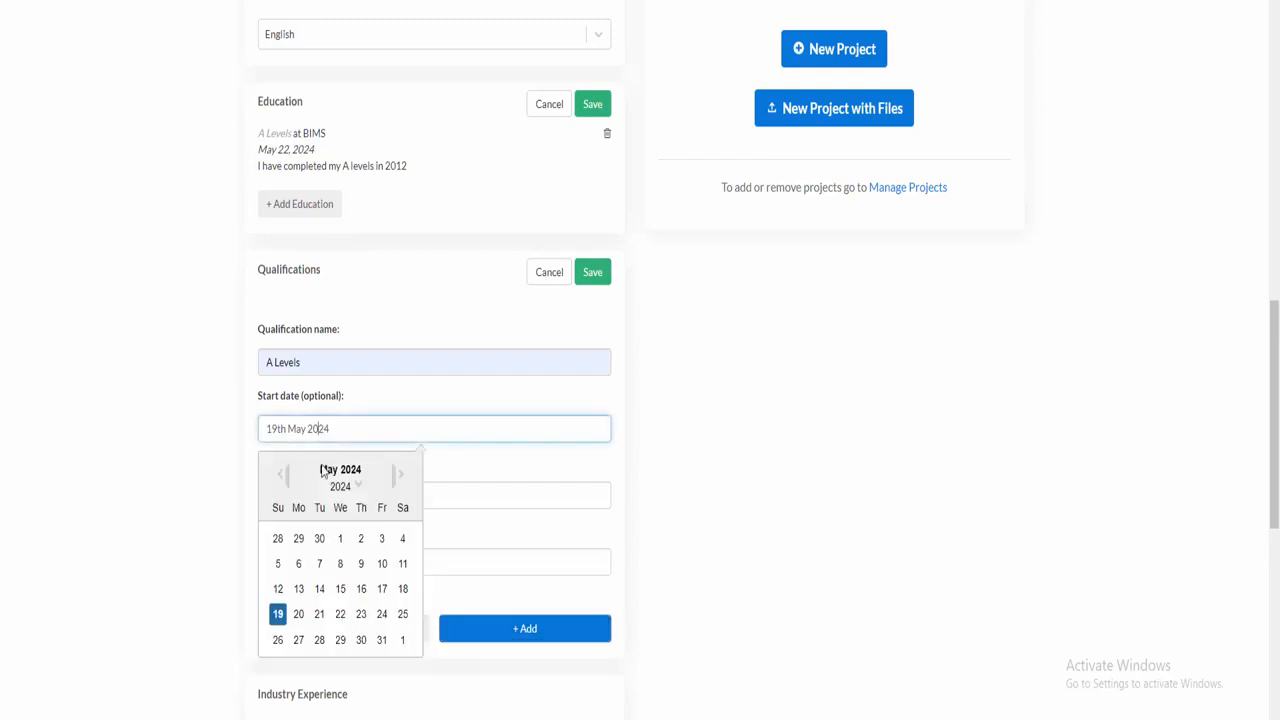
click(340, 486)
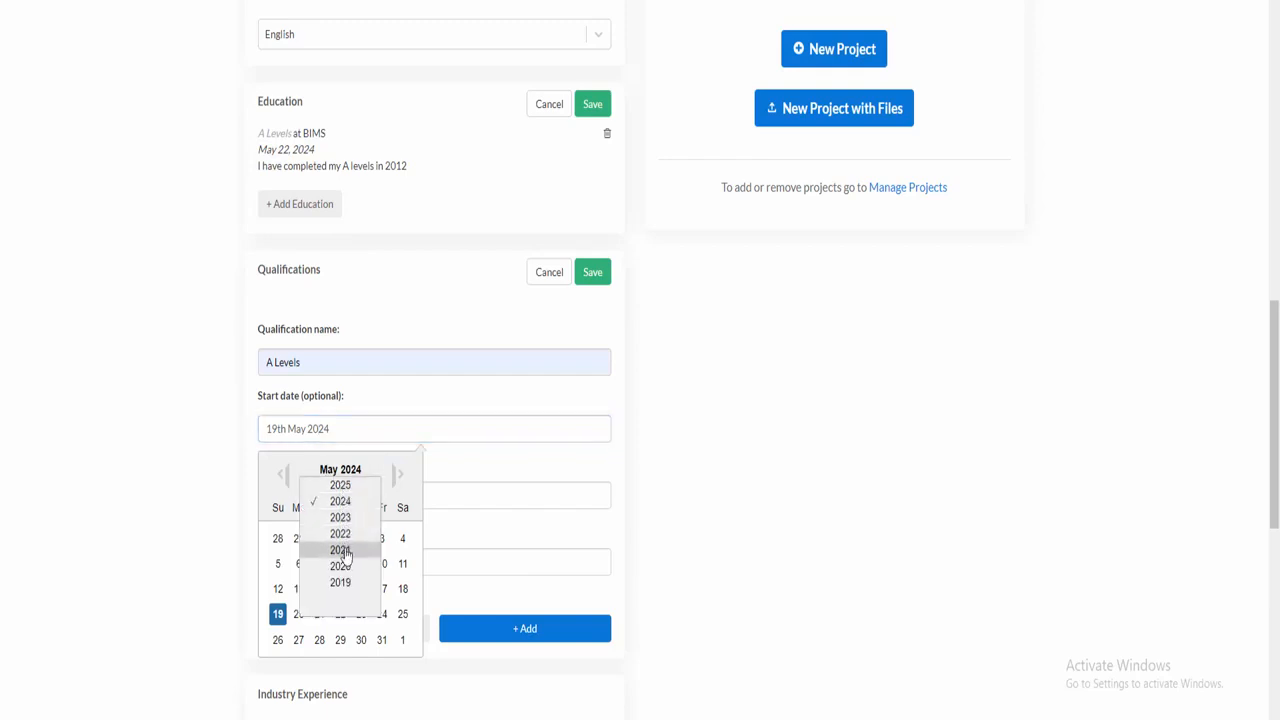
click(340, 548)
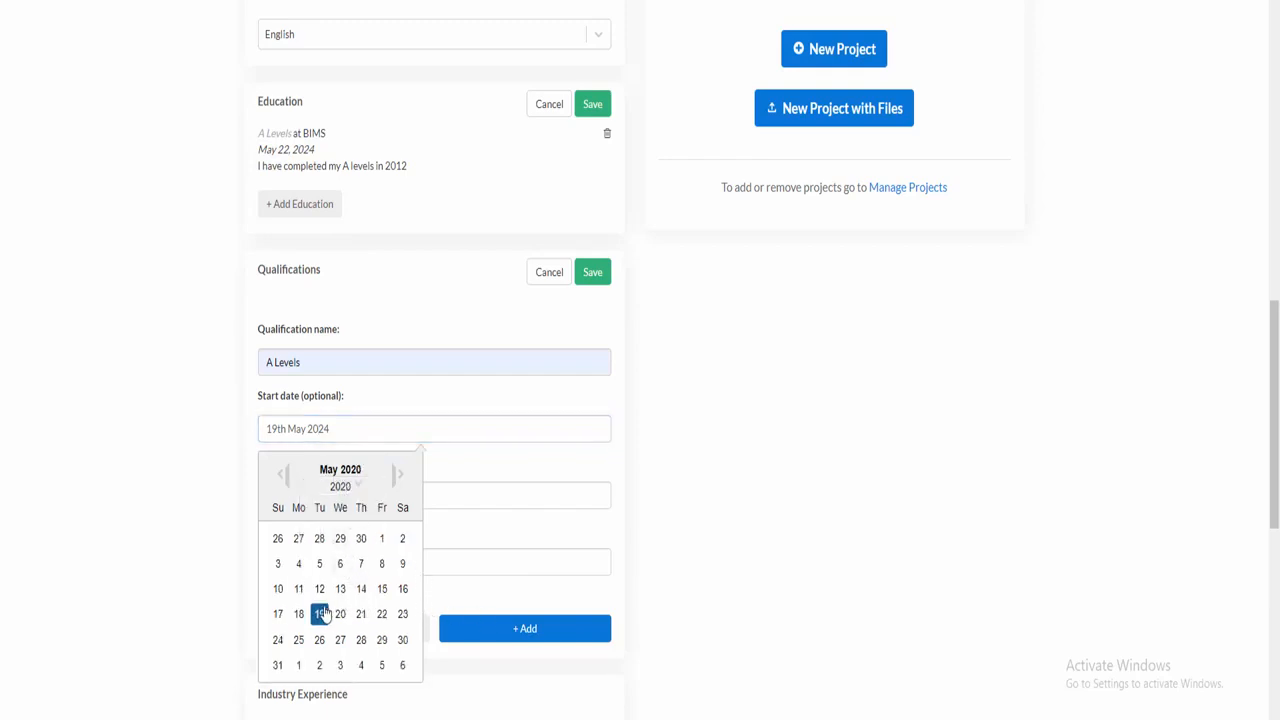
click(320, 614)
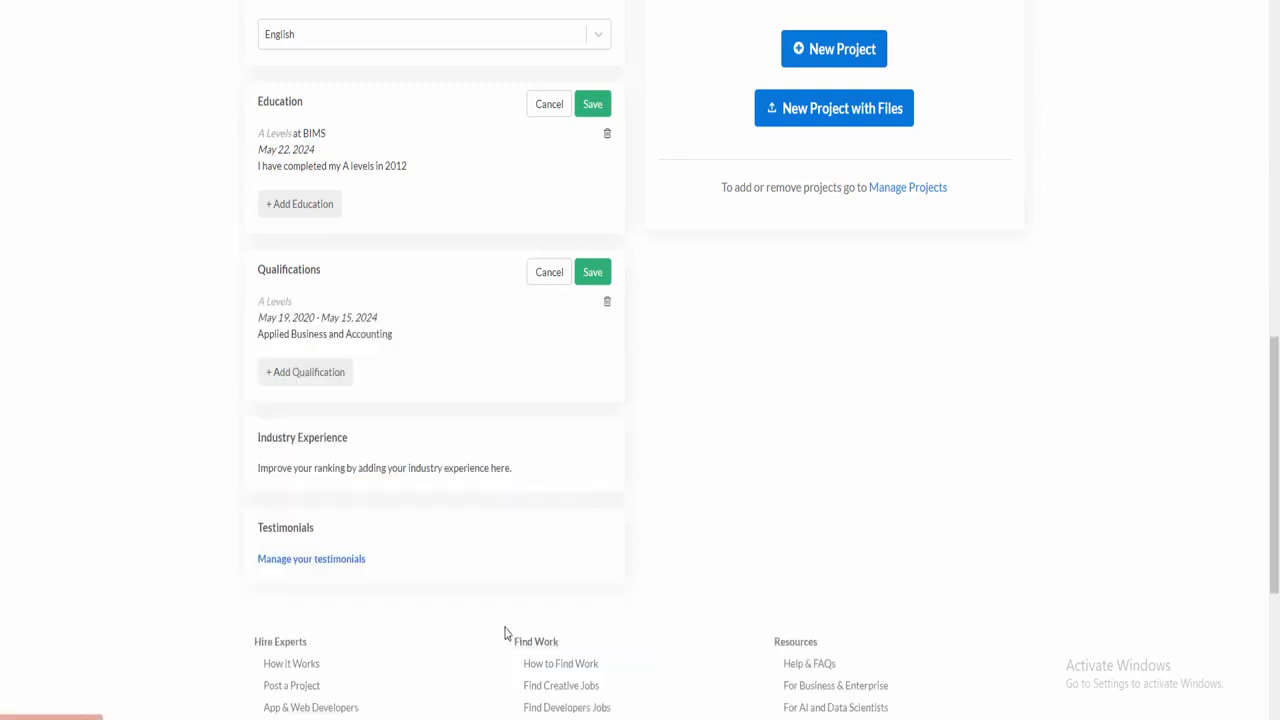
mouse_move(310, 528)
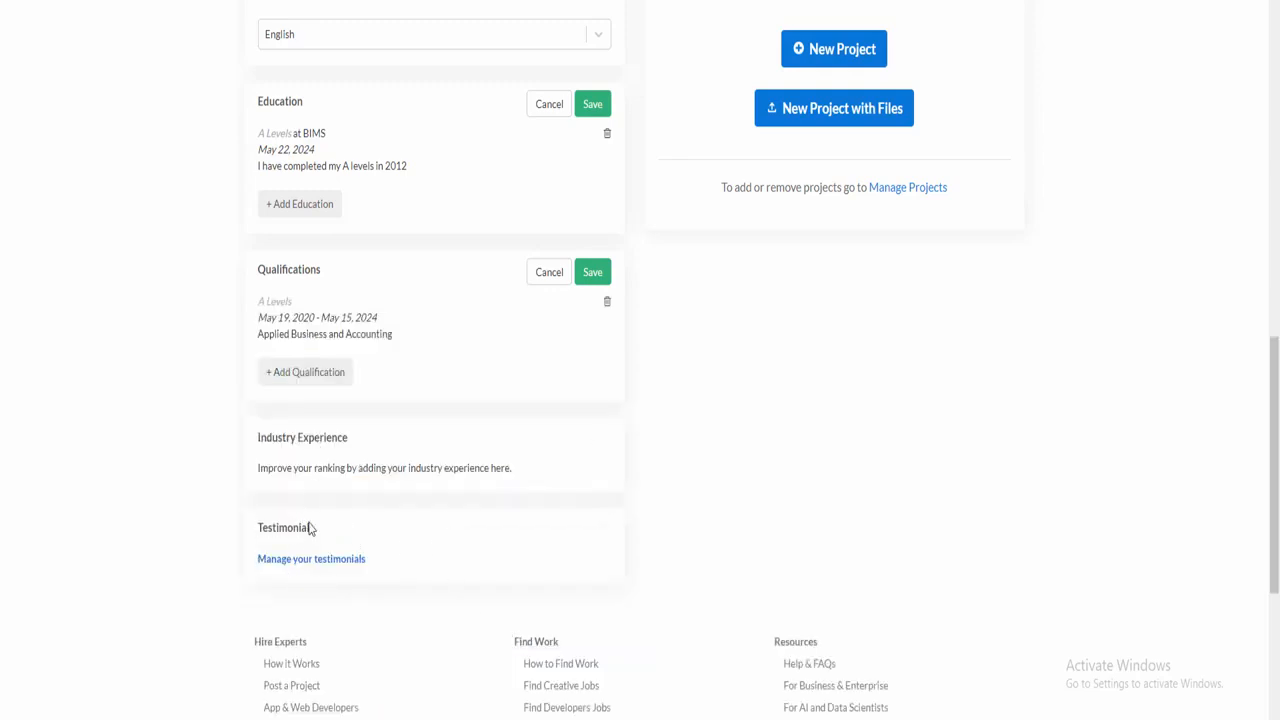
Request a new testimonial, entering the buyer's name, company Corporate Super Teams and email
click(312, 558)
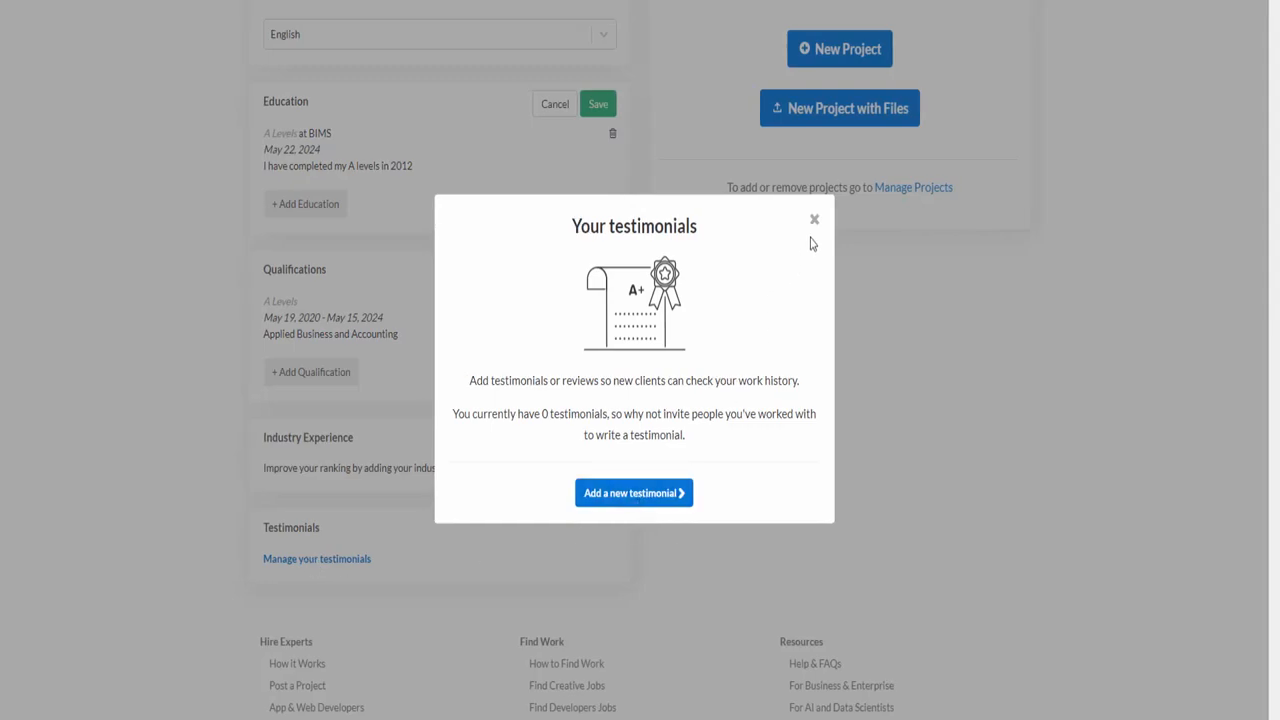
click(632, 492)
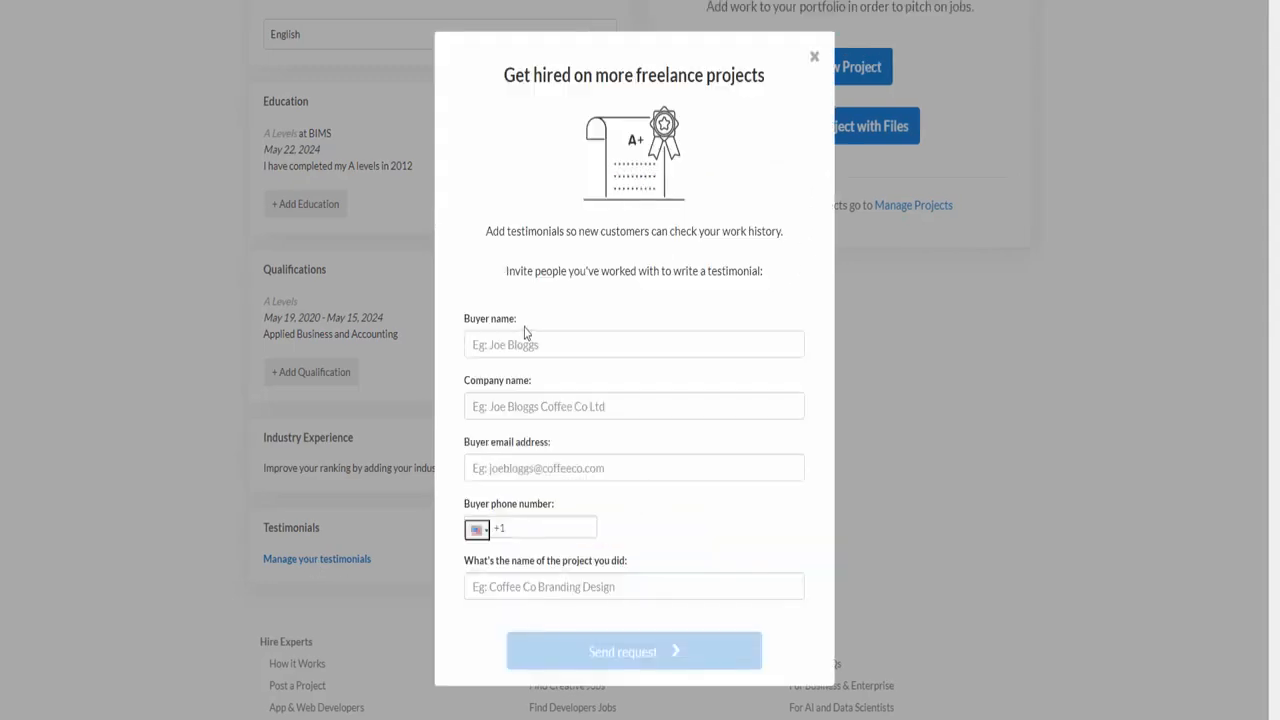
click(632, 344)
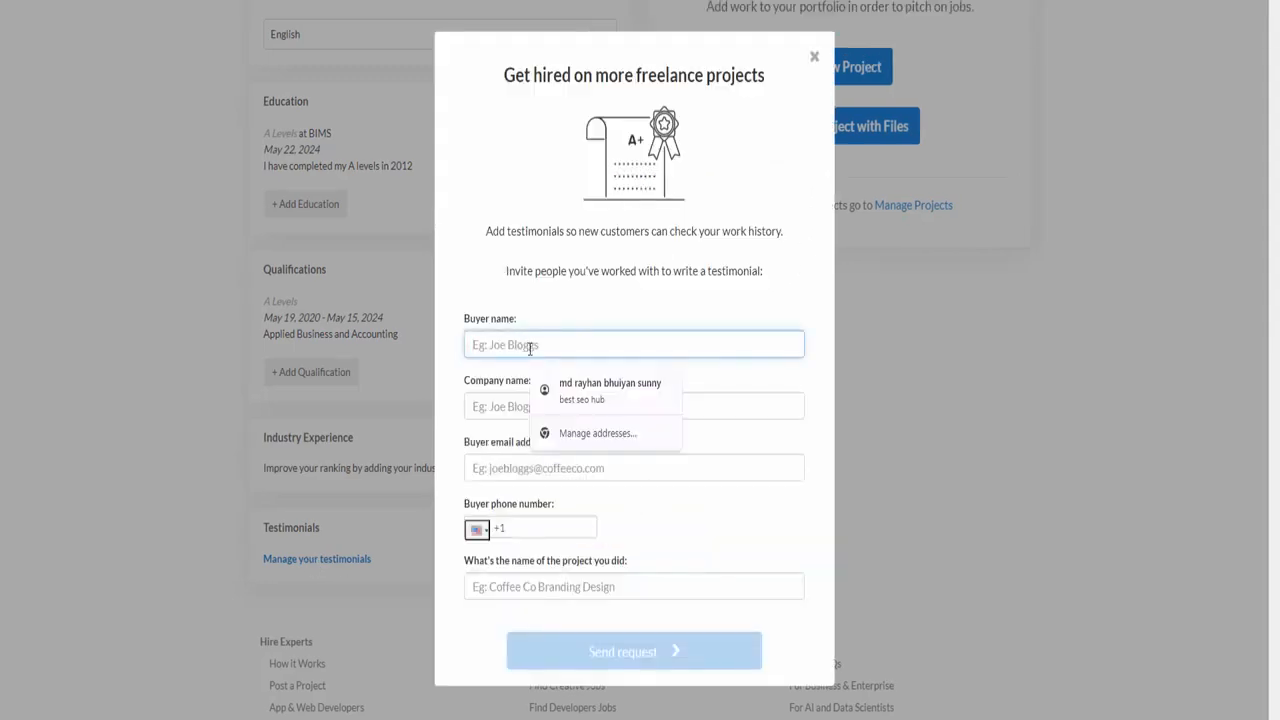
text(Andi)
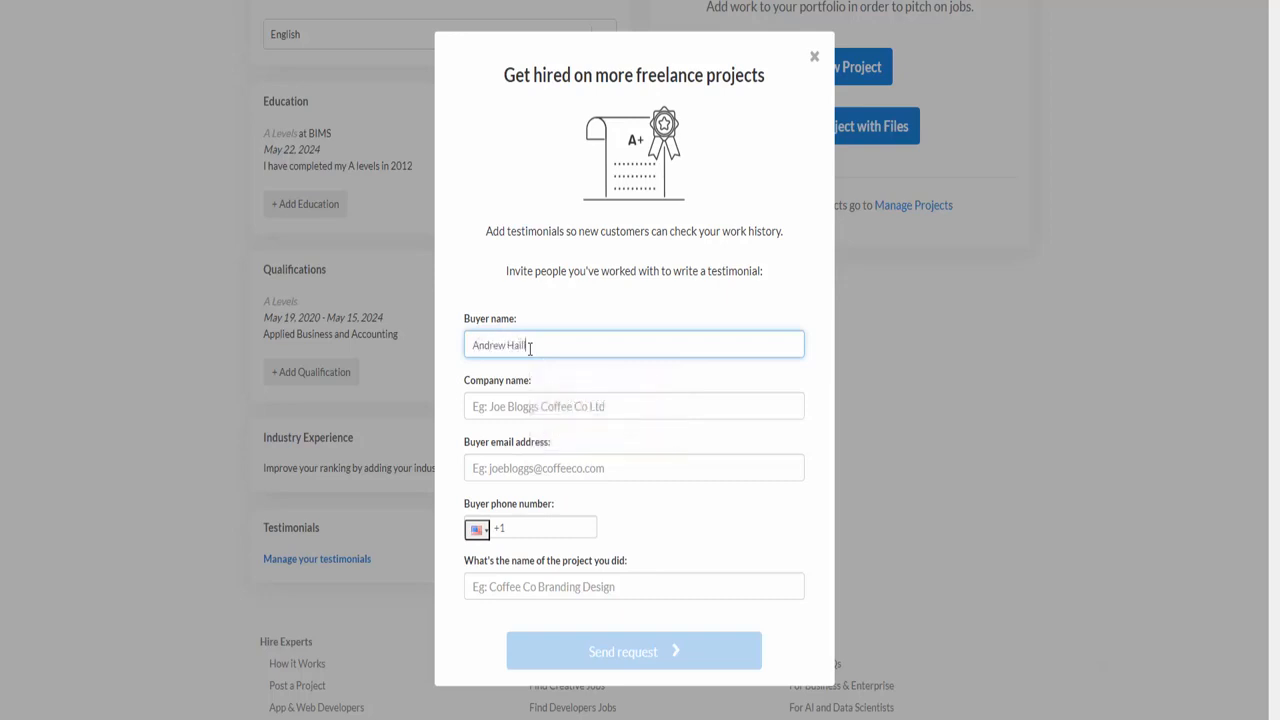
text(Corporate SUper Teams)
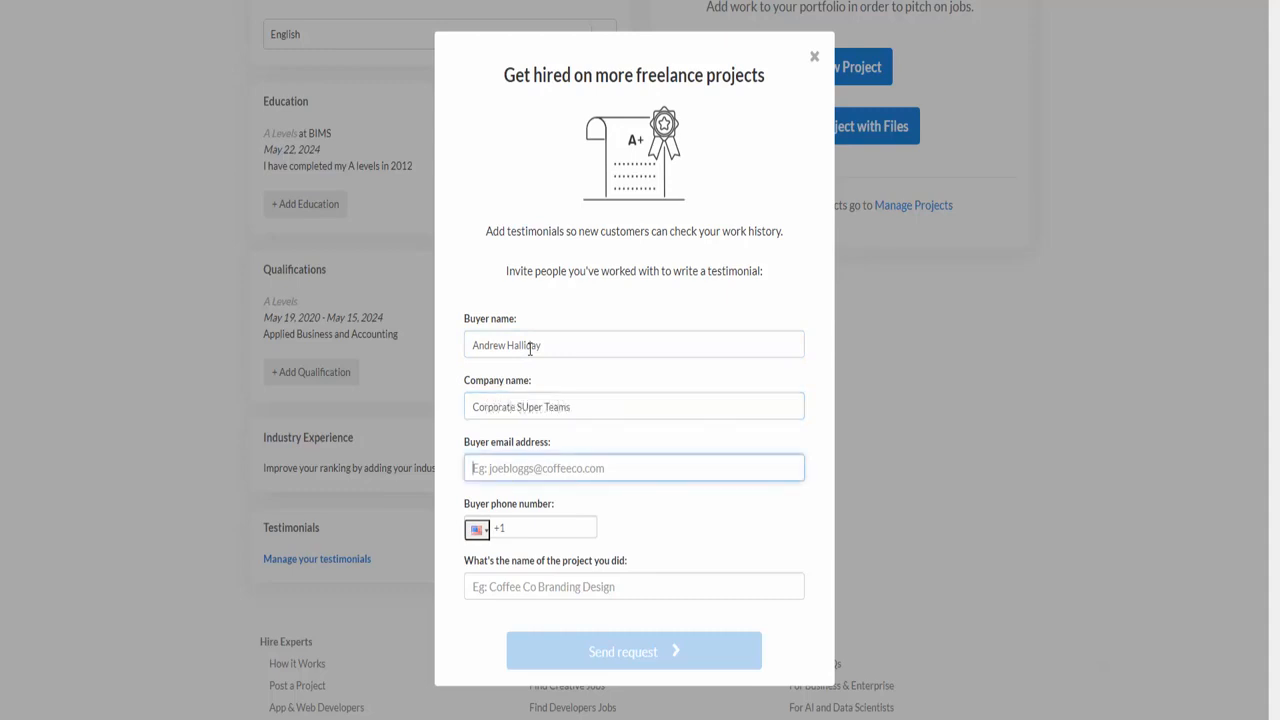
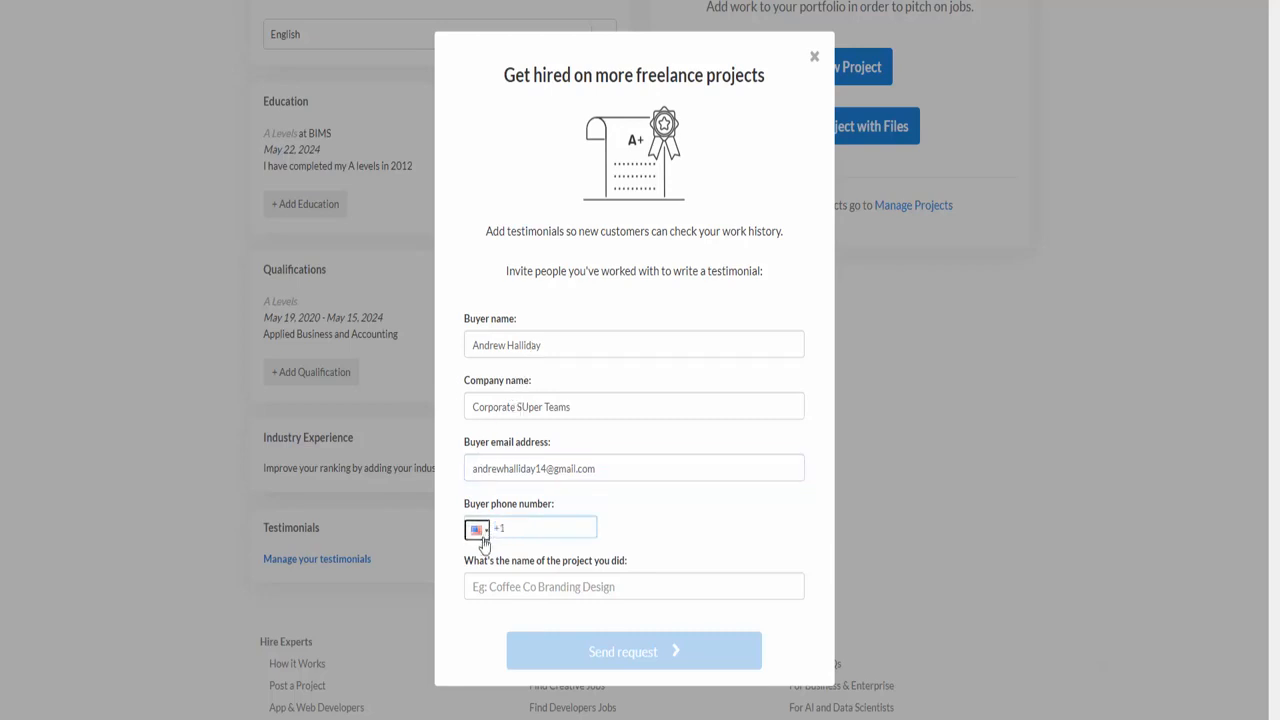
click(478, 528)
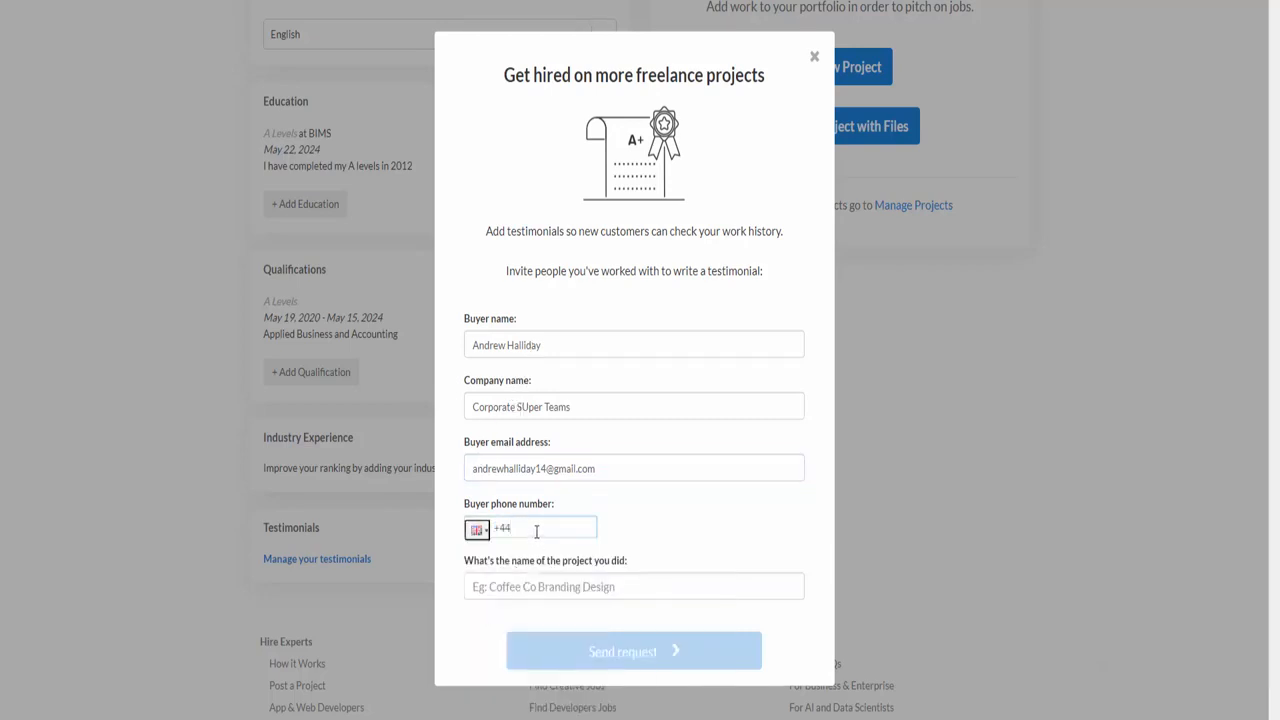
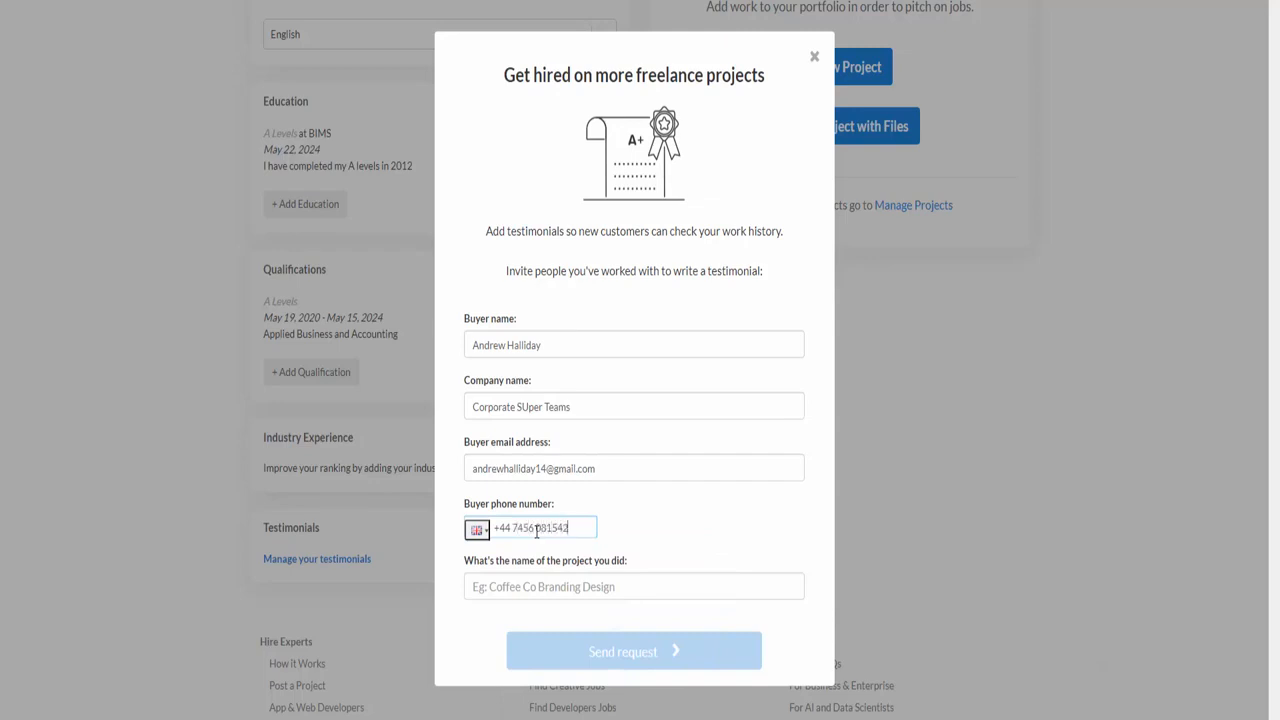
click(634, 586)
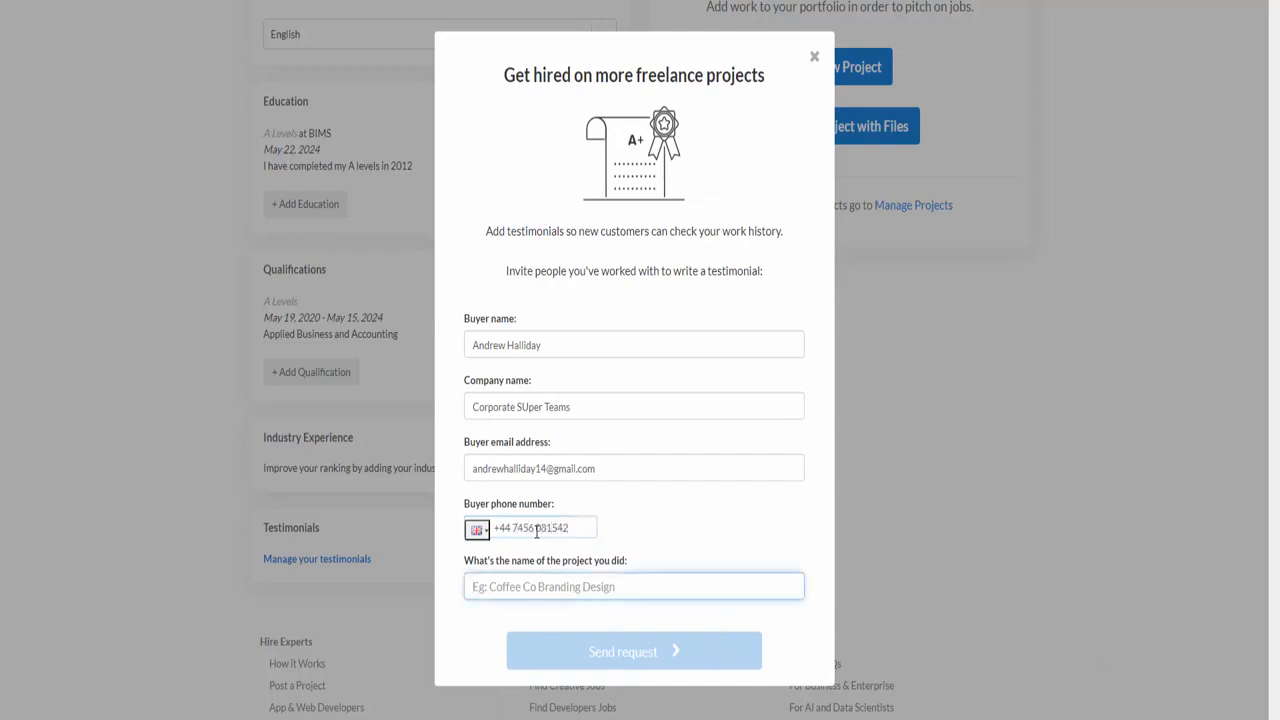
text(M)
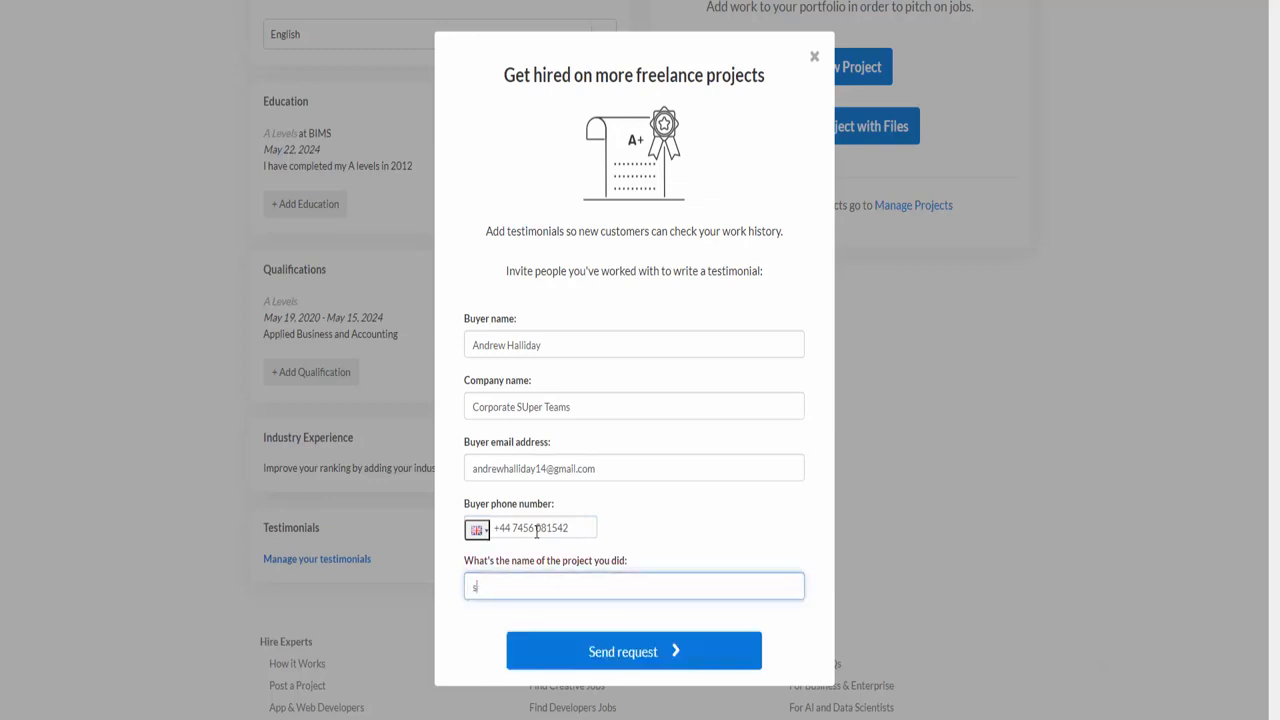
text(Rank Your Website)
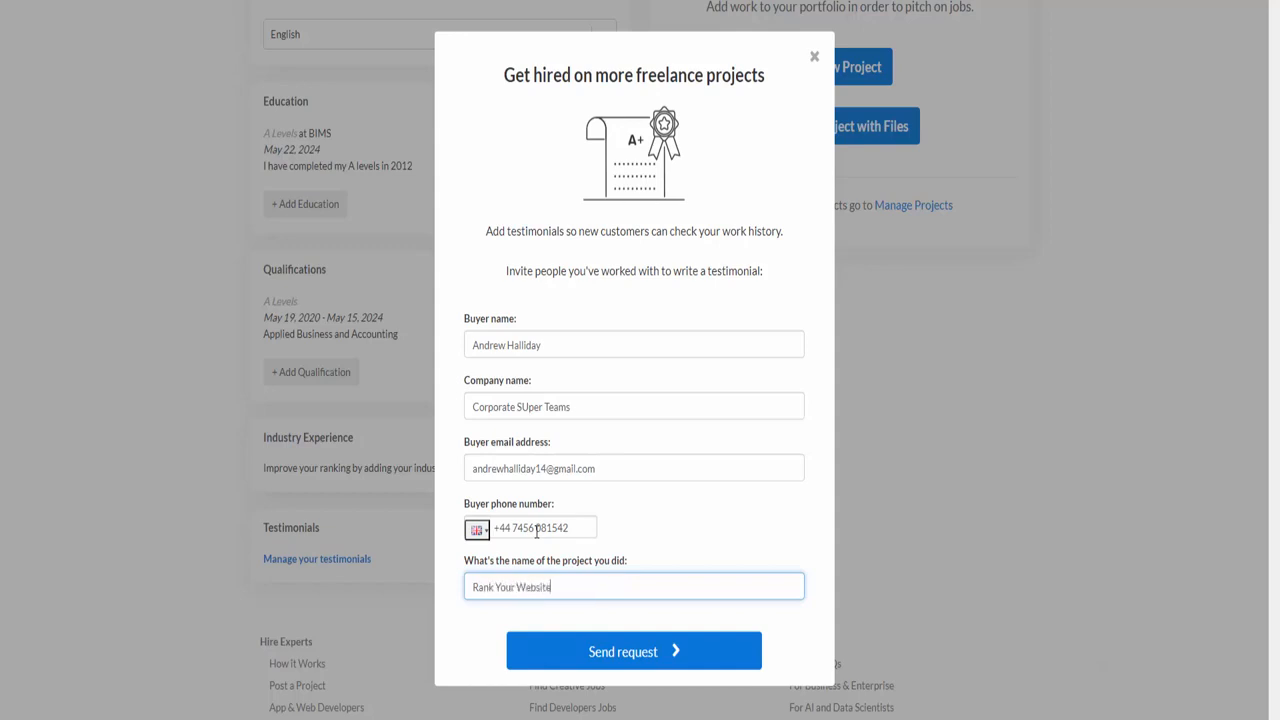
click(634, 652)
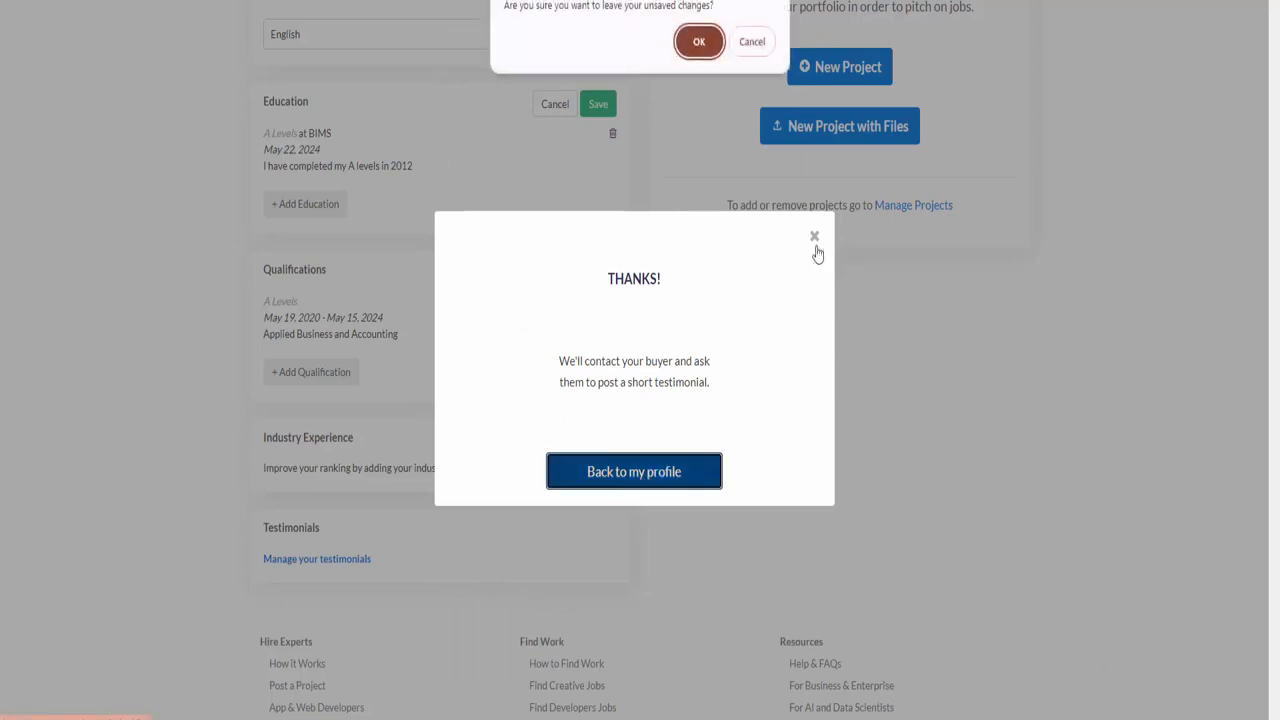
Dismiss the leave-page prompt and scroll through the returned portfolio profile page
click(700, 40)
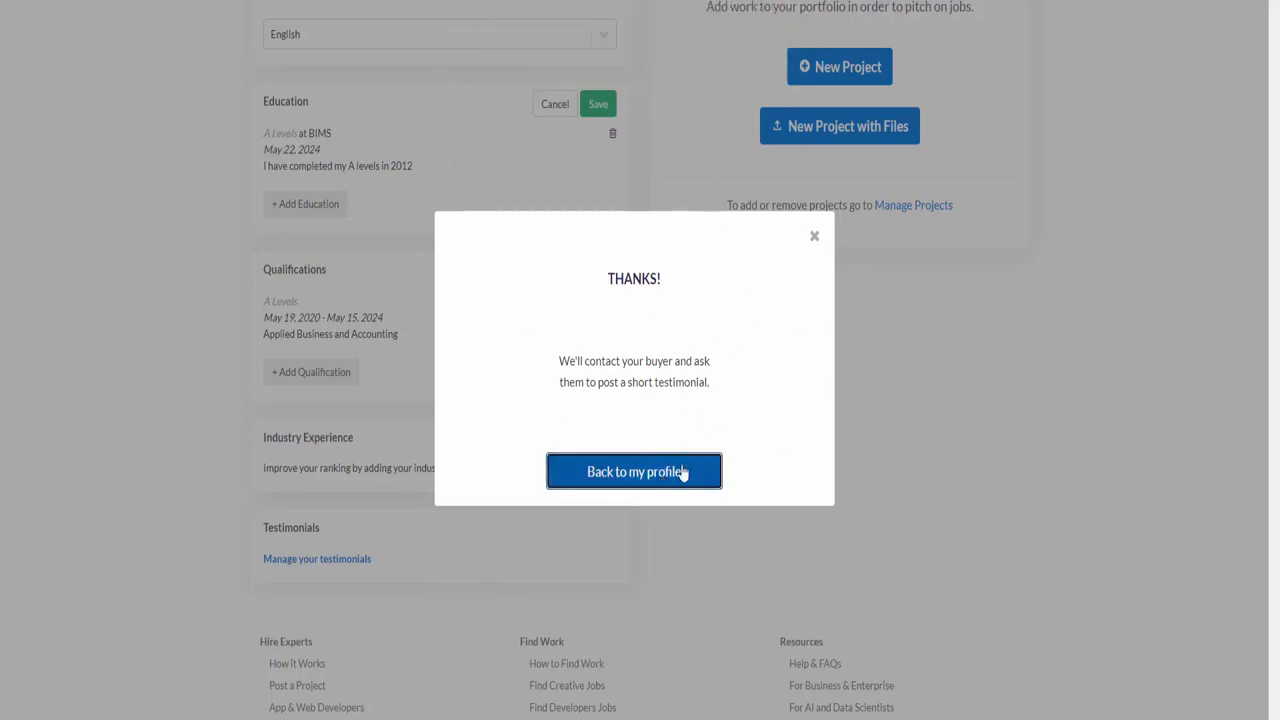
mouse_move(810, 244)
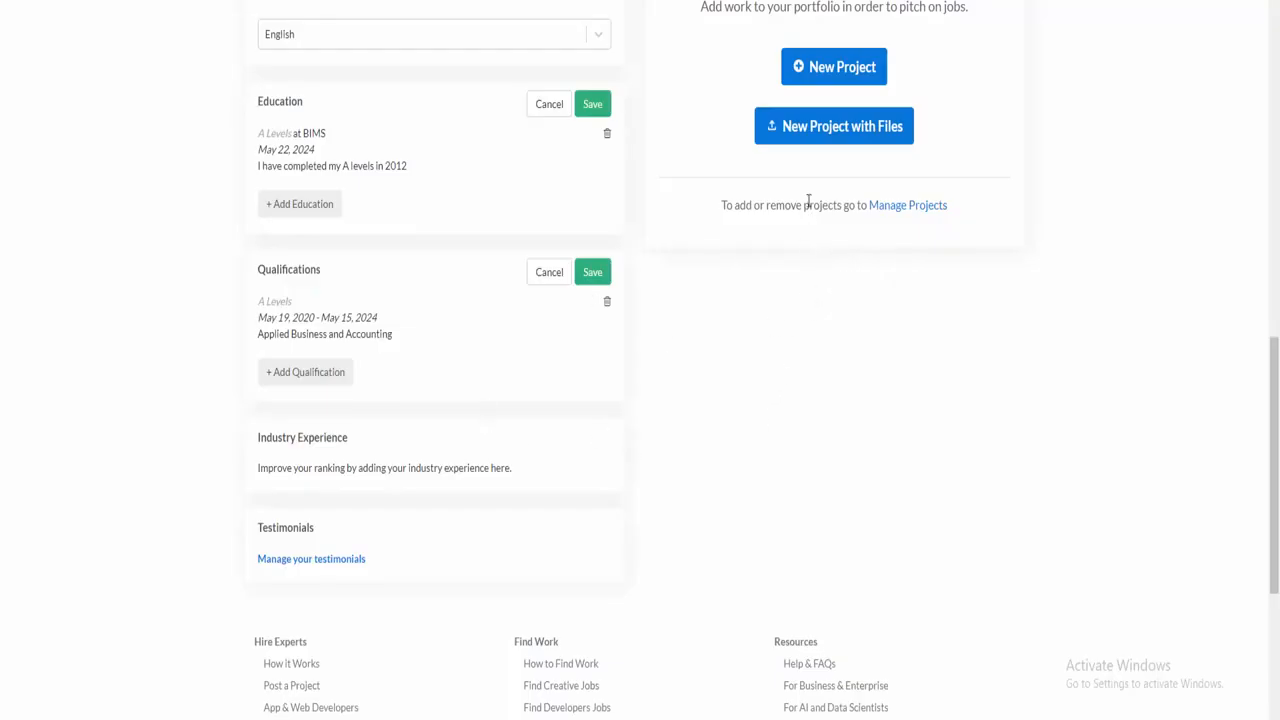
scroll(up, 3)
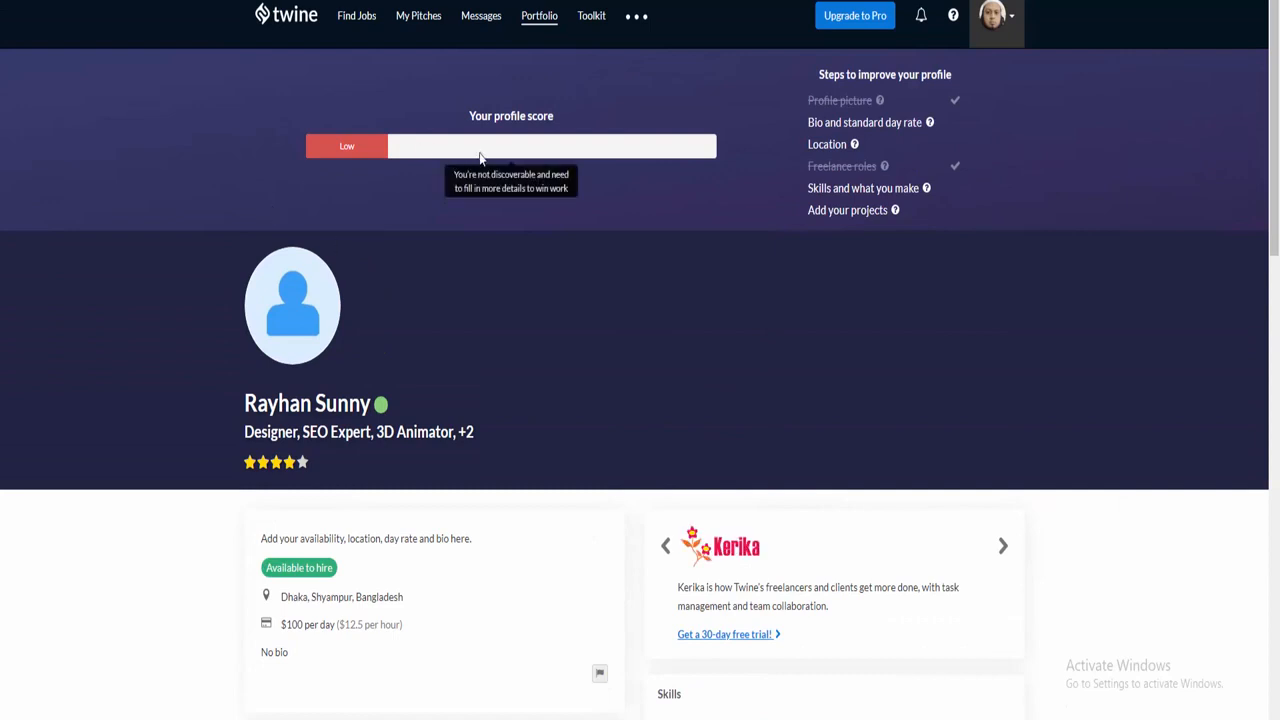
mouse_move(864, 122)
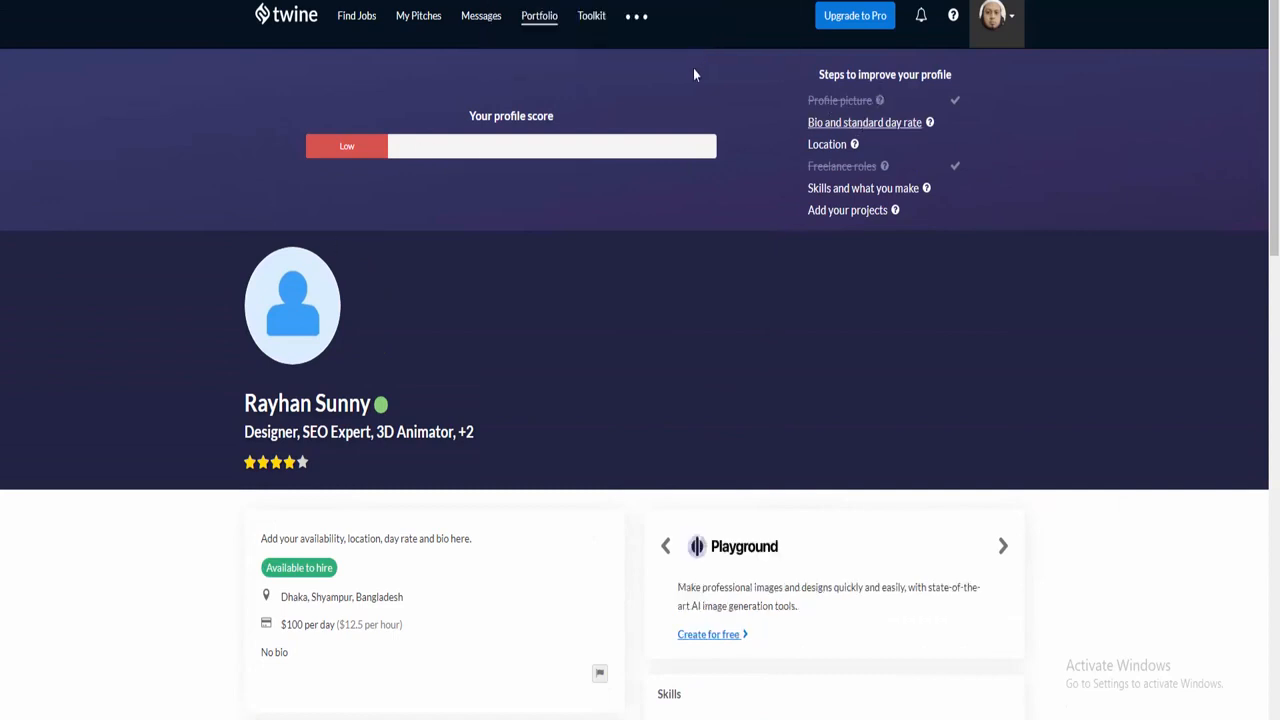
scroll(down, 3)
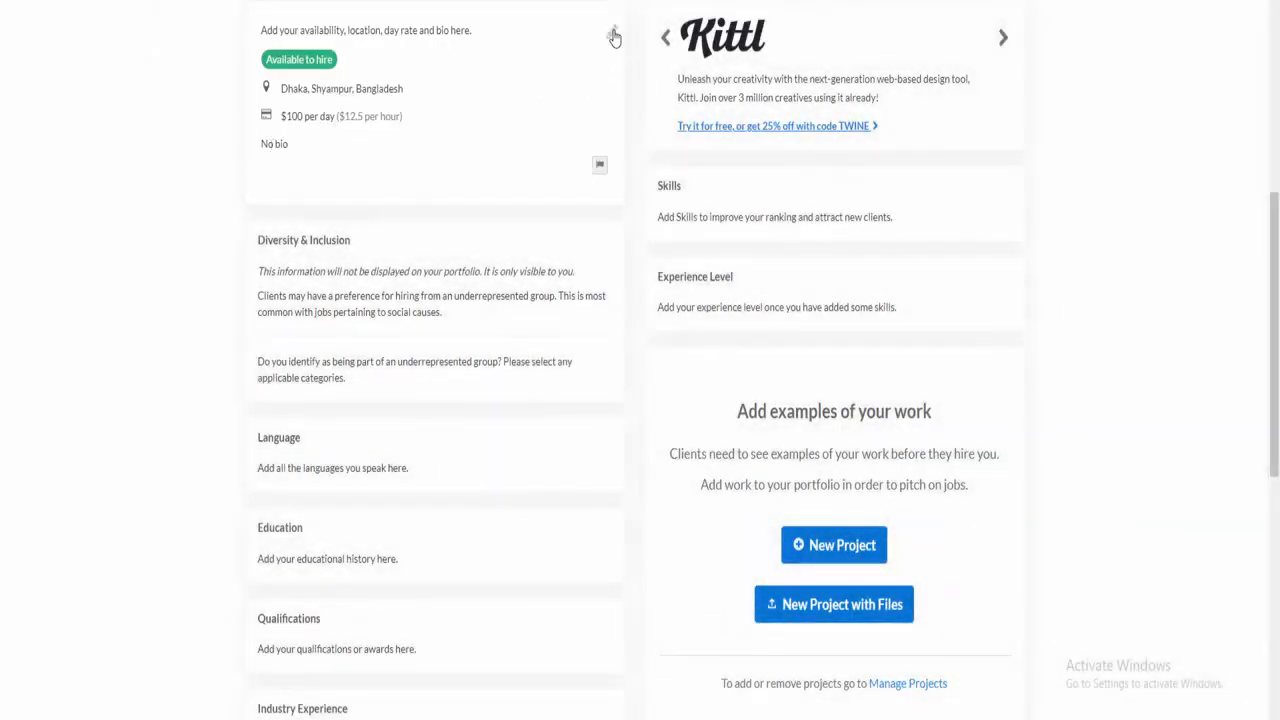
Confirm the Twine account email from the confirmation message in the Gmail inbox
click(614, 36)
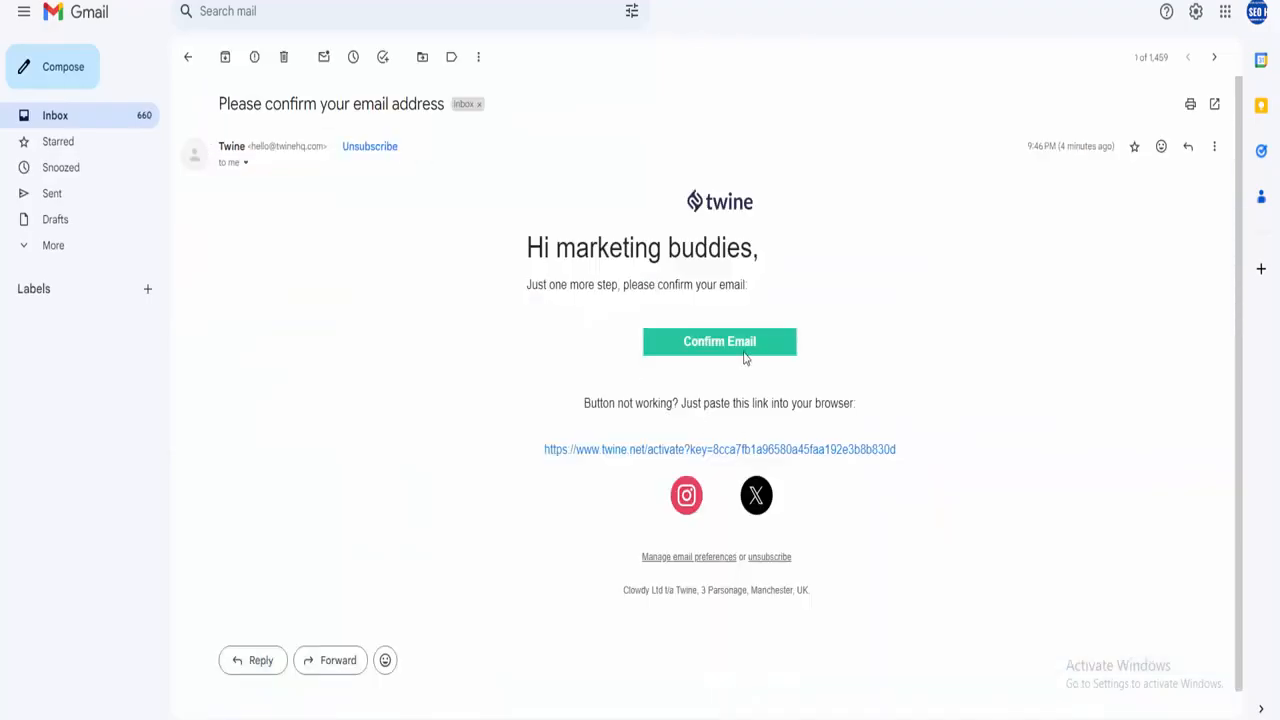
click(720, 340)
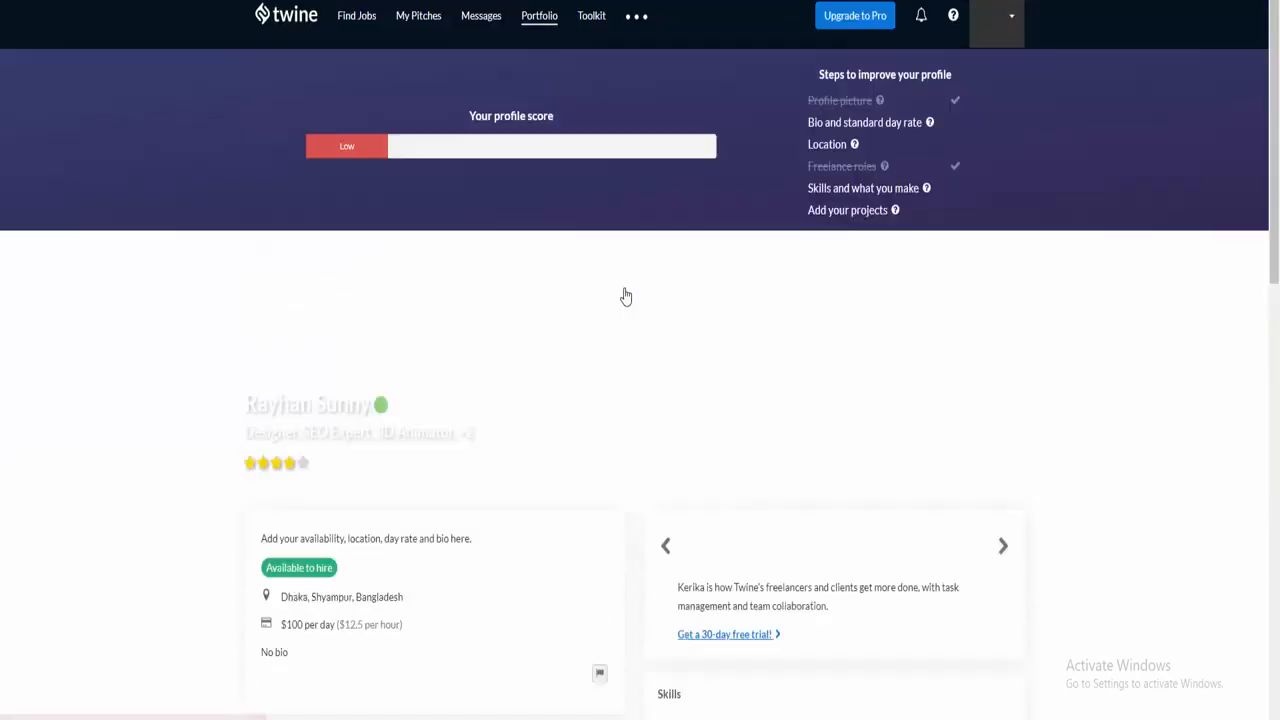
Edit the Skills section and add Web Design and SEO from the 'web' search
scroll(down, 3)
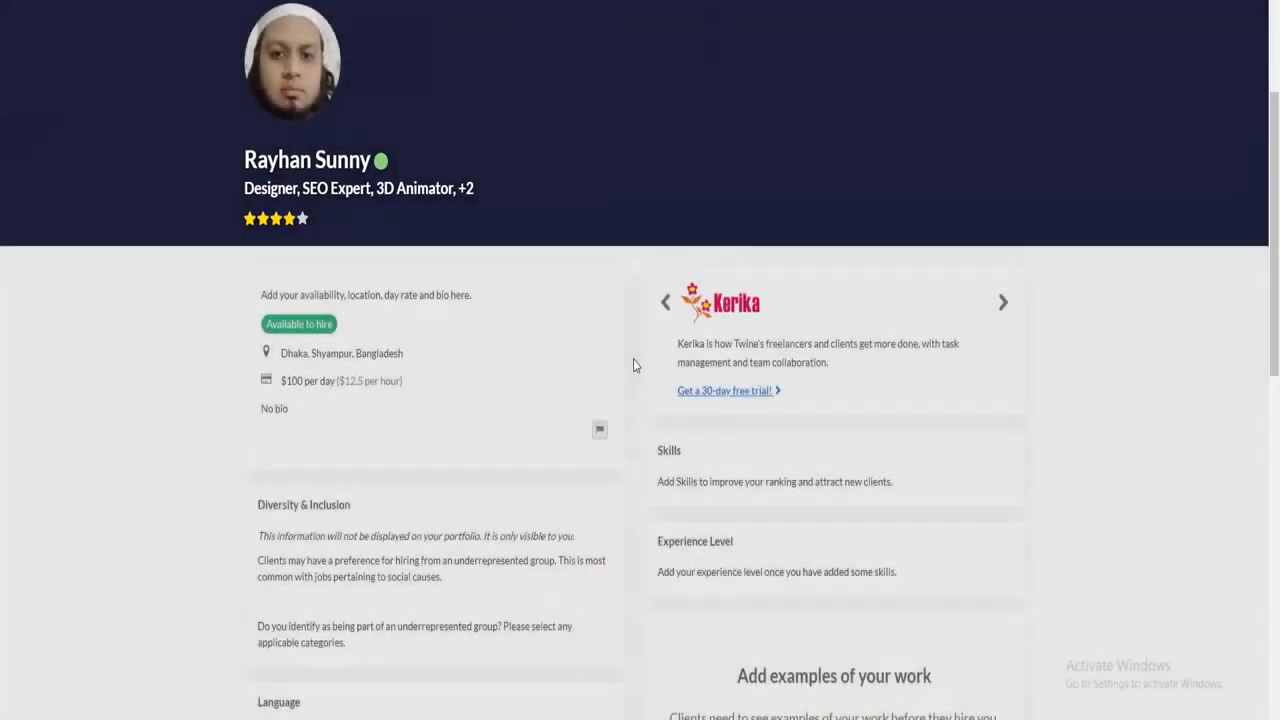
scroll(down, 3)
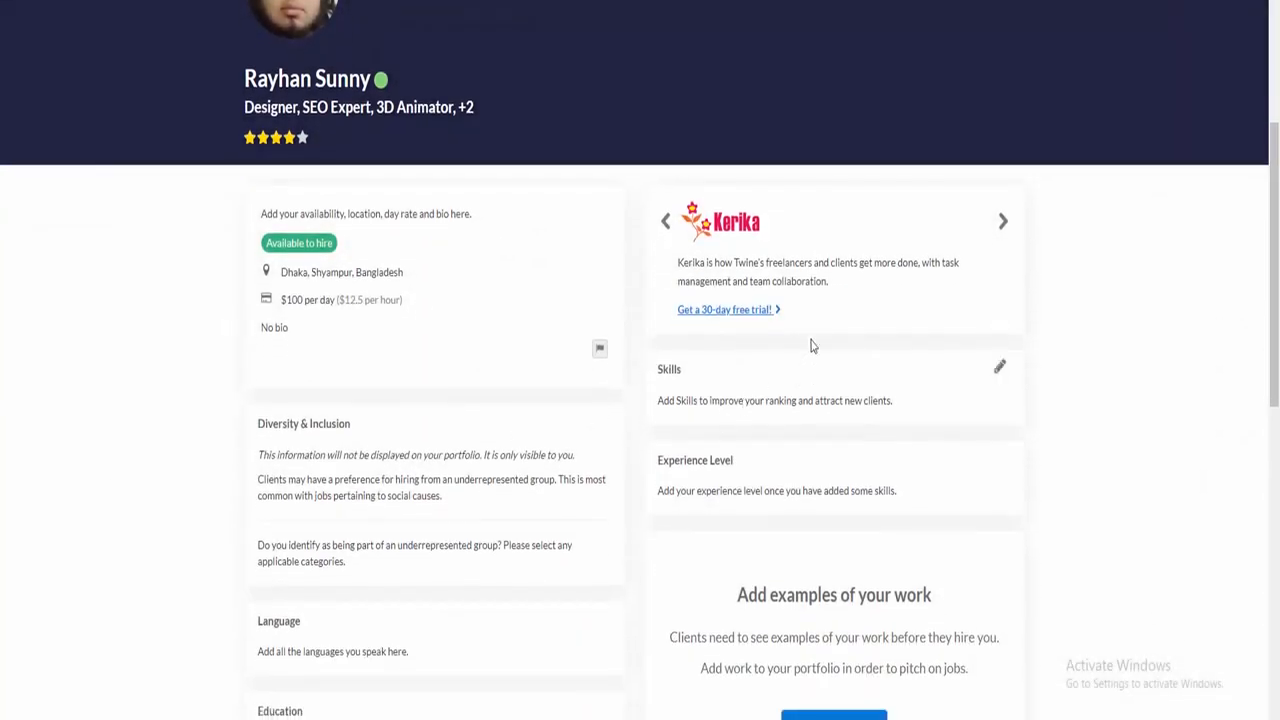
scroll(down, 3)
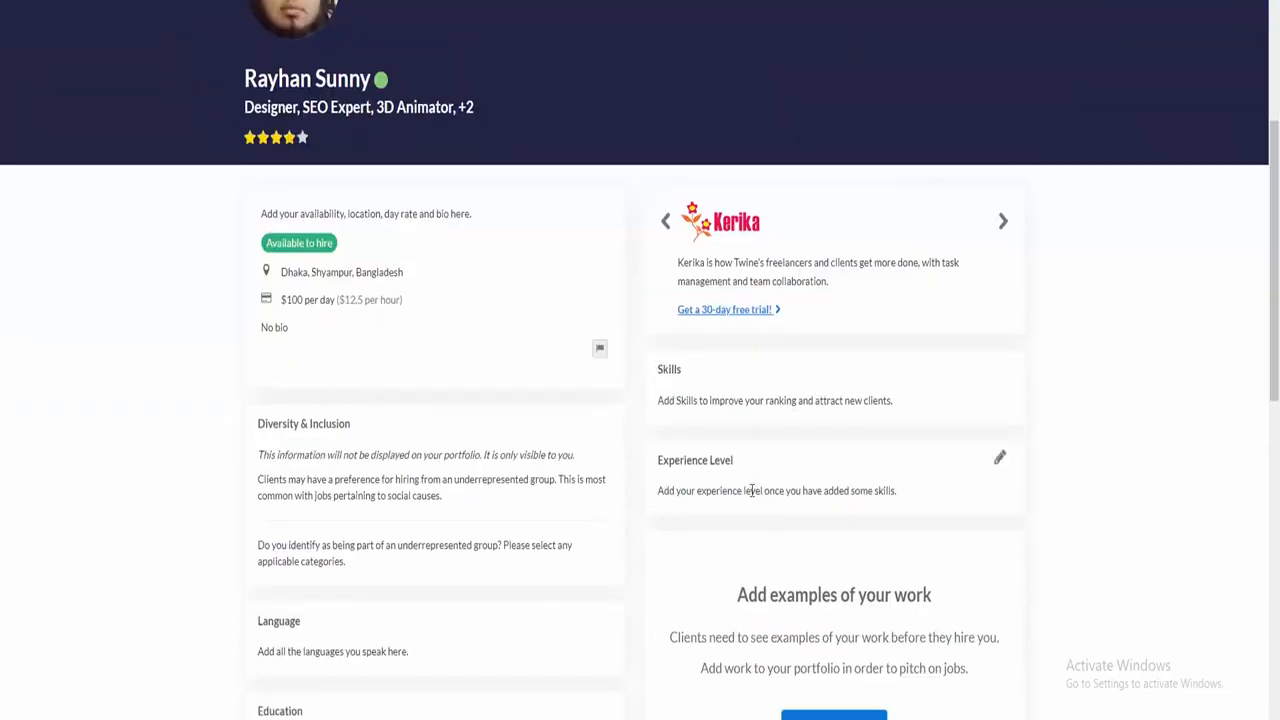
click(776, 400)
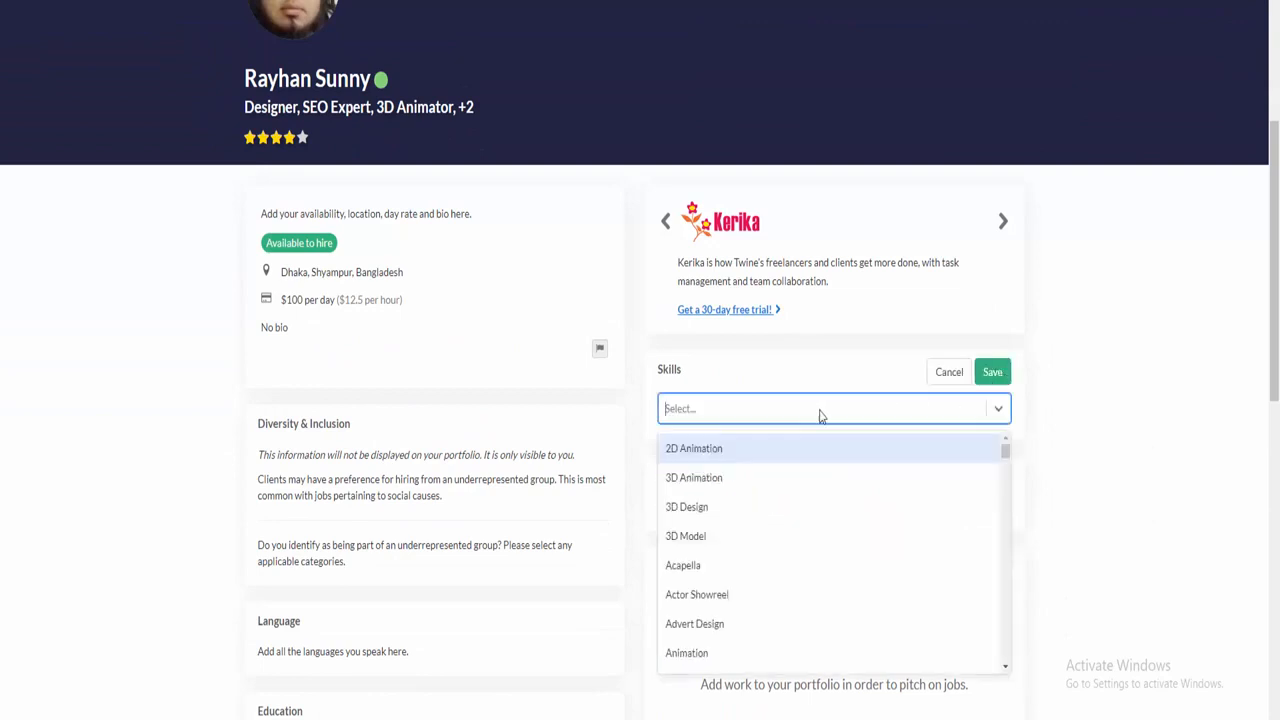
text(web)
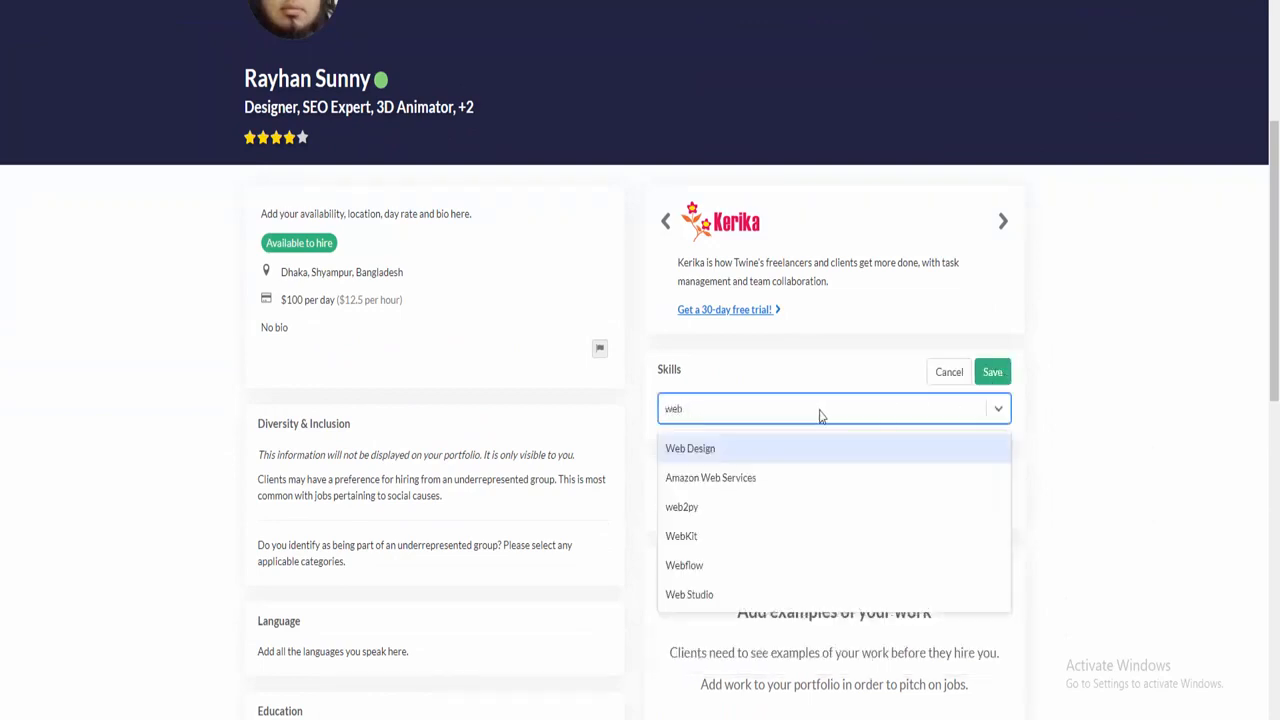
click(690, 448)
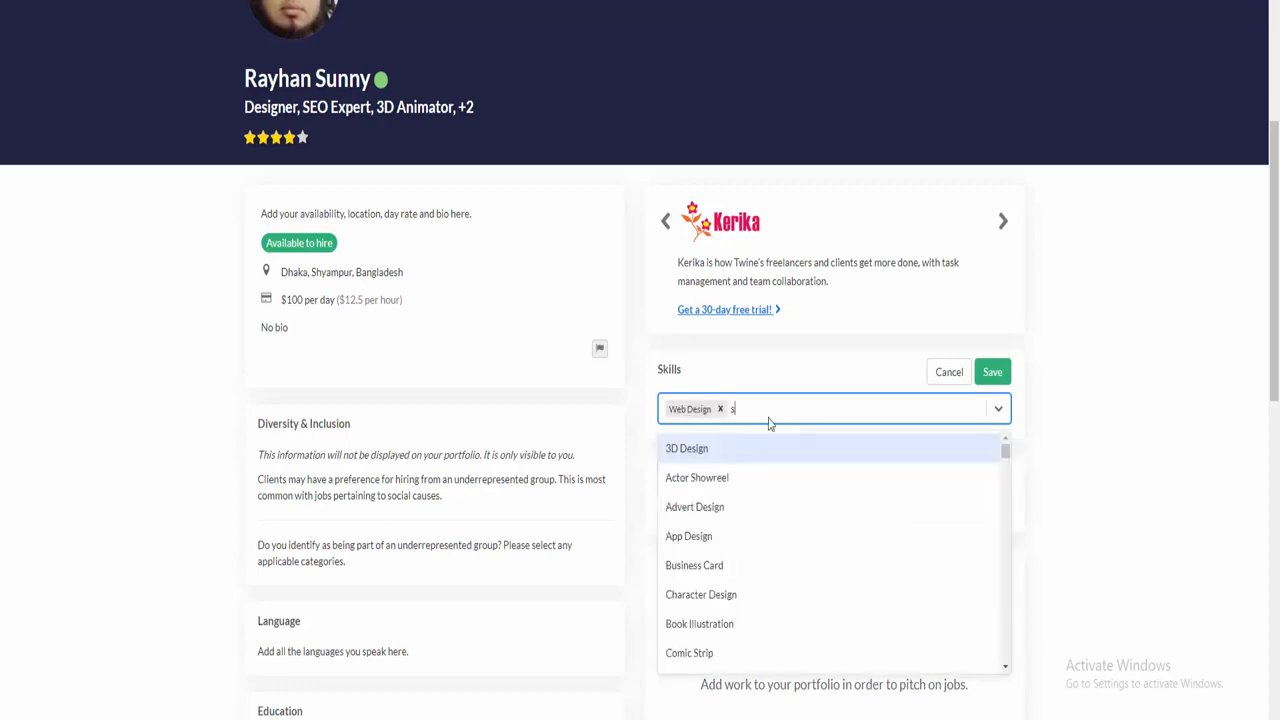
click(740, 448)
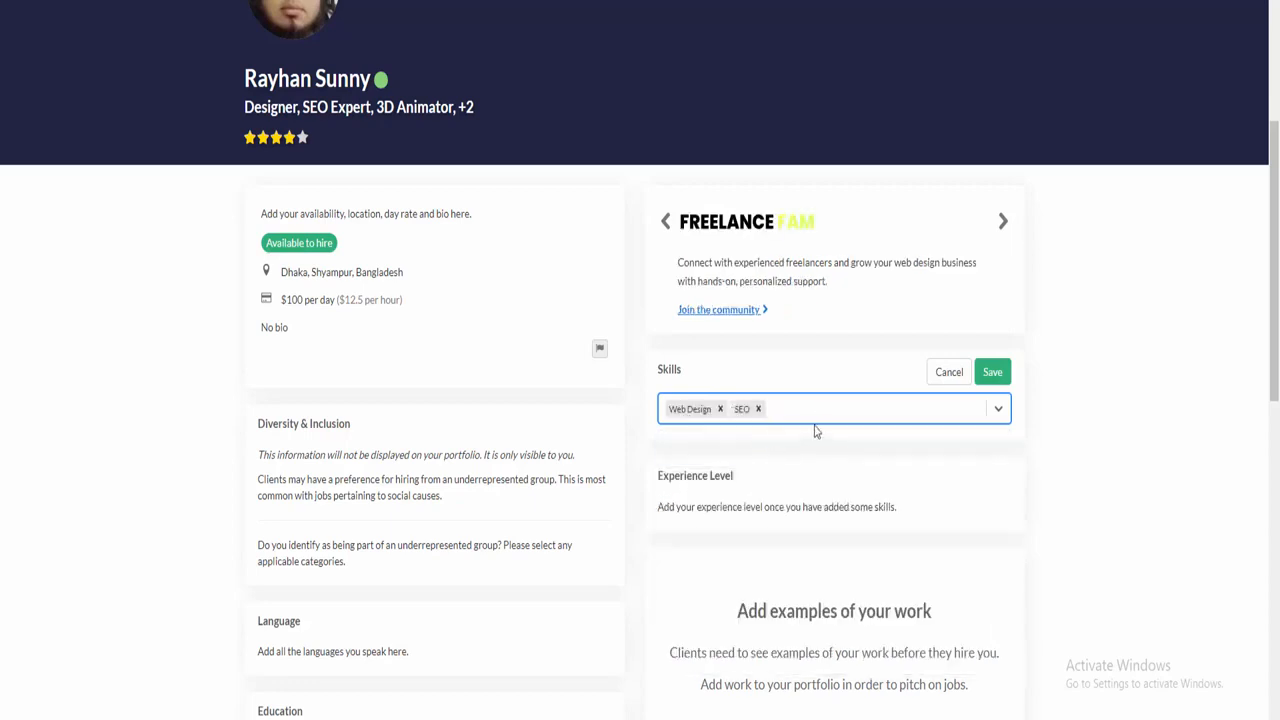
Add Explainer Video and Copywriting as further profile skills
text(video)
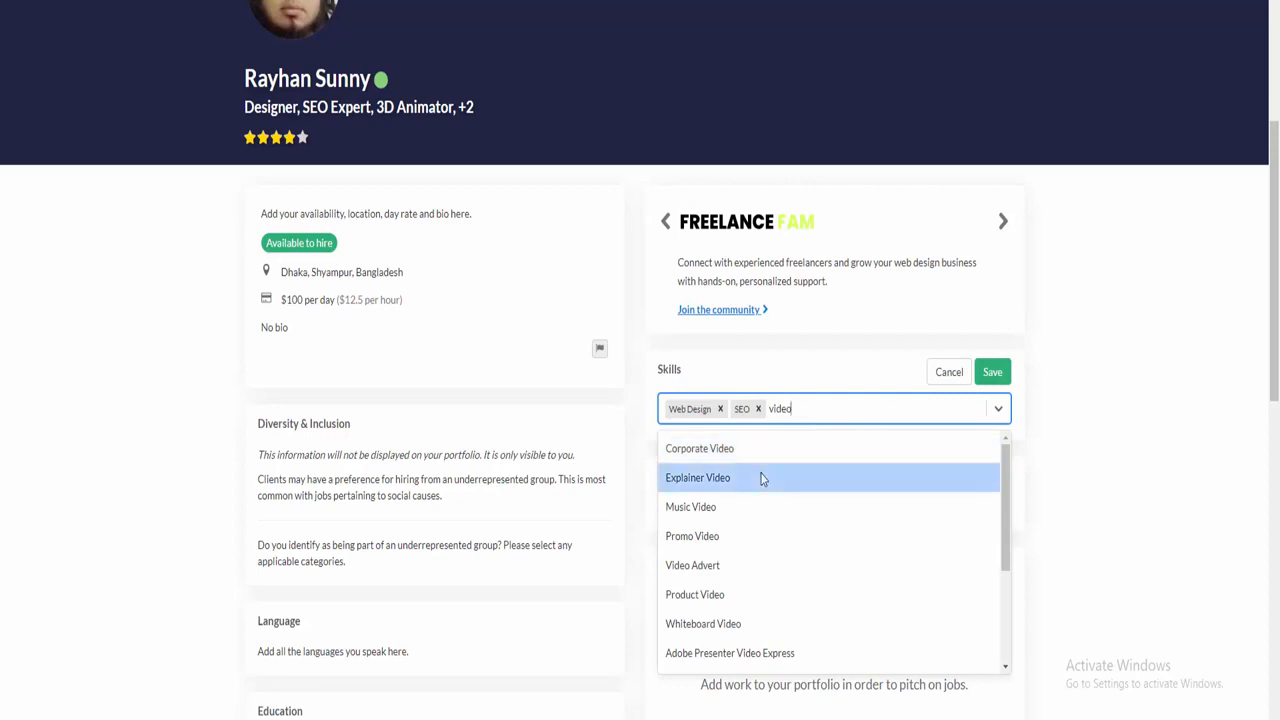
click(696, 476)
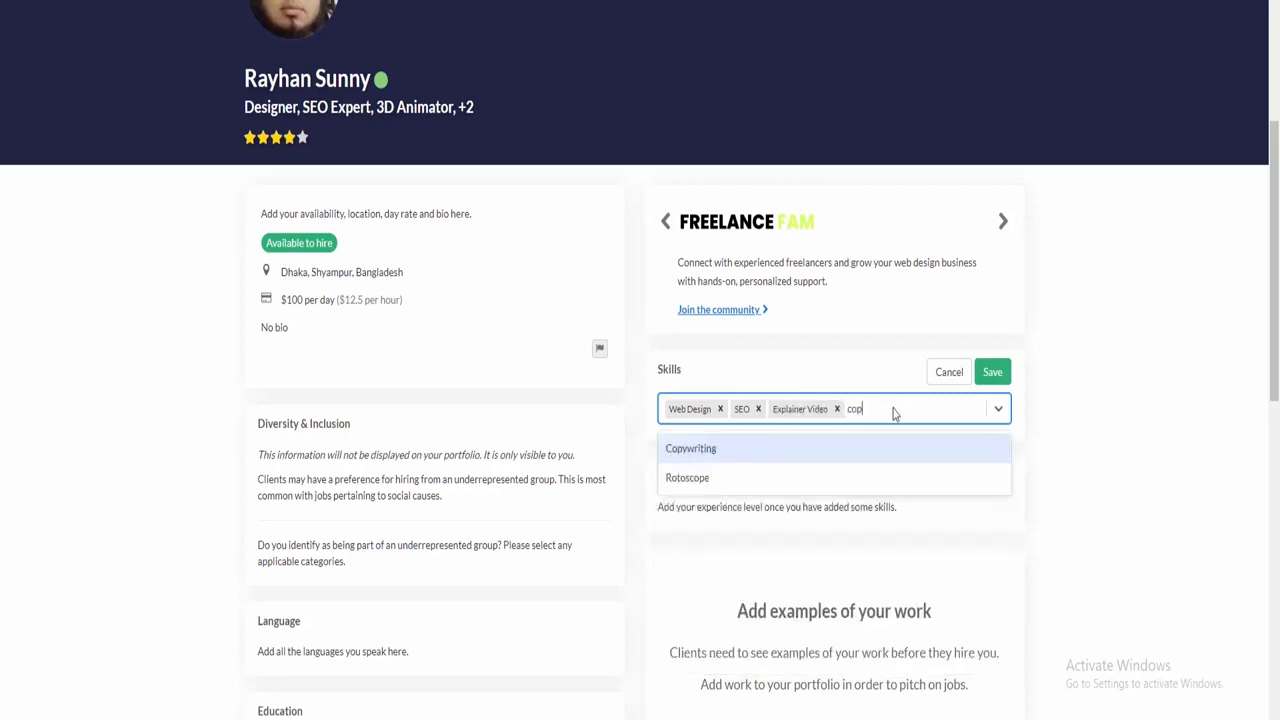
click(992, 370)
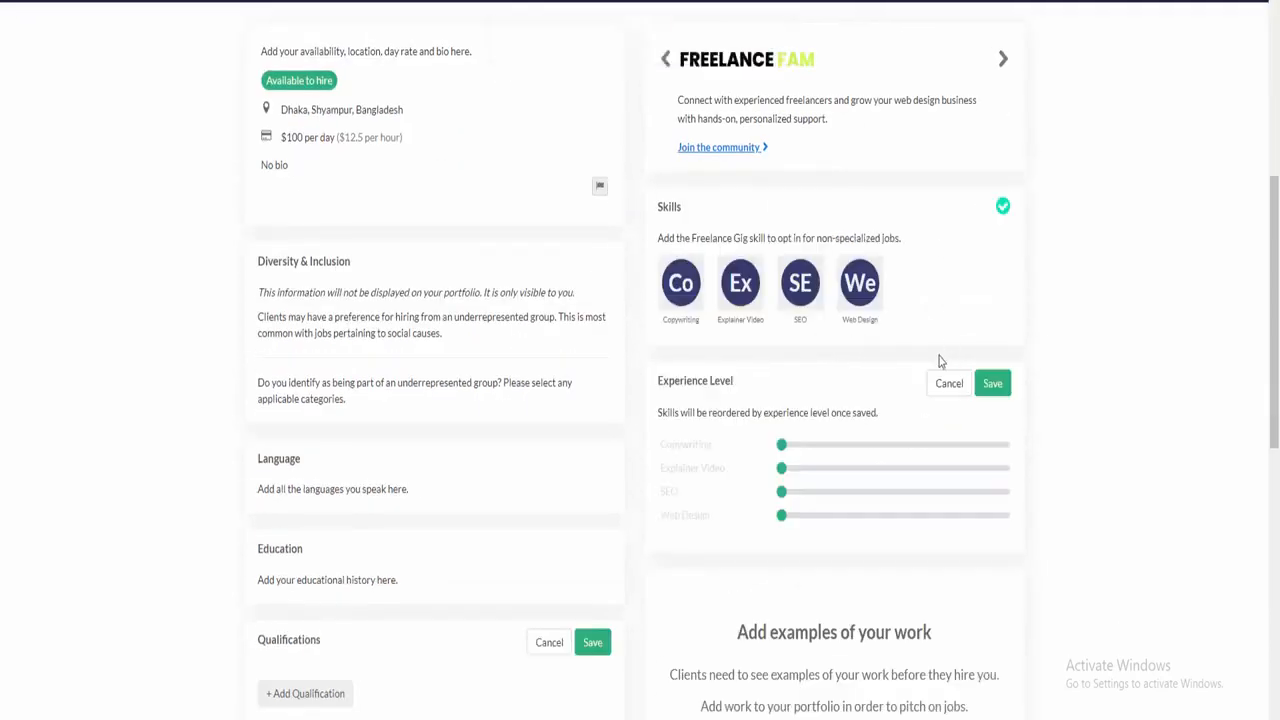
Raise the skill experience level sliders to Expert and confirm the settings
click(992, 384)
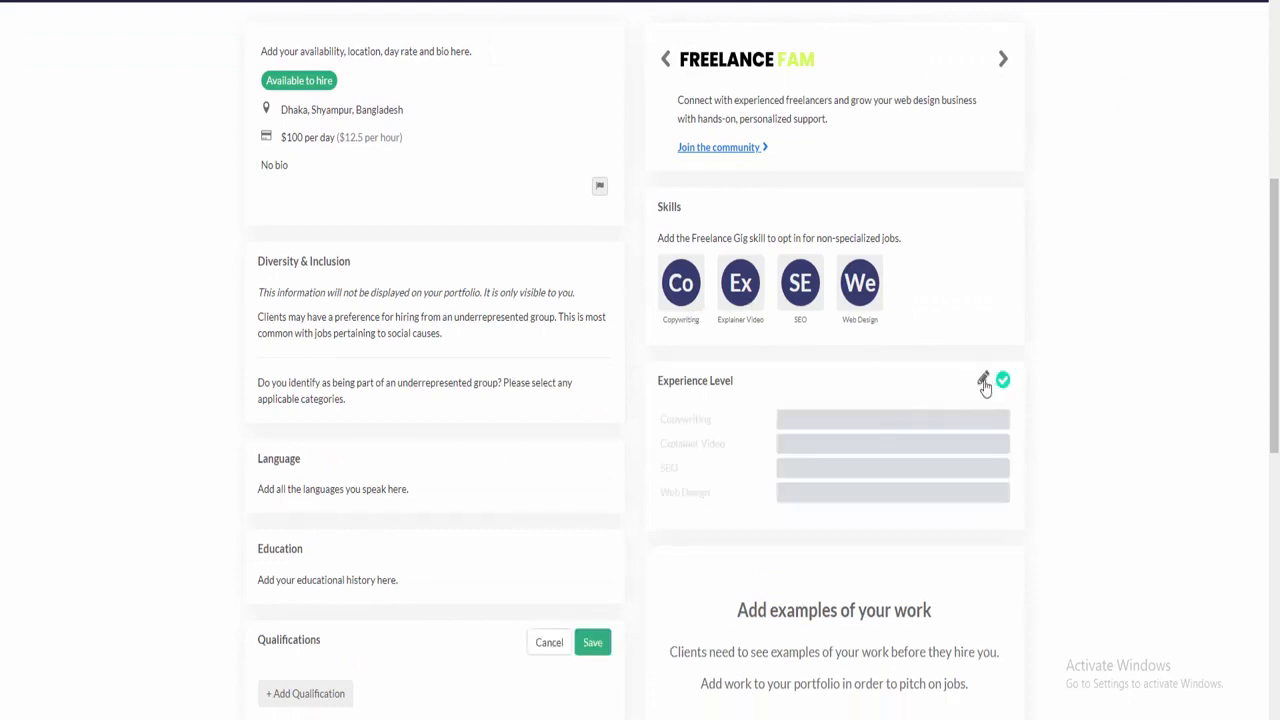
click(984, 380)
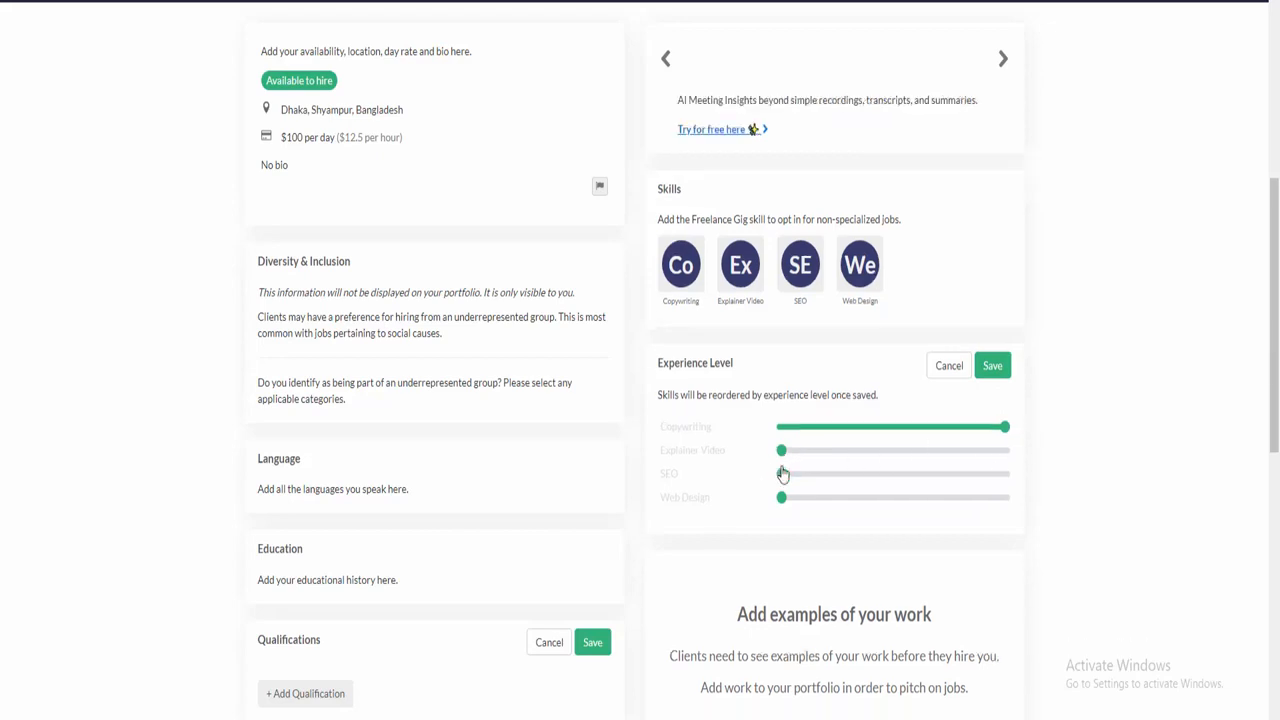
drag(782, 472, 882, 472)
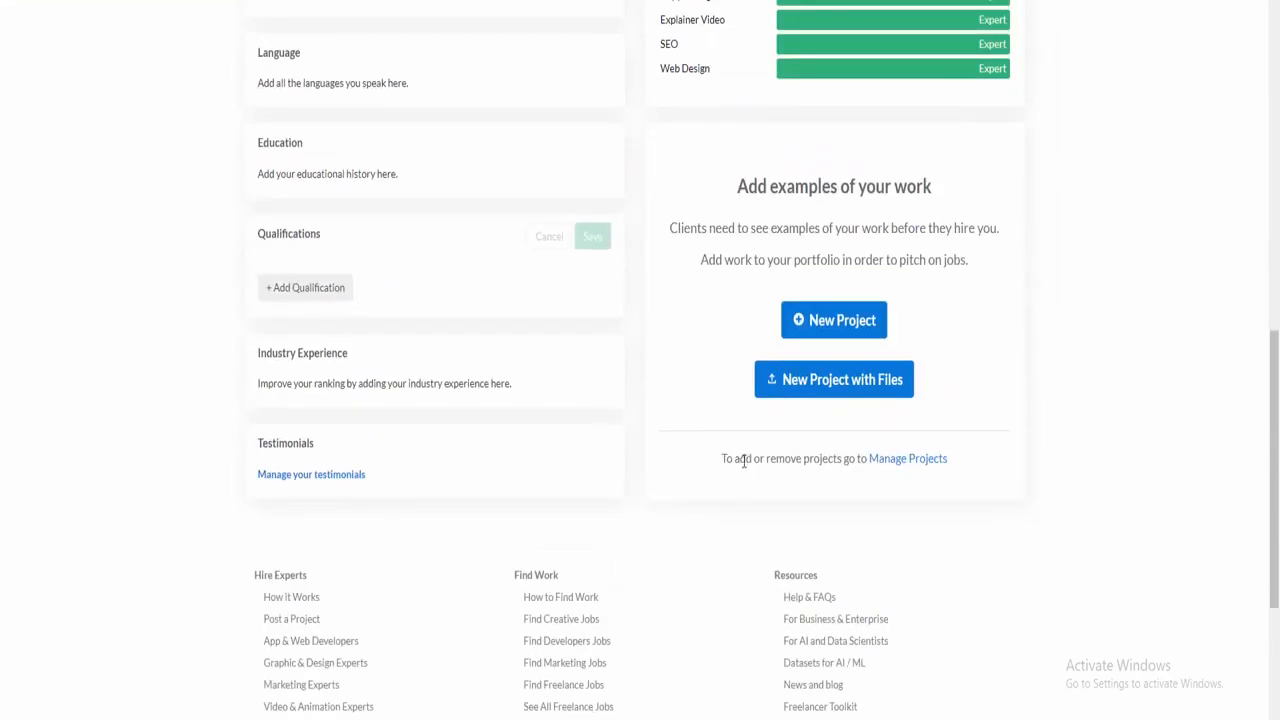
scroll(up, 3)
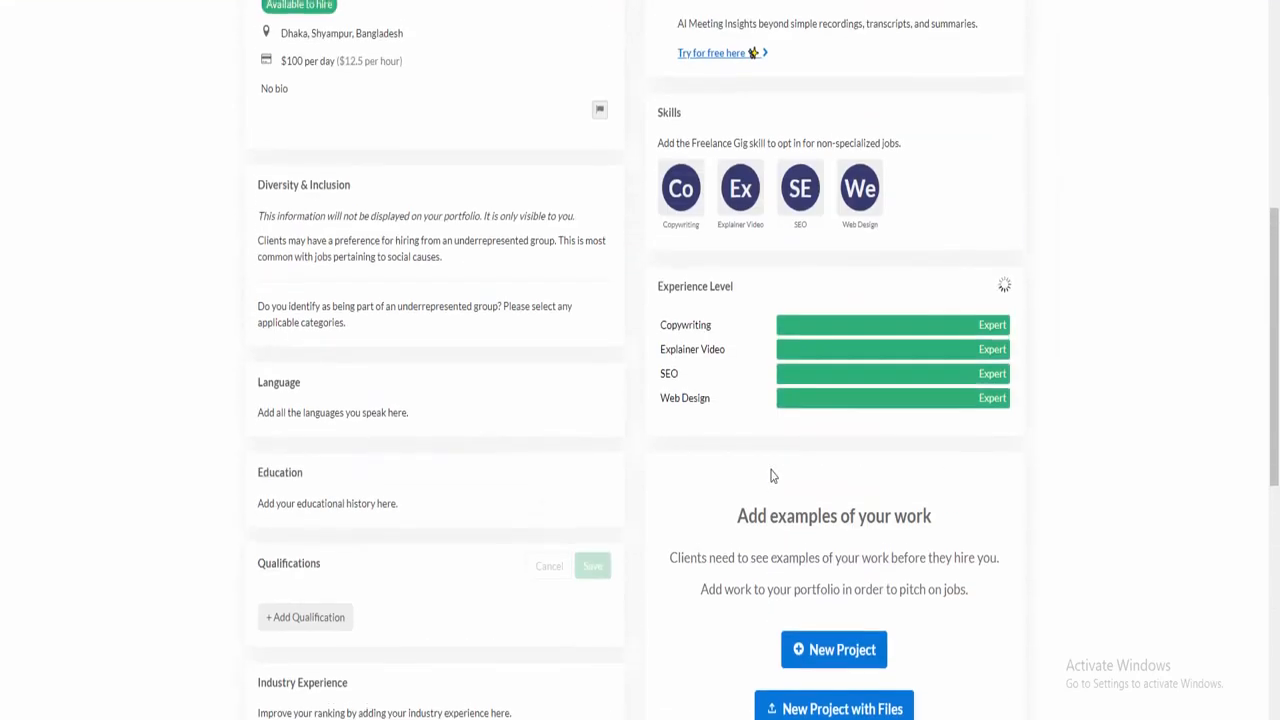
scroll(up, 3)
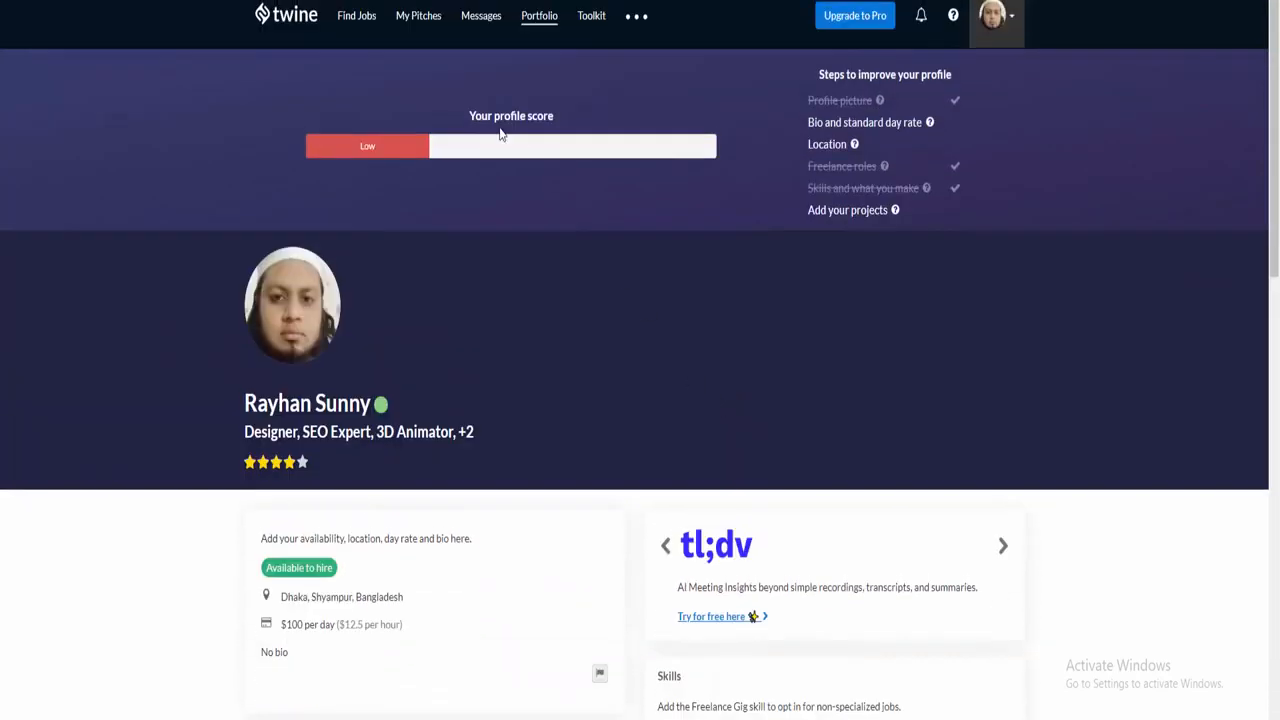
scroll(down, 3)
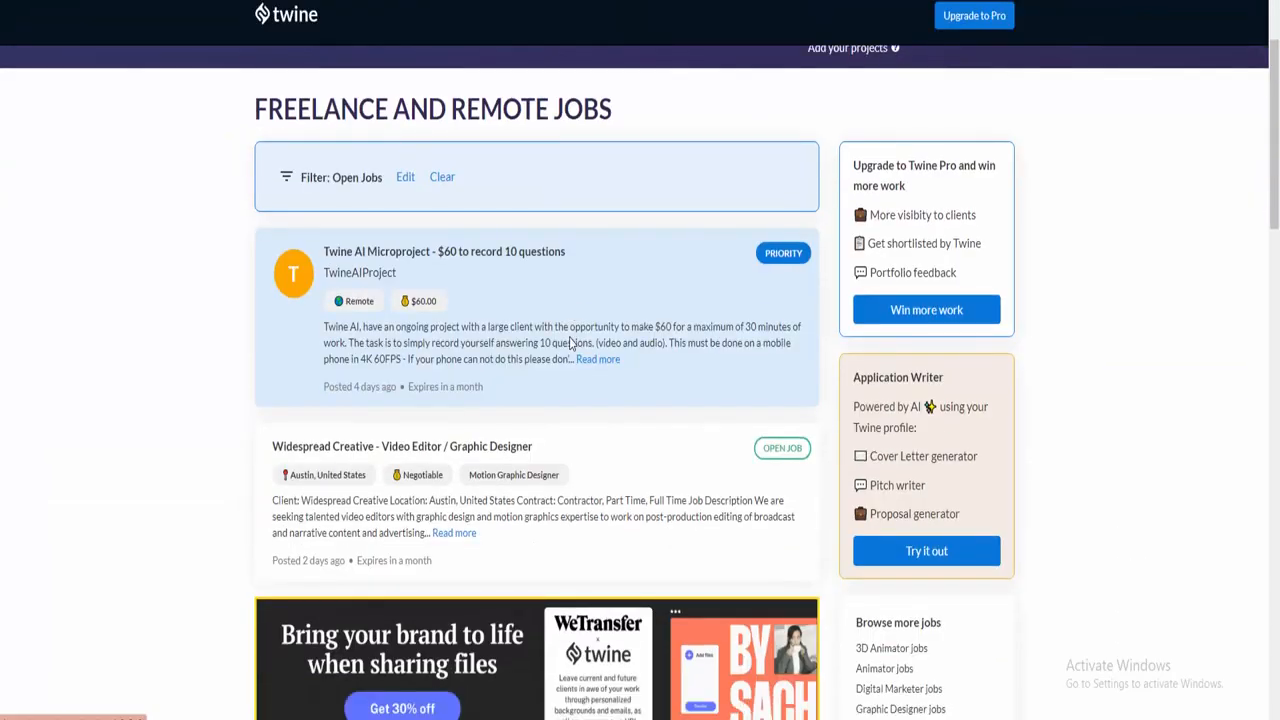
Scroll down through the Freelance and Remote Jobs listings past the open roles
scroll(down, 3)
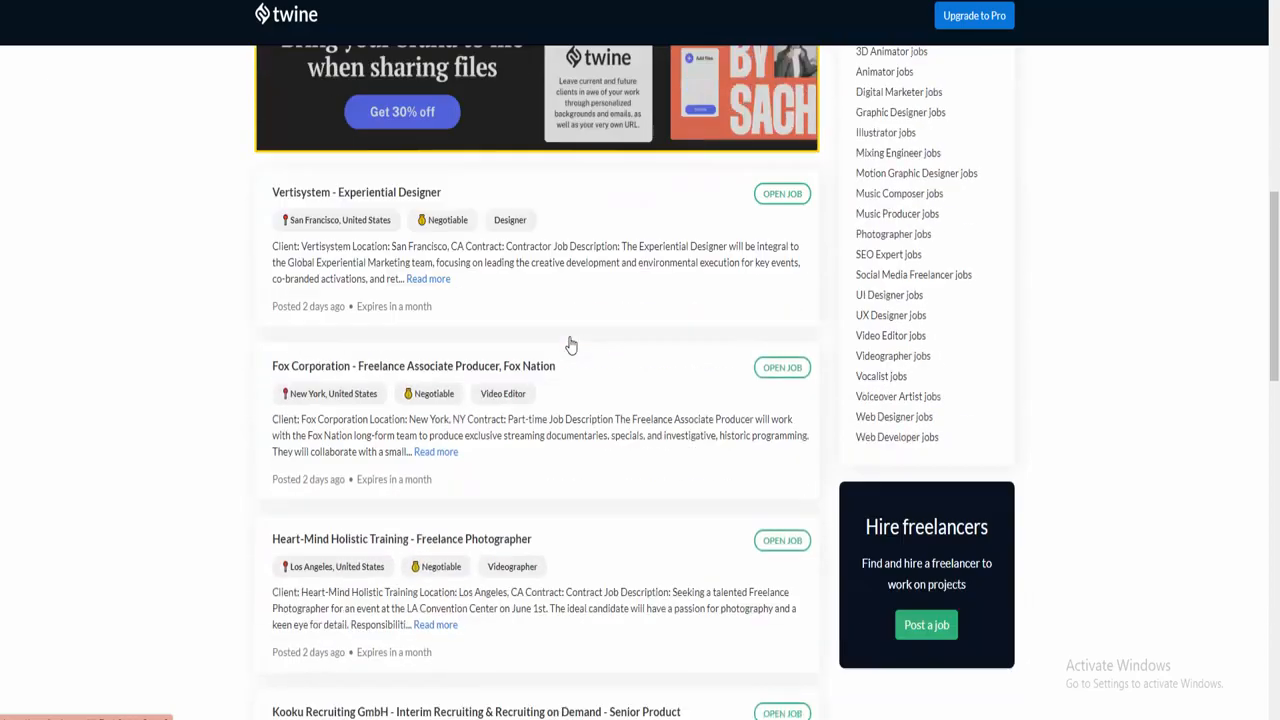
scroll(down, 3)
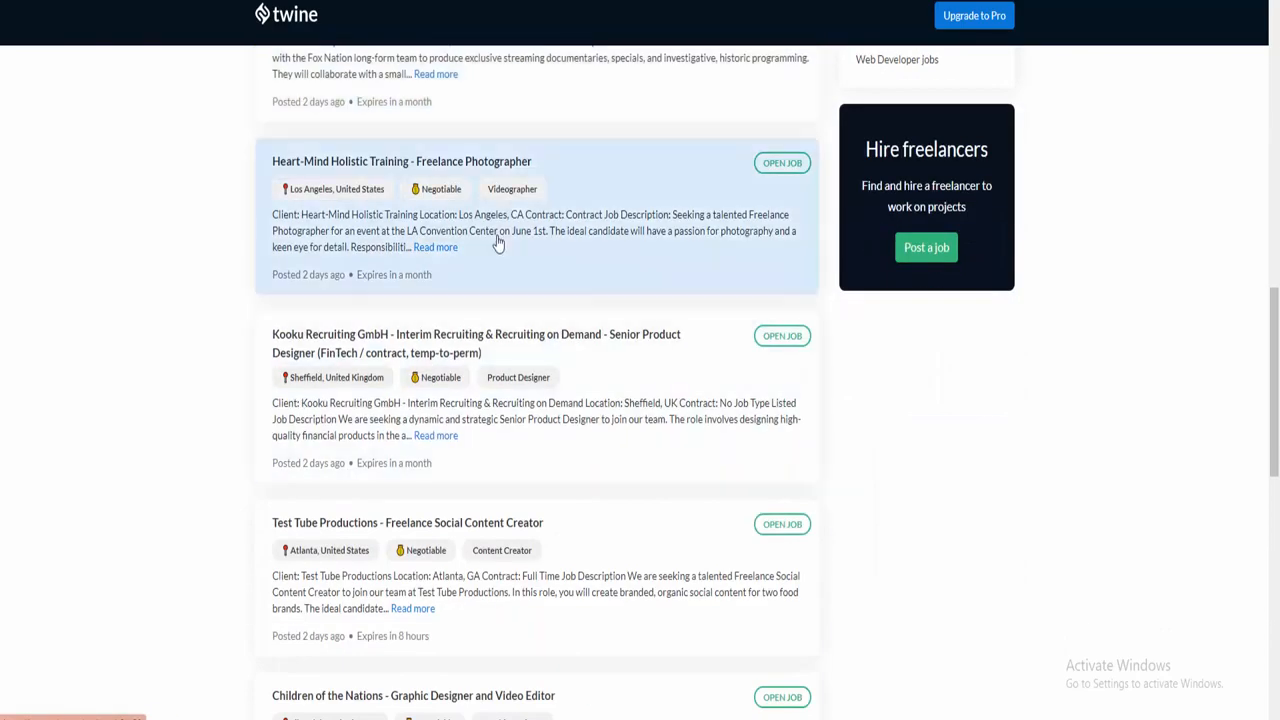
scroll(down, 3)
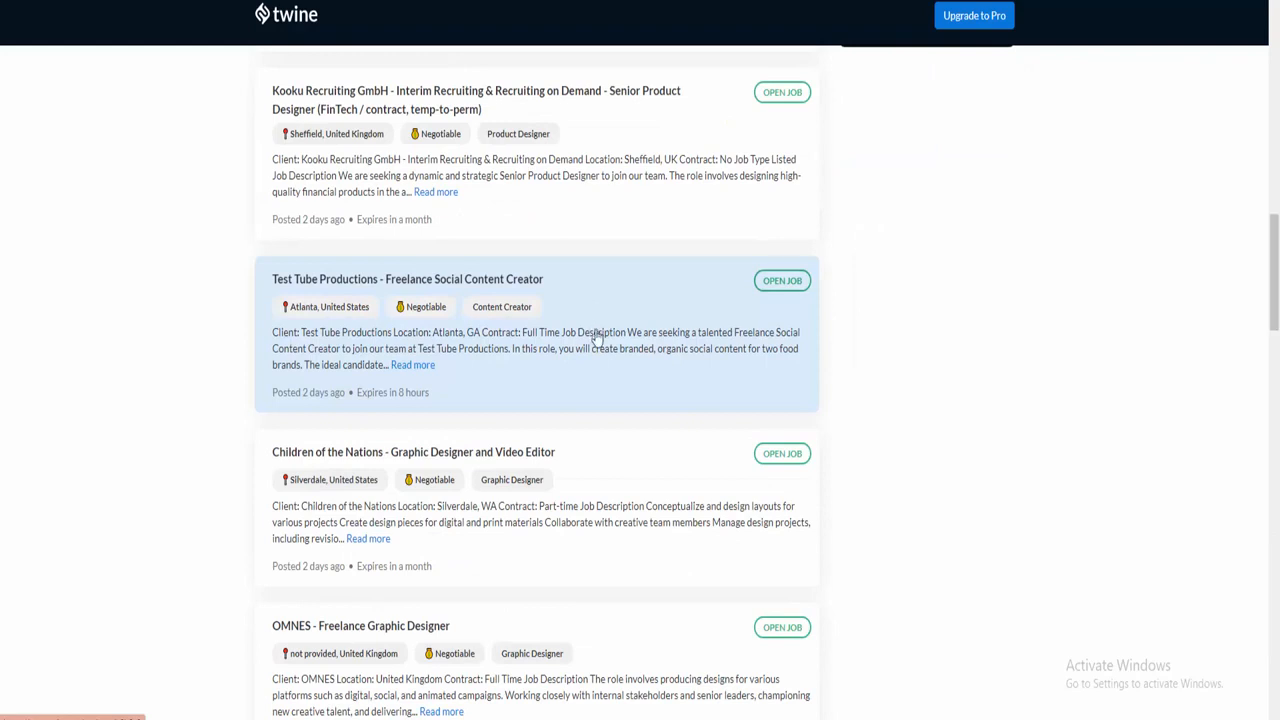
Open the Test Tube Productions Social Content Creator job and read its description, requirements and similar jobs
click(408, 280)
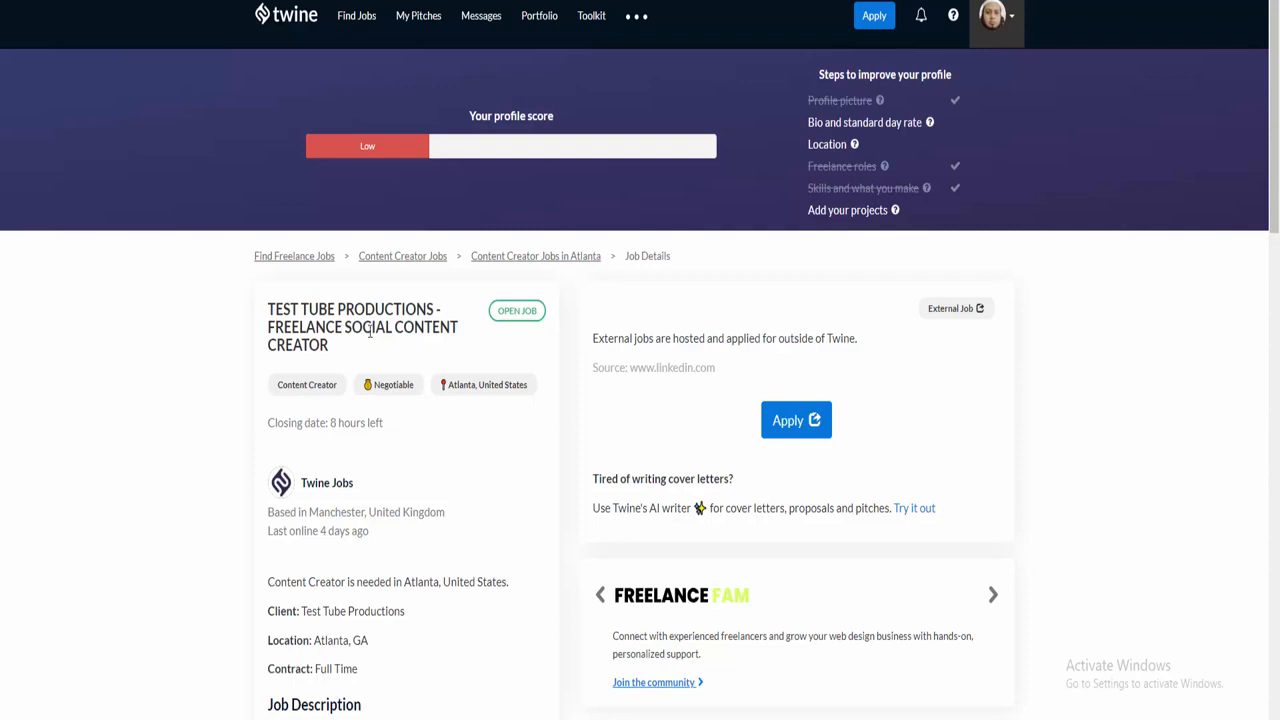
scroll(down, 3)
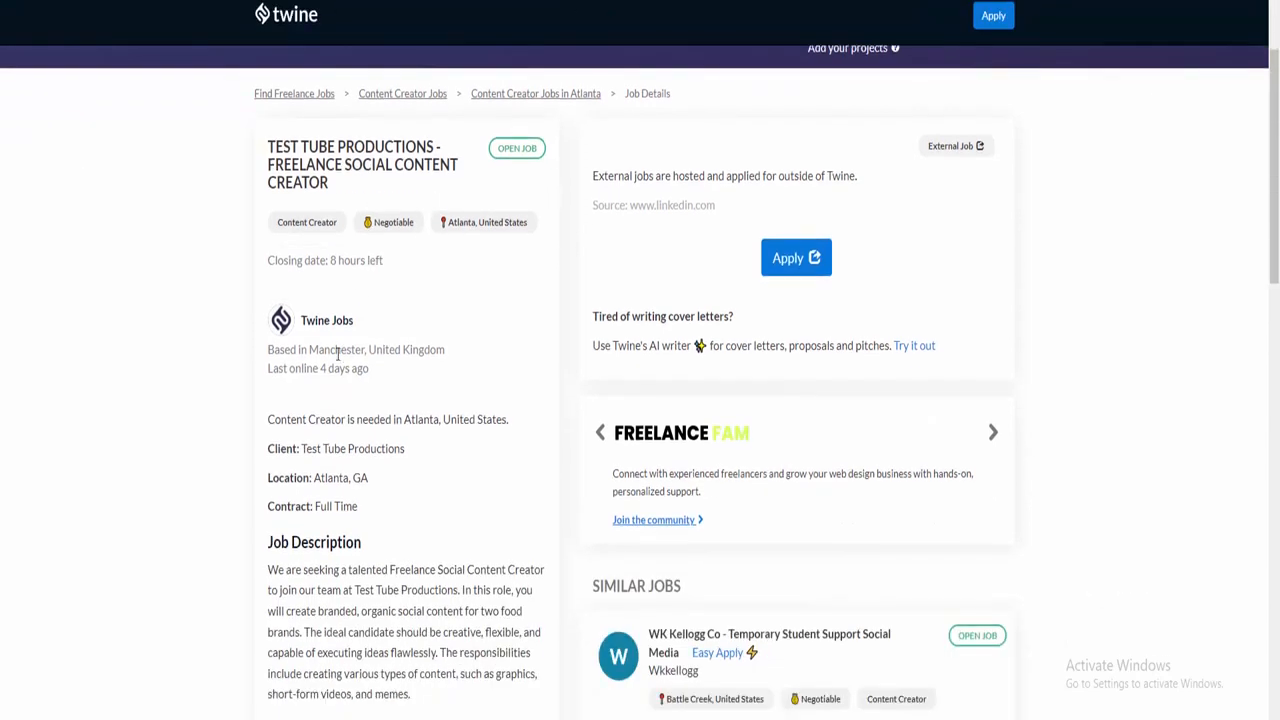
scroll(down, 3)
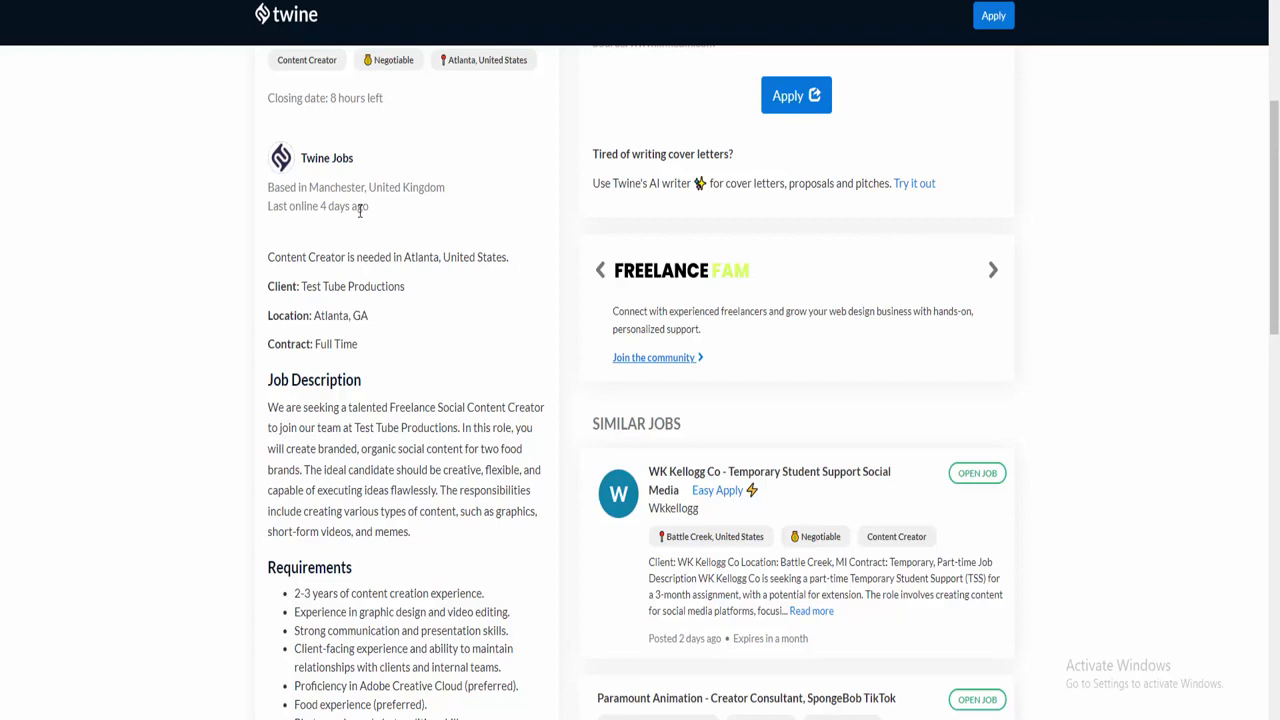
scroll(down, 3)
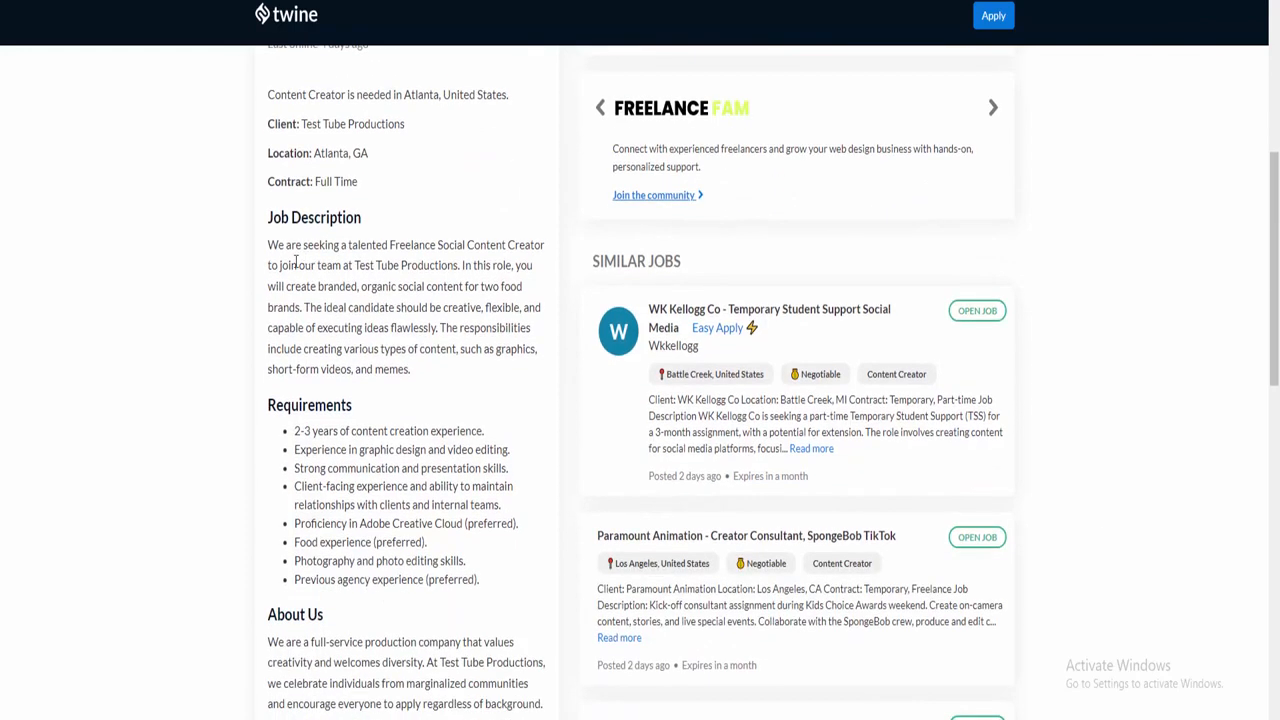
mouse_move(452, 216)
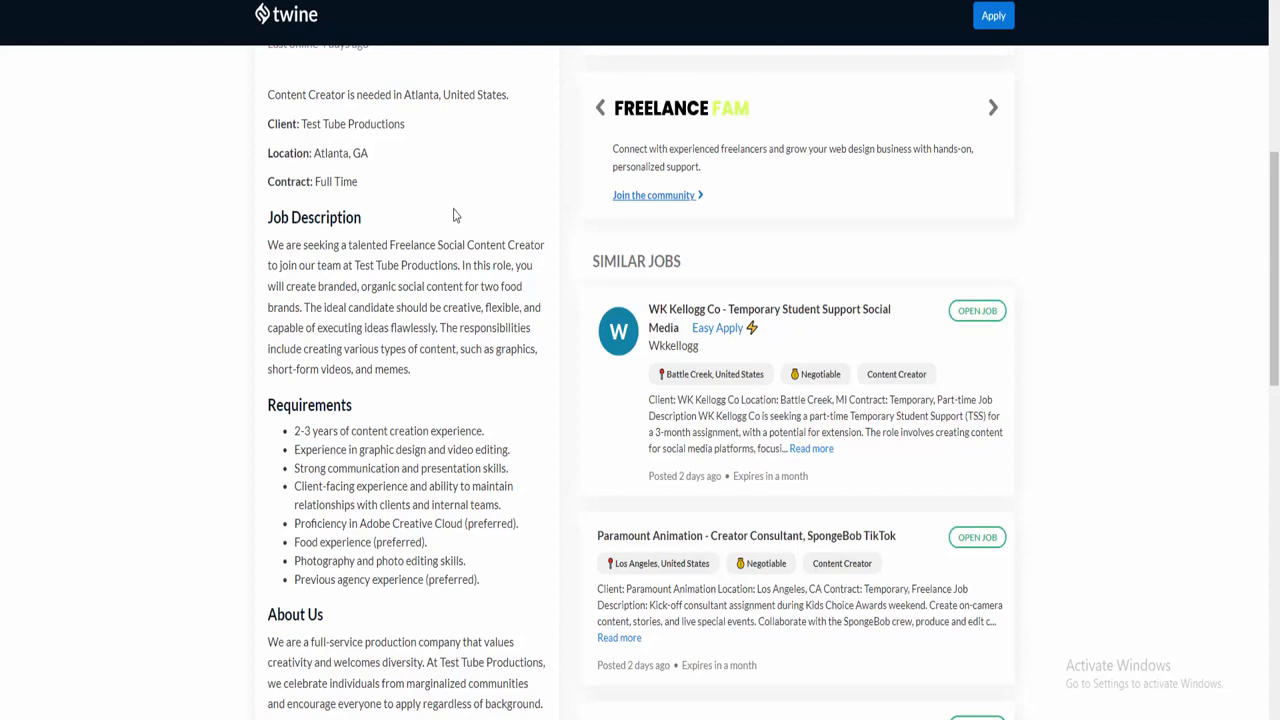
mouse_move(332, 304)
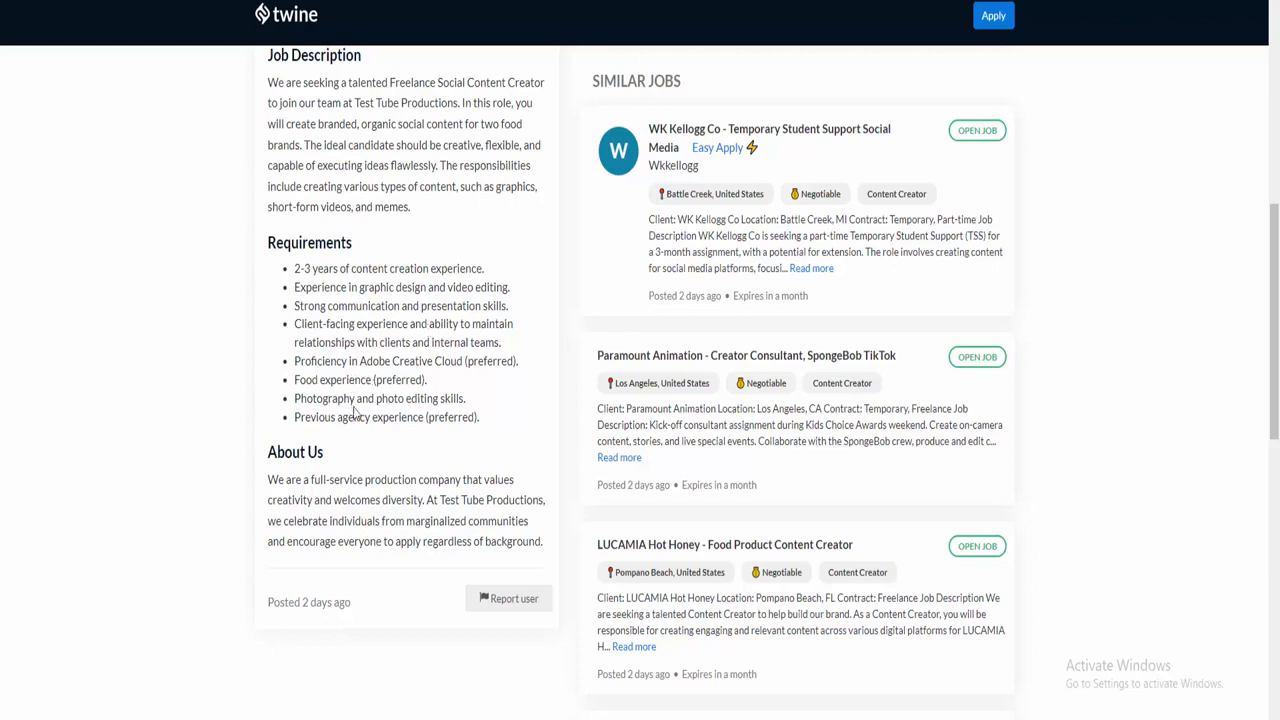
mouse_move(364, 440)
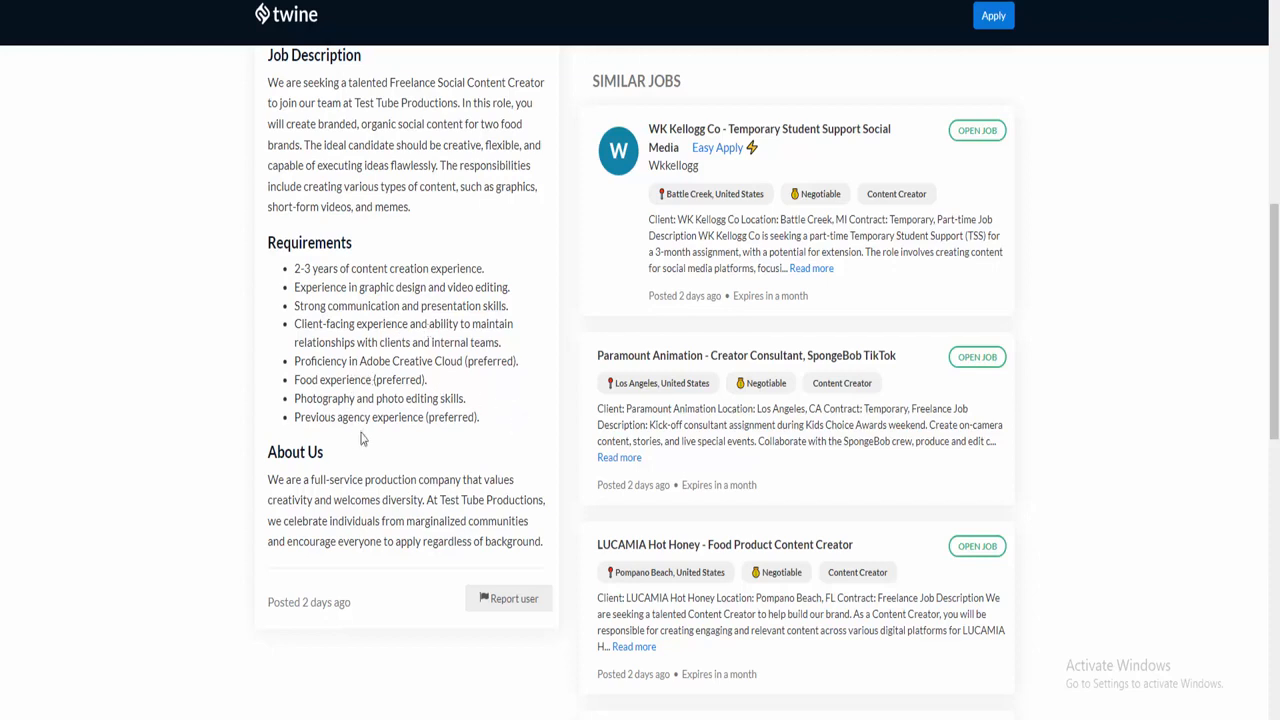
scroll(down, 3)
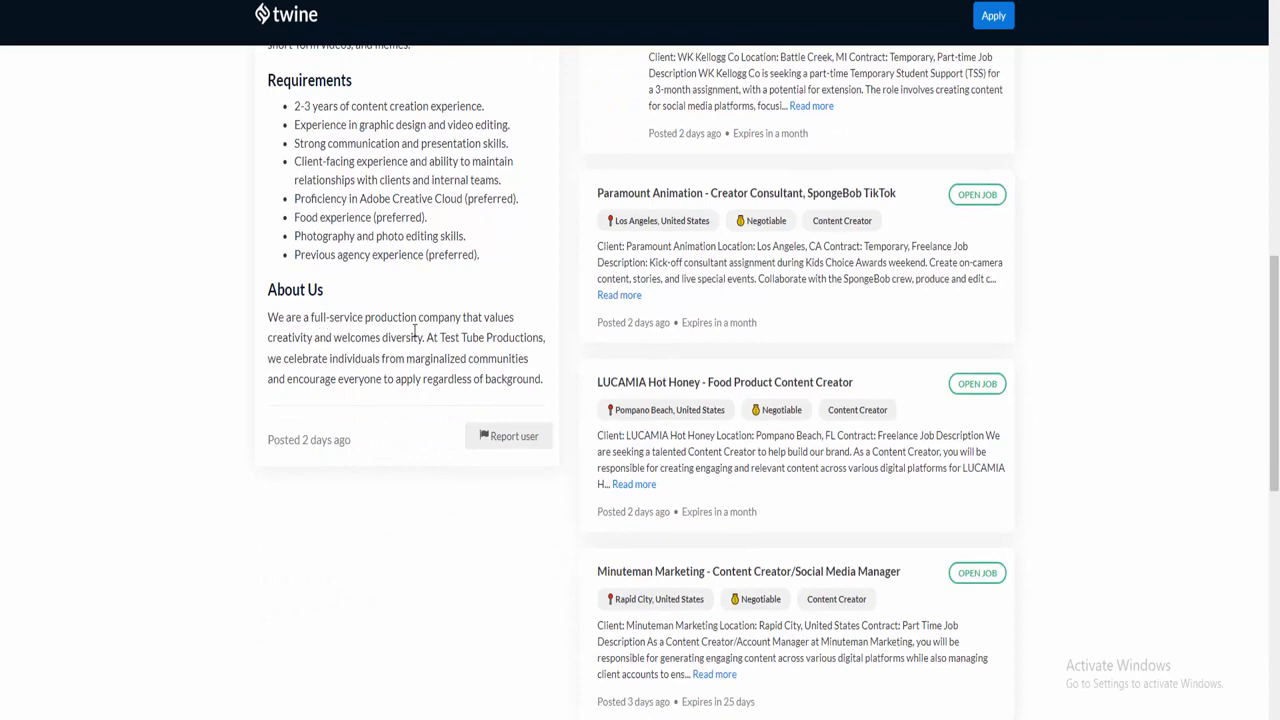
mouse_move(640, 468)
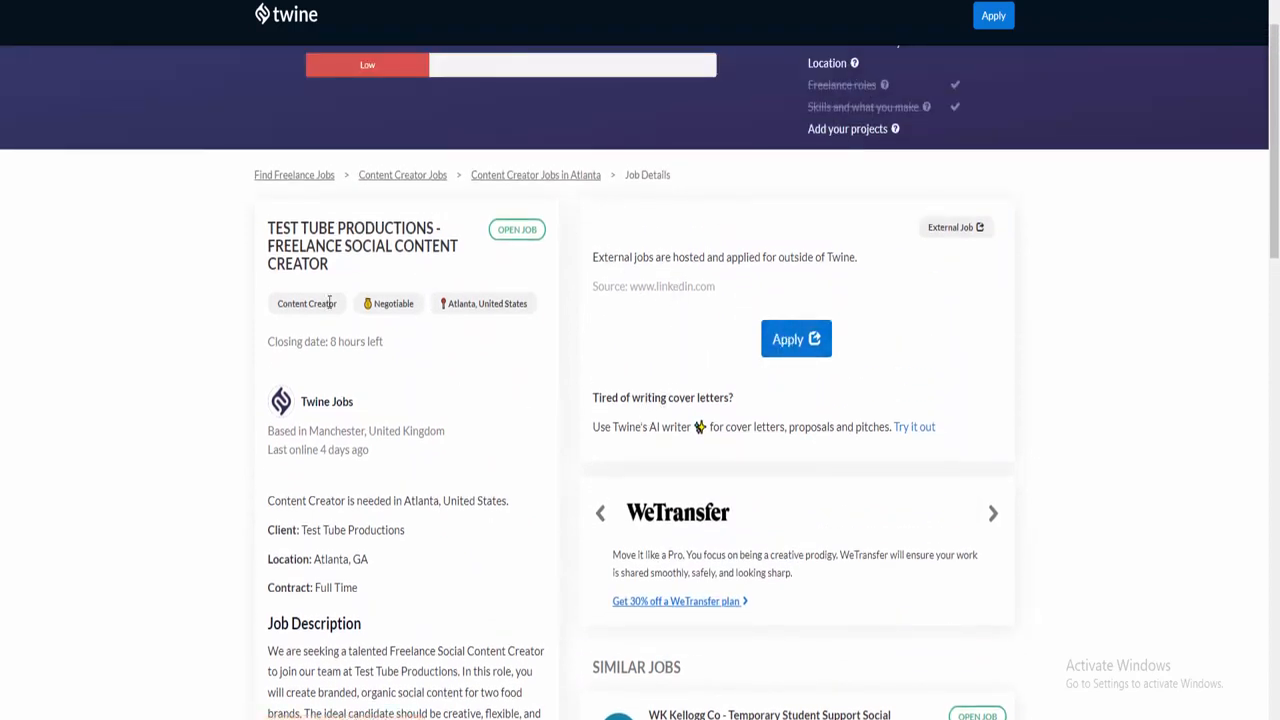
scroll(down, 3)
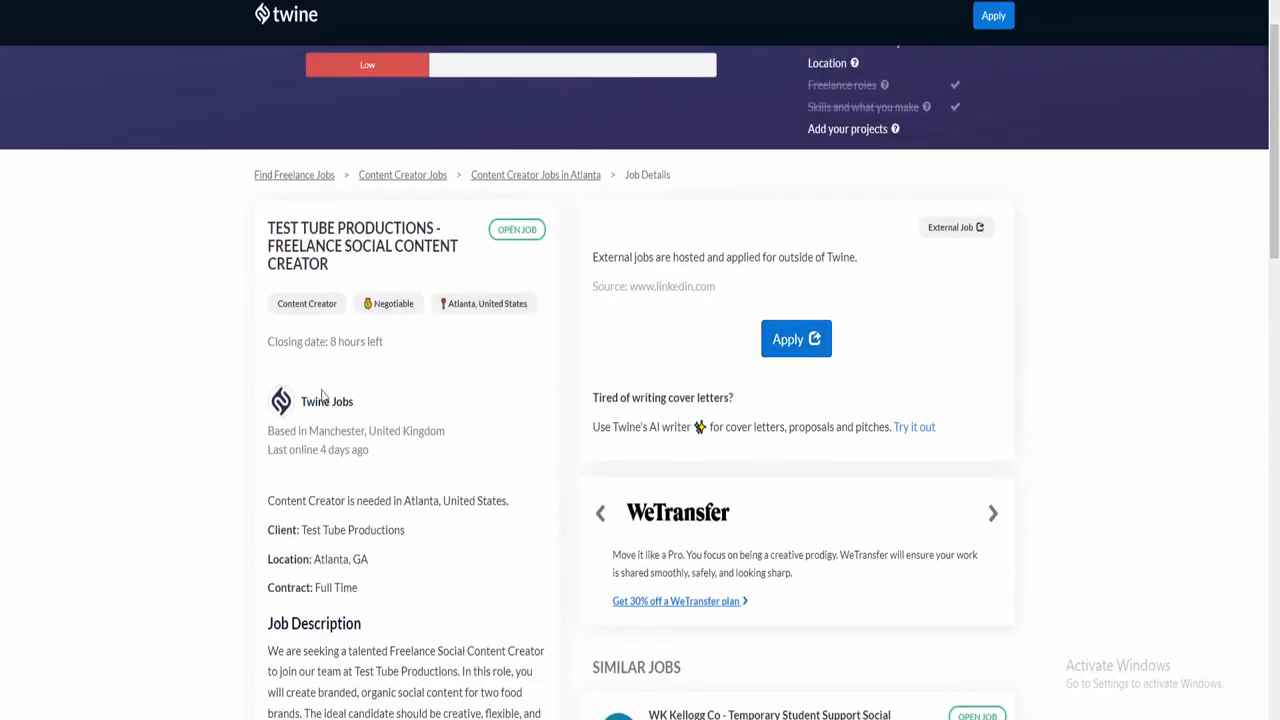
scroll(down, 3)
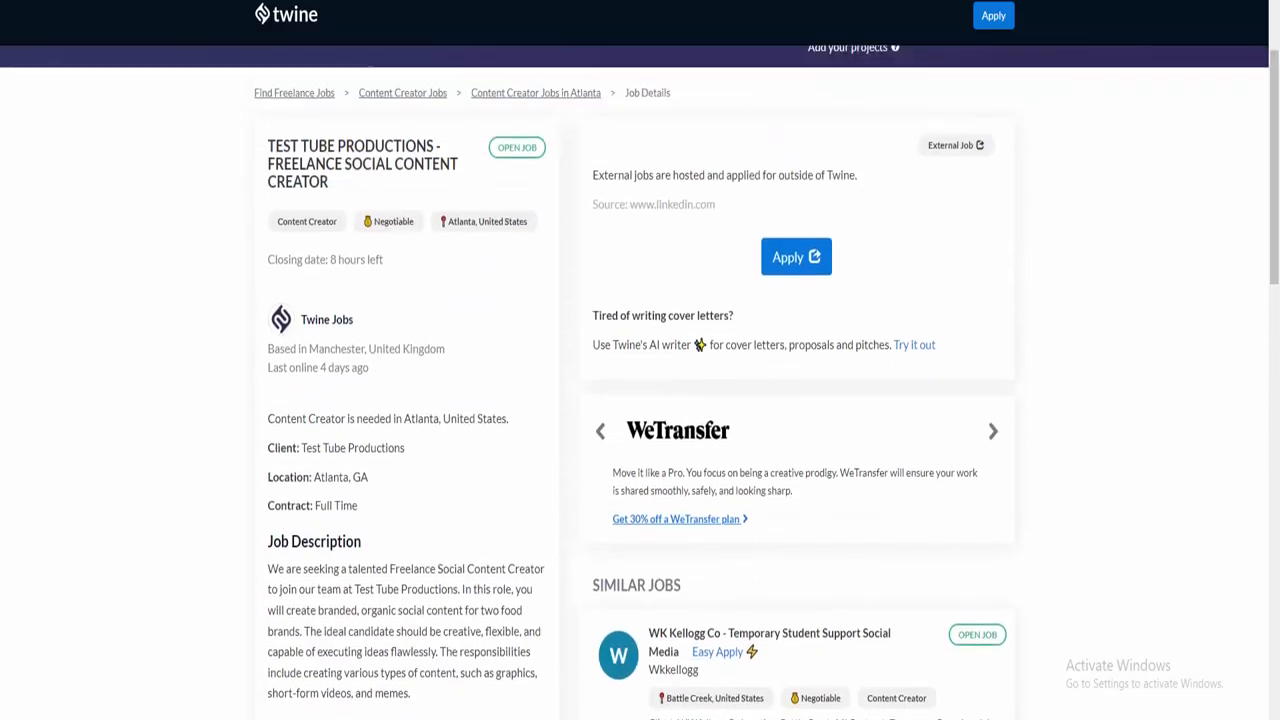
click(796, 256)
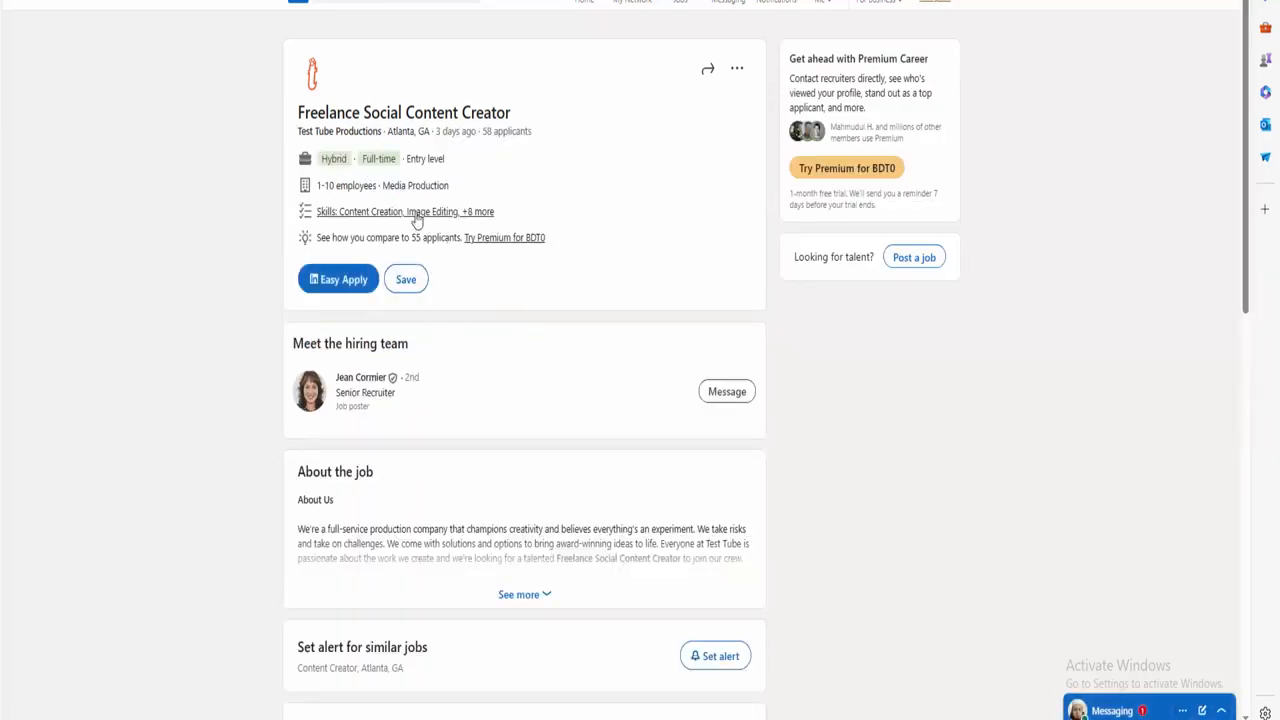
mouse_move(570, 212)
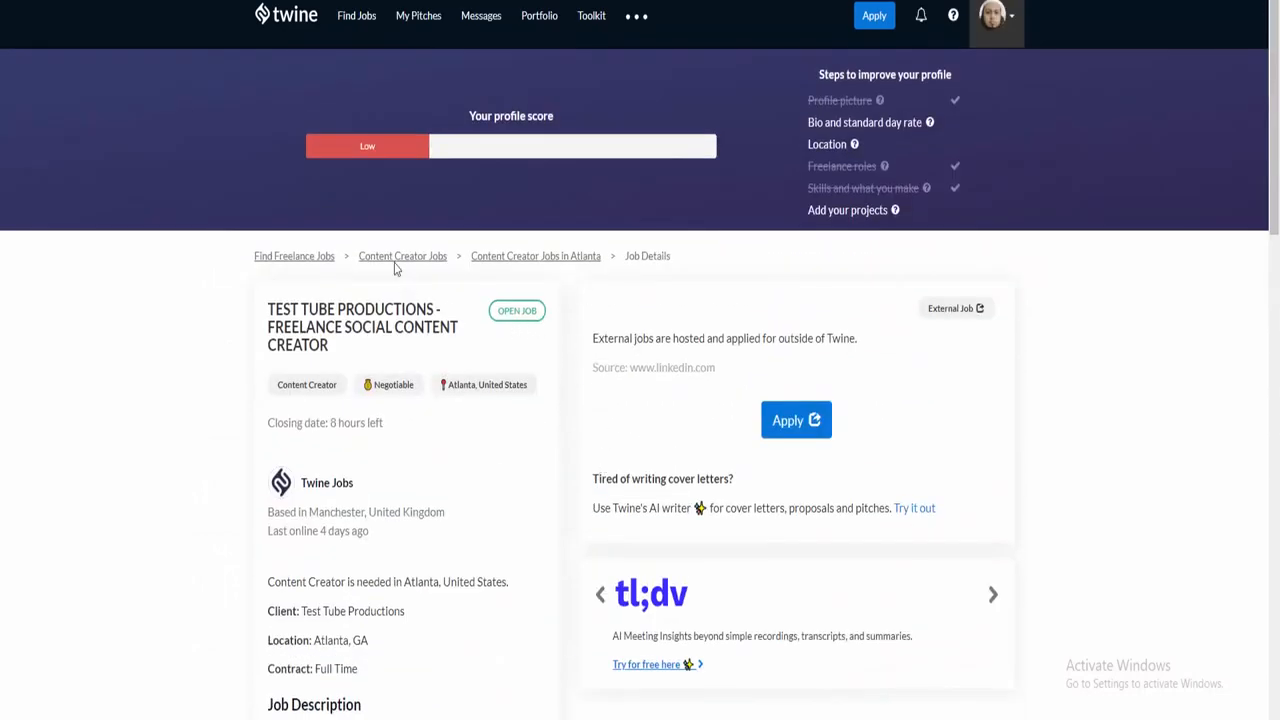
Filter the job listings to Open, Remote and Easy Apply jobs and apply the filter
click(356, 16)
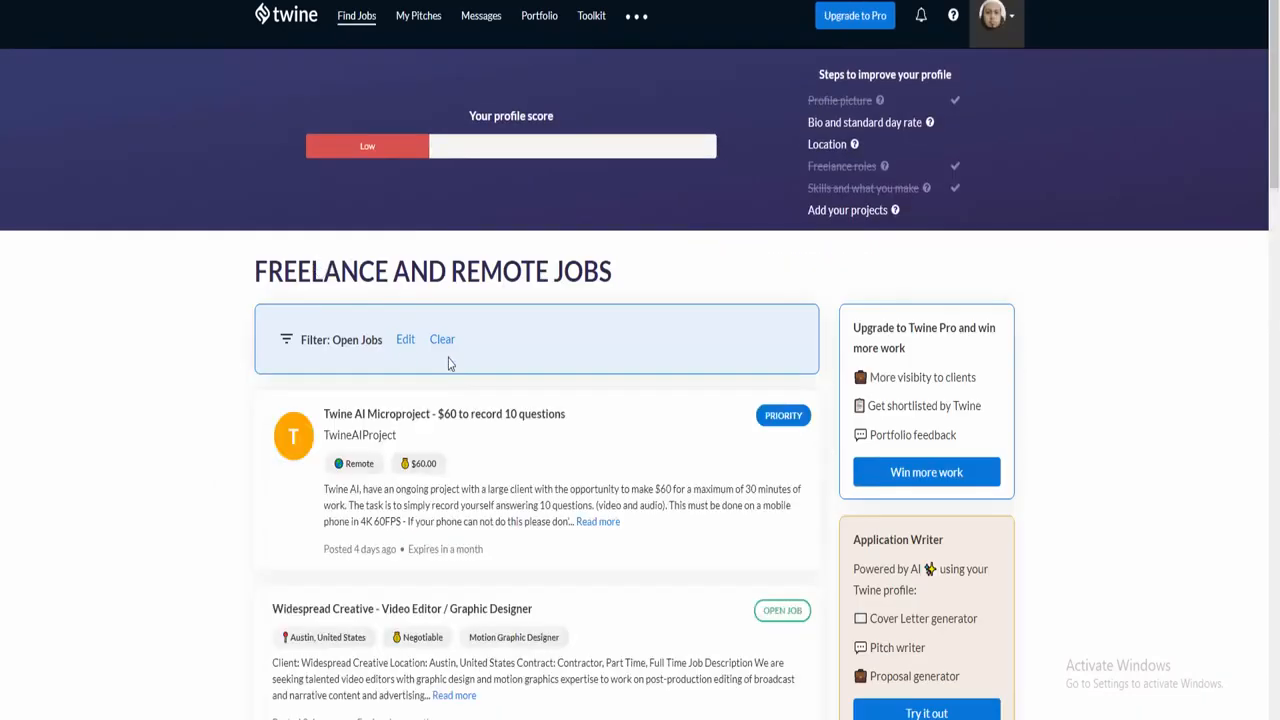
click(404, 340)
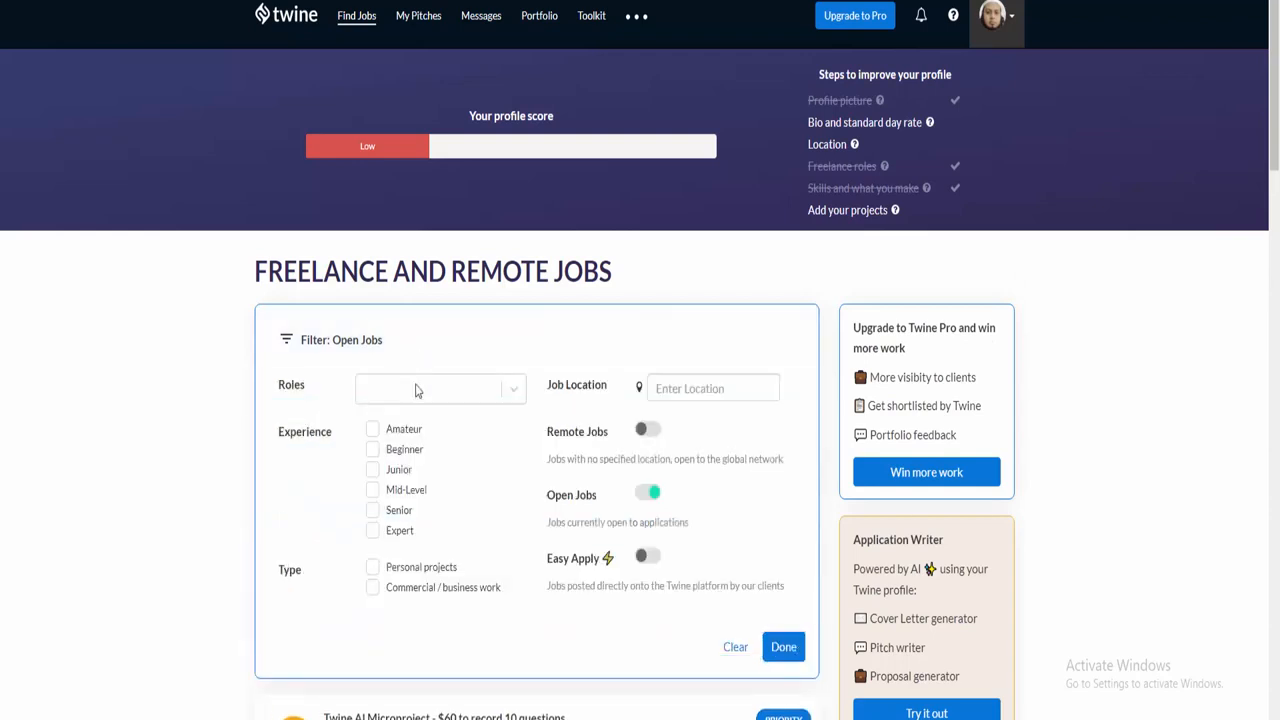
mouse_move(644, 432)
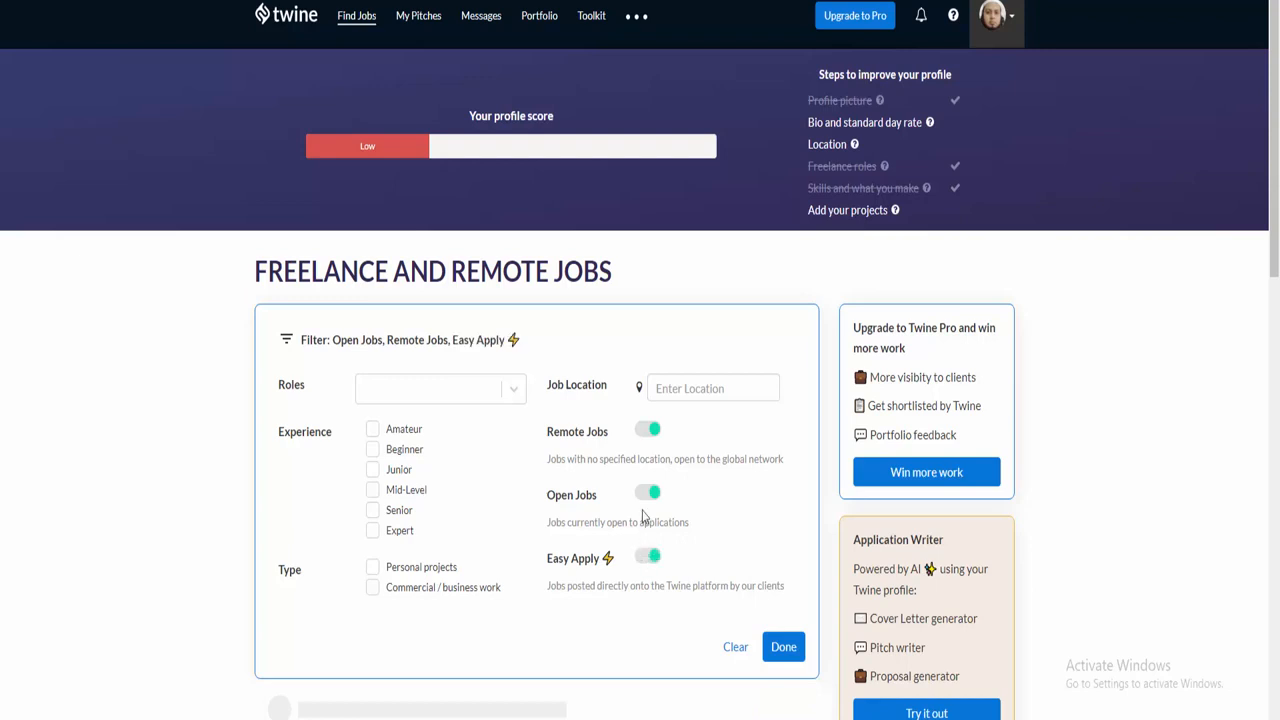
click(712, 388)
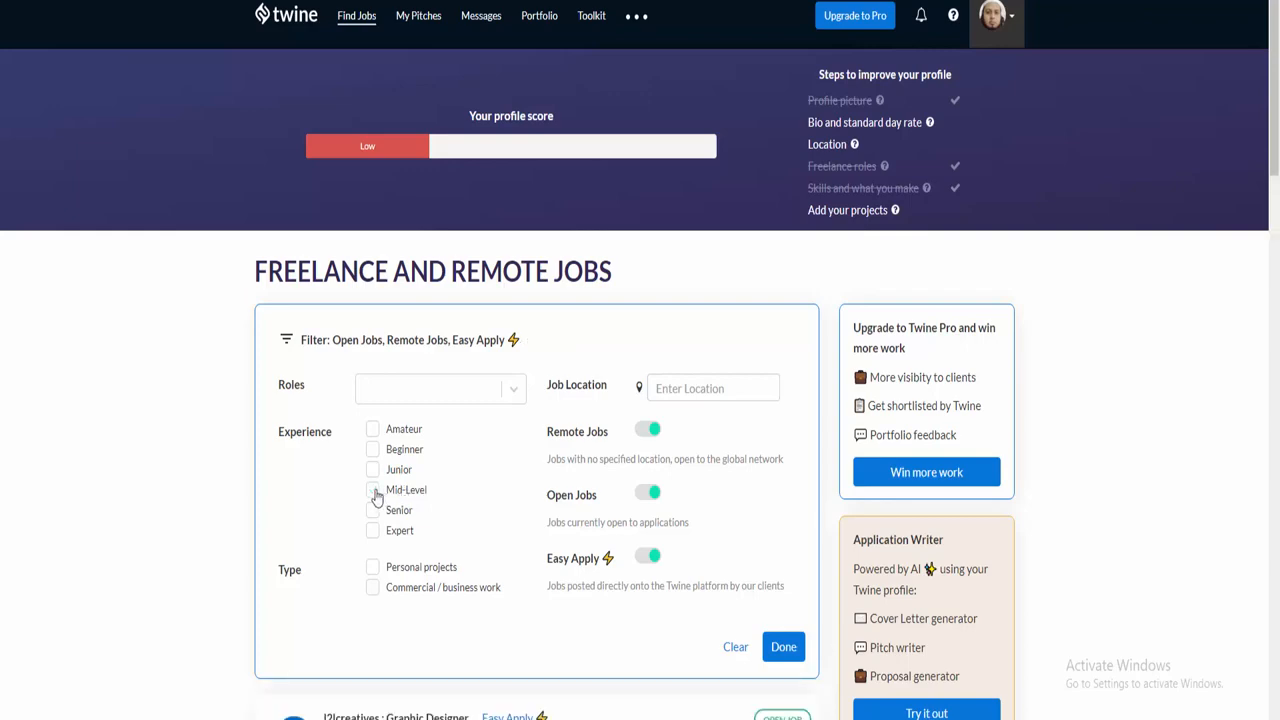
click(784, 646)
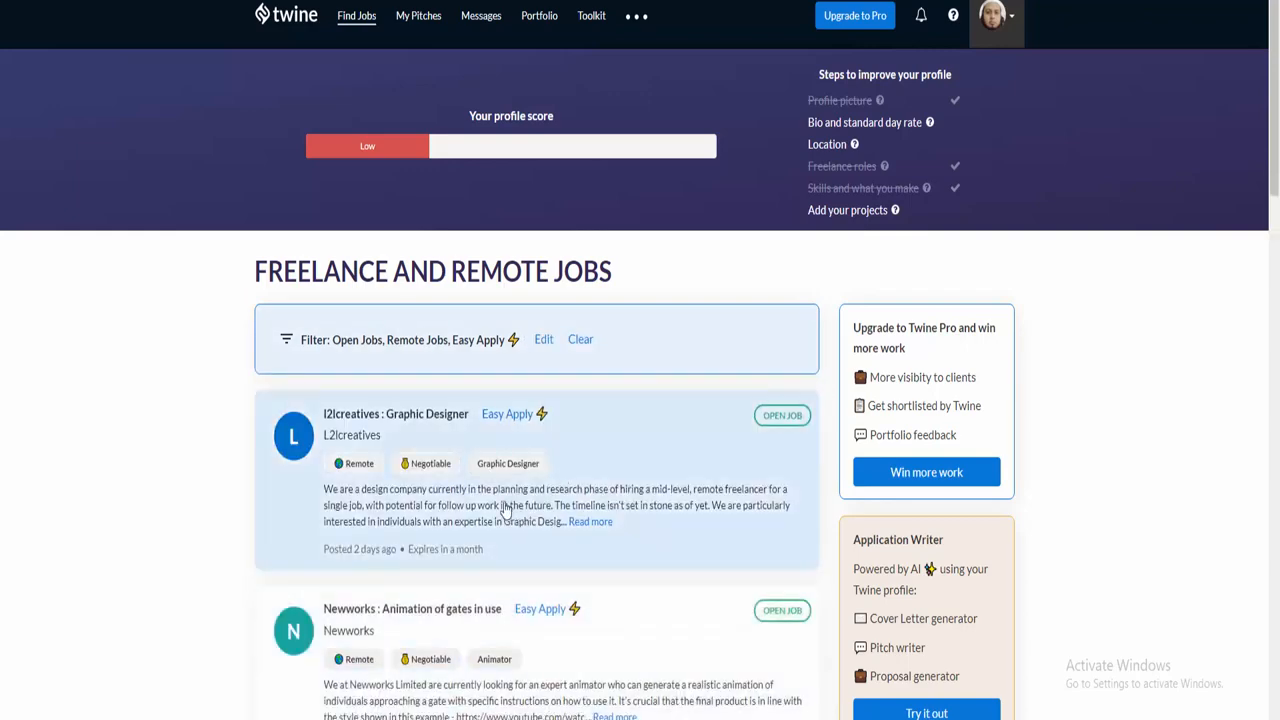
scroll(down, 3)
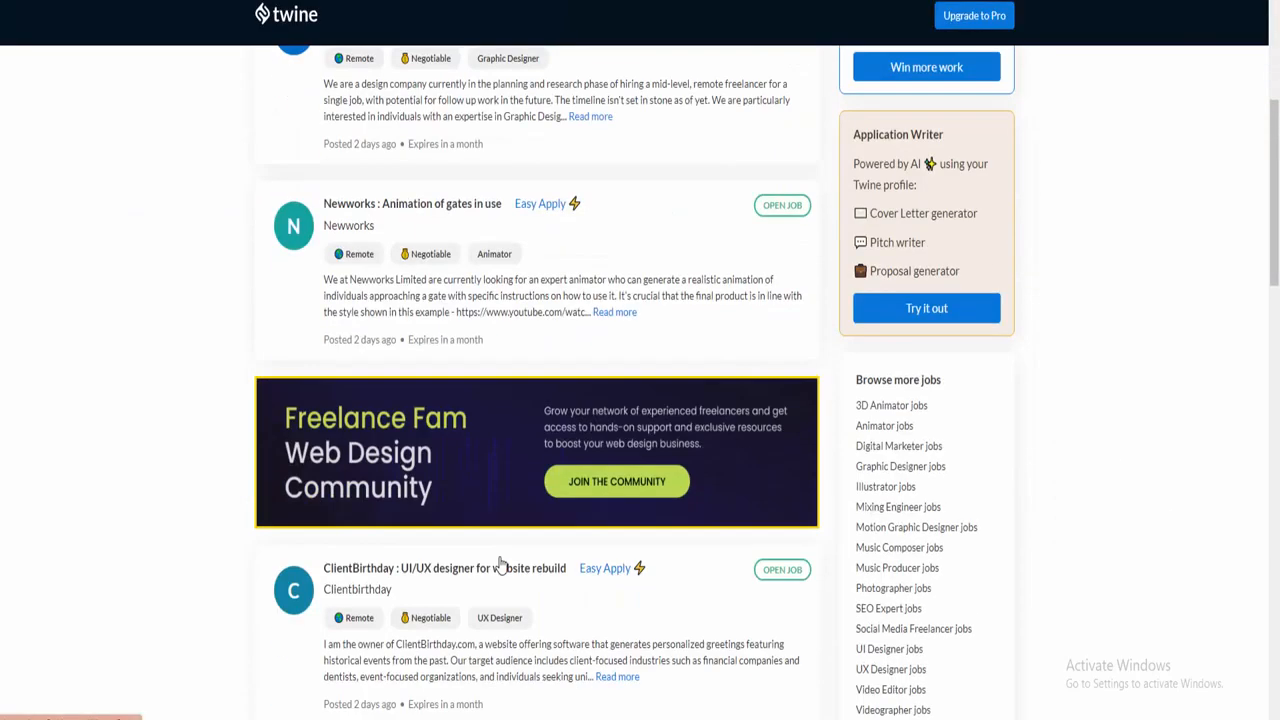
scroll(down, 3)
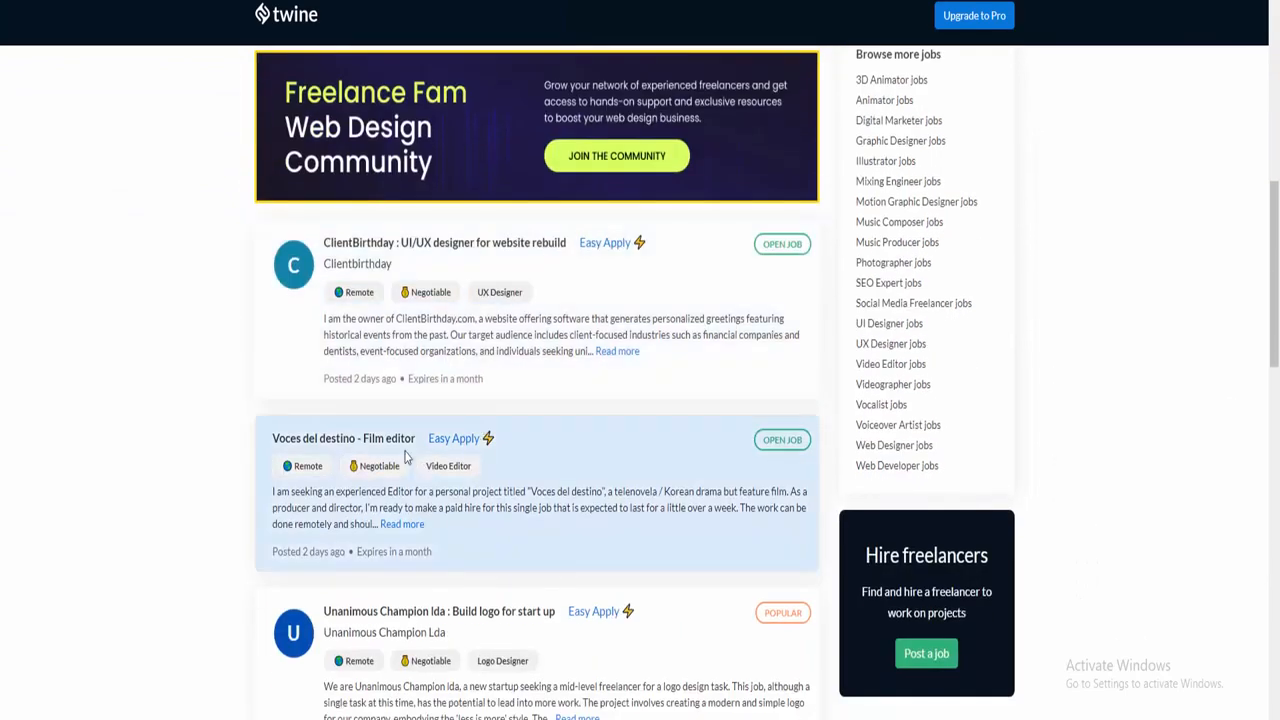
scroll(down, 3)
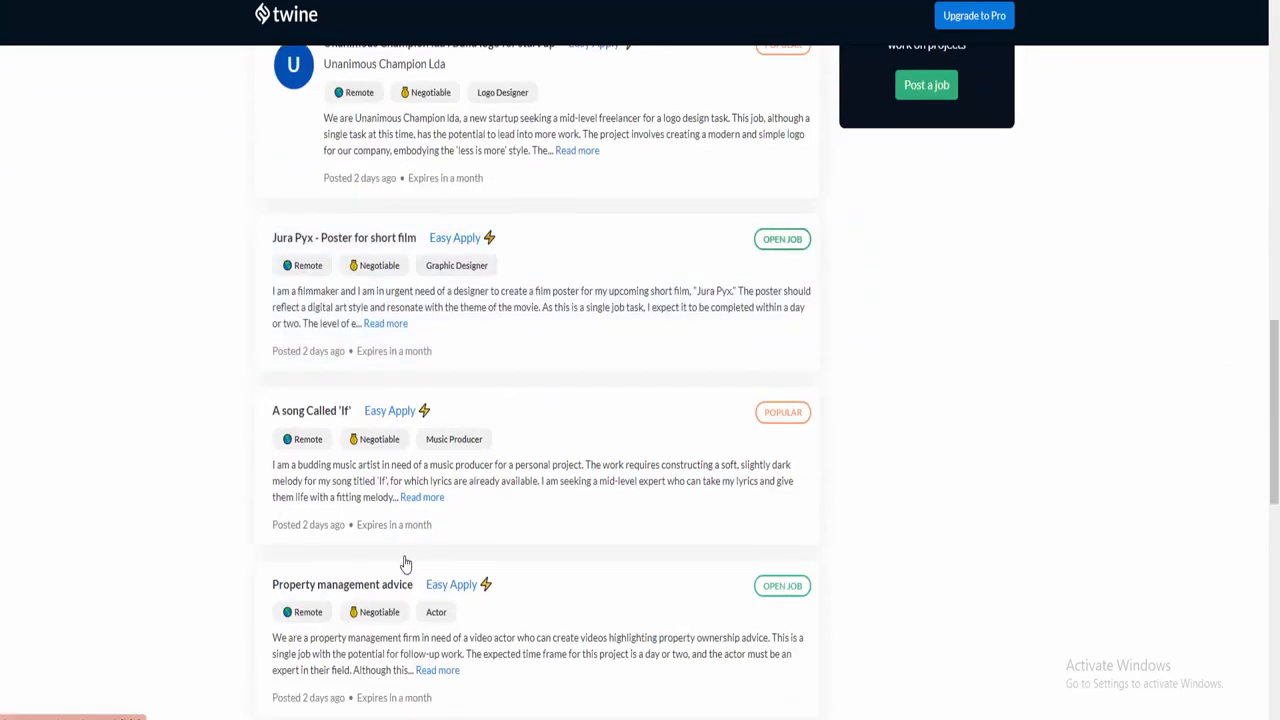
scroll(down, 3)
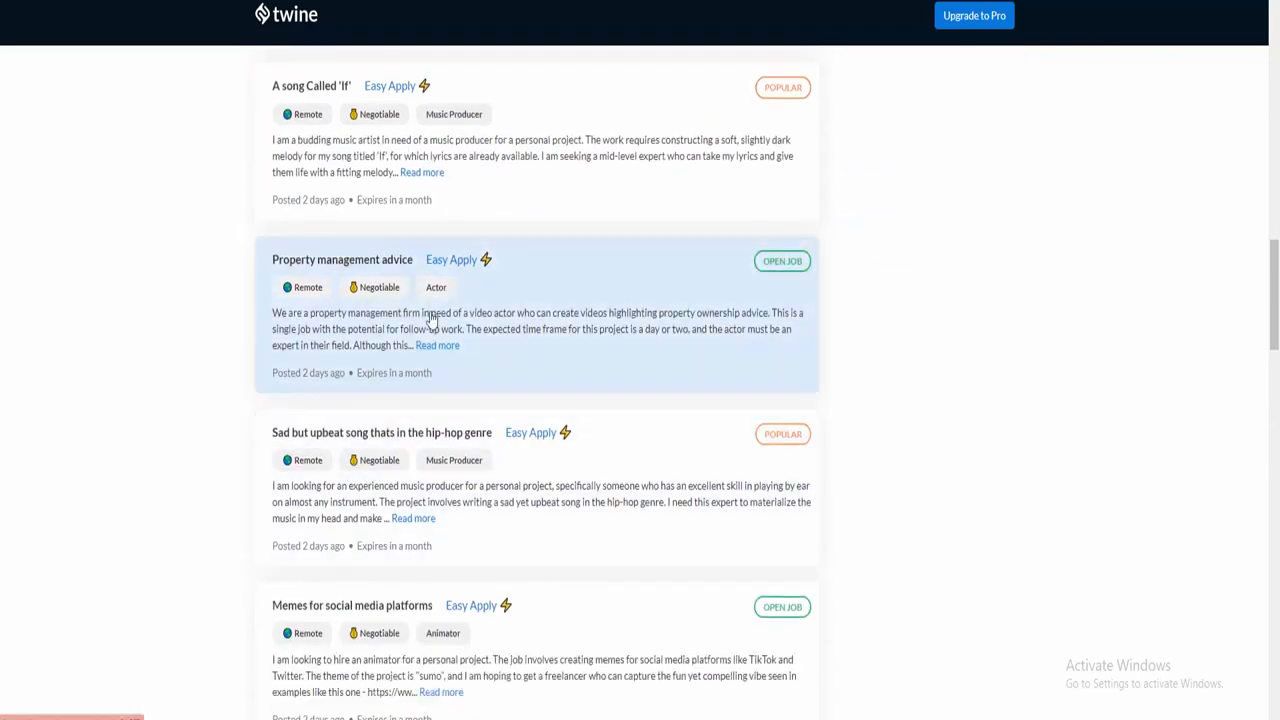
scroll(down, 3)
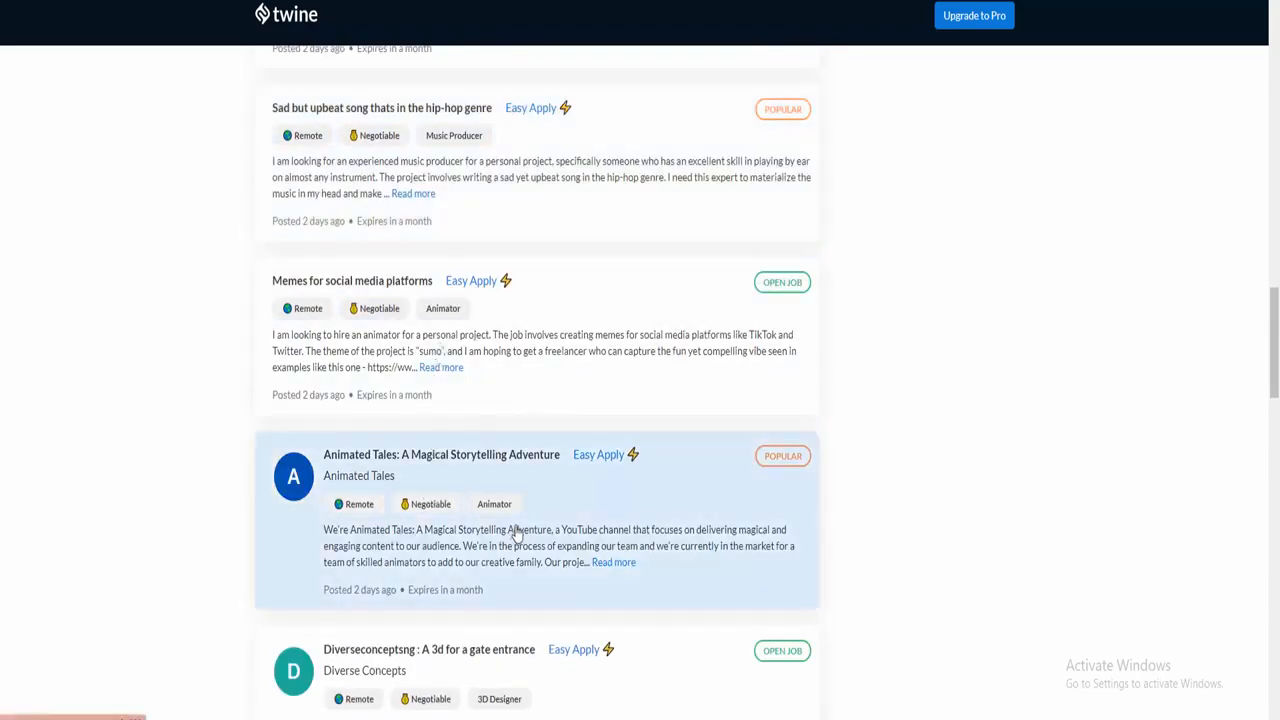
scroll(down, 3)
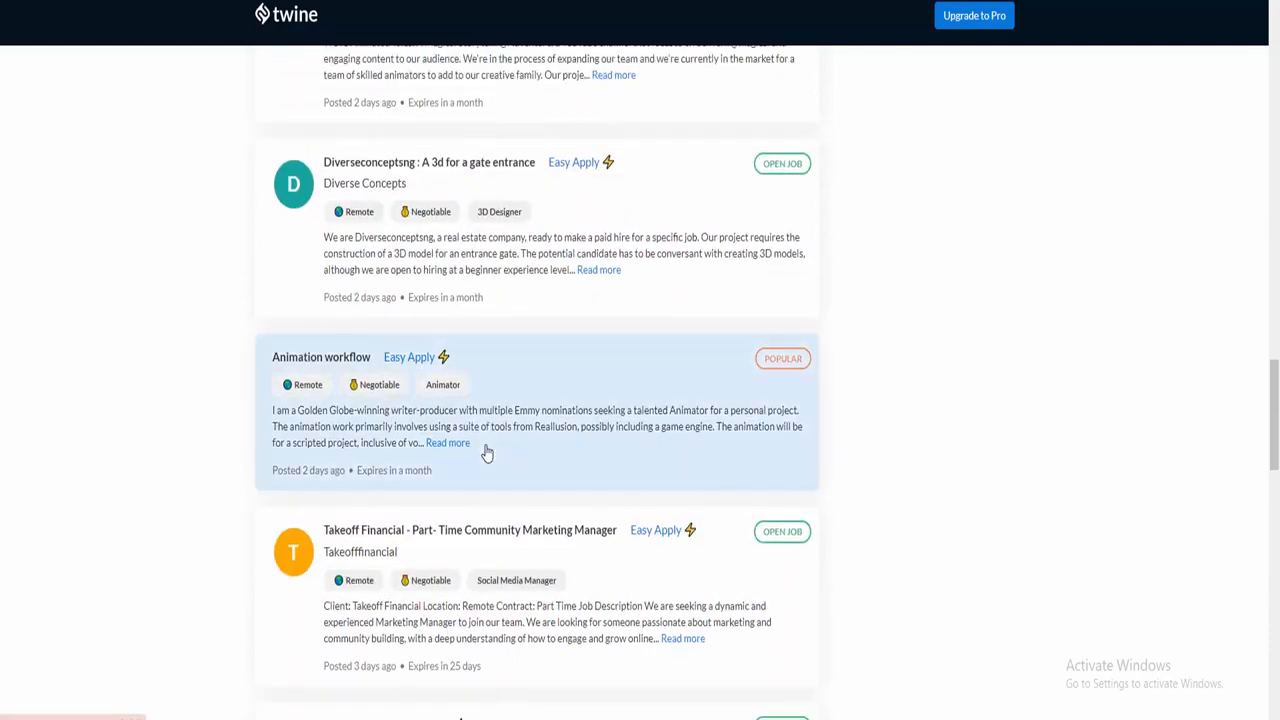
View the Animation workflow job's description, hiring questions and similar jobs, then return to the top
click(320, 356)
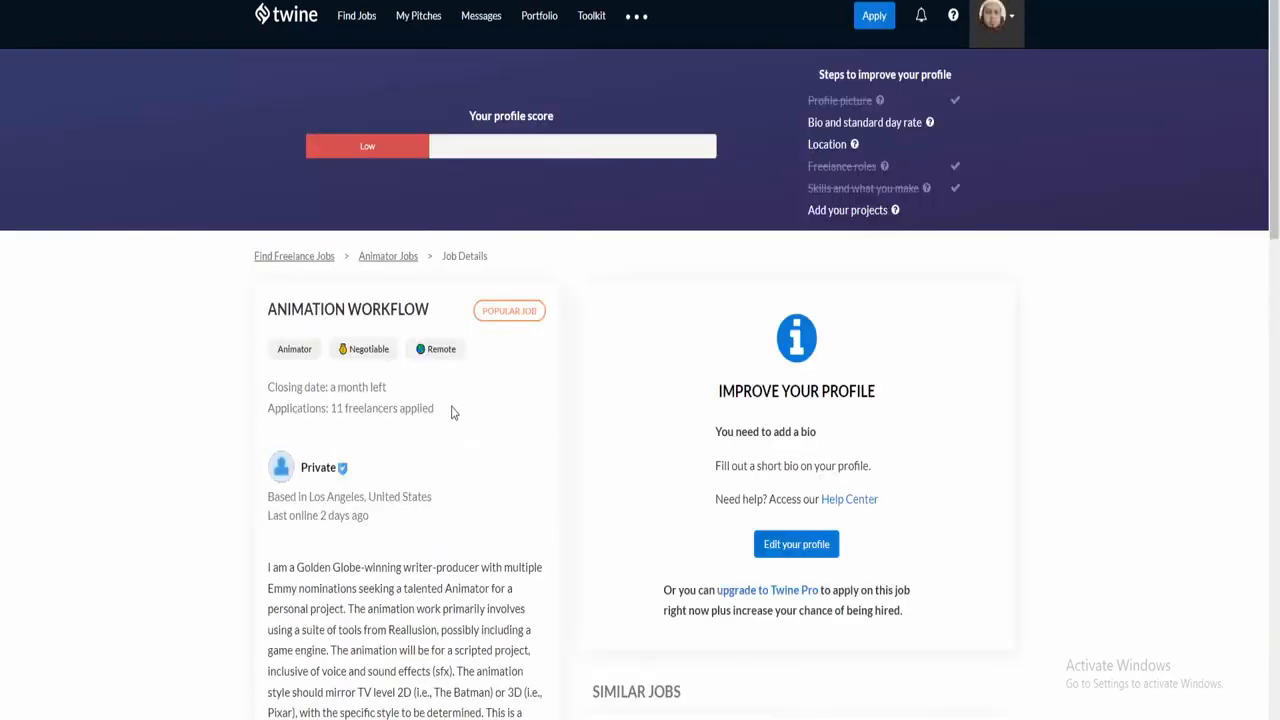
scroll(down, 3)
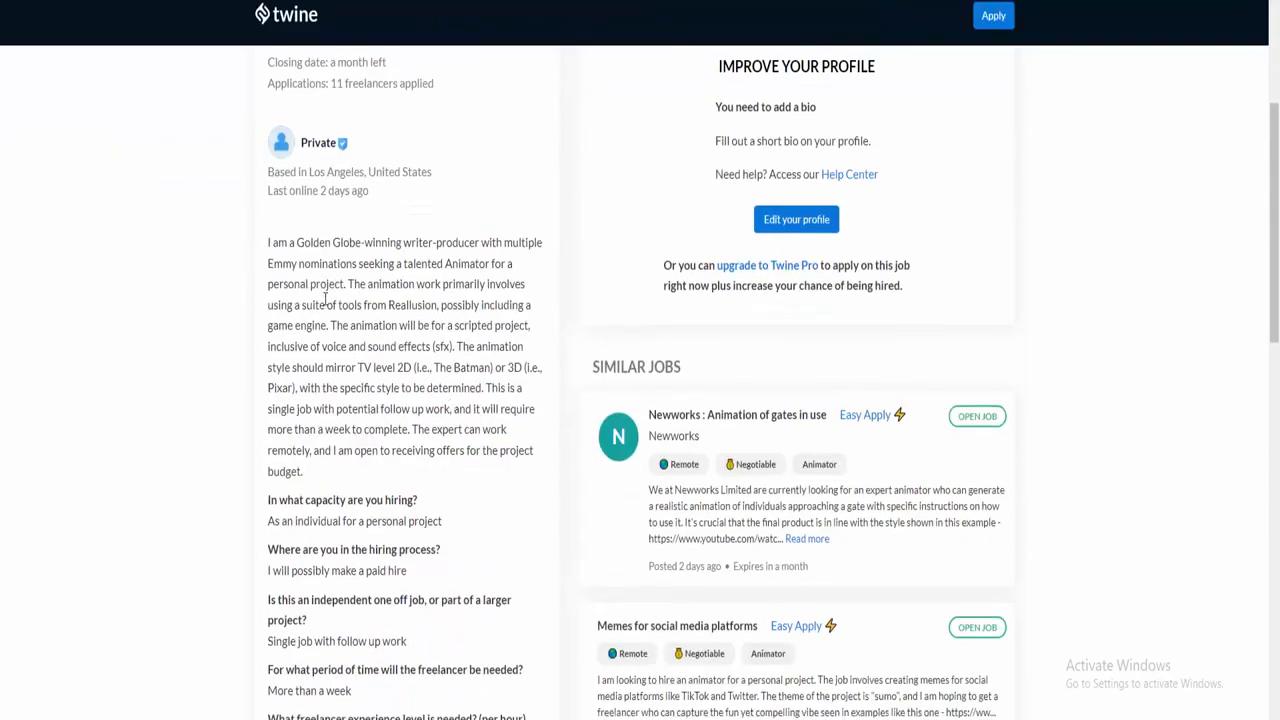
mouse_move(448, 284)
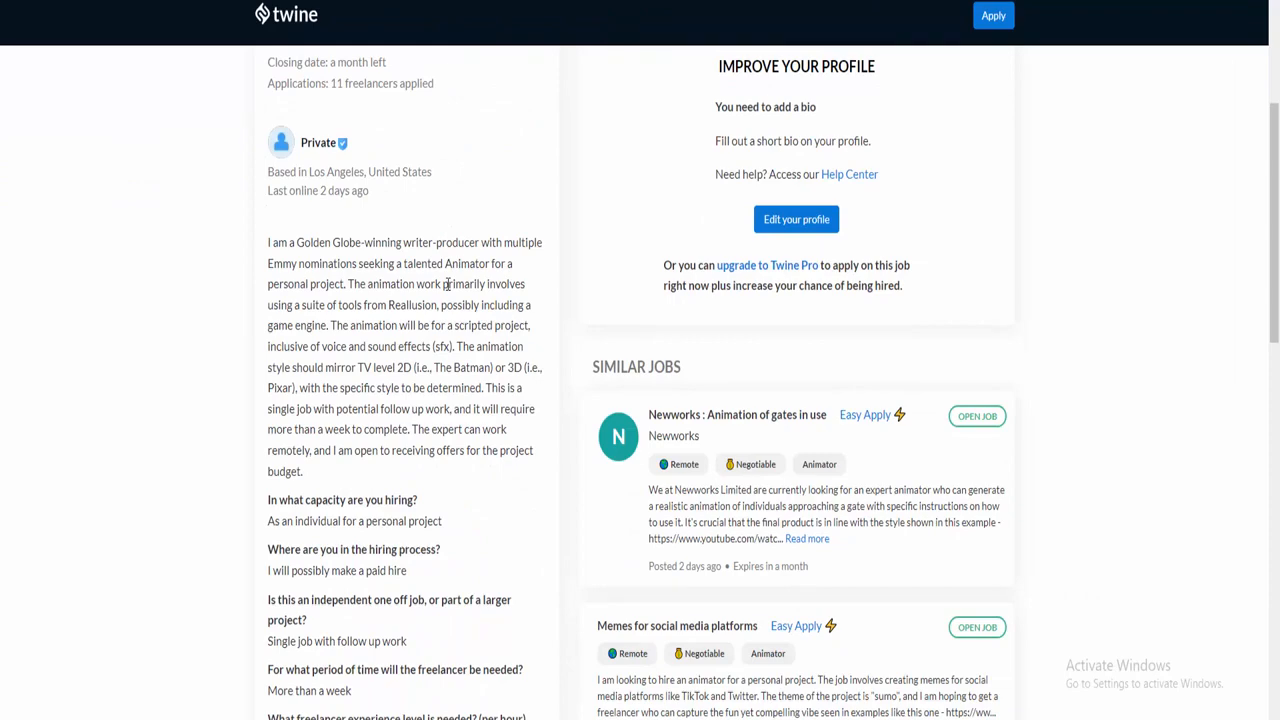
scroll(down, 3)
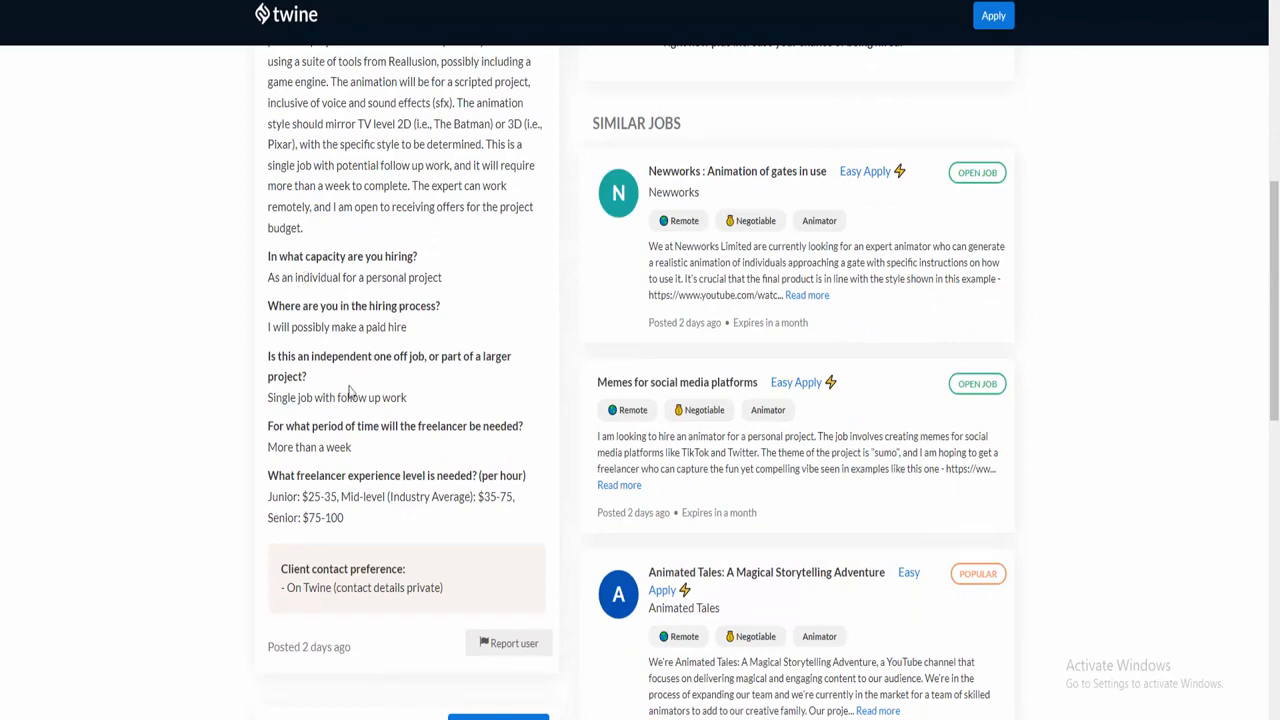
scroll(down, 3)
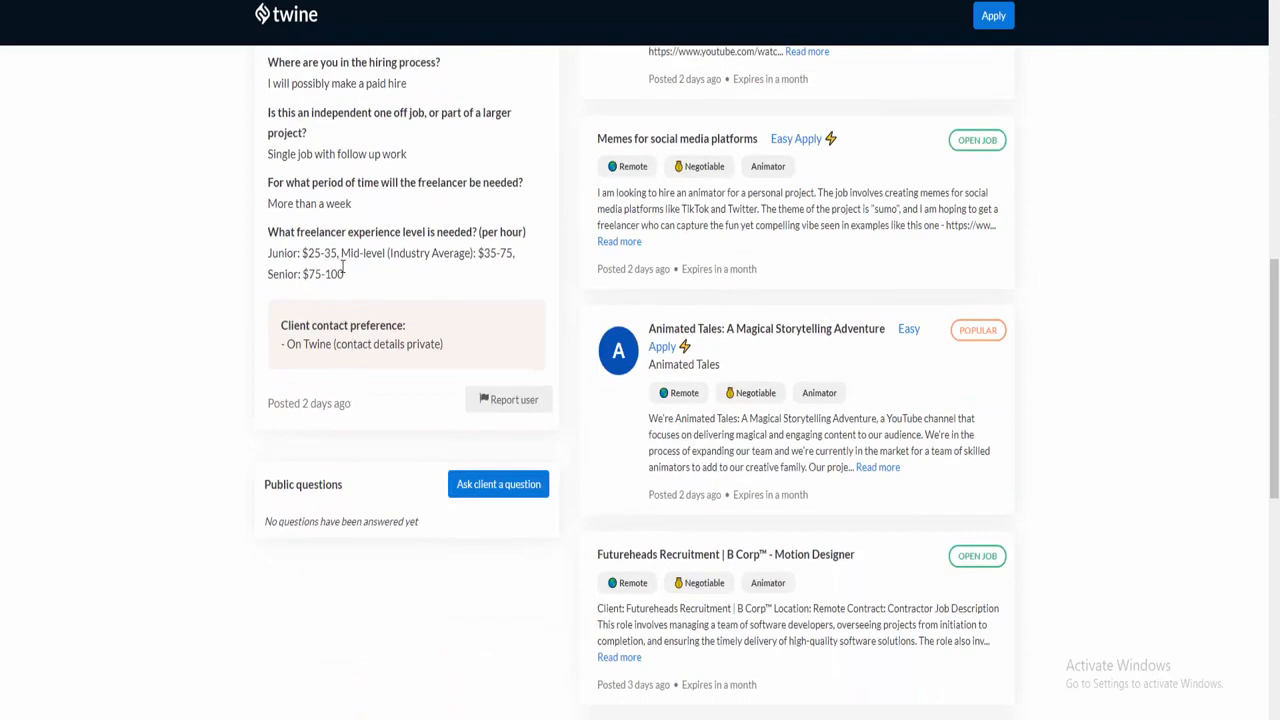
mouse_move(302, 258)
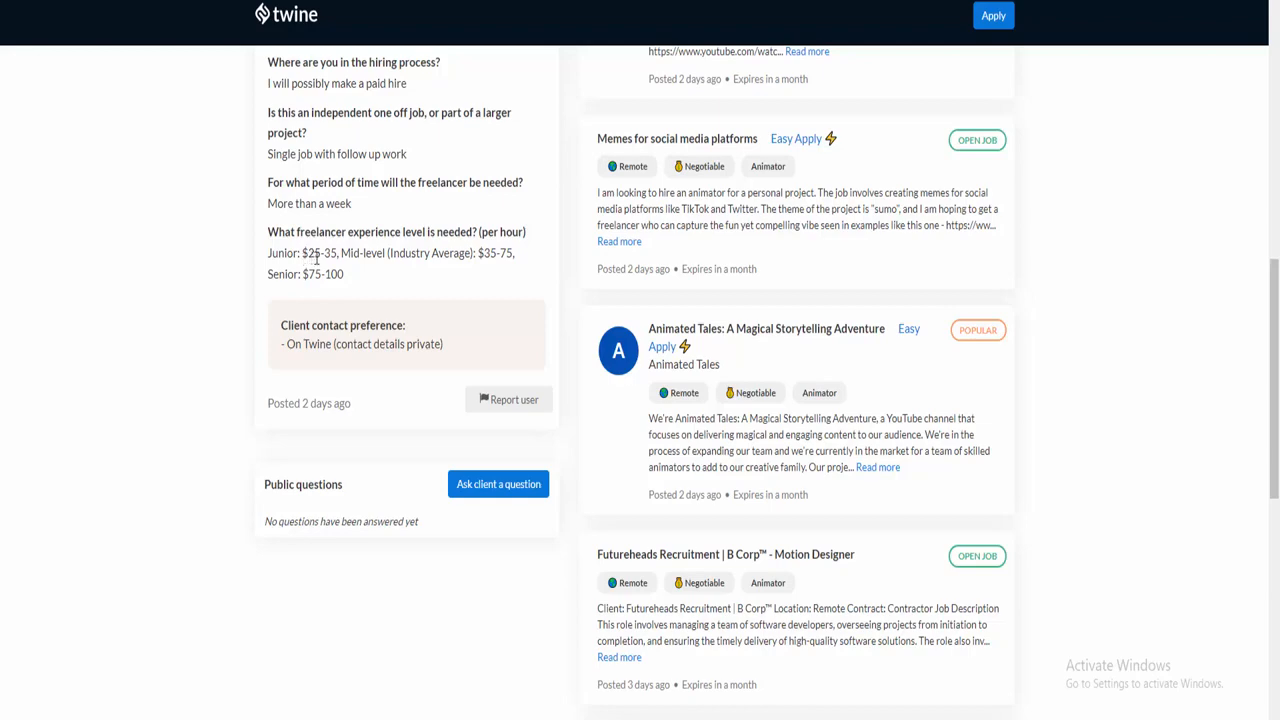
double_click(324, 252)
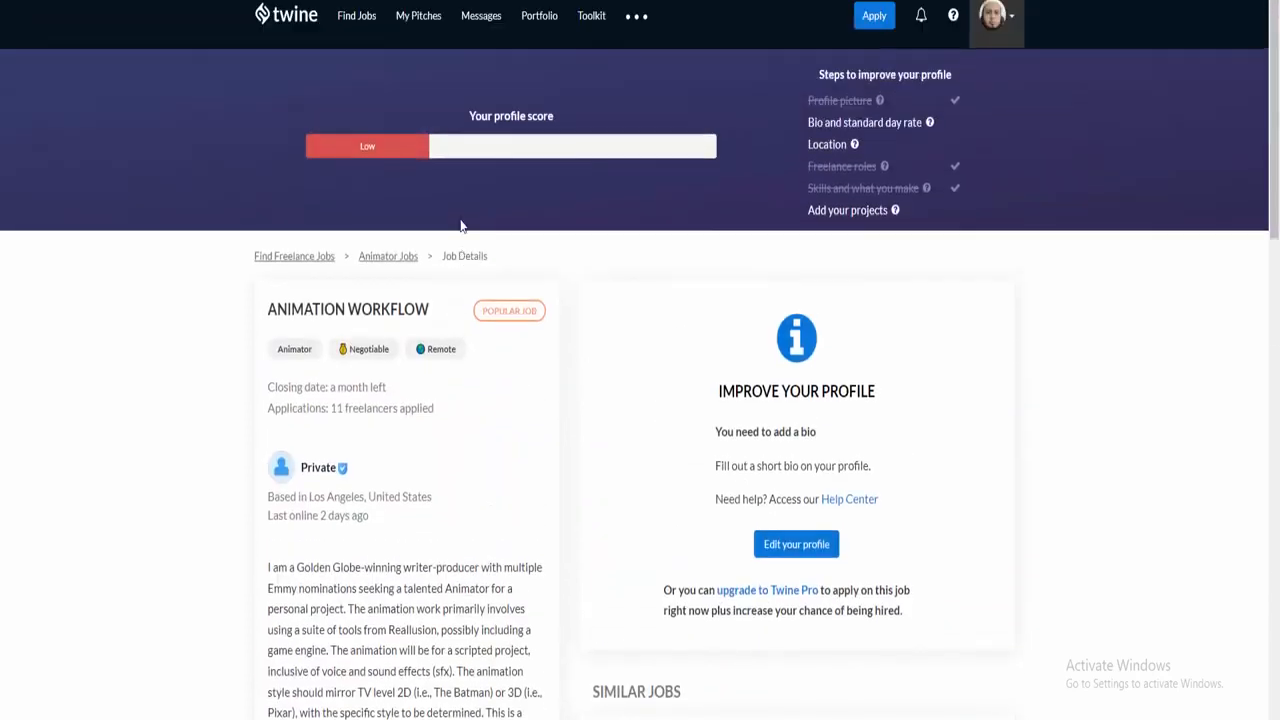
mouse_move(588, 184)
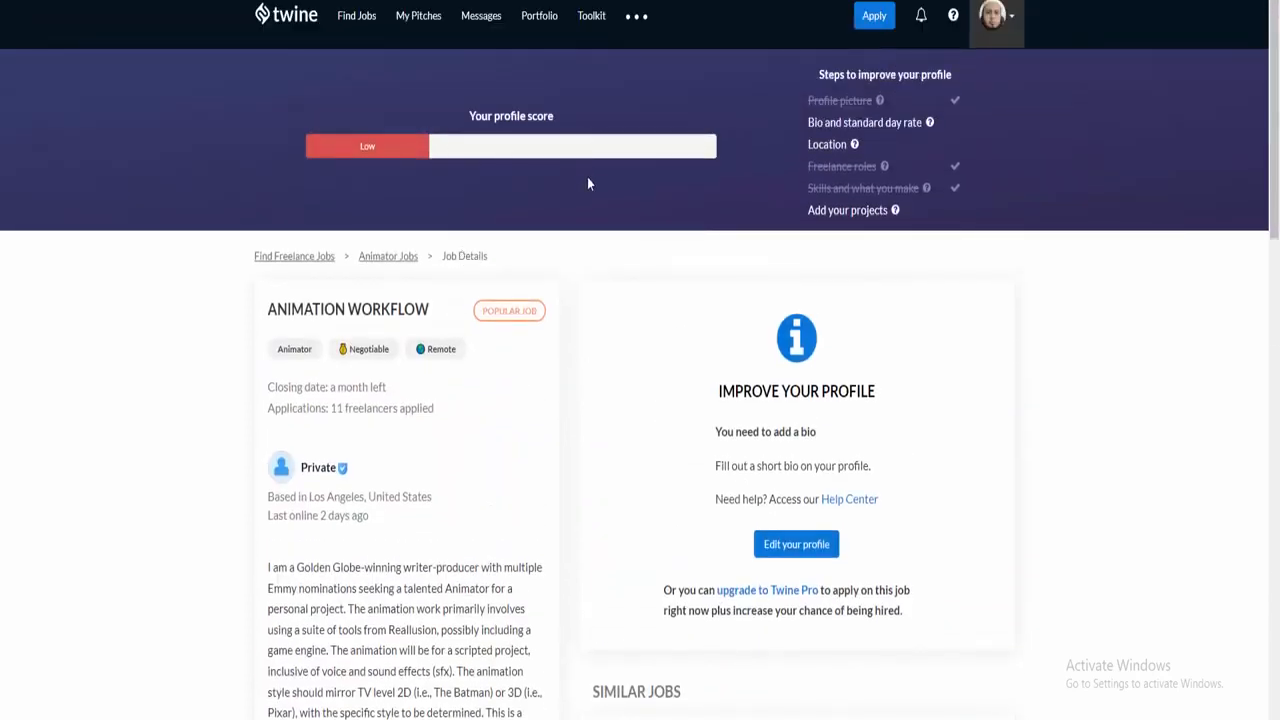
mouse_move(568, 238)
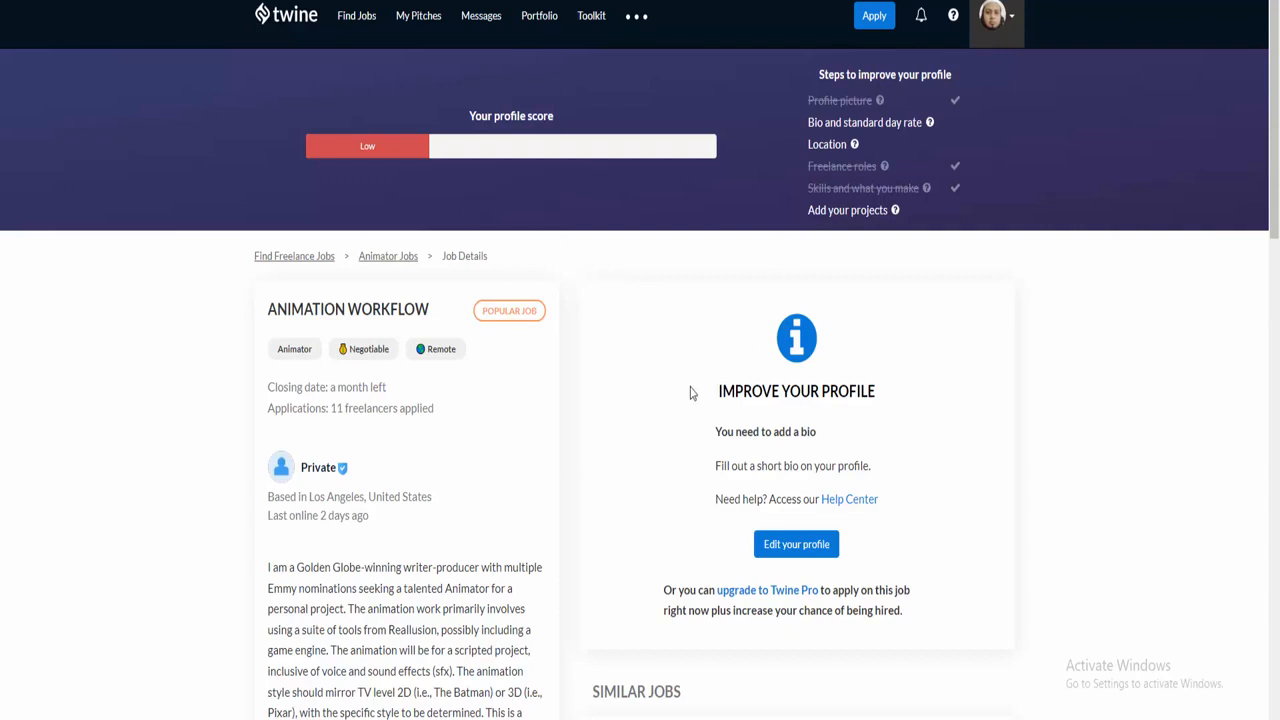
mouse_move(672, 396)
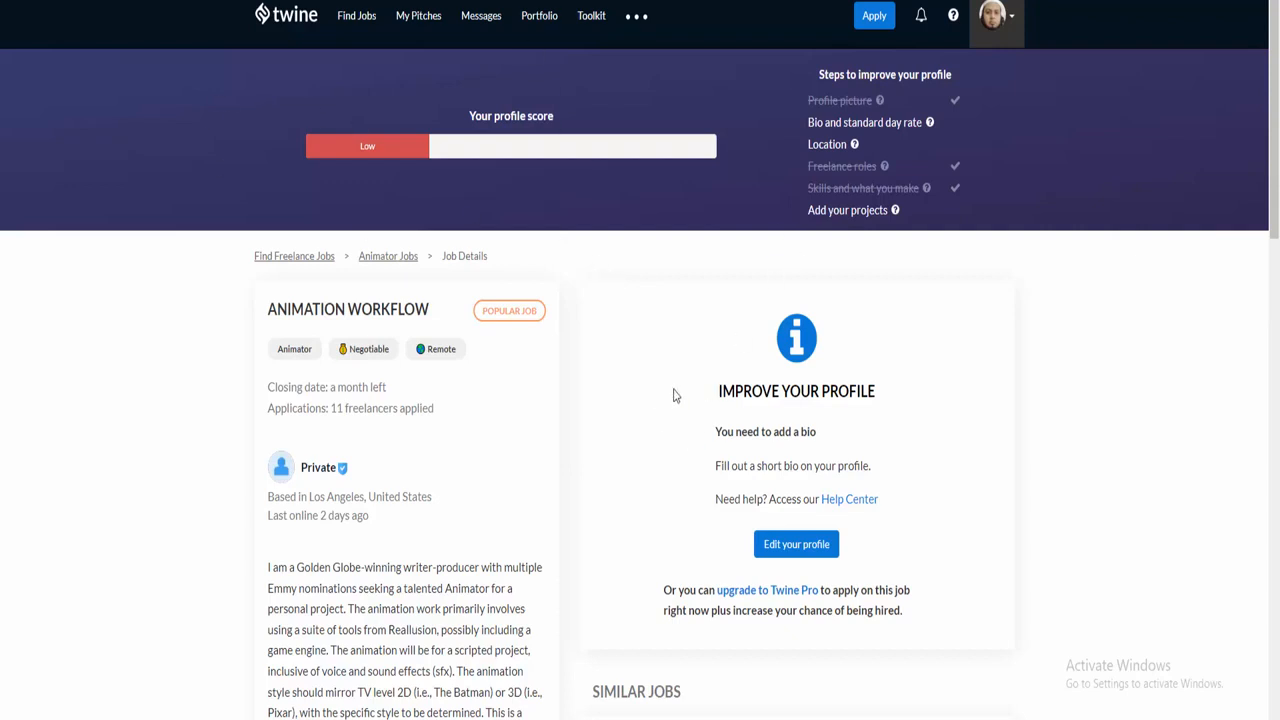